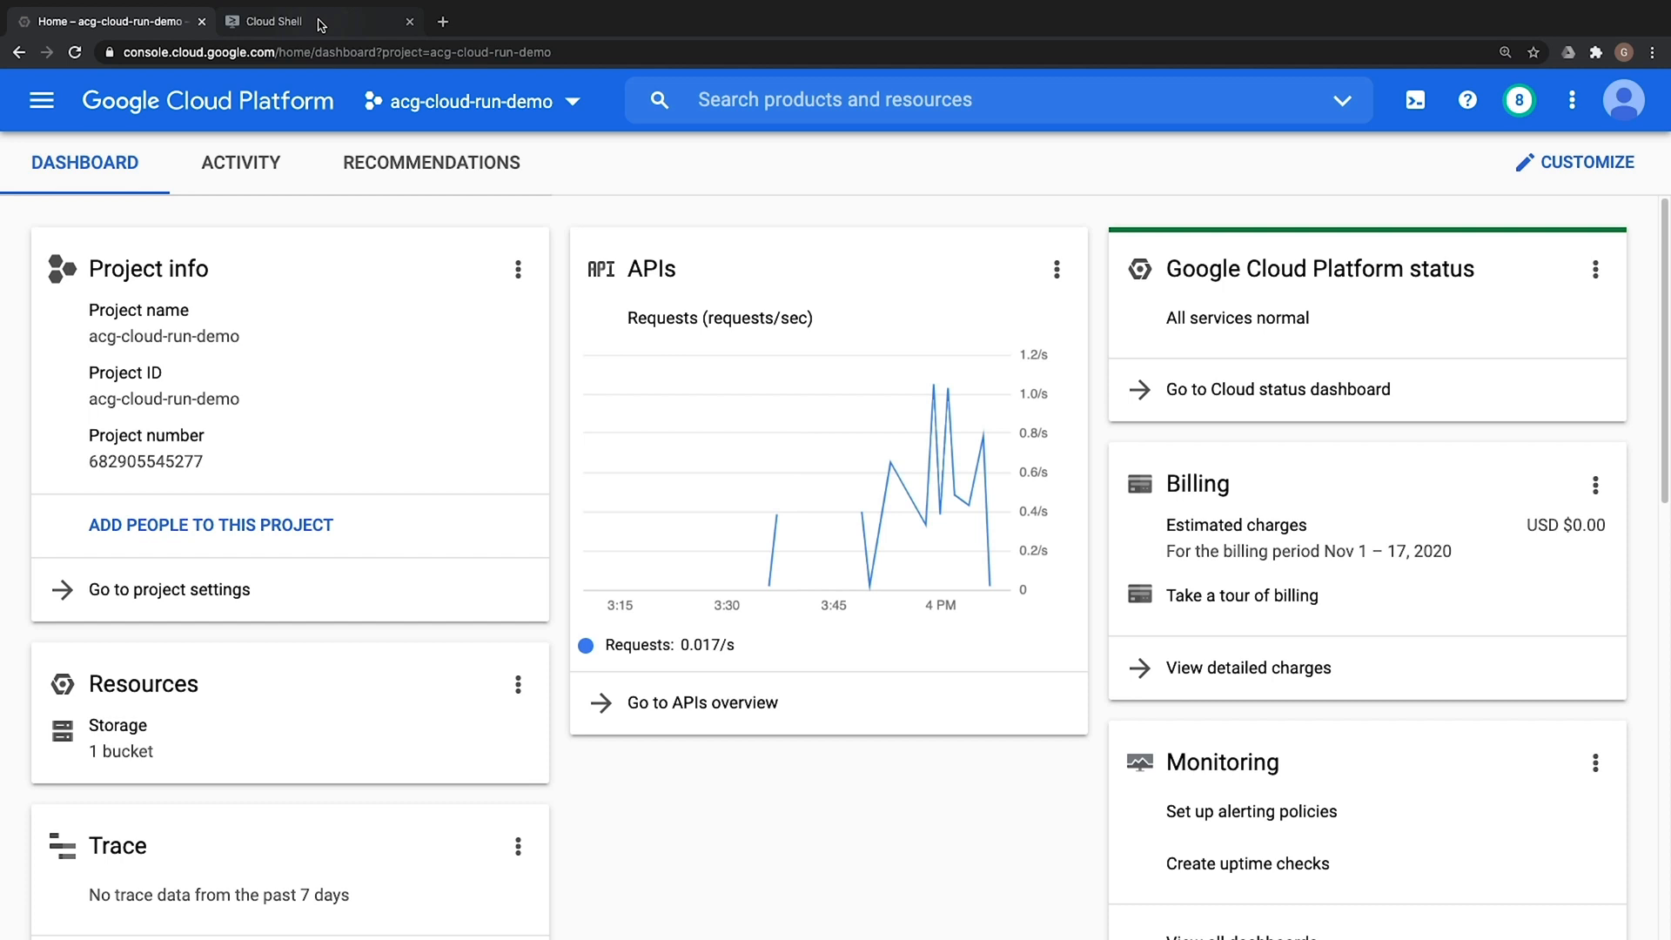
Review the cloud-run-demo Dockerfile and webpage.html, then close the editor to maximize the terminal
click(282, 20)
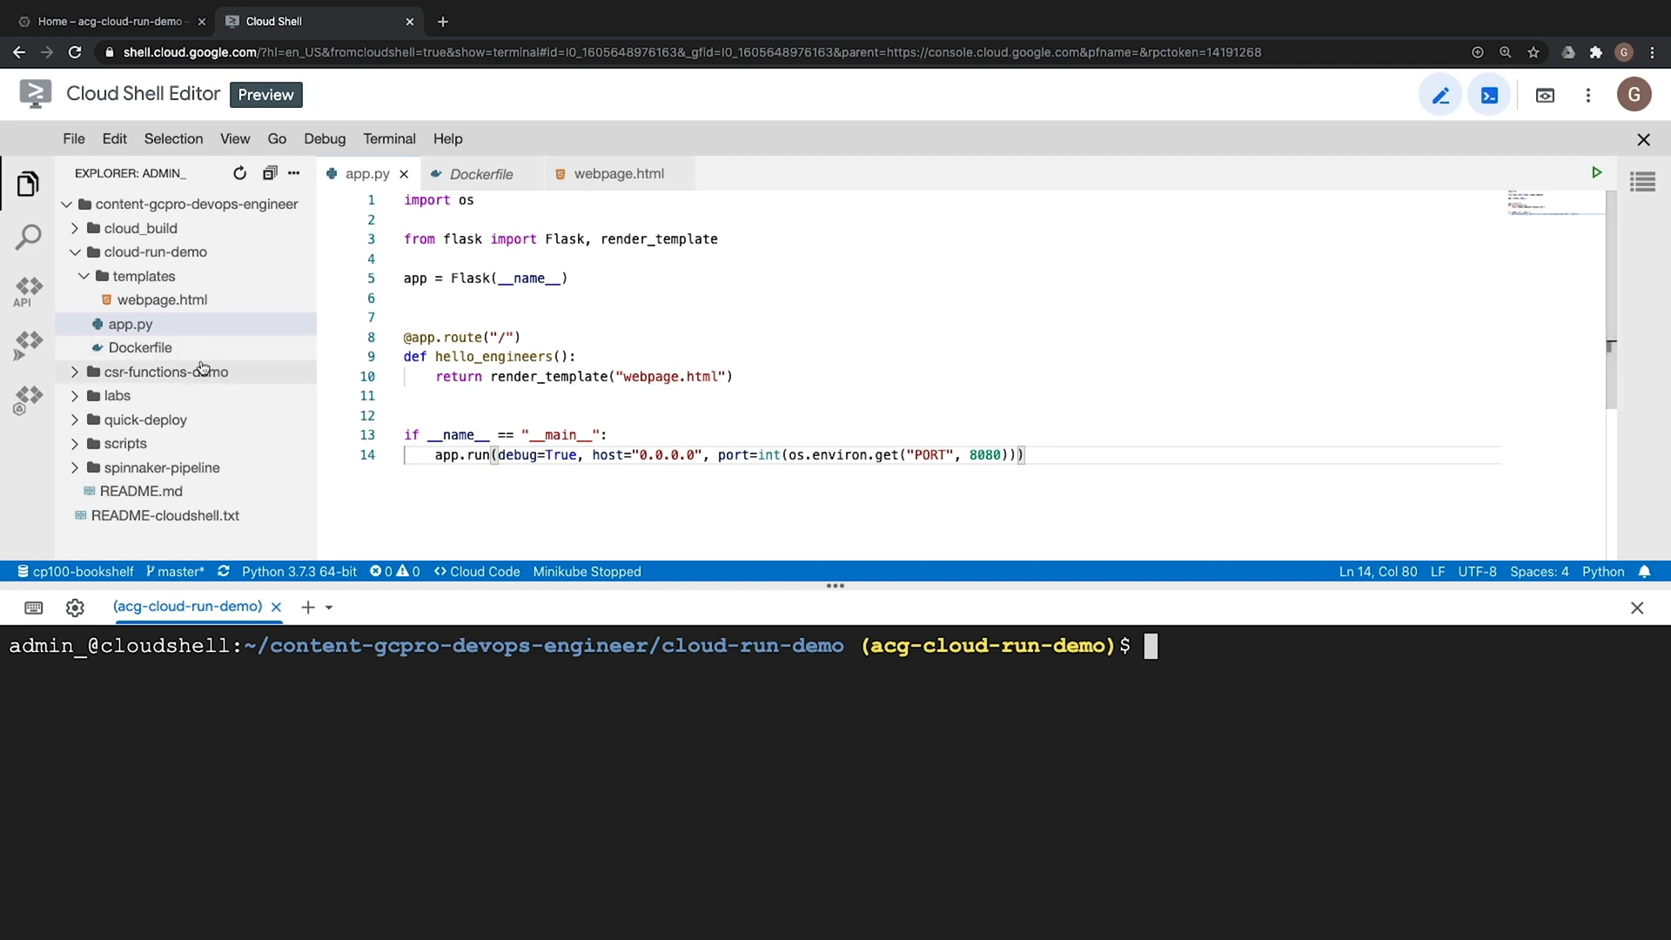
click(139, 347)
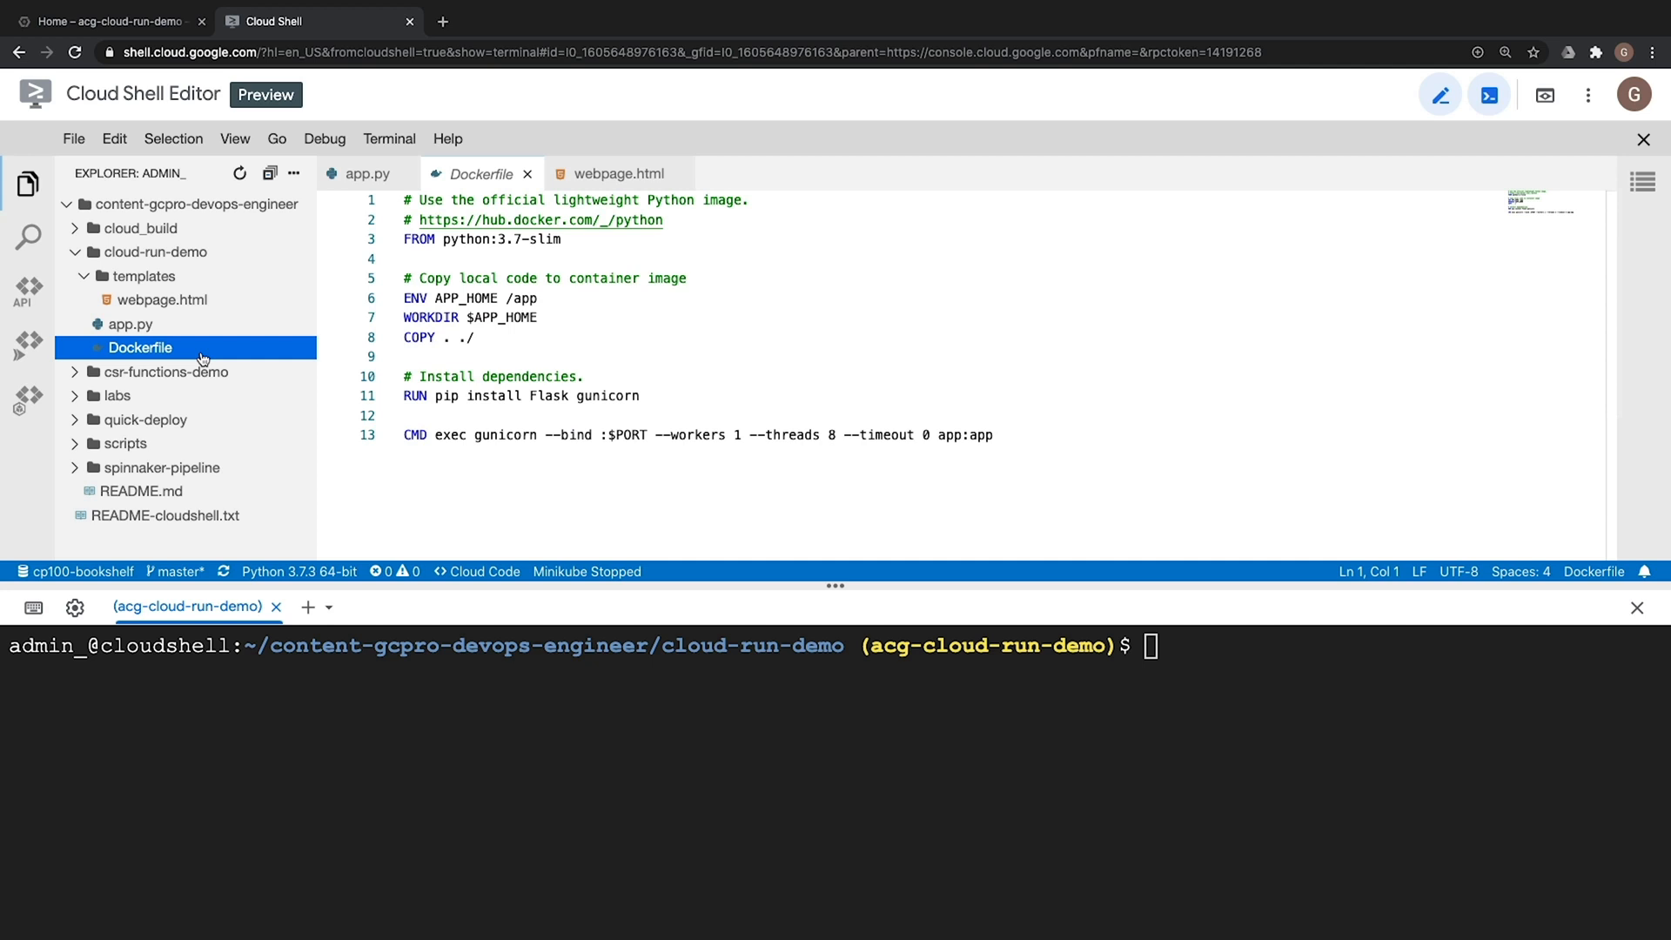
mouse_move(203, 357)
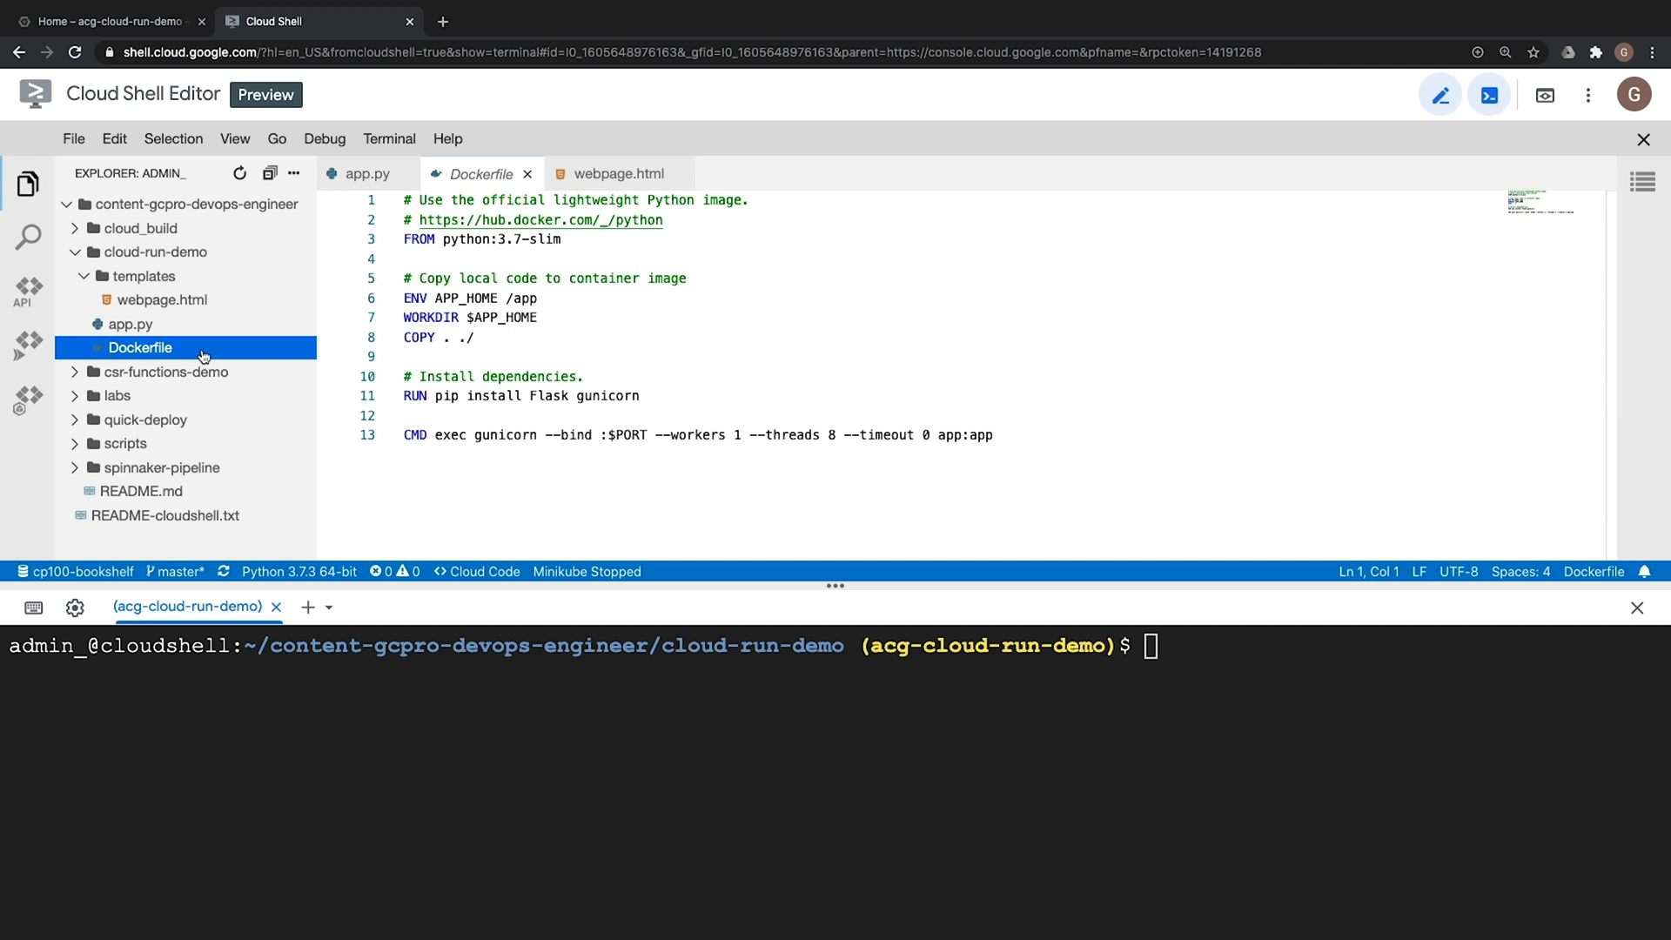
click(163, 300)
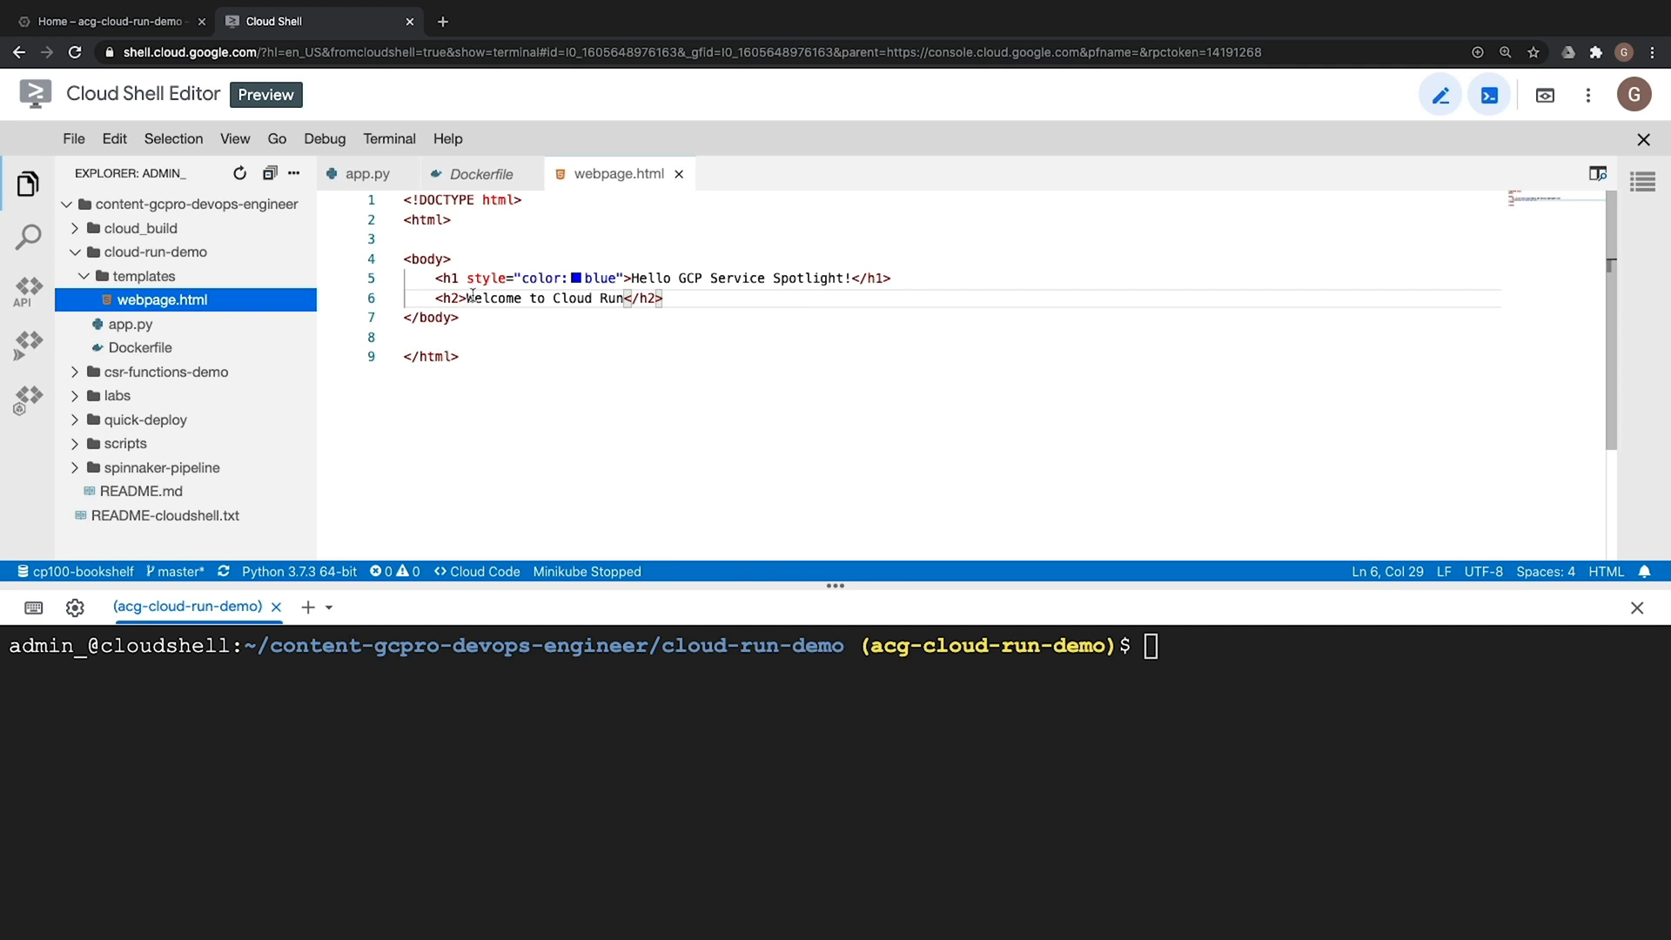
click(1488, 95)
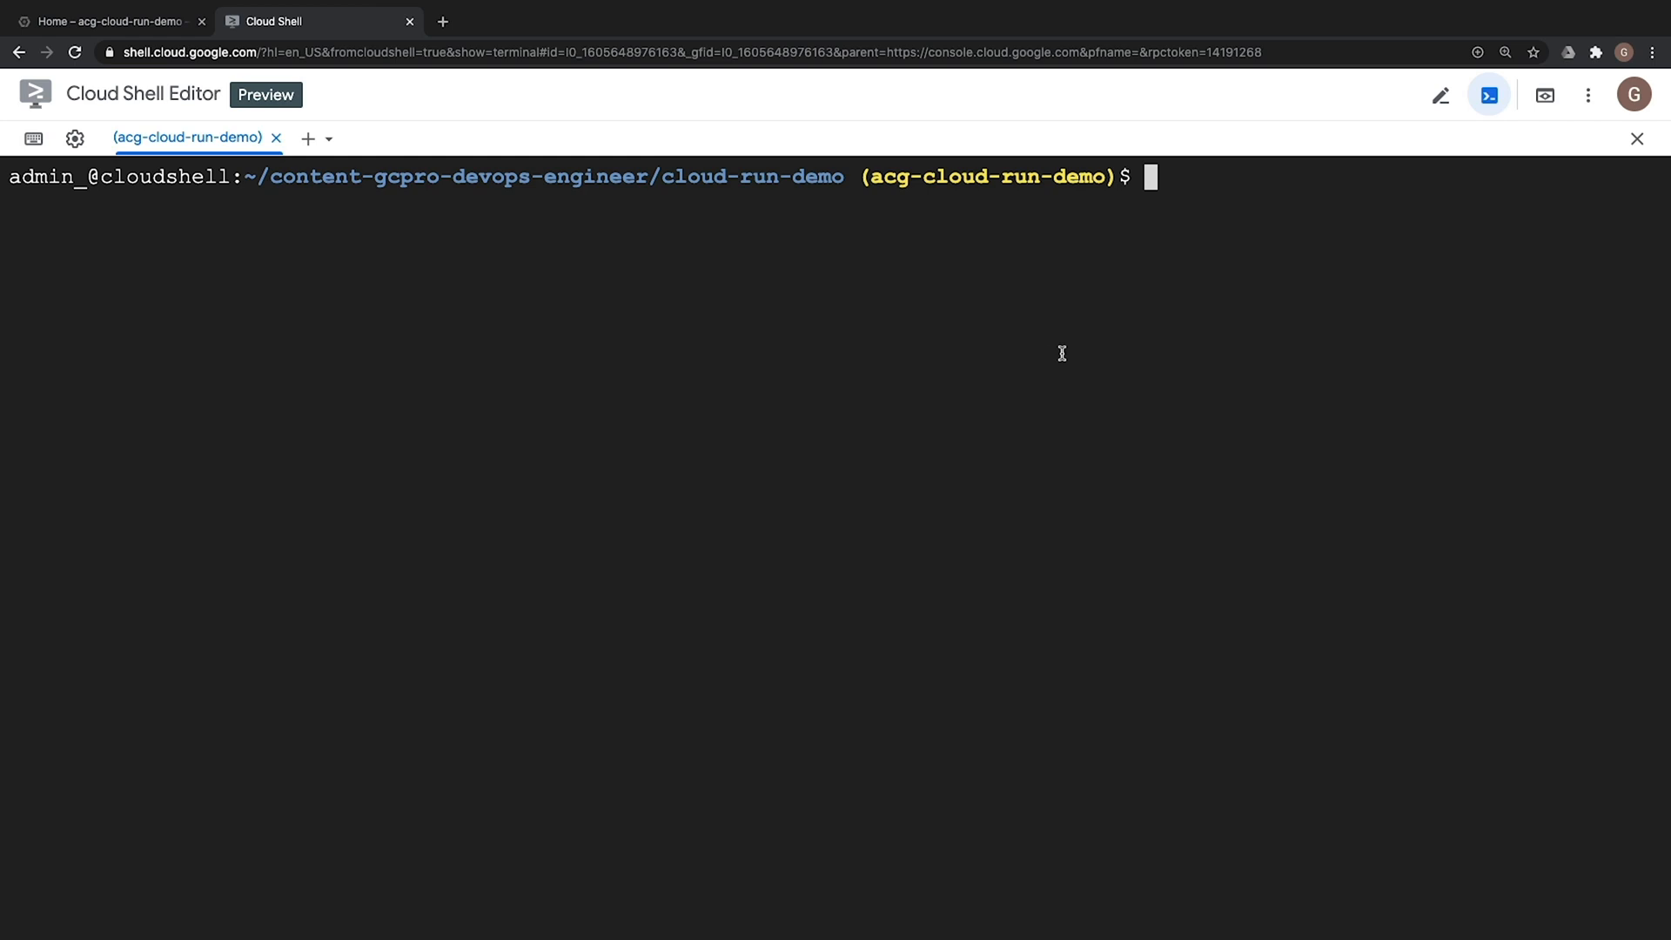
mouse_move(1126, 398)
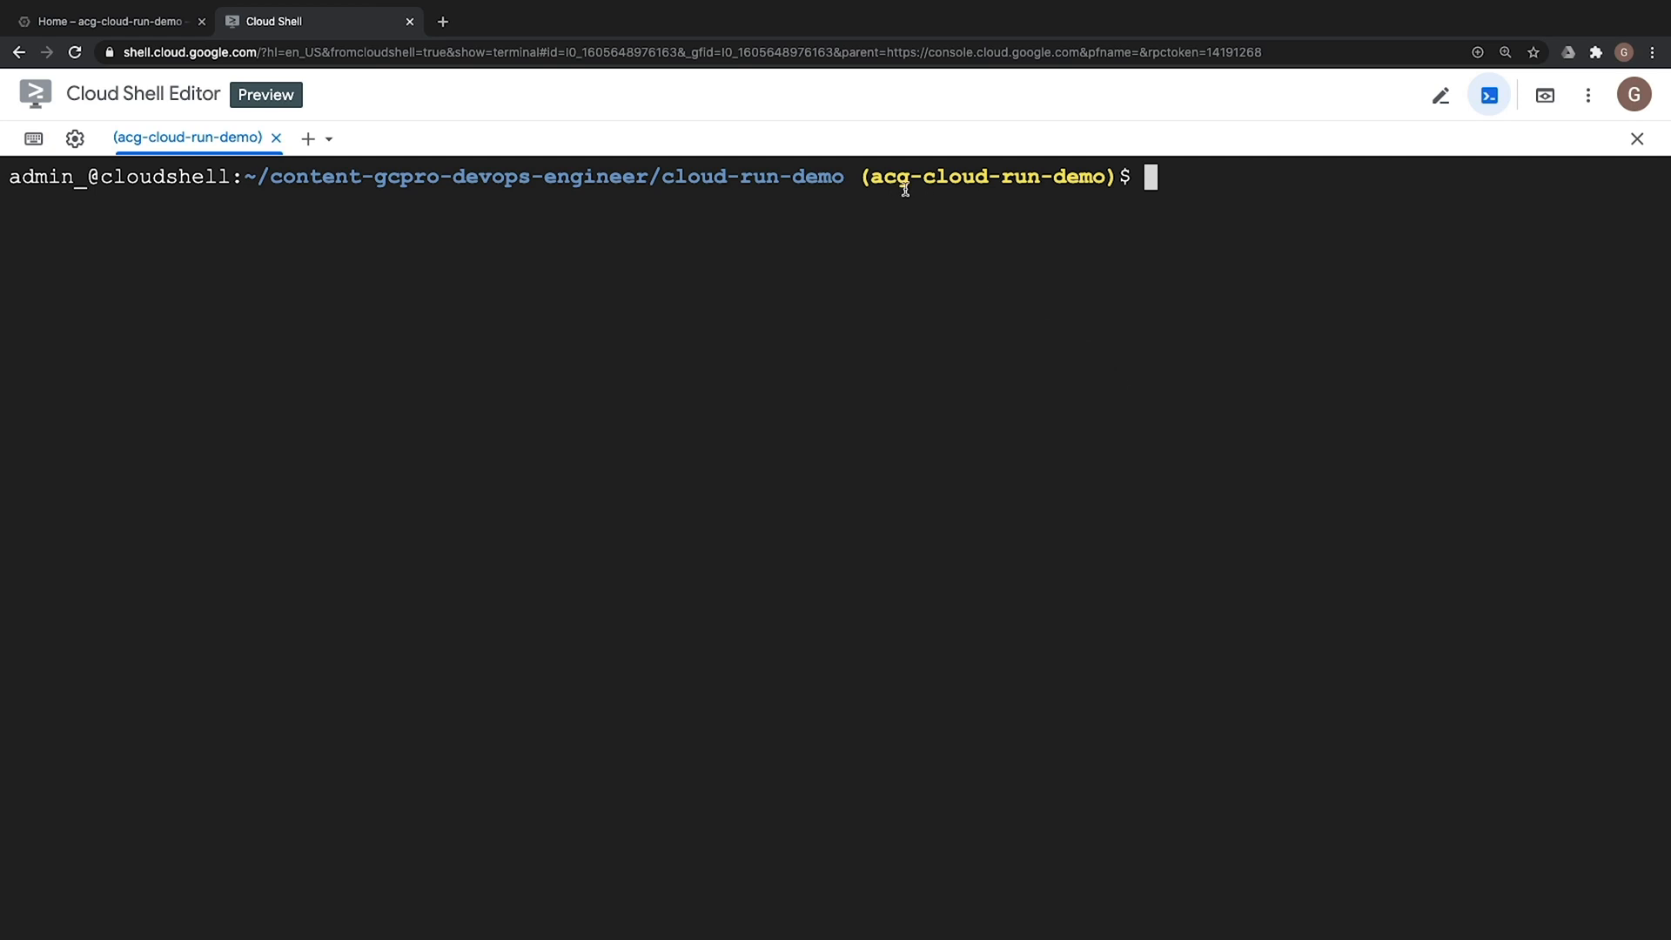
mouse_move(1036, 220)
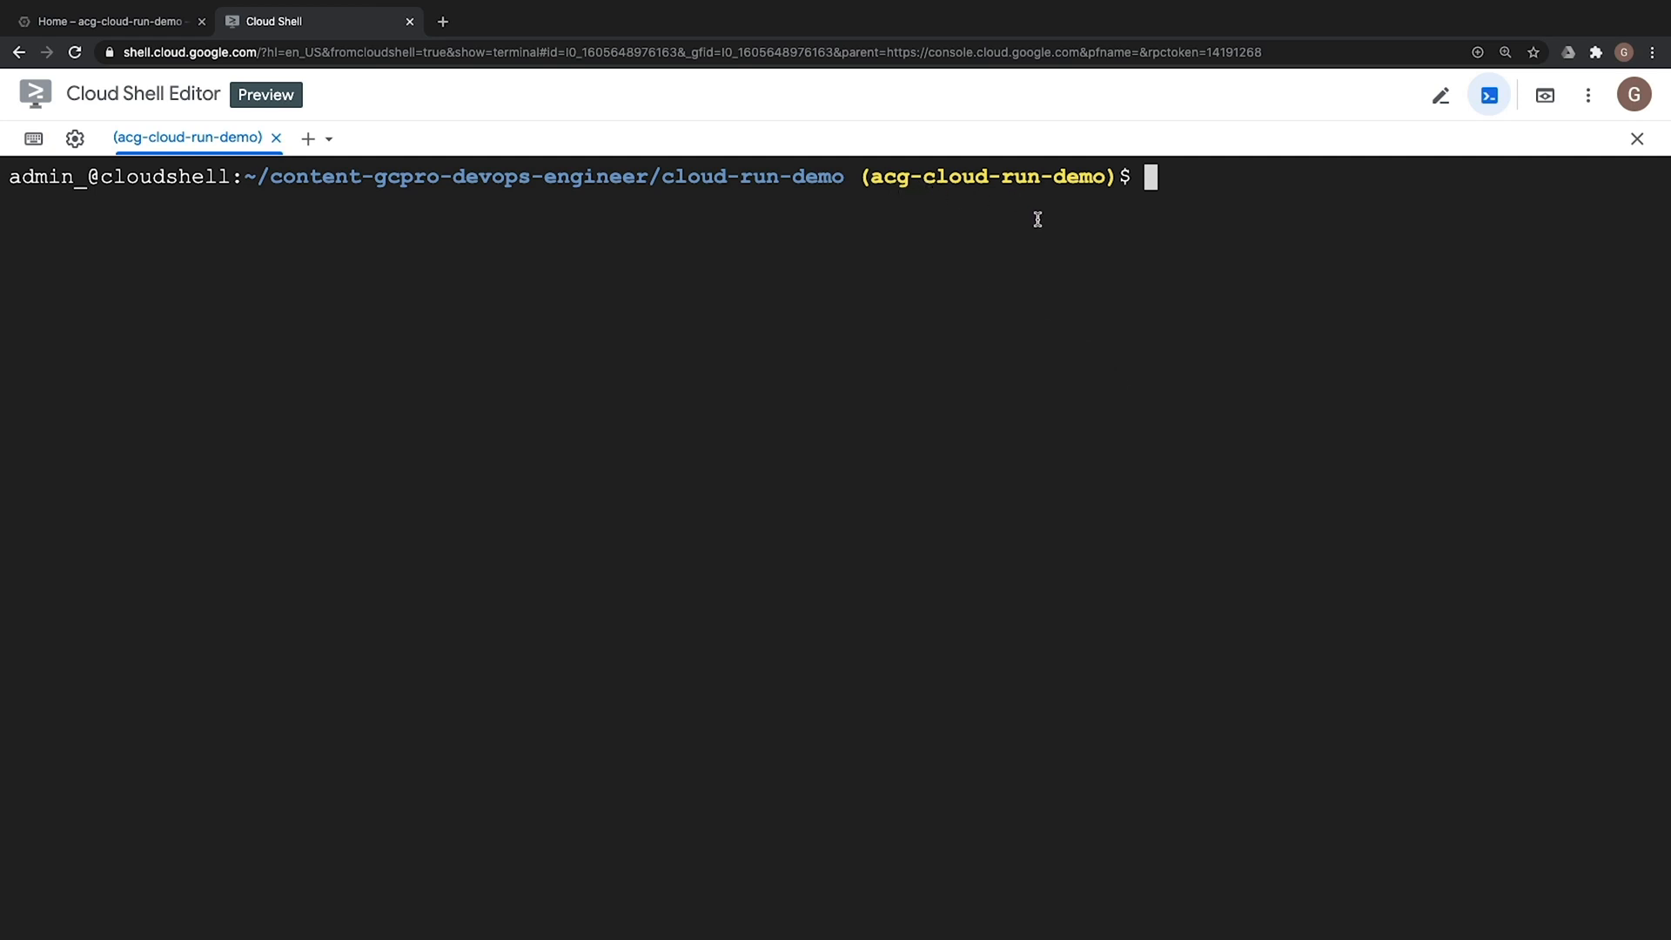
Export PROJECT_ID from gcloud config and build the image tagged gcr.io/$PROJECT_ID/cloud-run-demo
text(export PROJECT_ID=$(gcloud config list --format 'value(core.project)'))
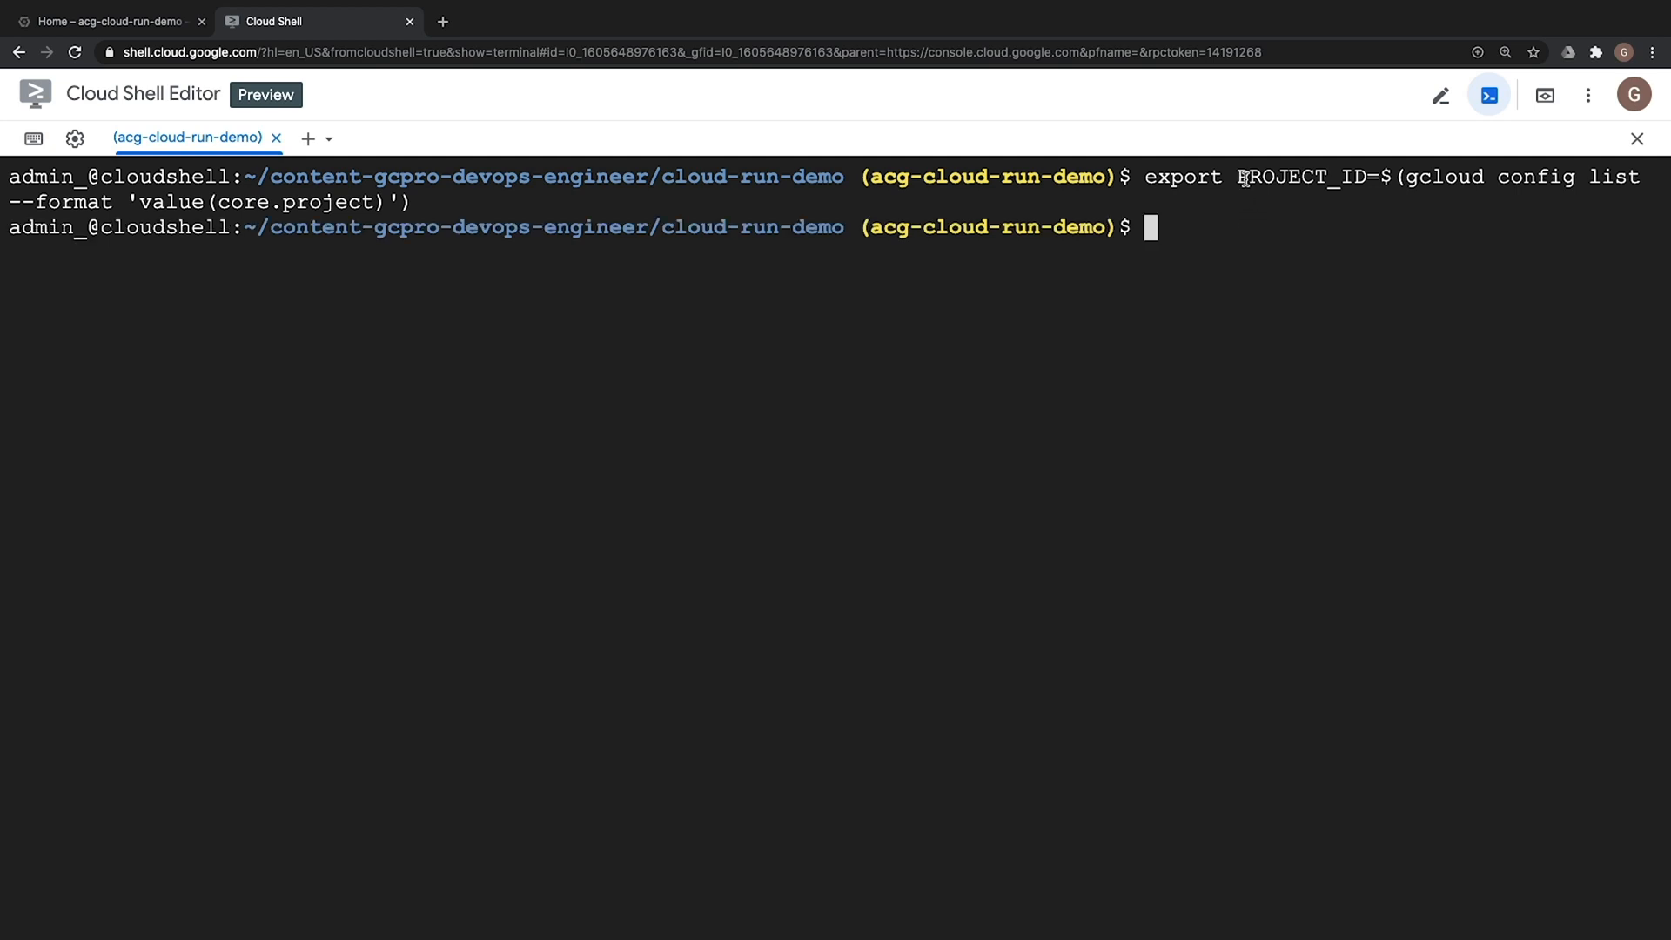
mouse_move(1368, 195)
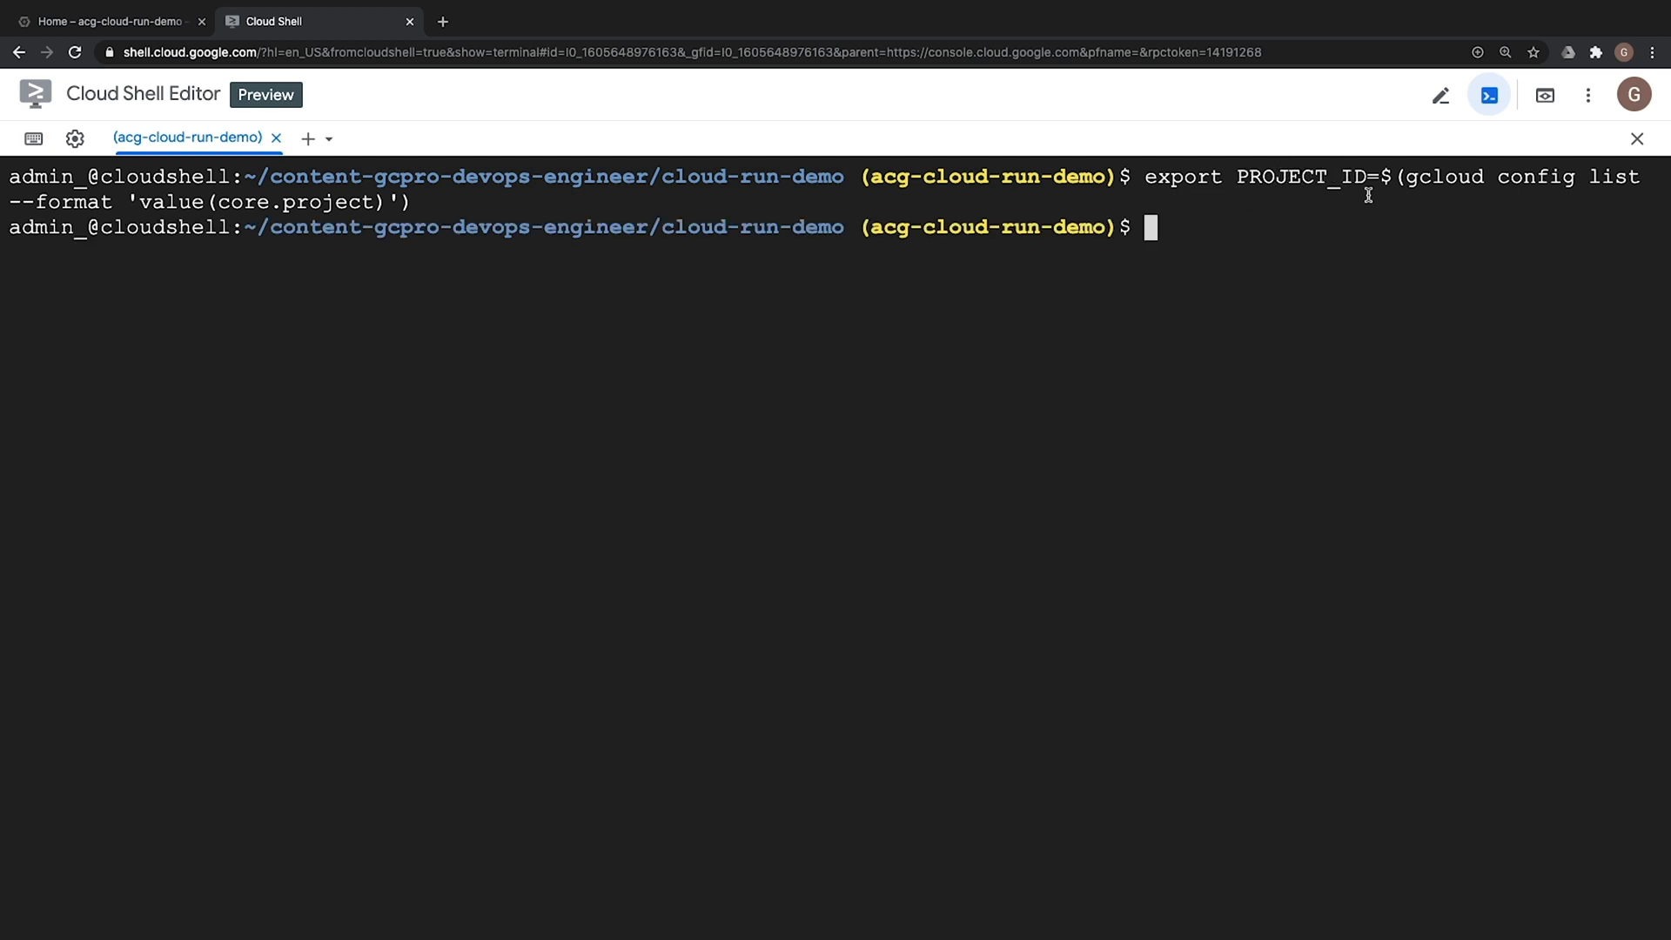
mouse_move(1236, 232)
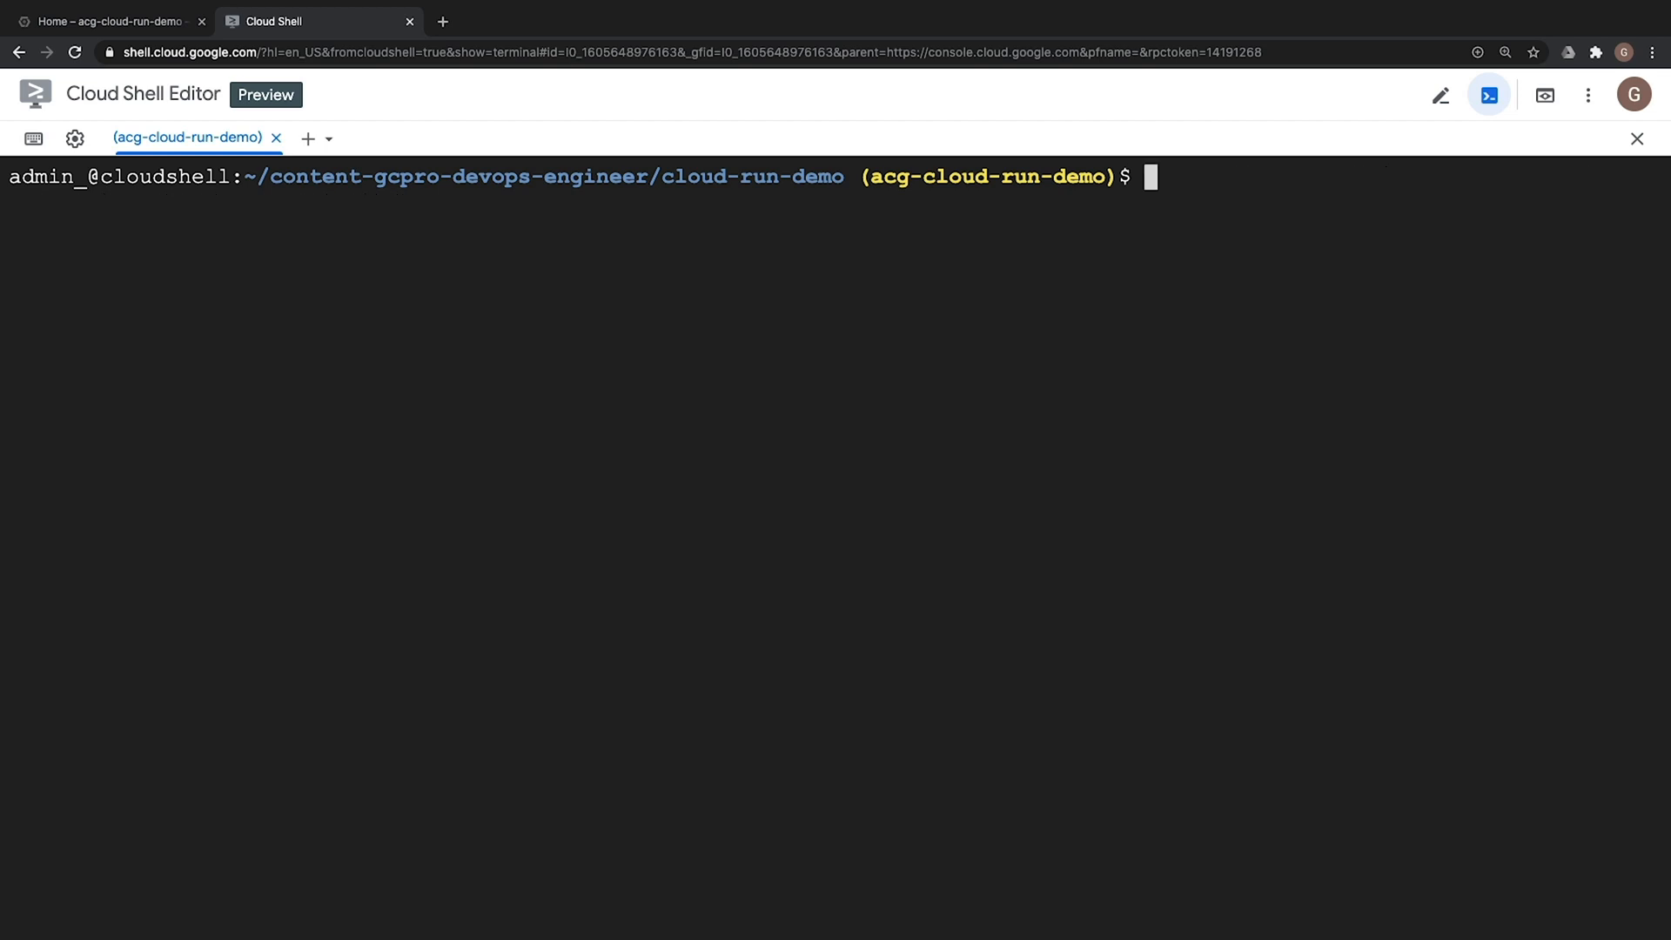
text(docker build -t)
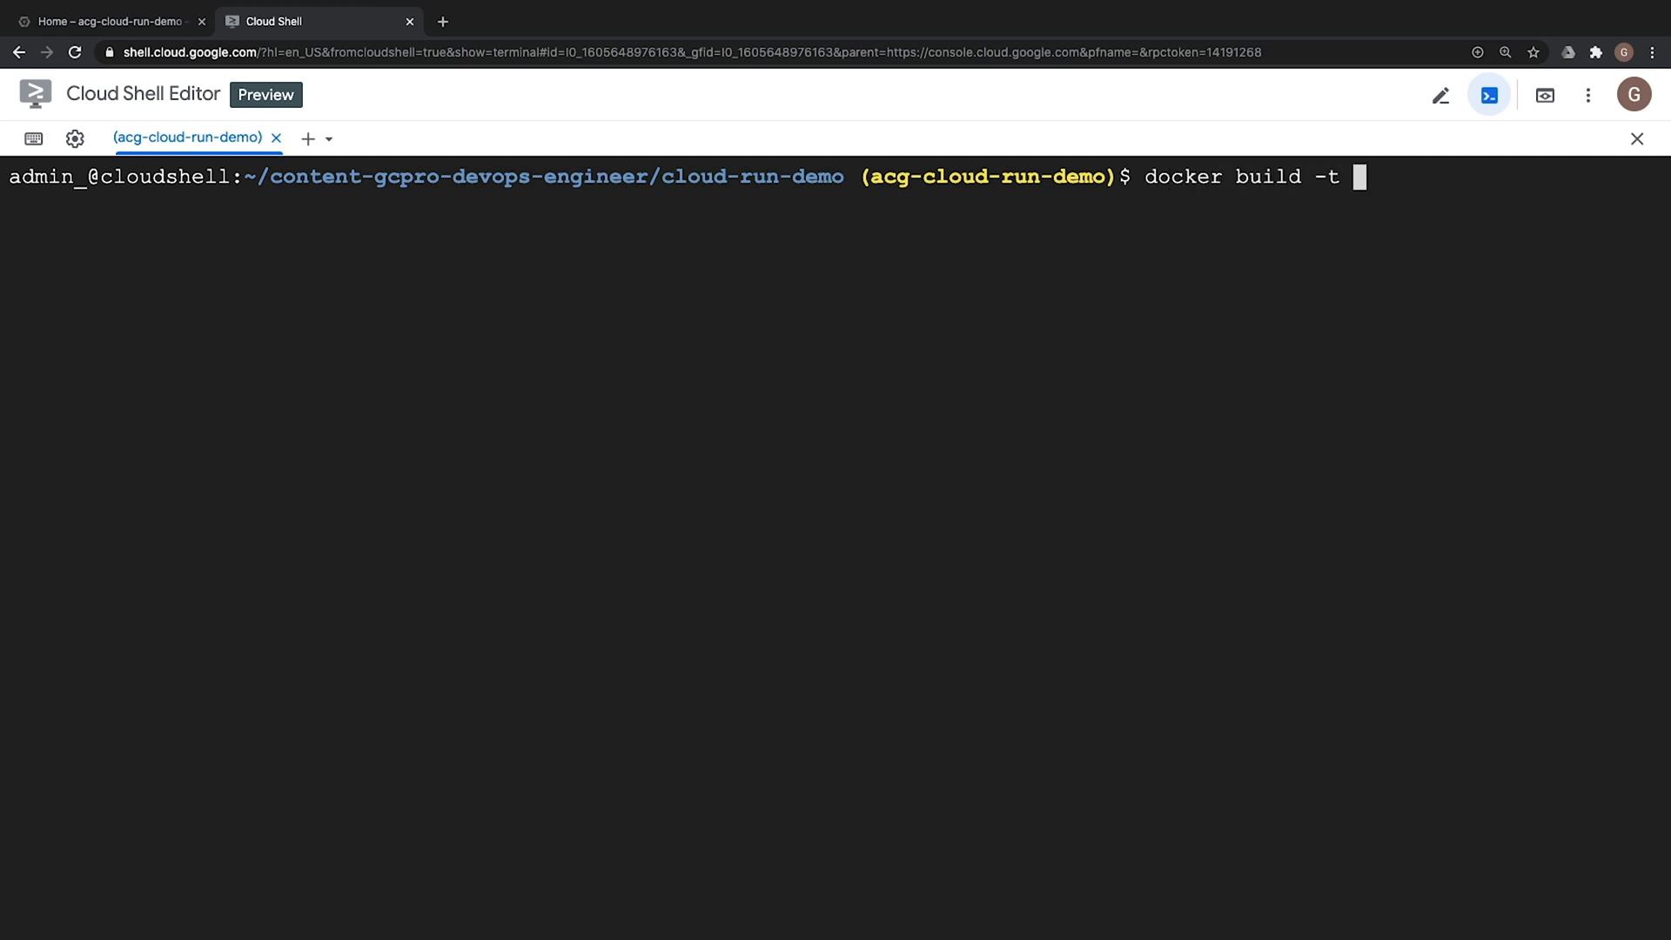
text(gcr.io/)
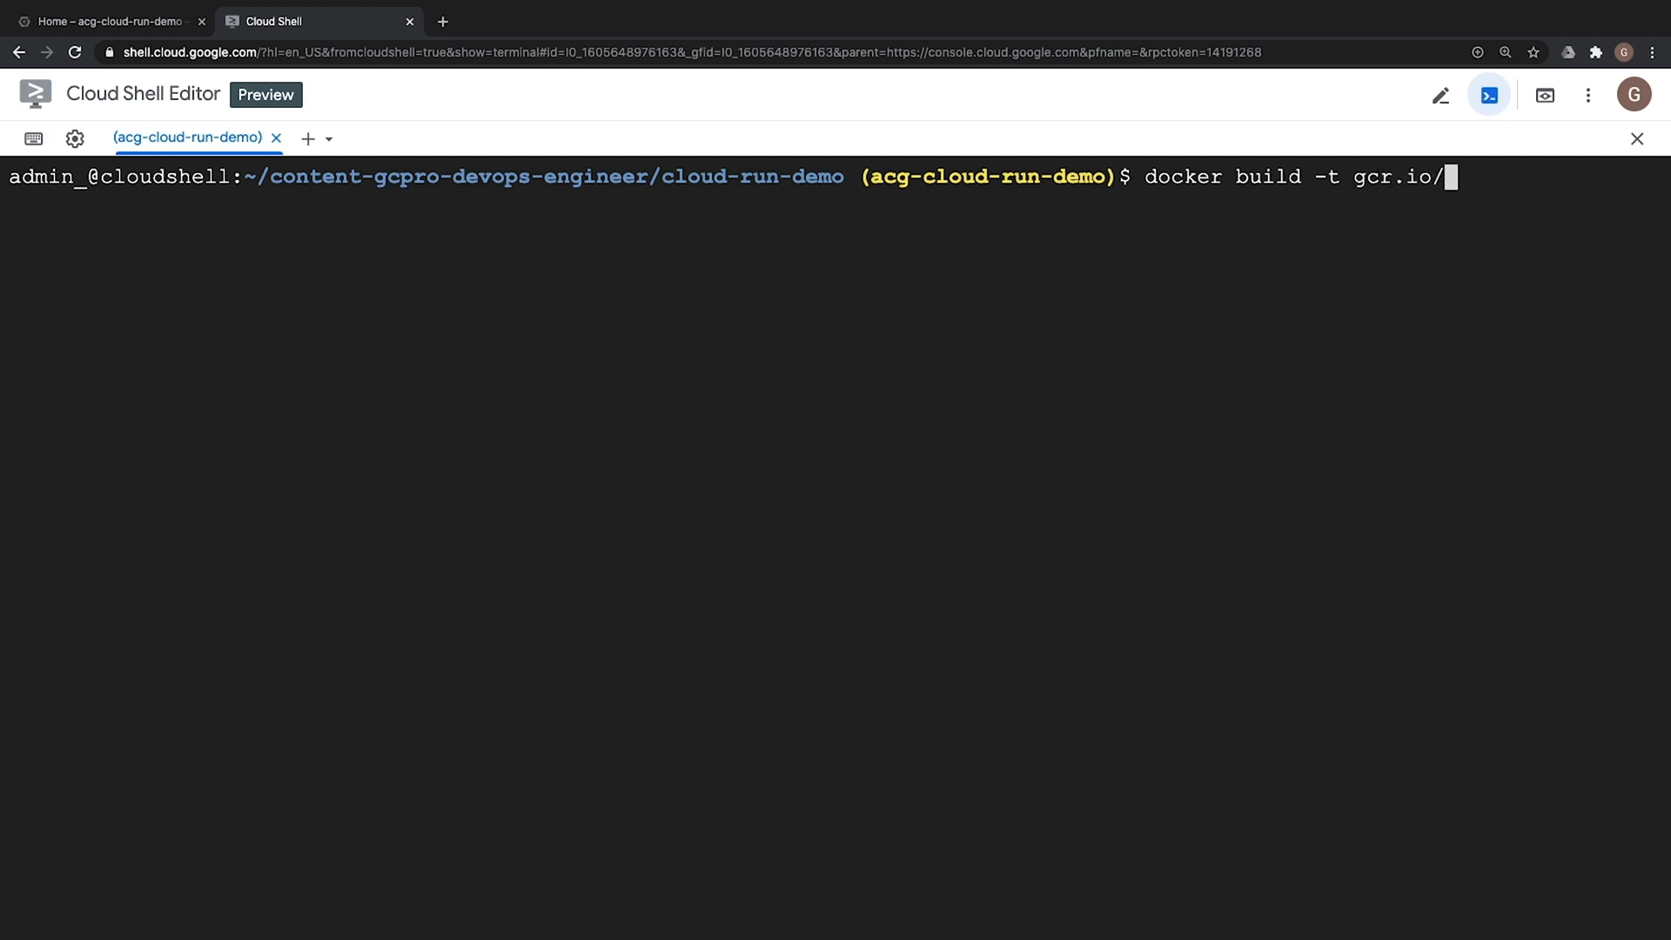
text($)
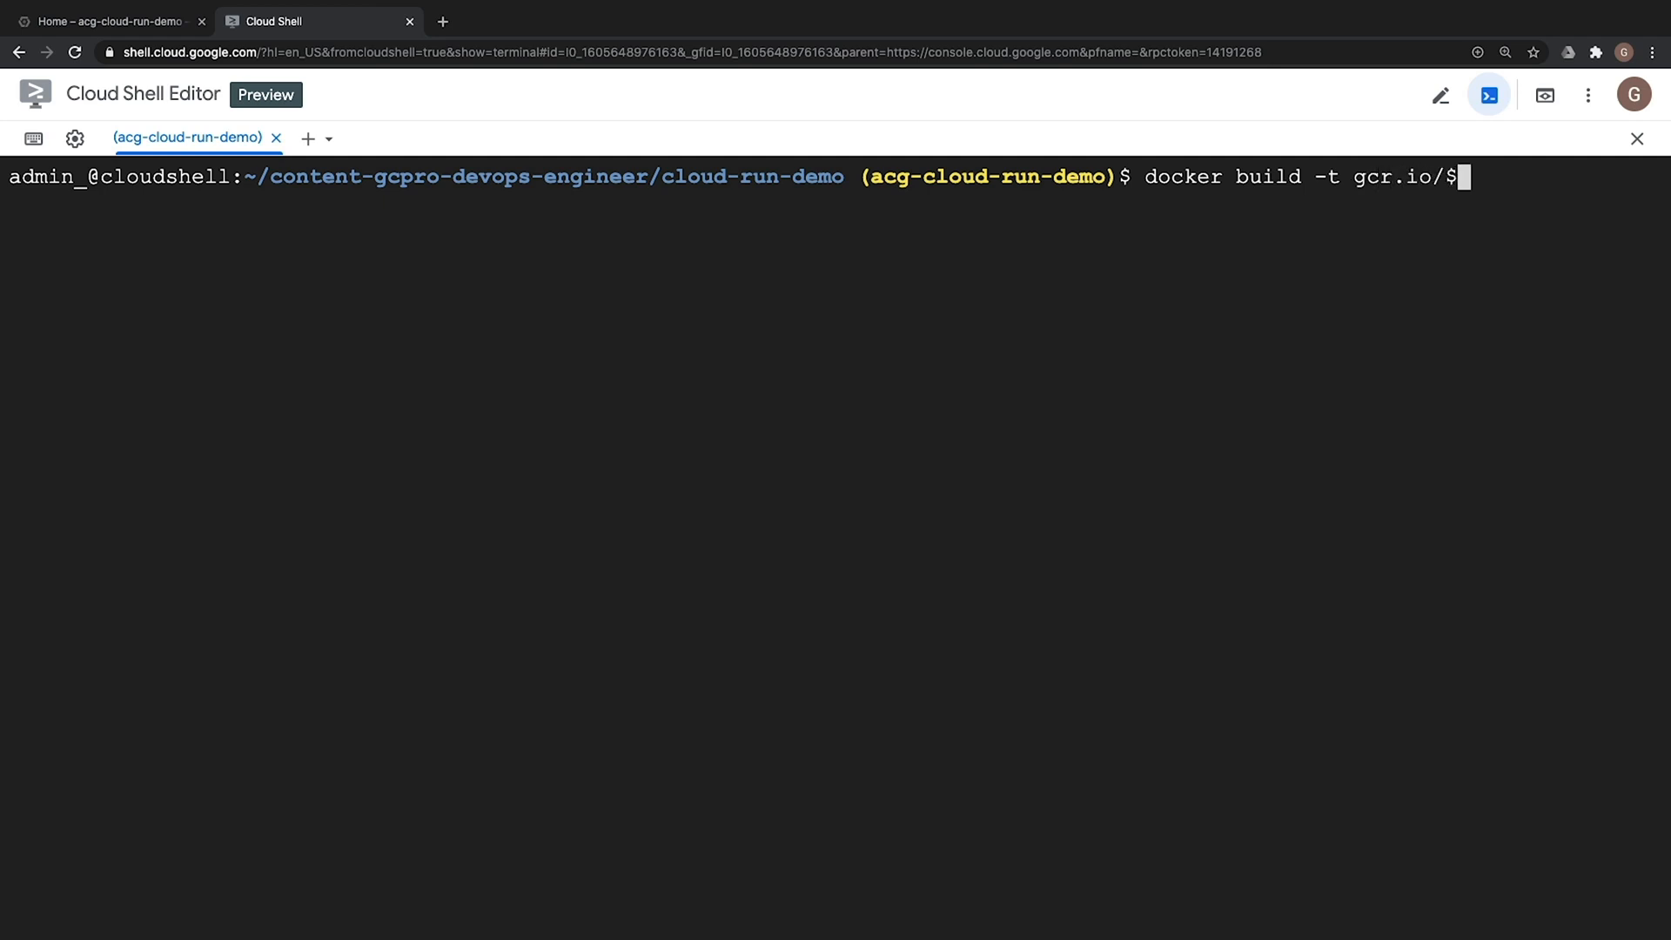
text(PROJ)
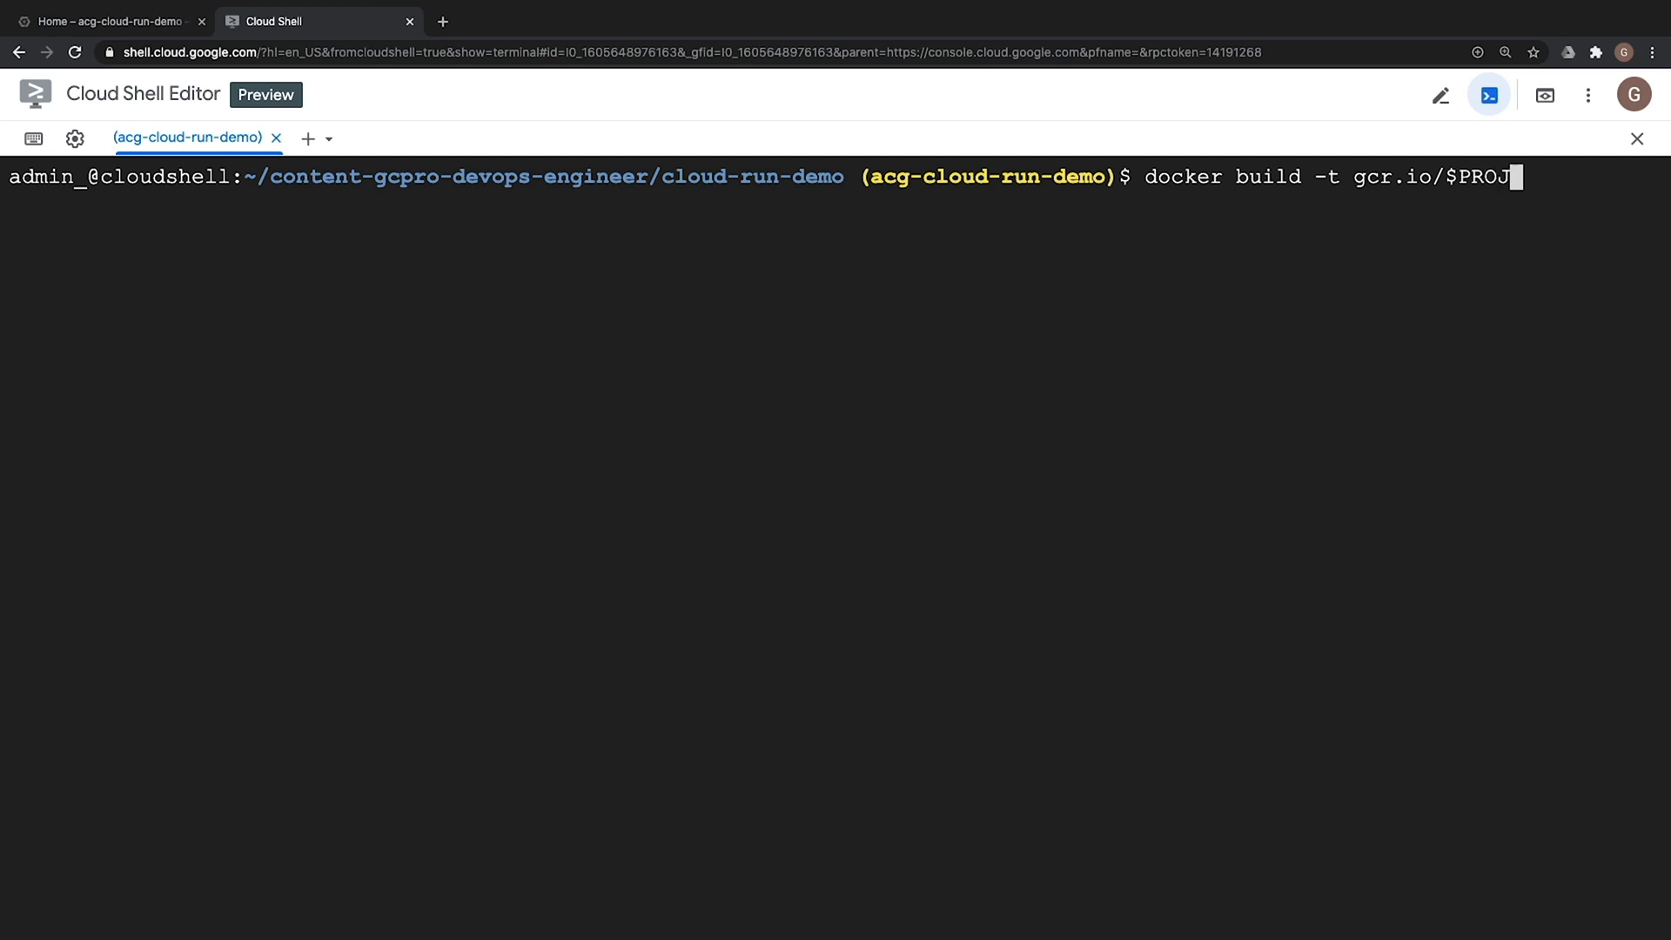
text(ECT_ID/)
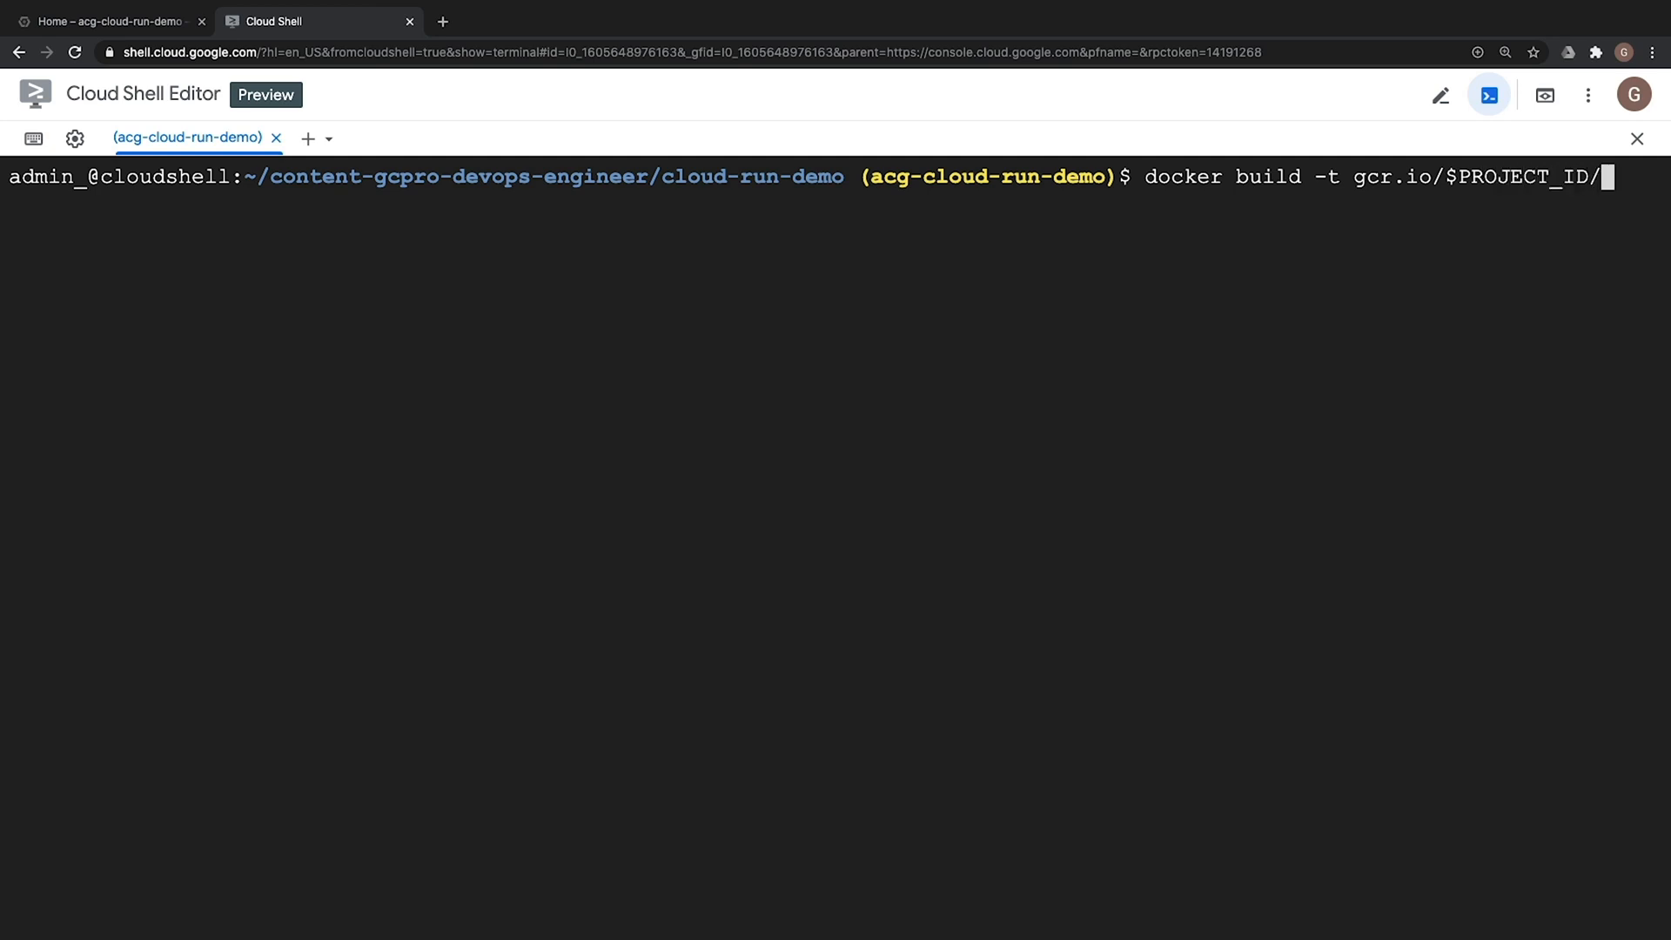
text(clou)
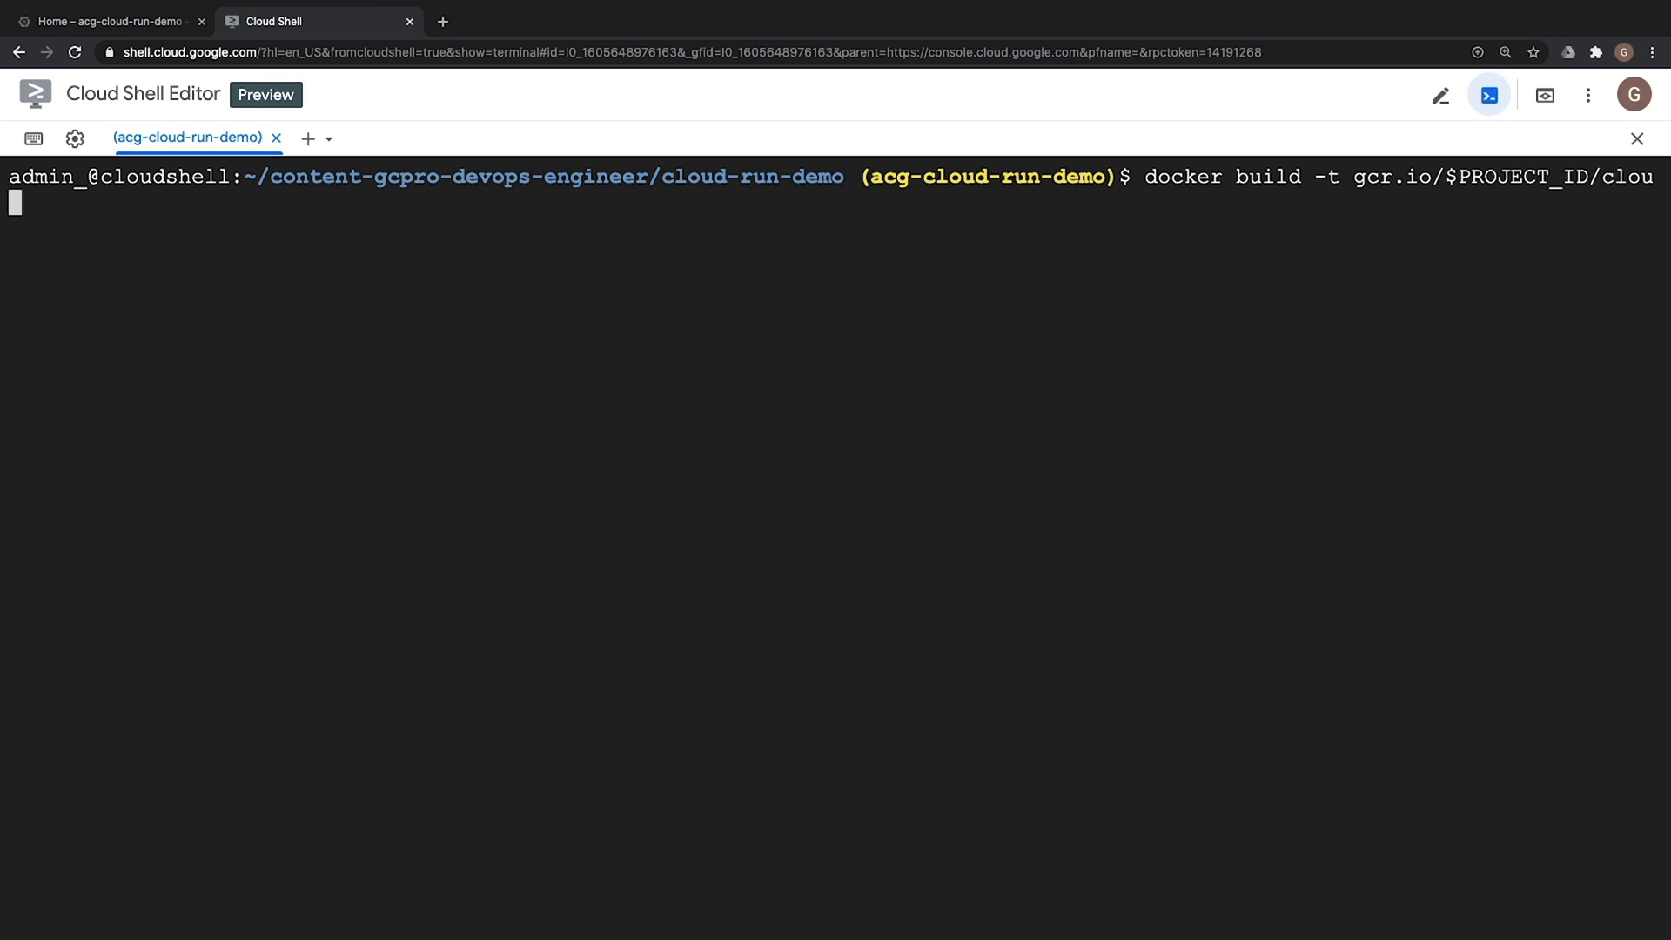
text(d-run)
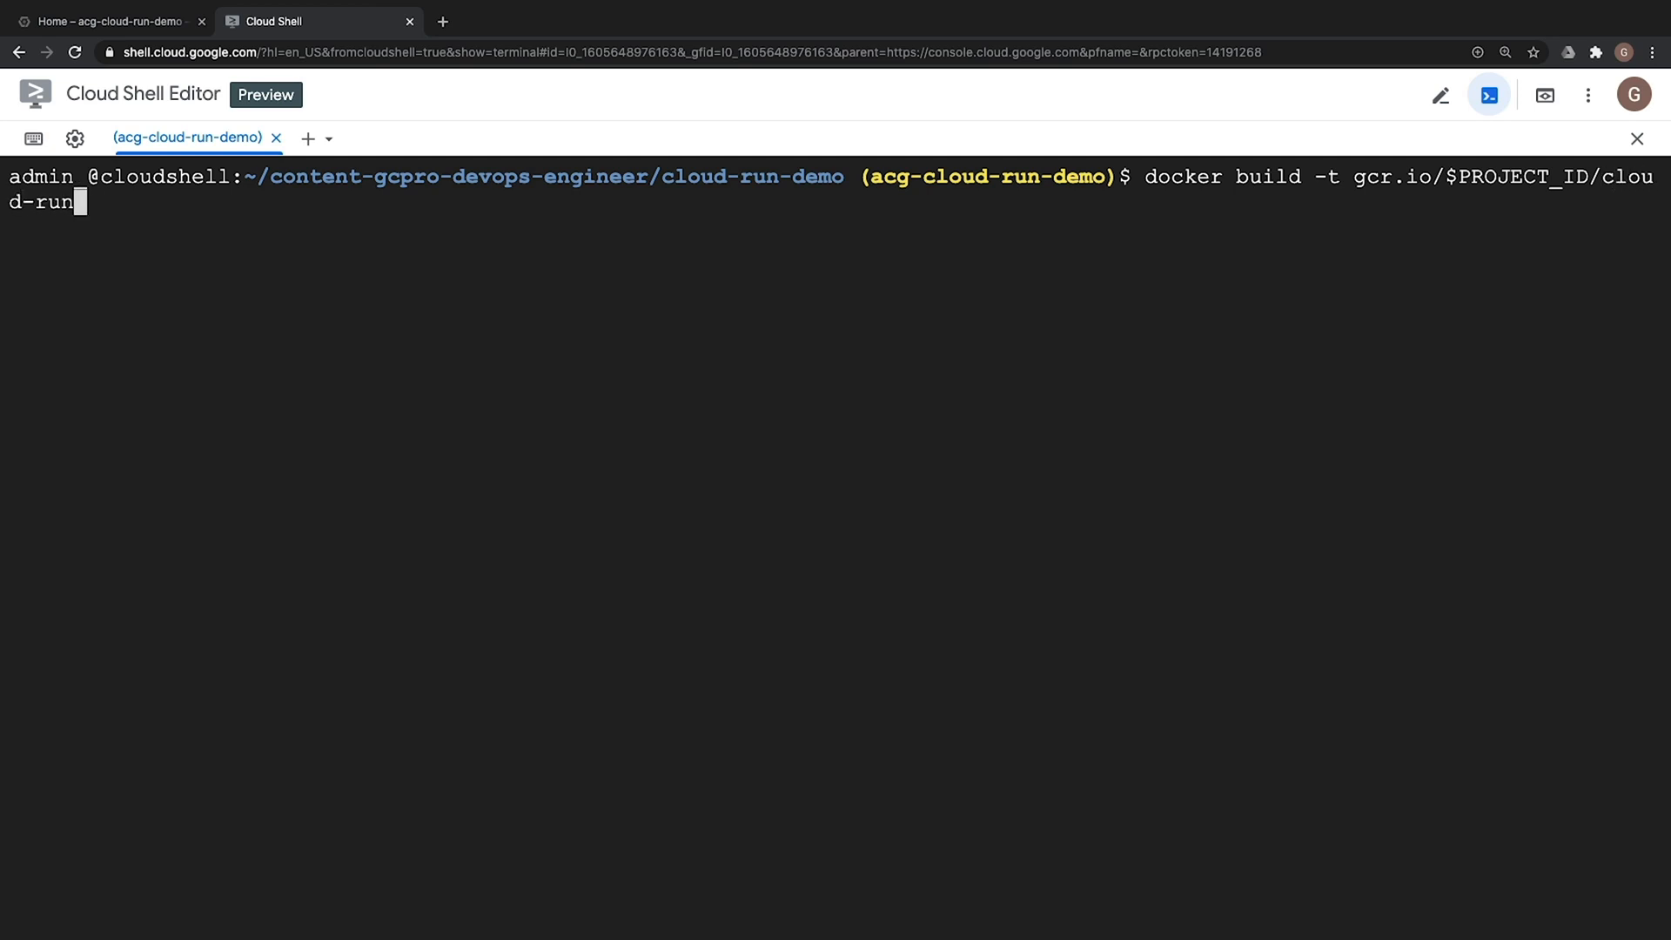
text(-demo)
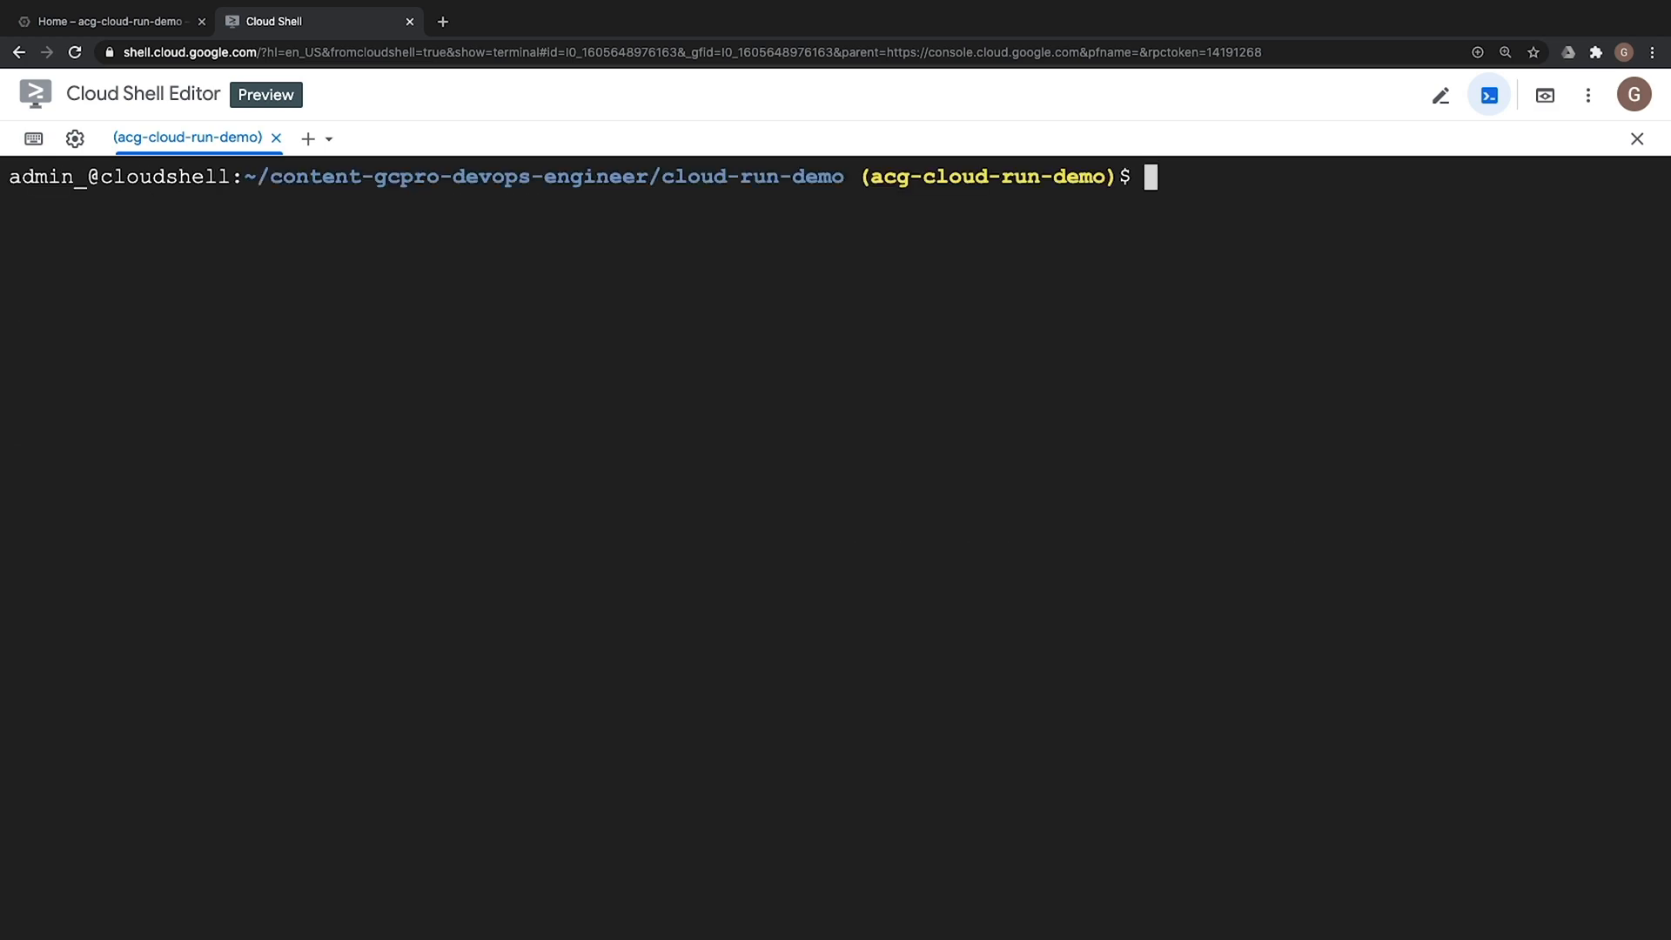
Run docker push gcr.io/$PROJECT_ID/cloud-run-demo until the latest digest is returned
text(docker push g)
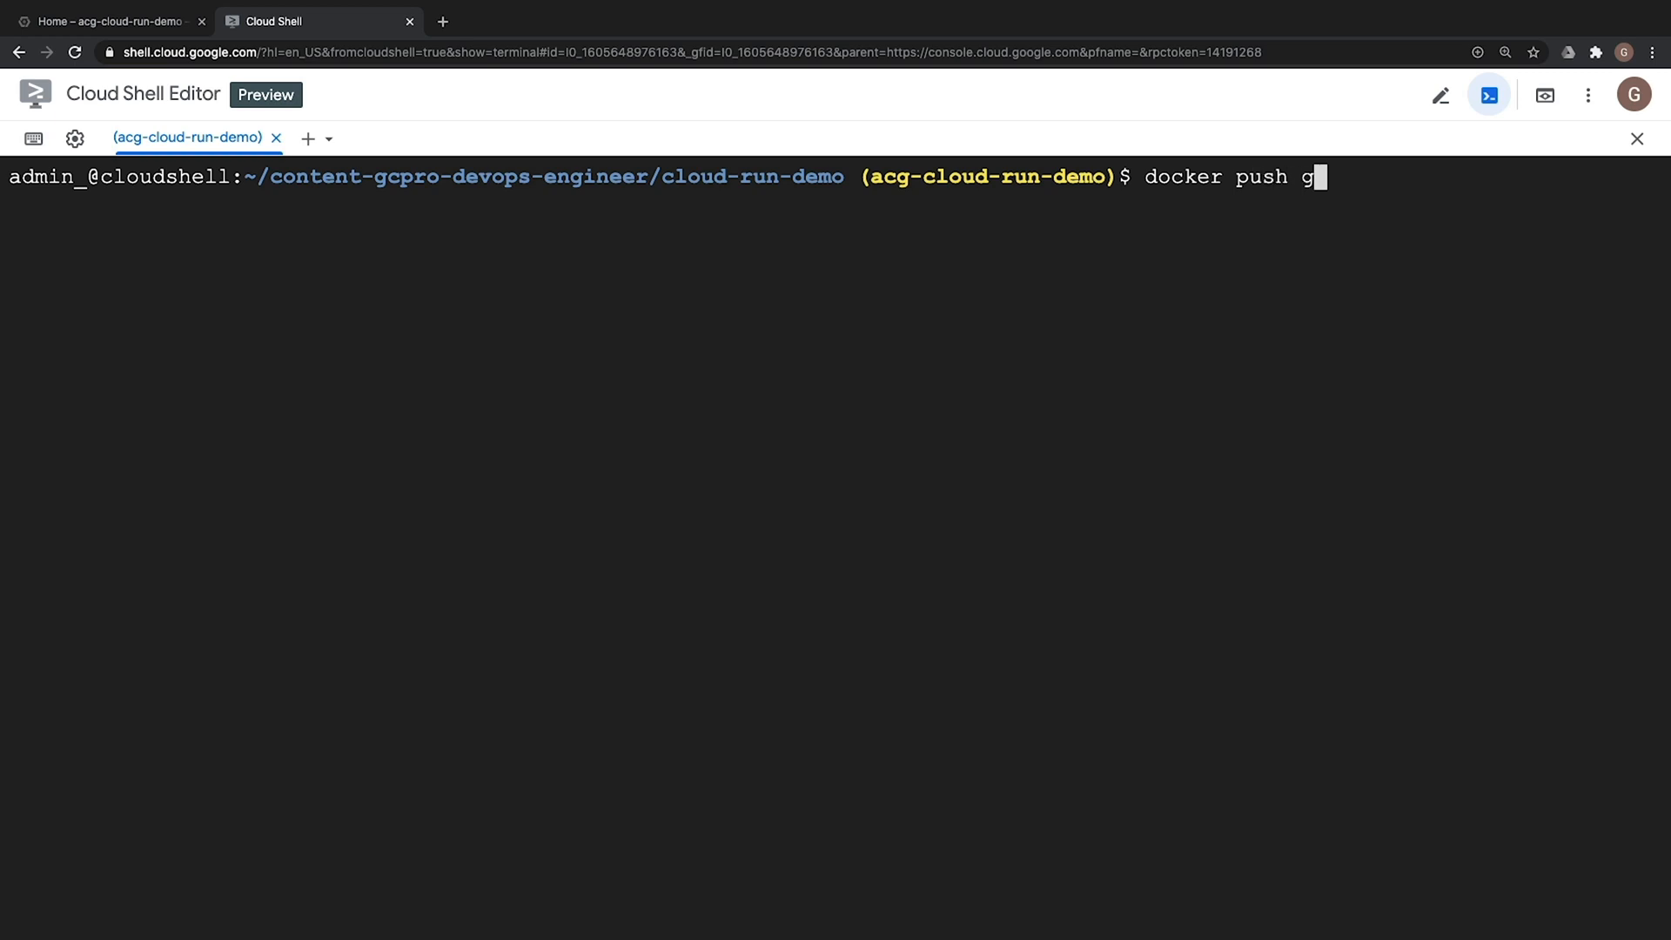
text(cr.io/)
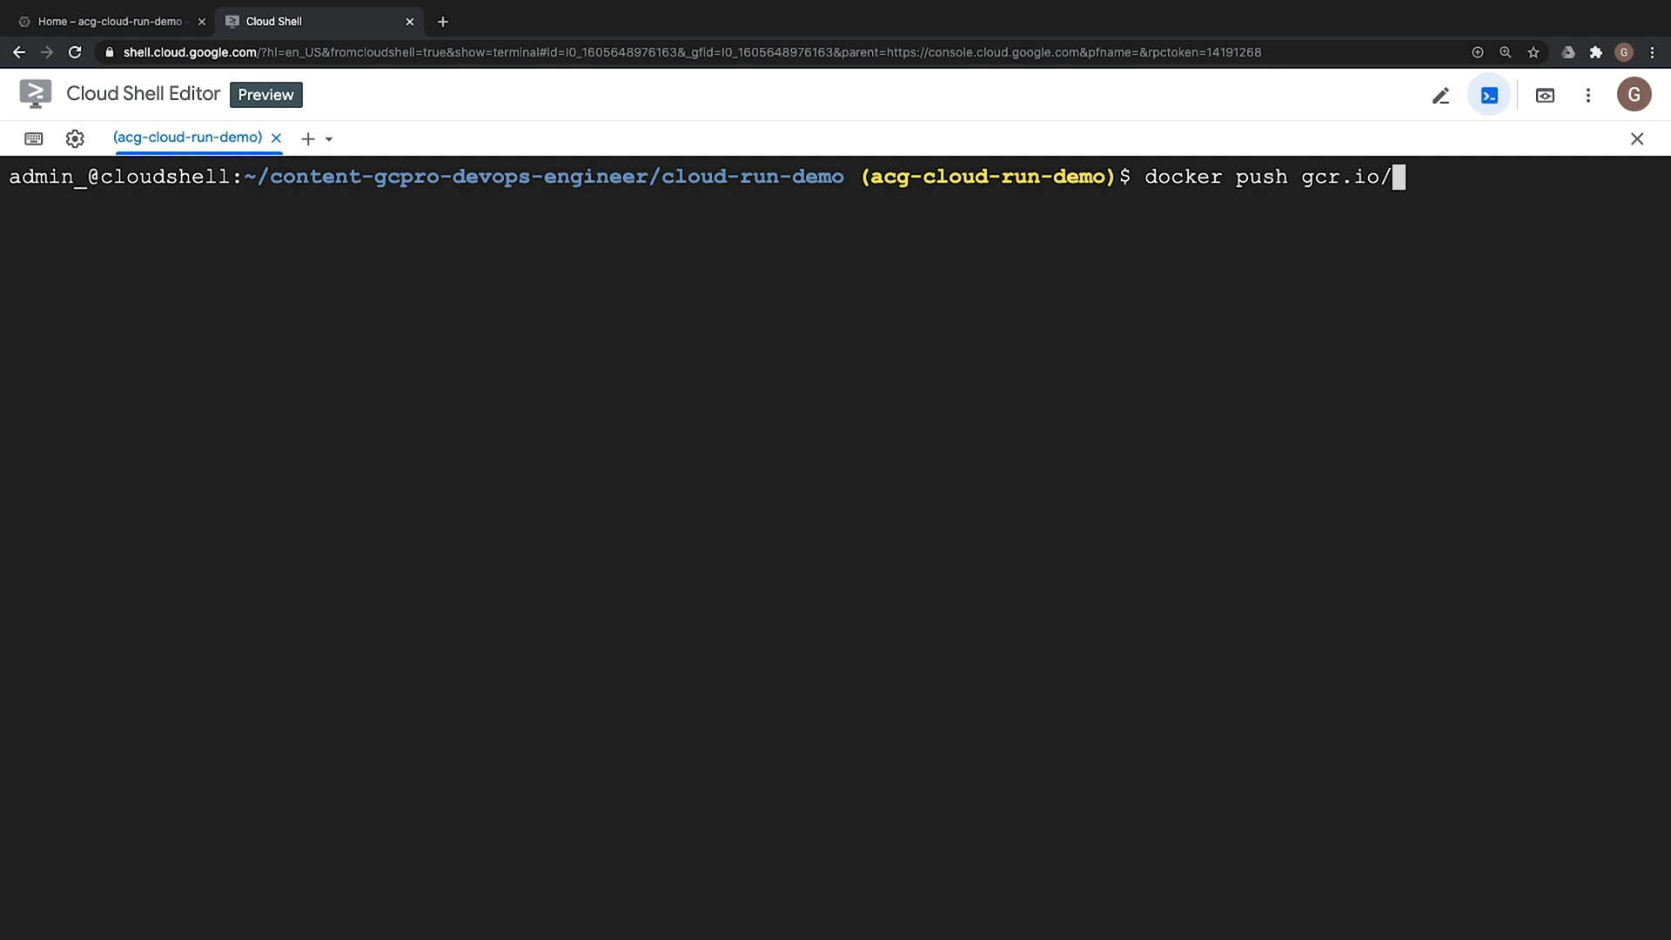
text($PROJE)
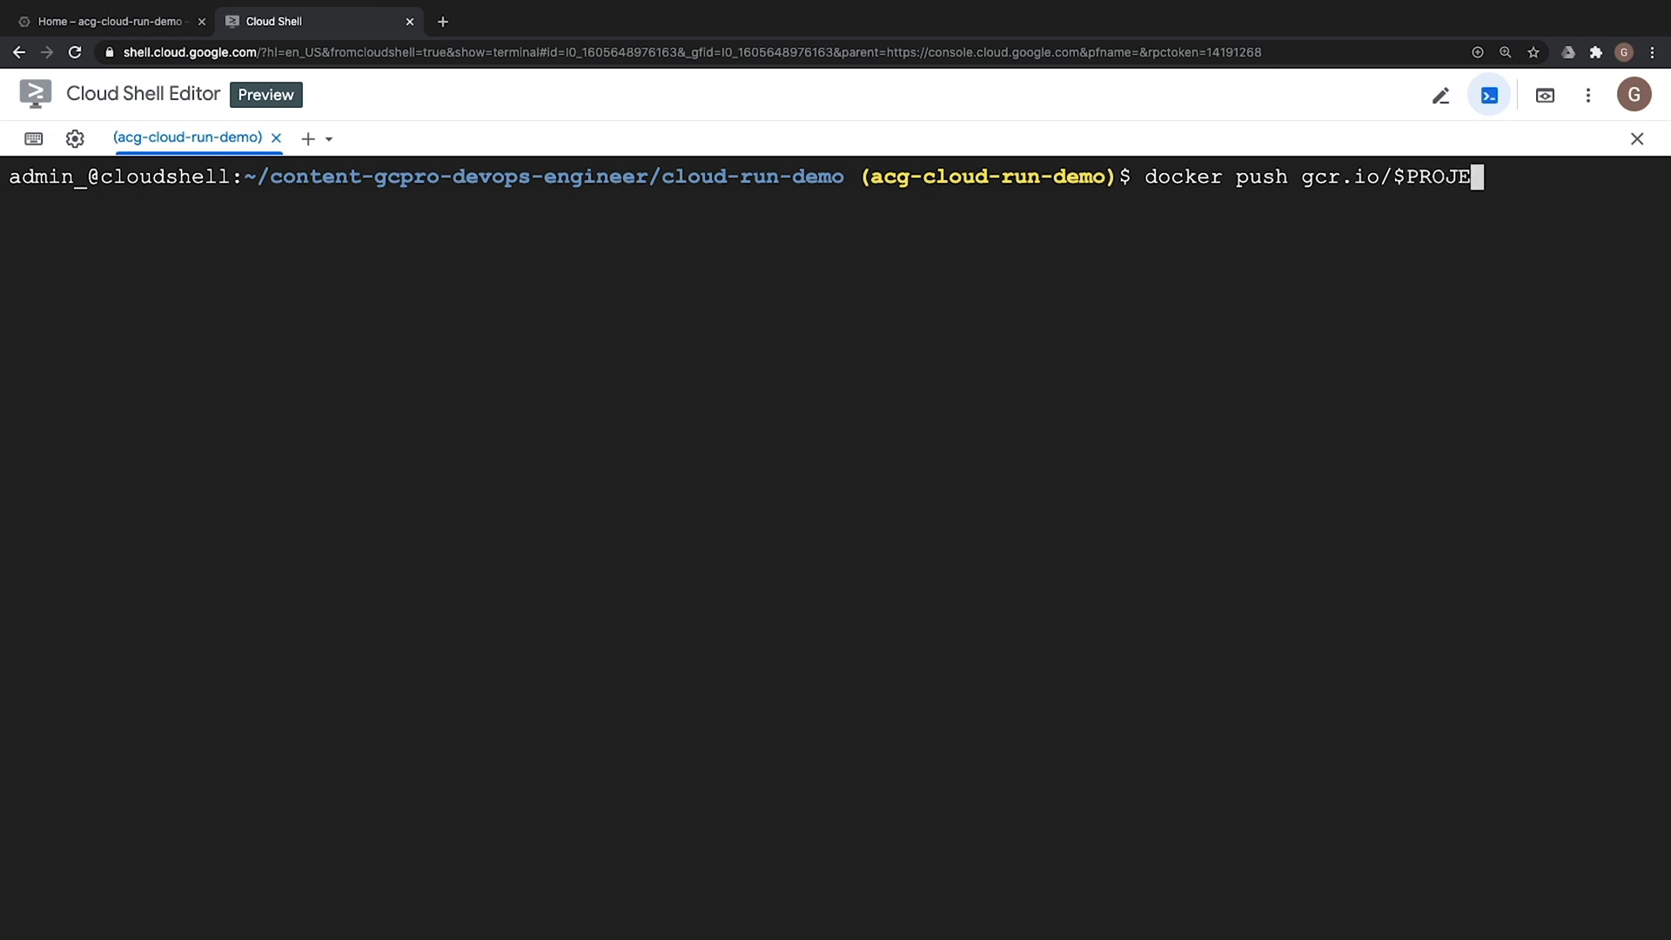
text(CT_ID/)
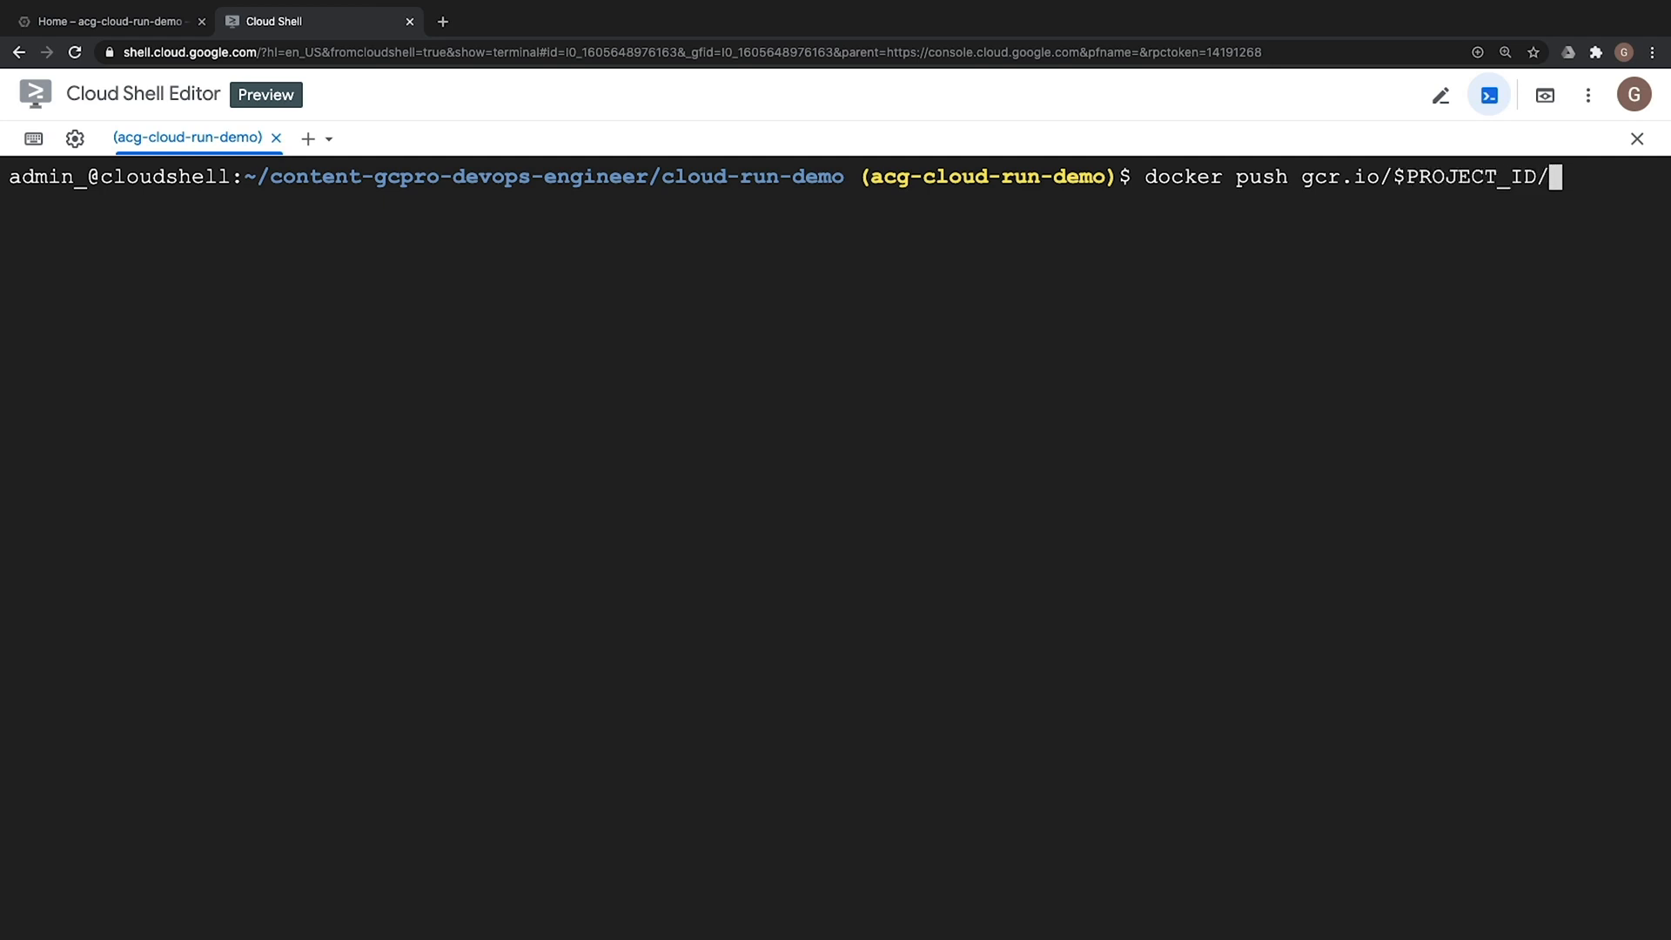
text(cloud-run-demo)
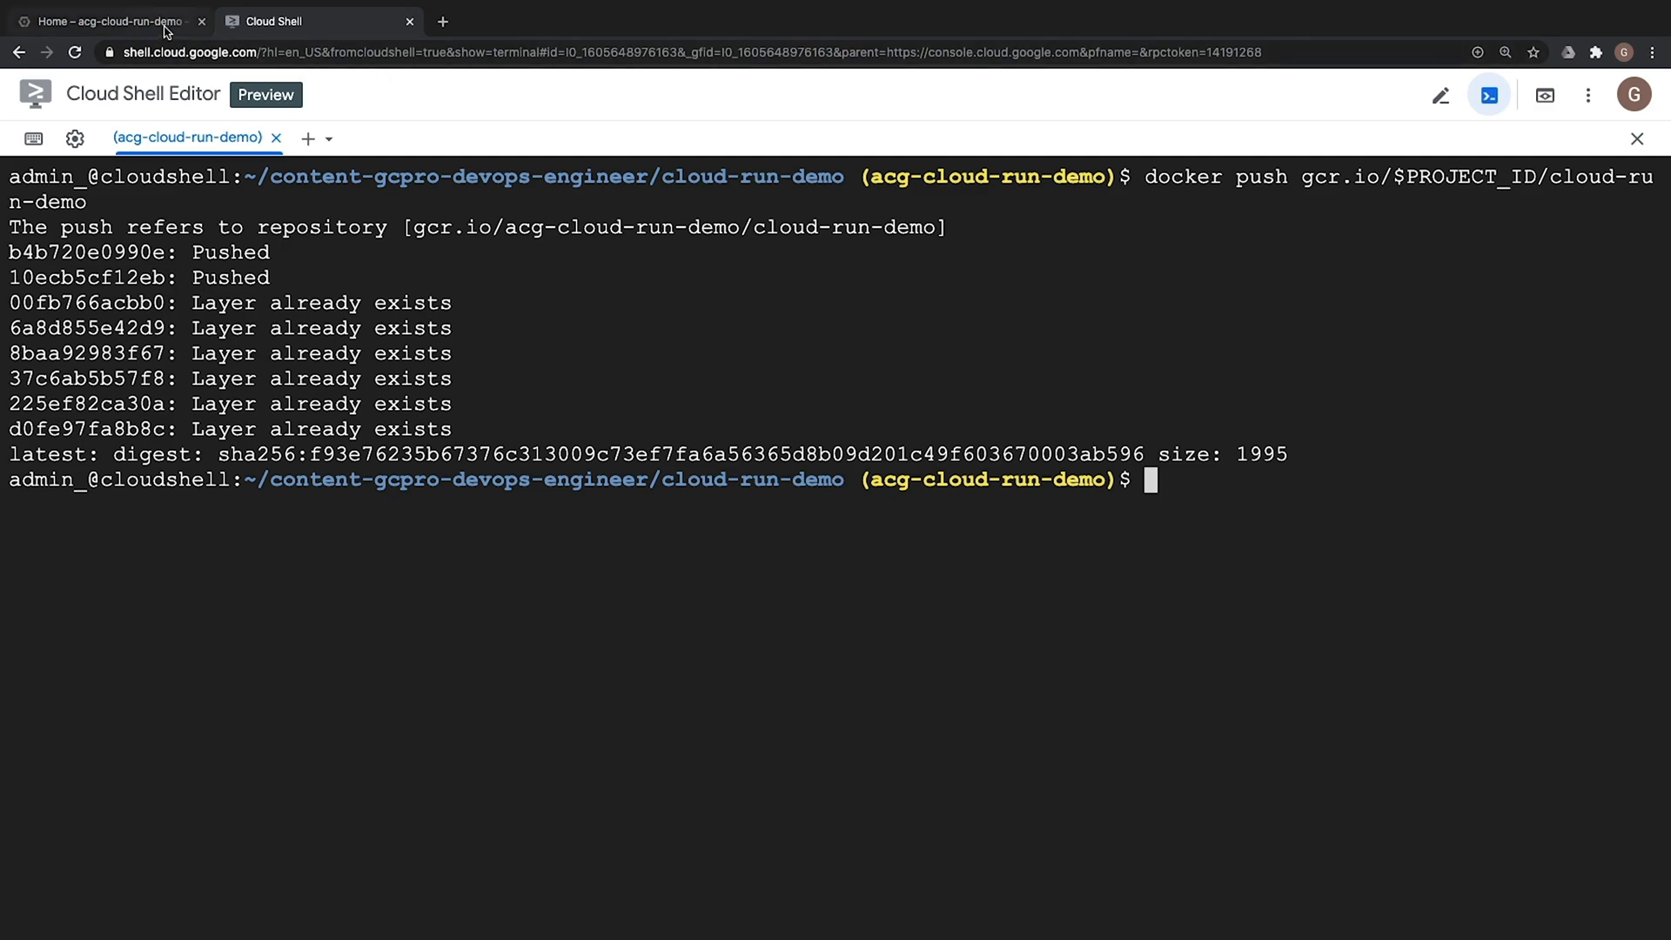
Find Container Registry and open the cloud-run-demo repository showing its latest-tagged image
click(106, 20)
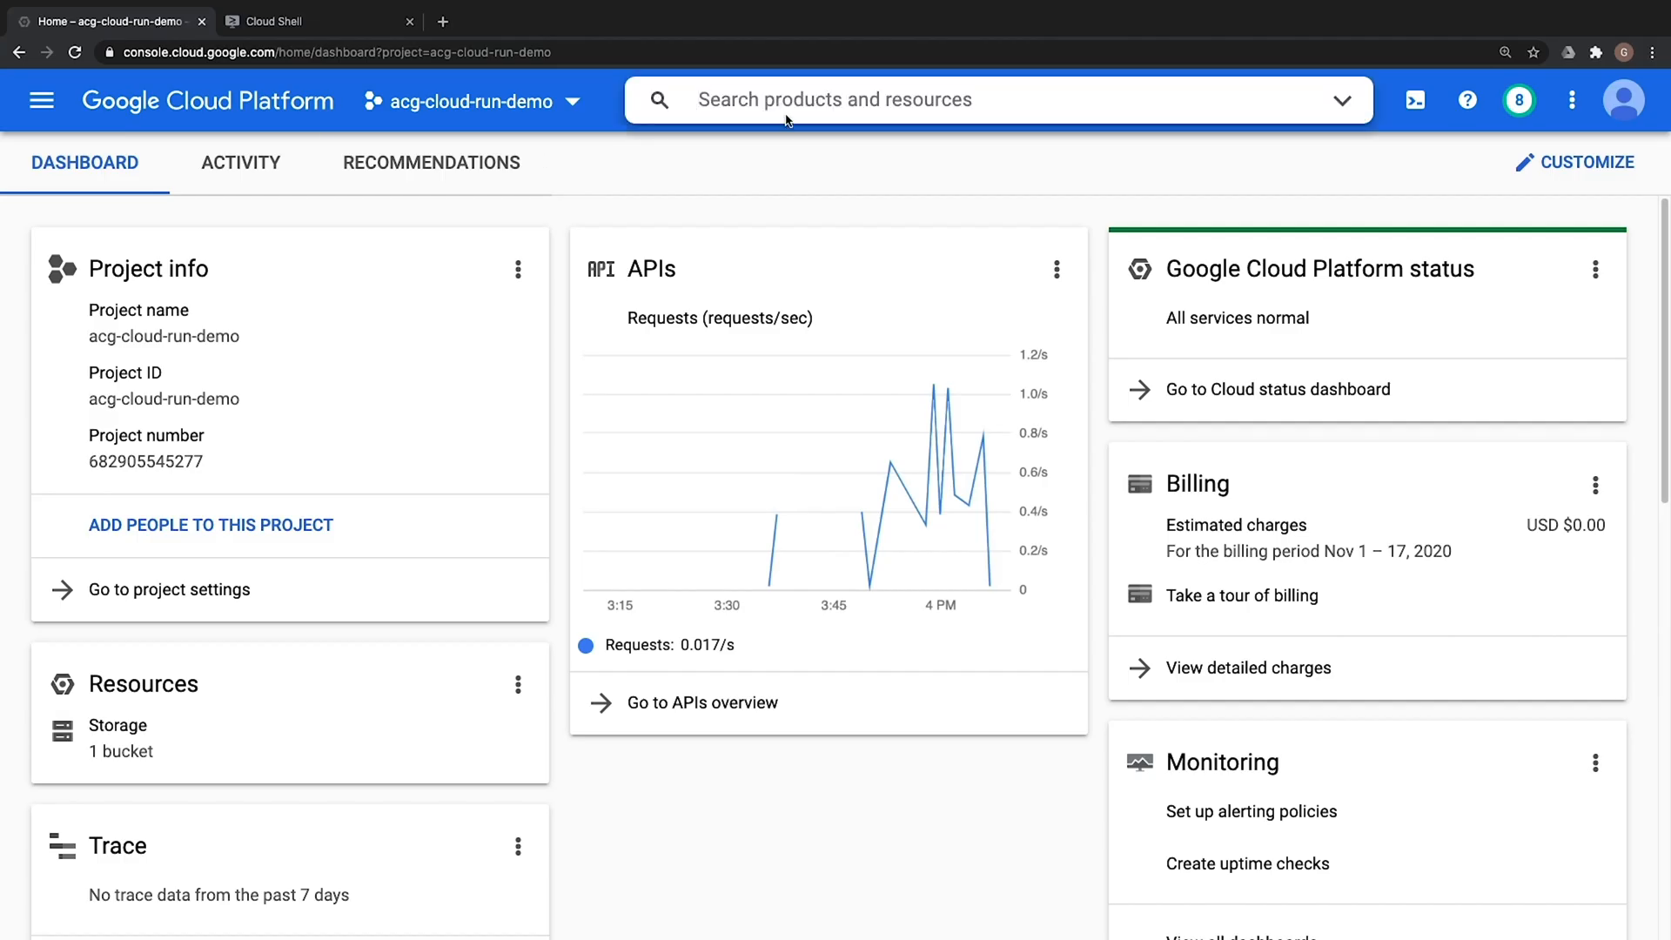
text(container)
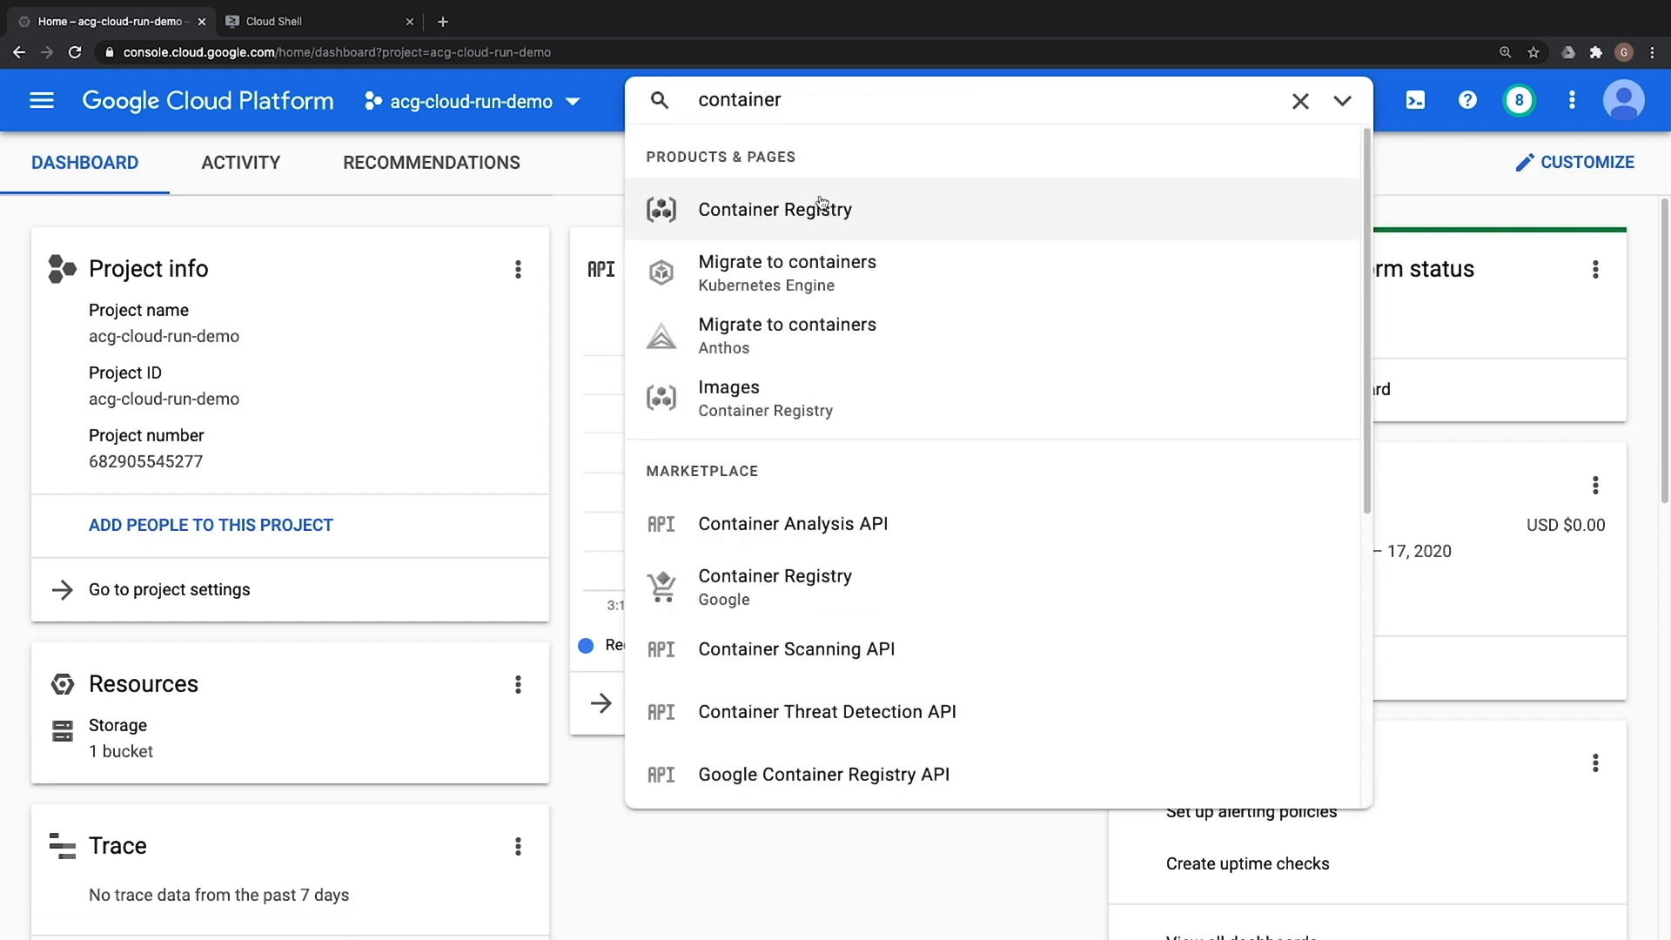
click(775, 209)
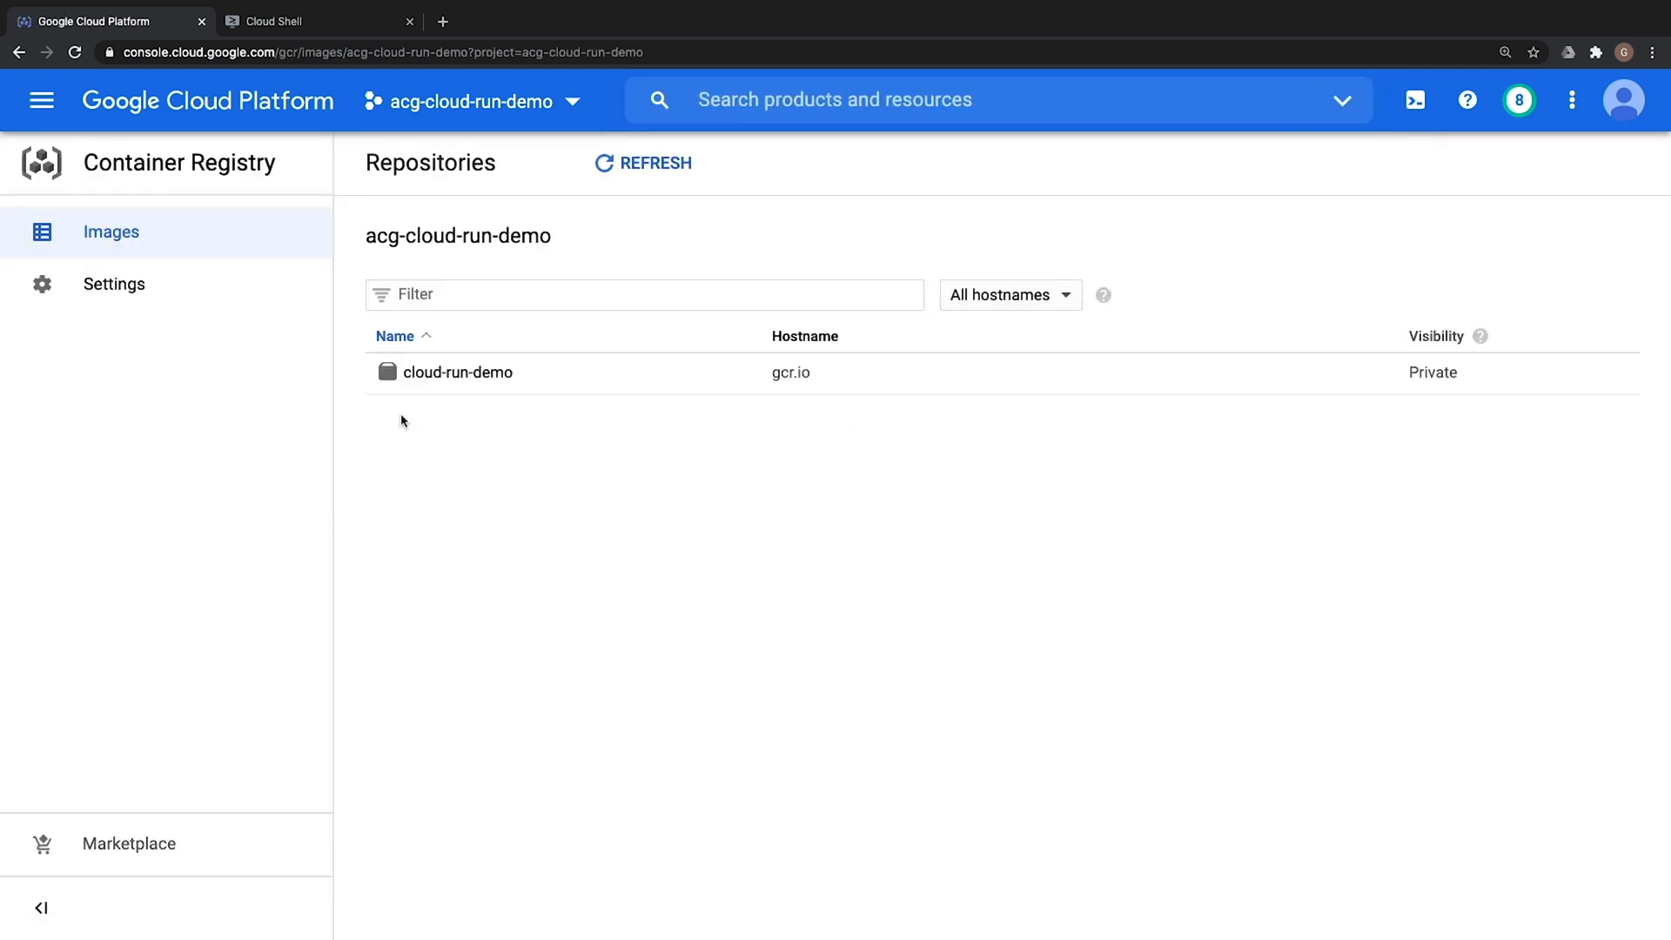
click(459, 371)
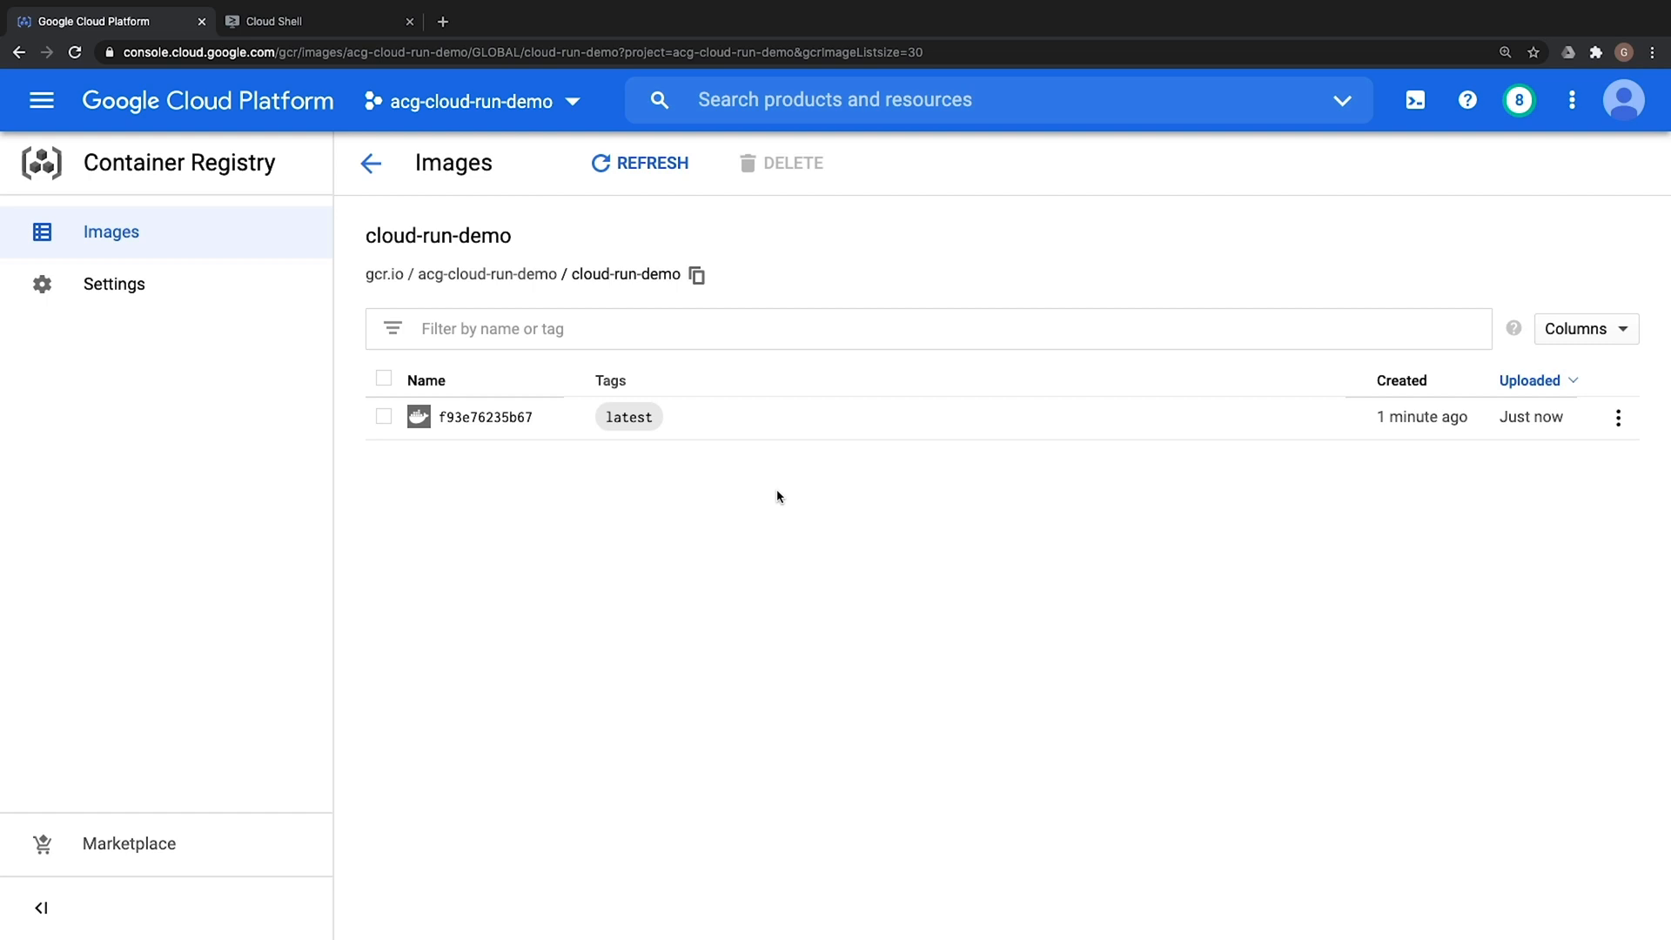
mouse_move(755, 489)
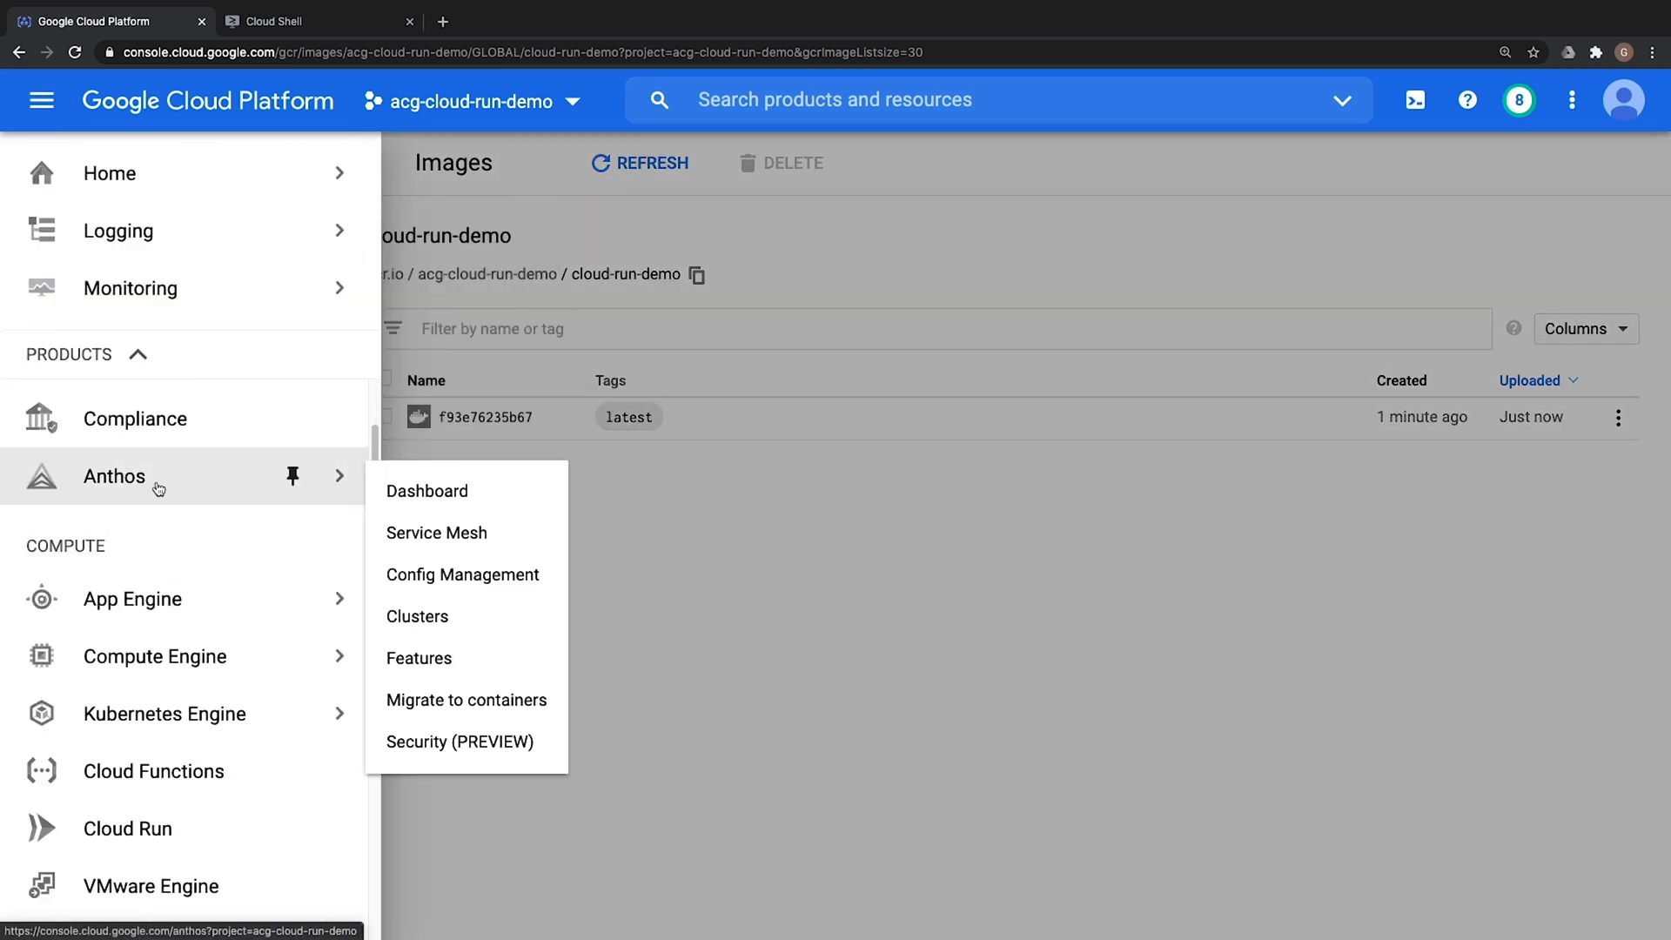
Start a new Cloud Run service named cloud-run-demo and continue to revision settings
click(128, 828)
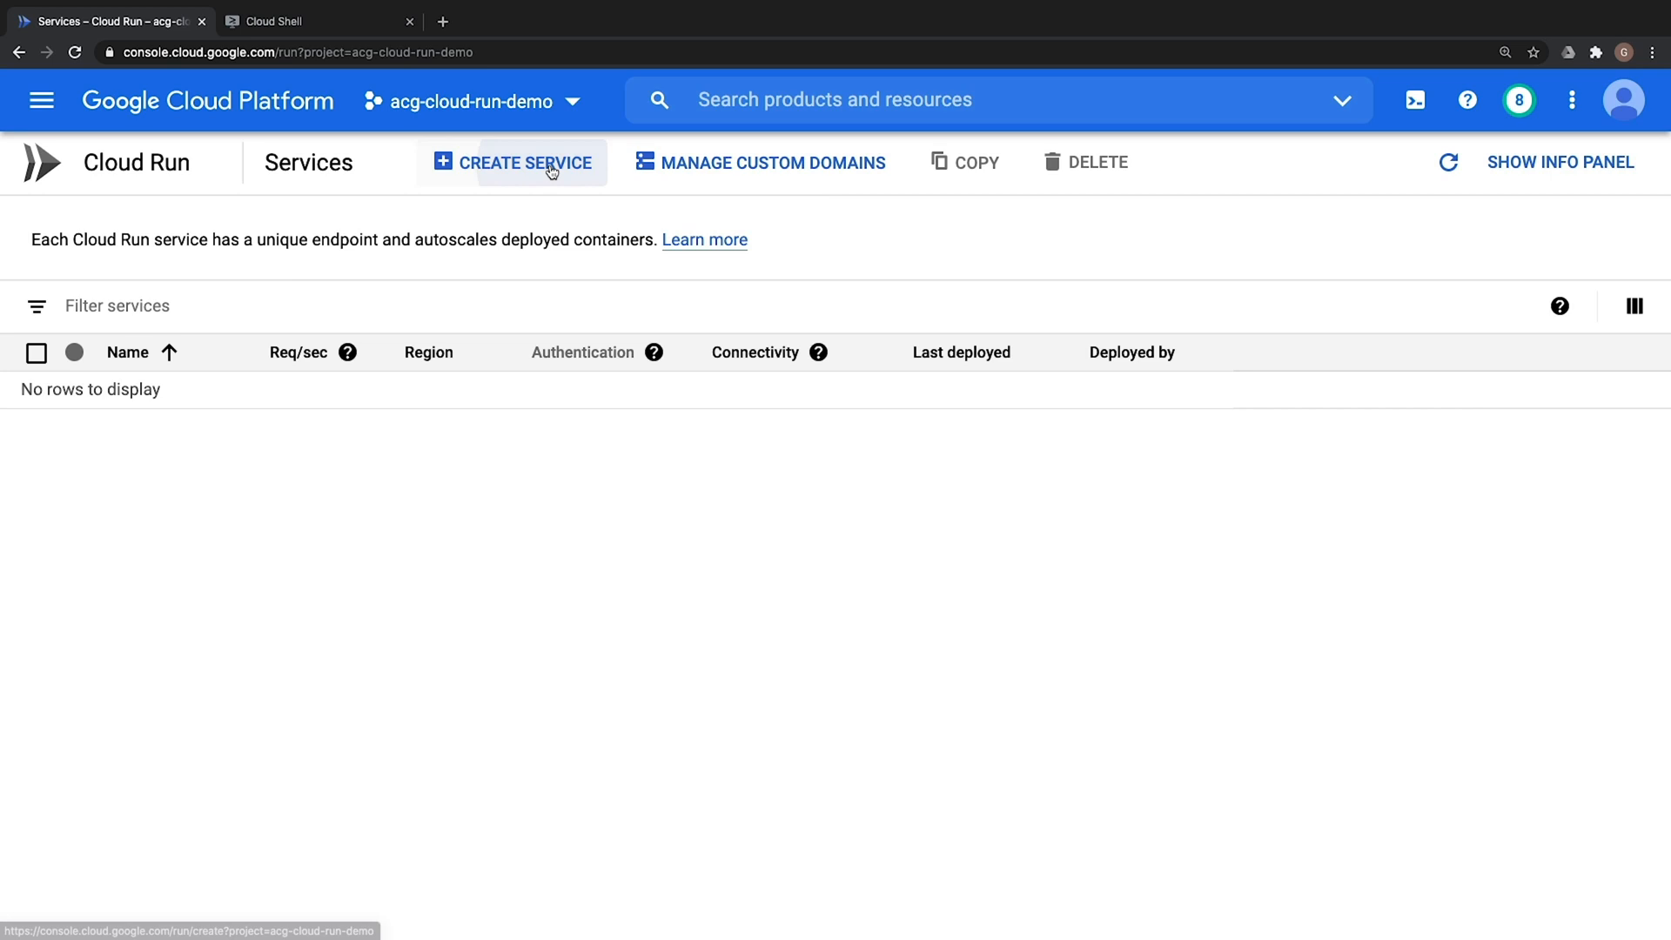
click(526, 162)
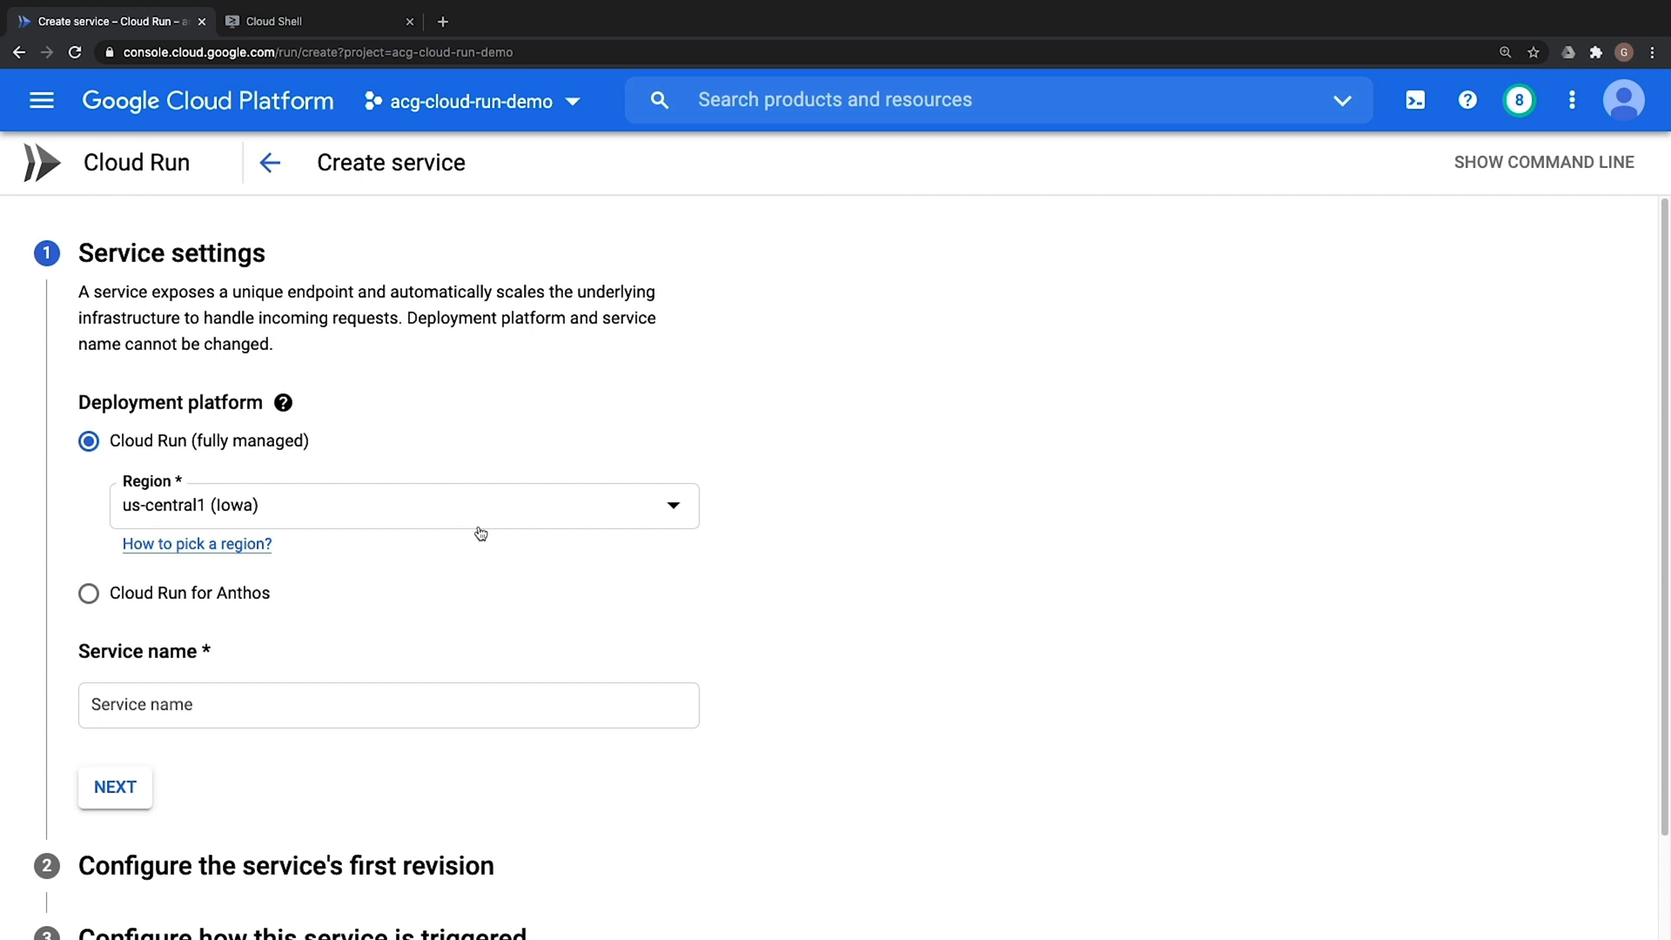
mouse_move(350, 601)
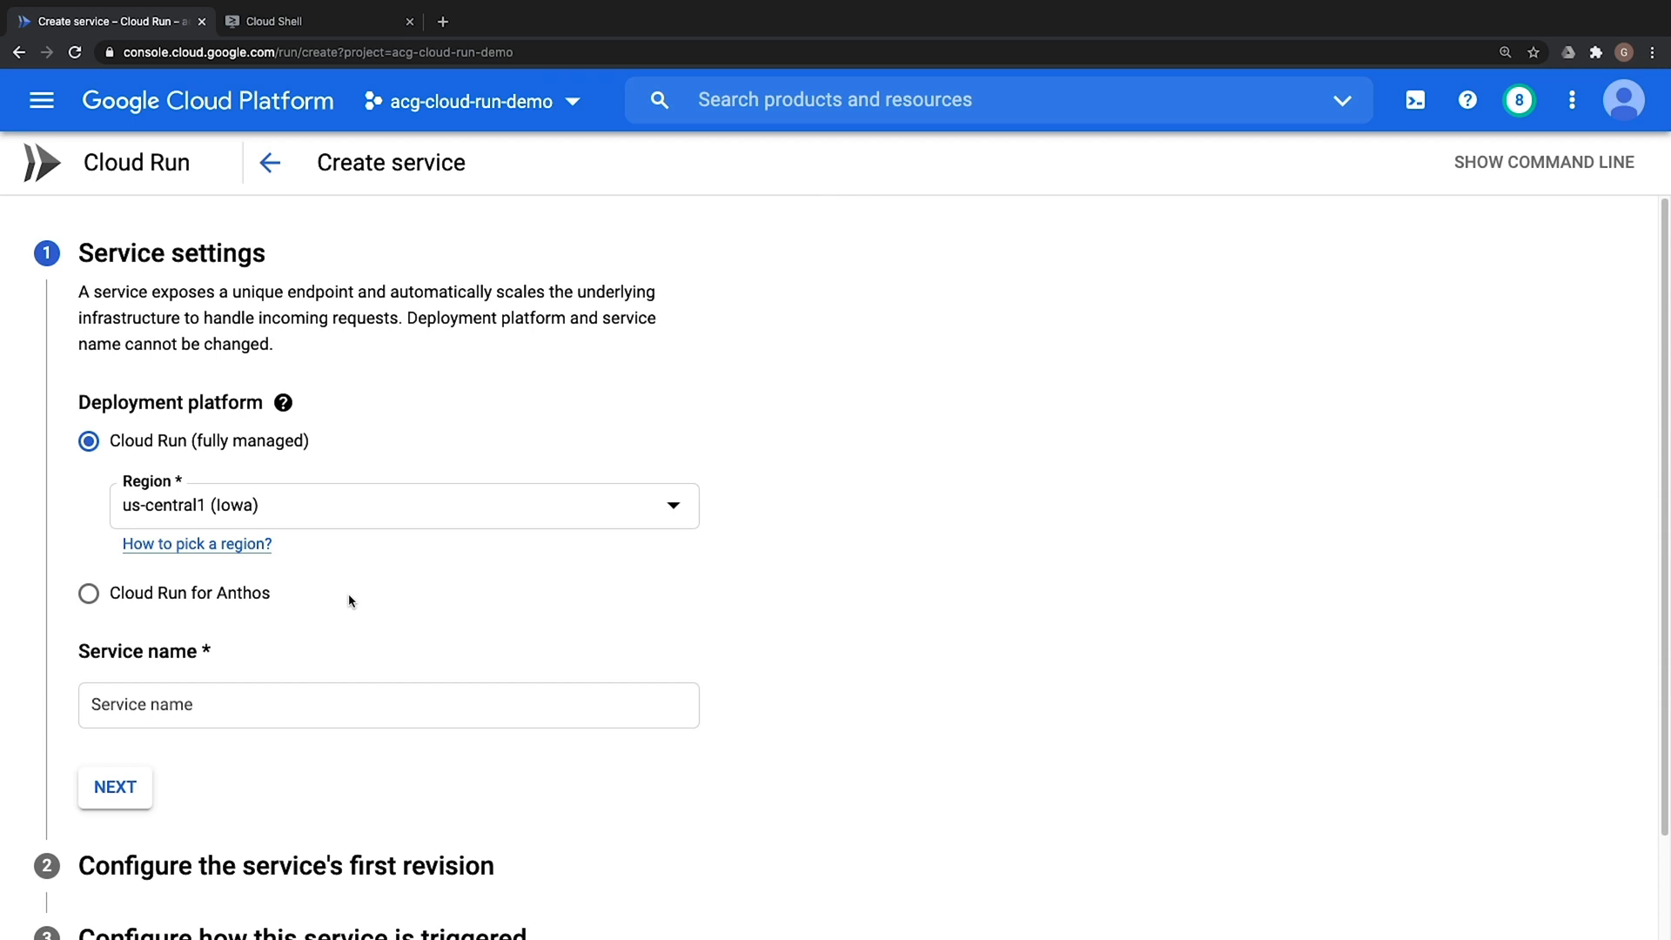
mouse_move(273, 679)
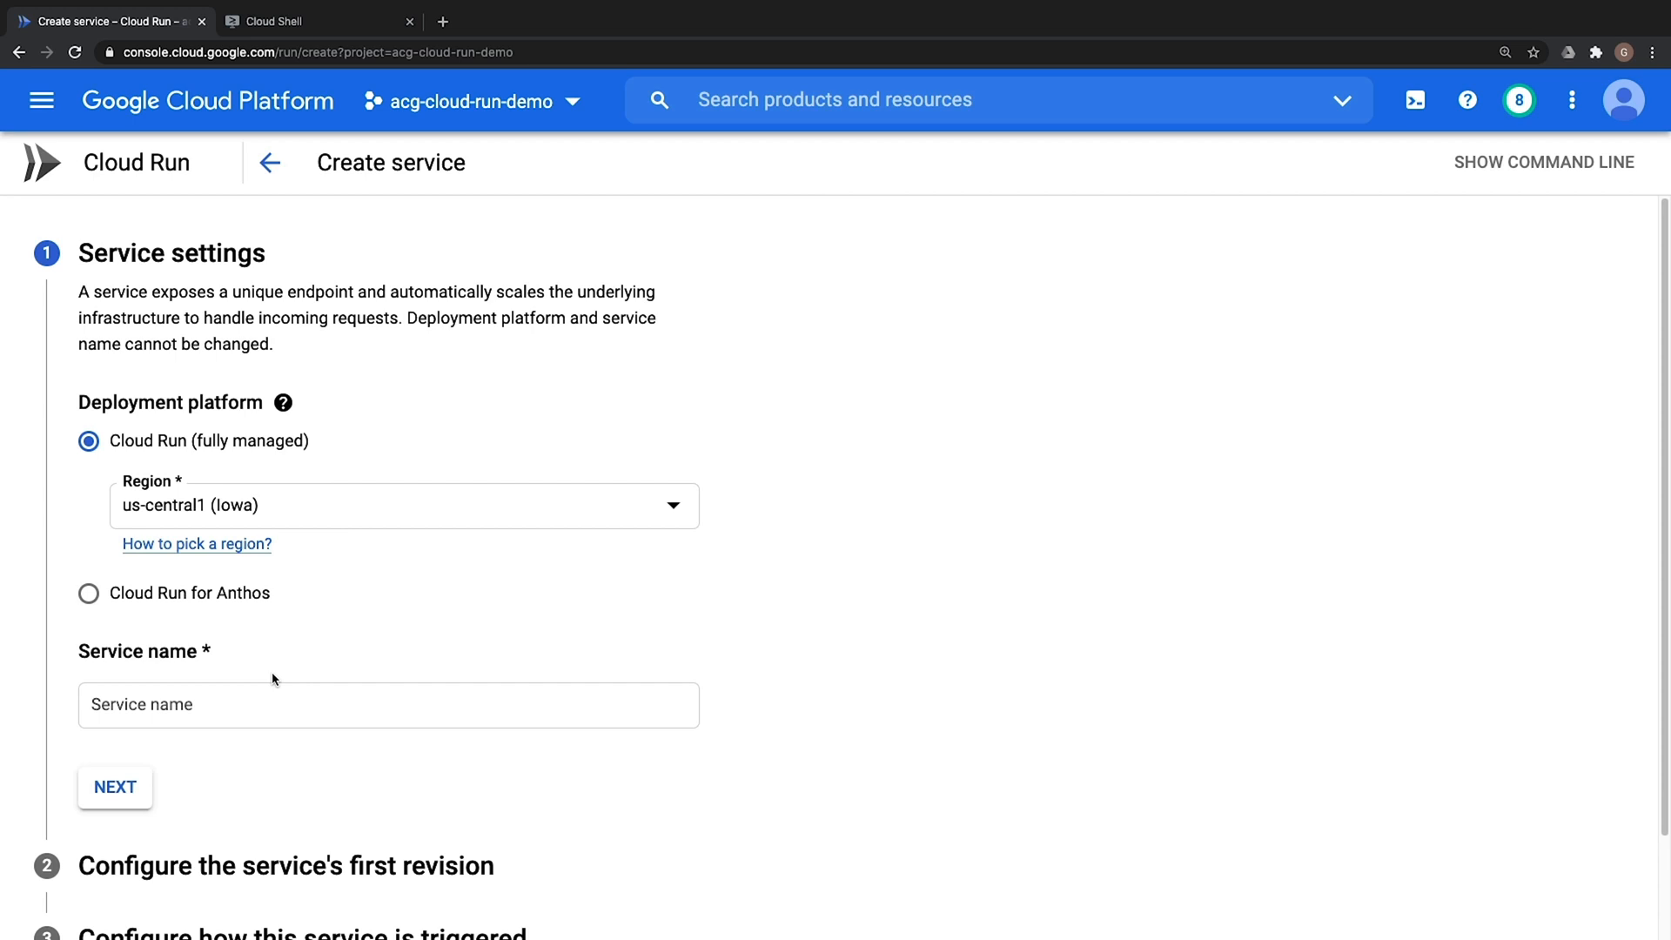
click(389, 704)
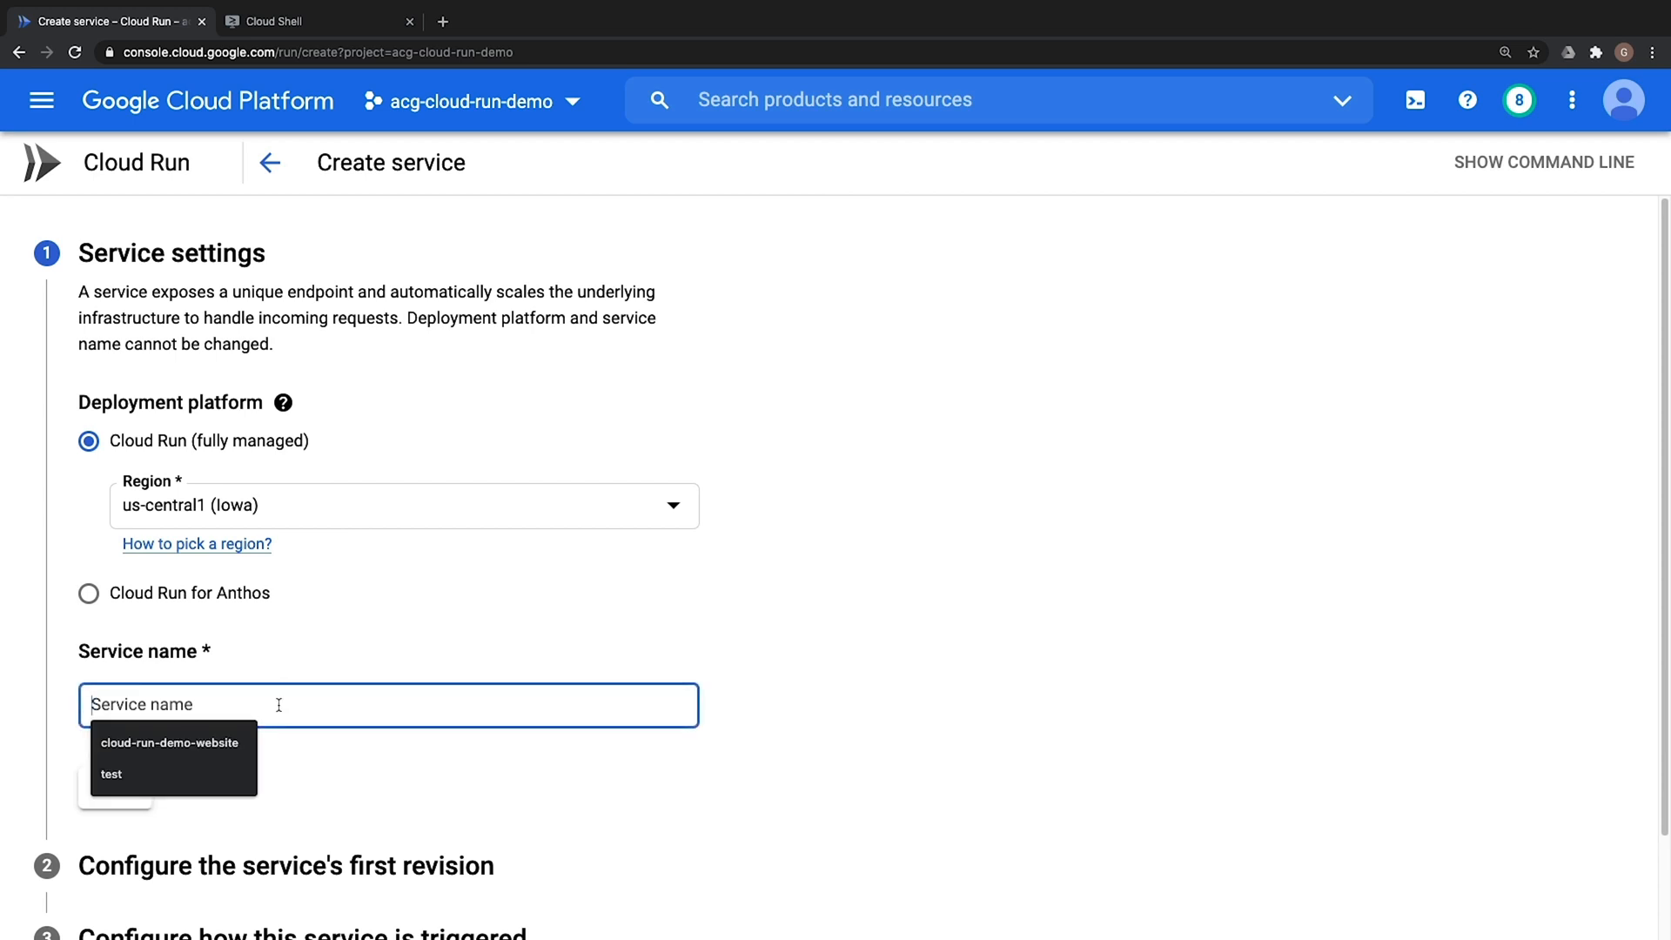
text(cloud-run-dem)
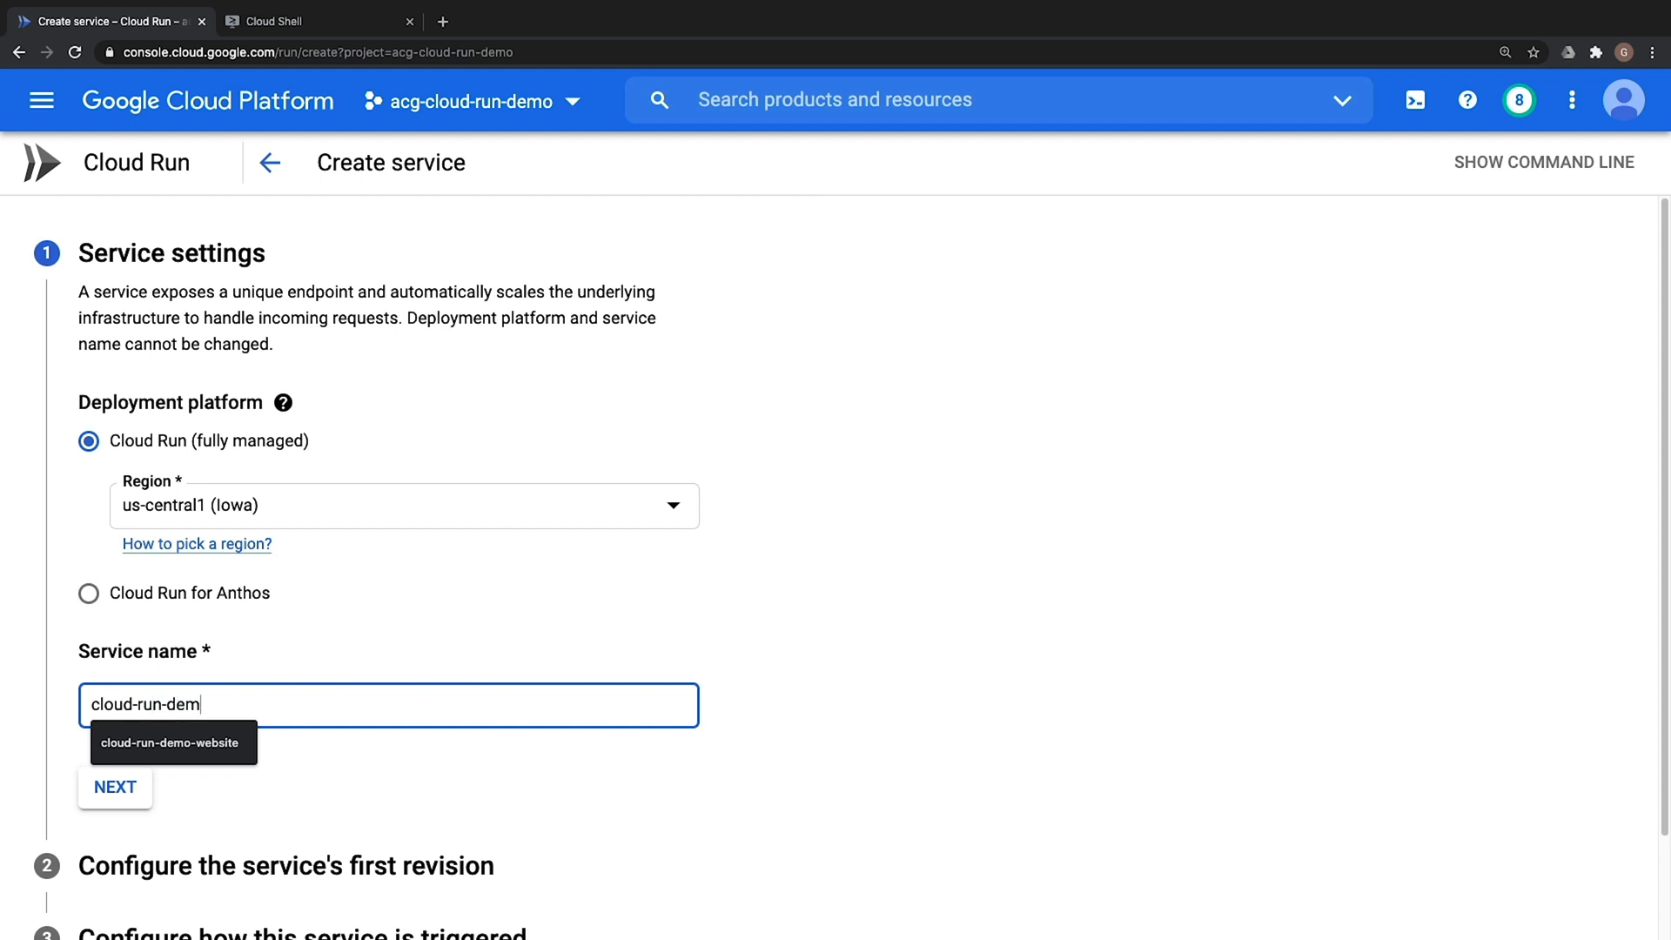
click(114, 787)
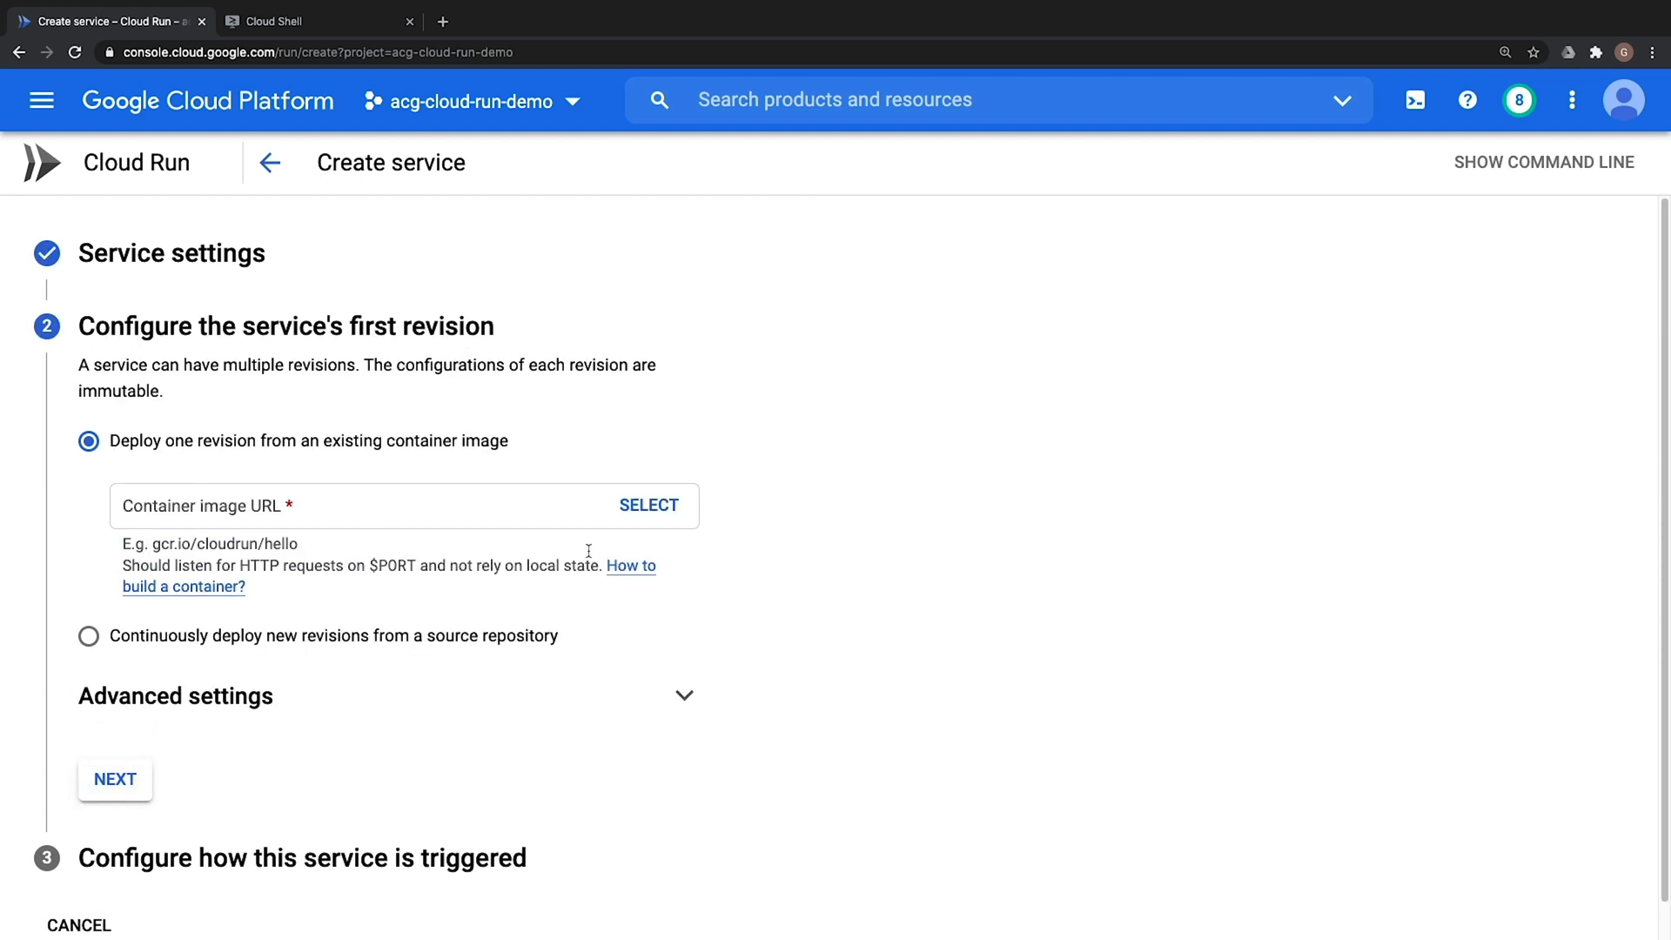
mouse_move(590, 554)
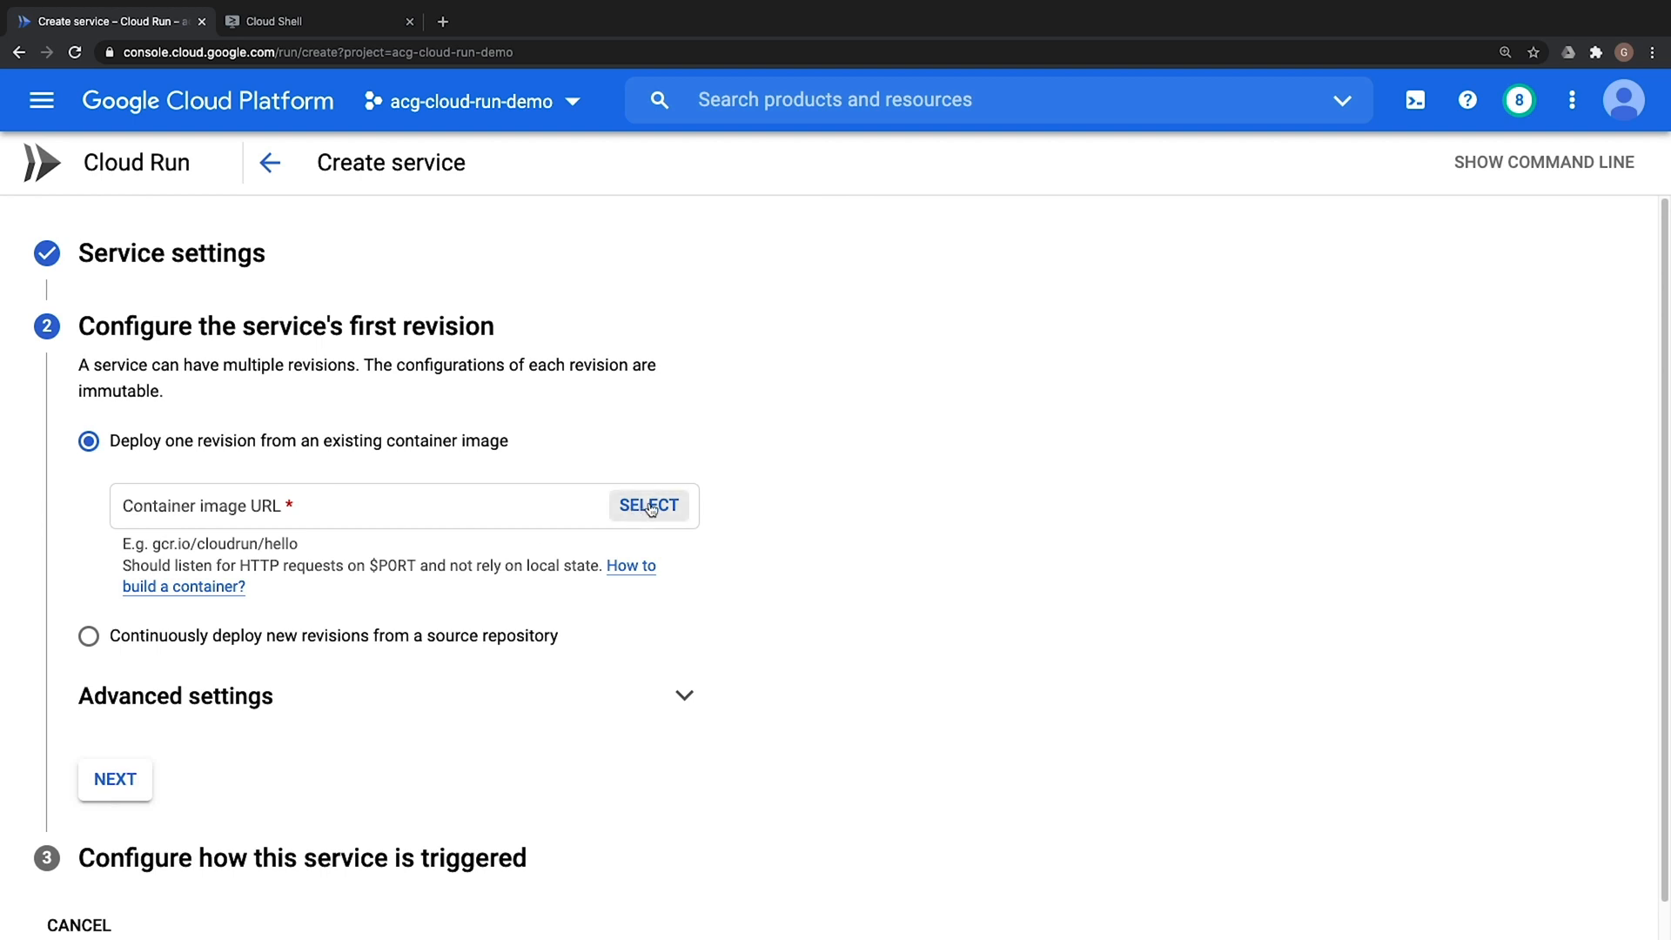
Select the latest gcr.io/acg-cloud-run-demo/cloud-run-demo image as the container image URL
click(648, 505)
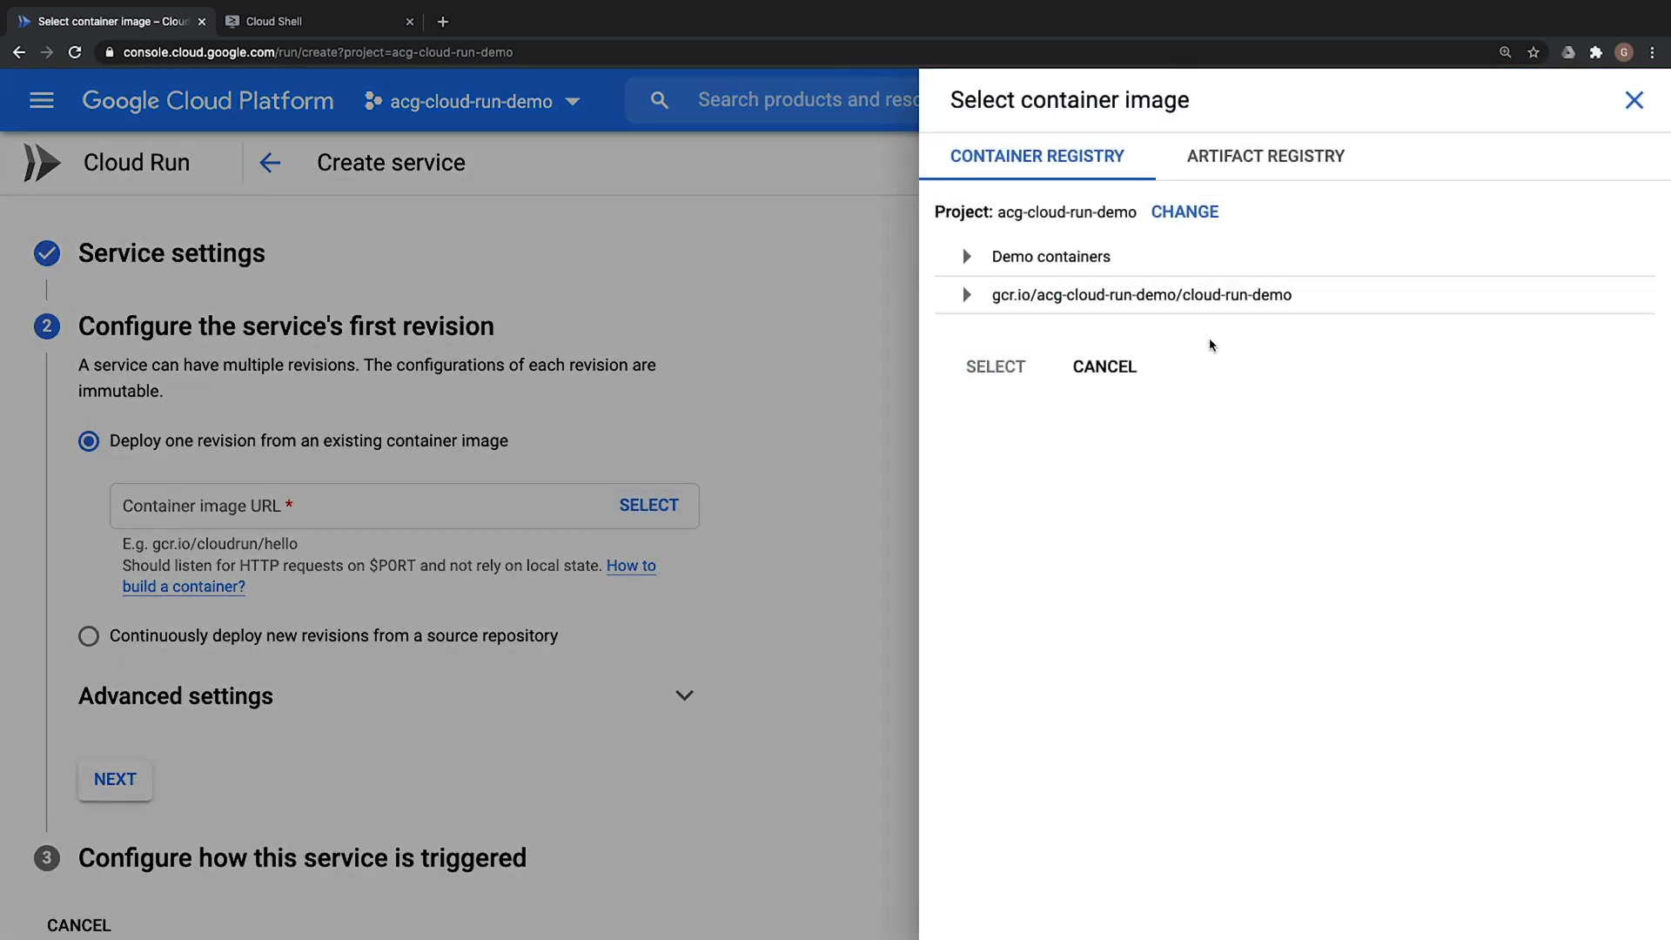
click(966, 295)
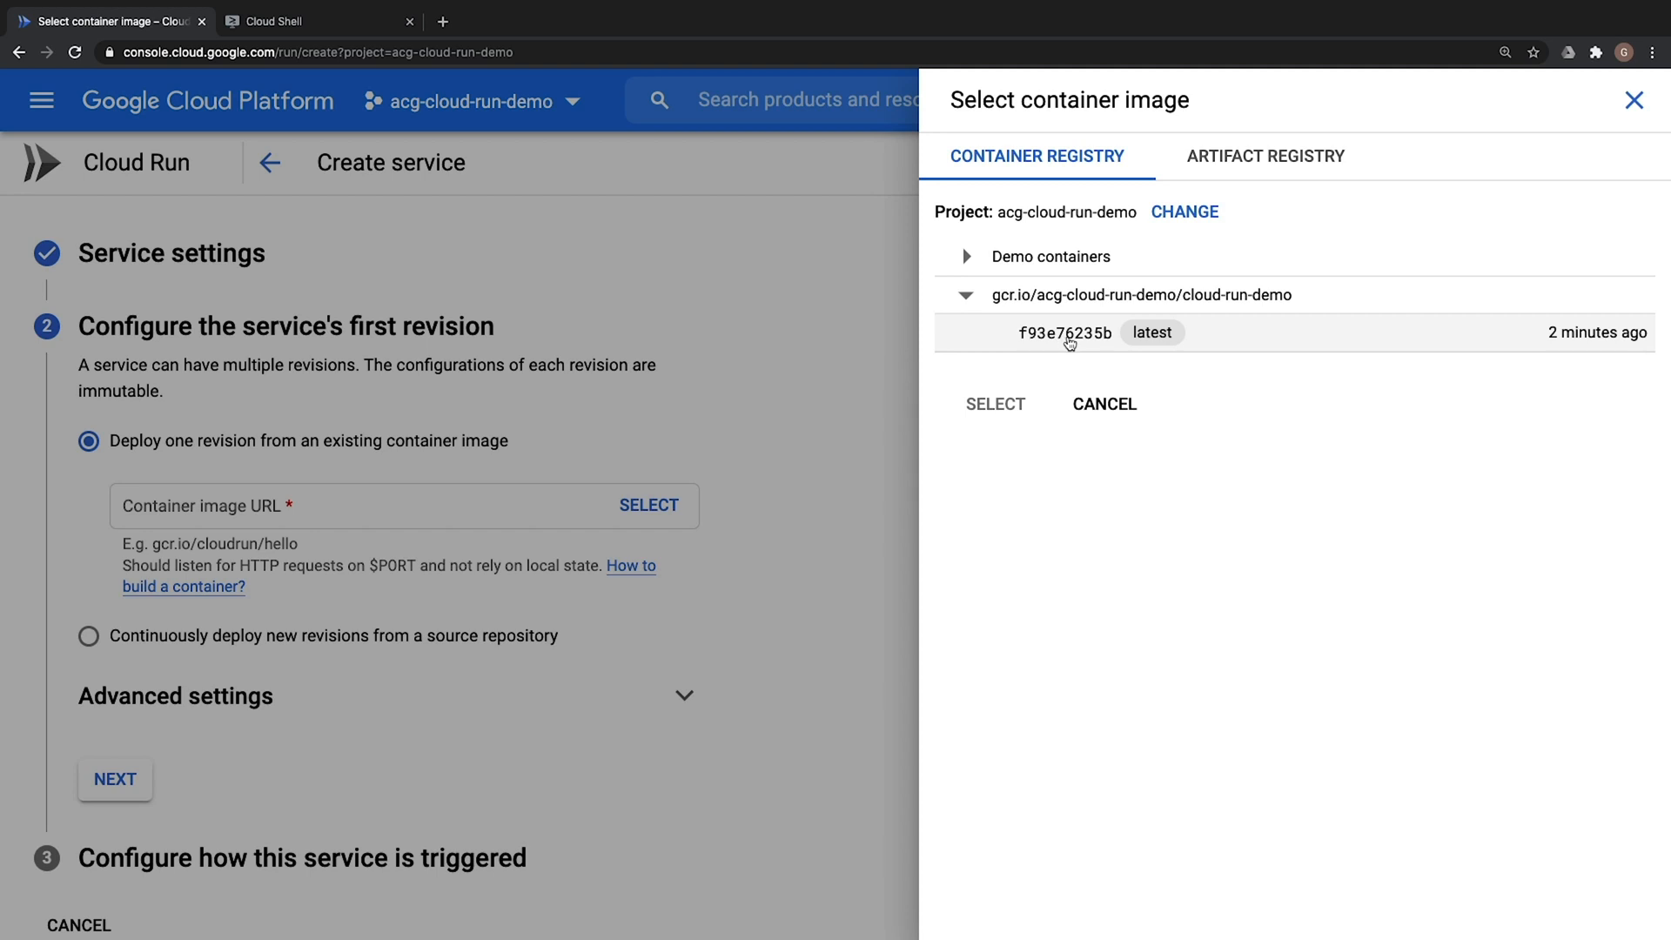
click(994, 404)
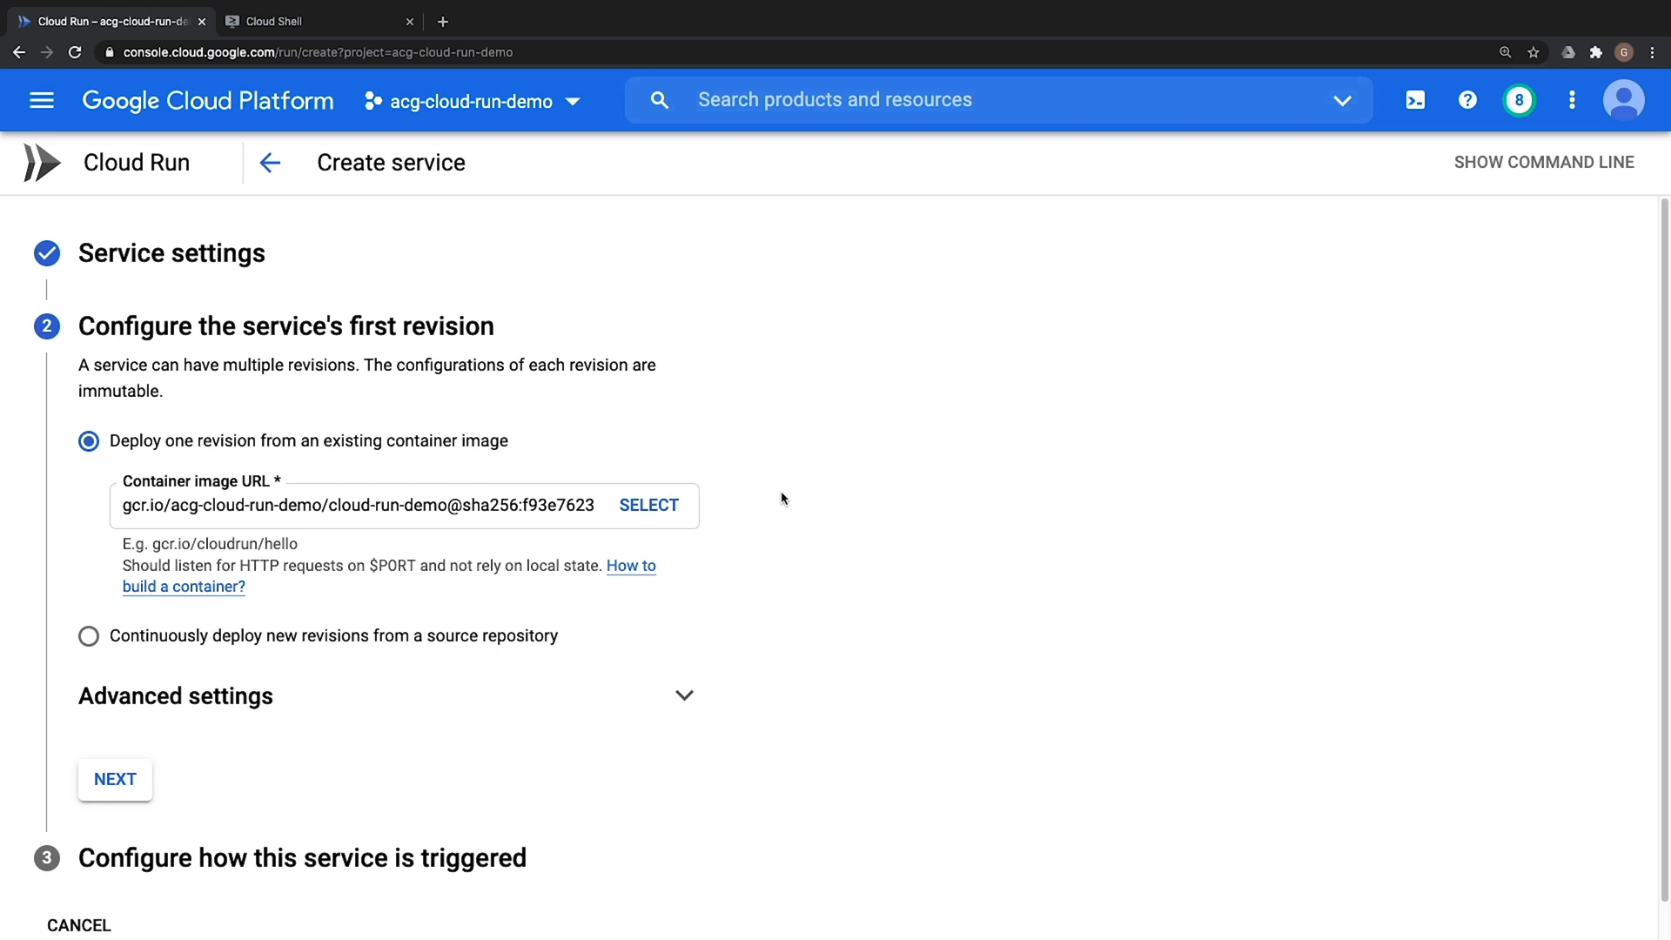
mouse_move(787, 498)
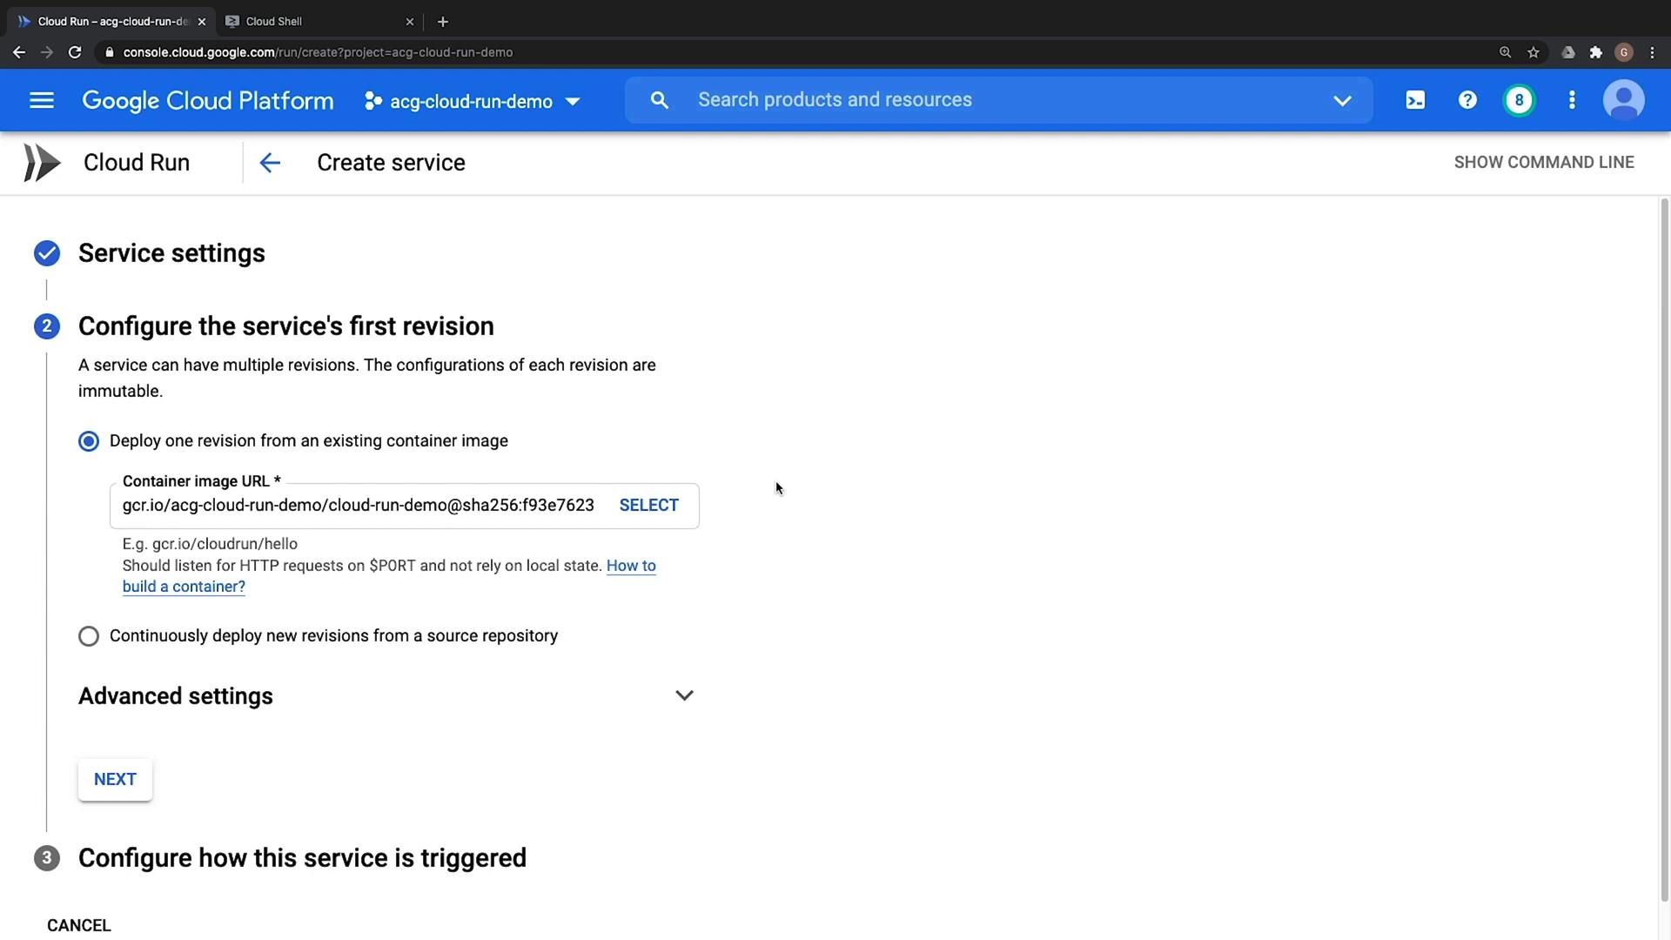
mouse_move(176, 650)
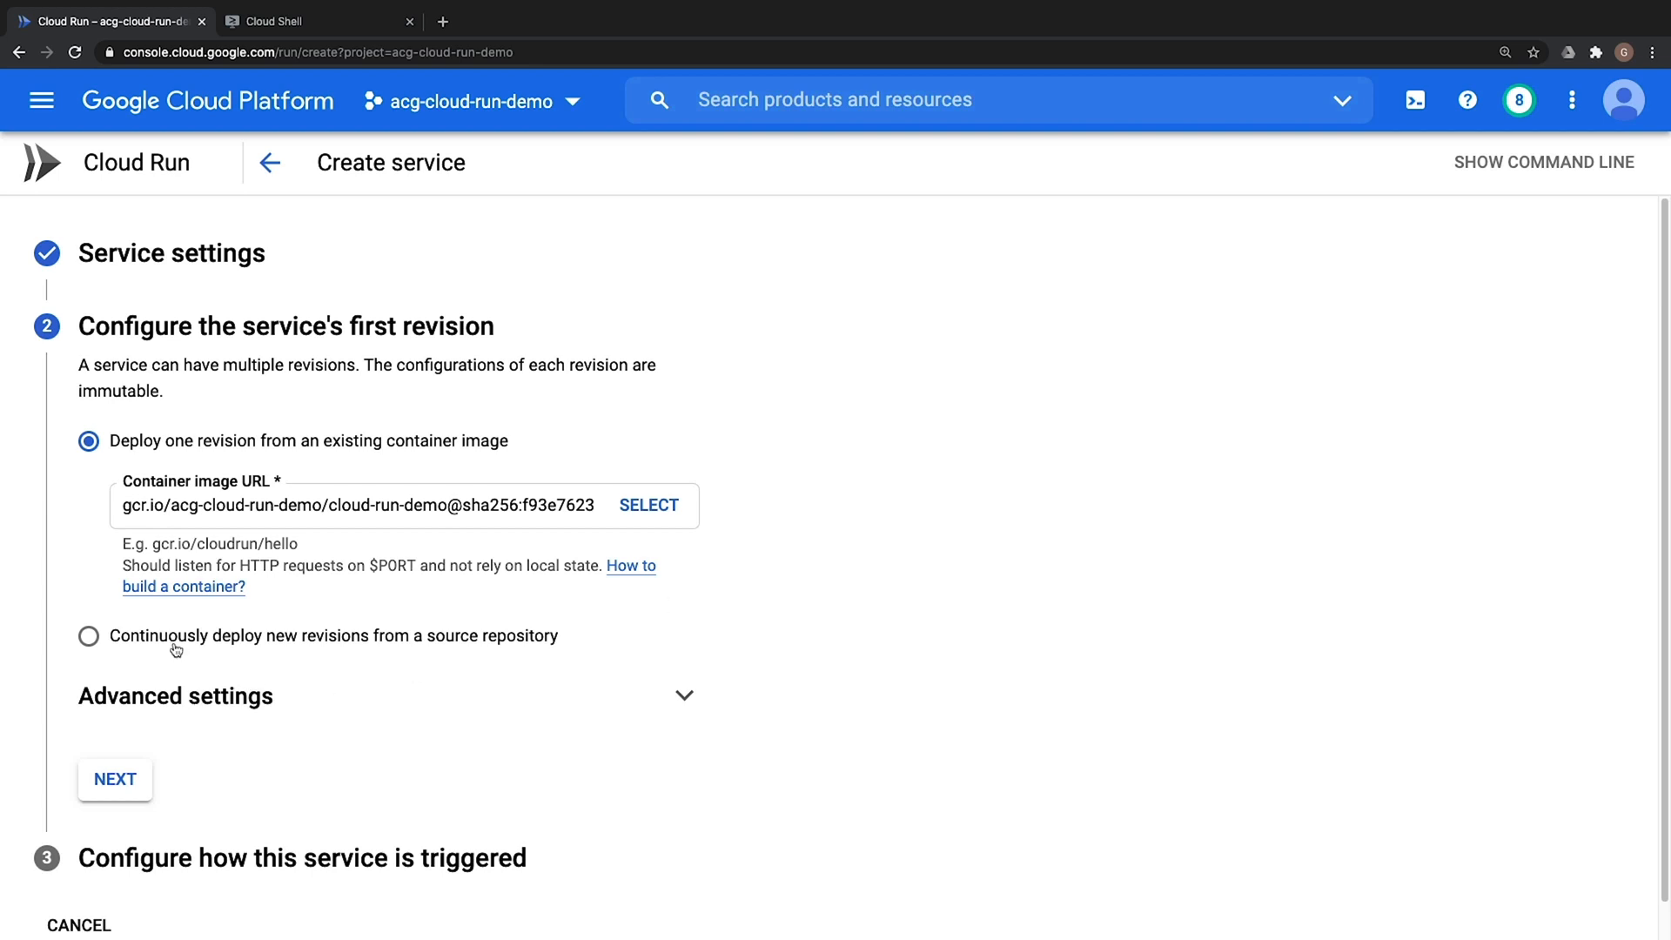
mouse_move(364, 654)
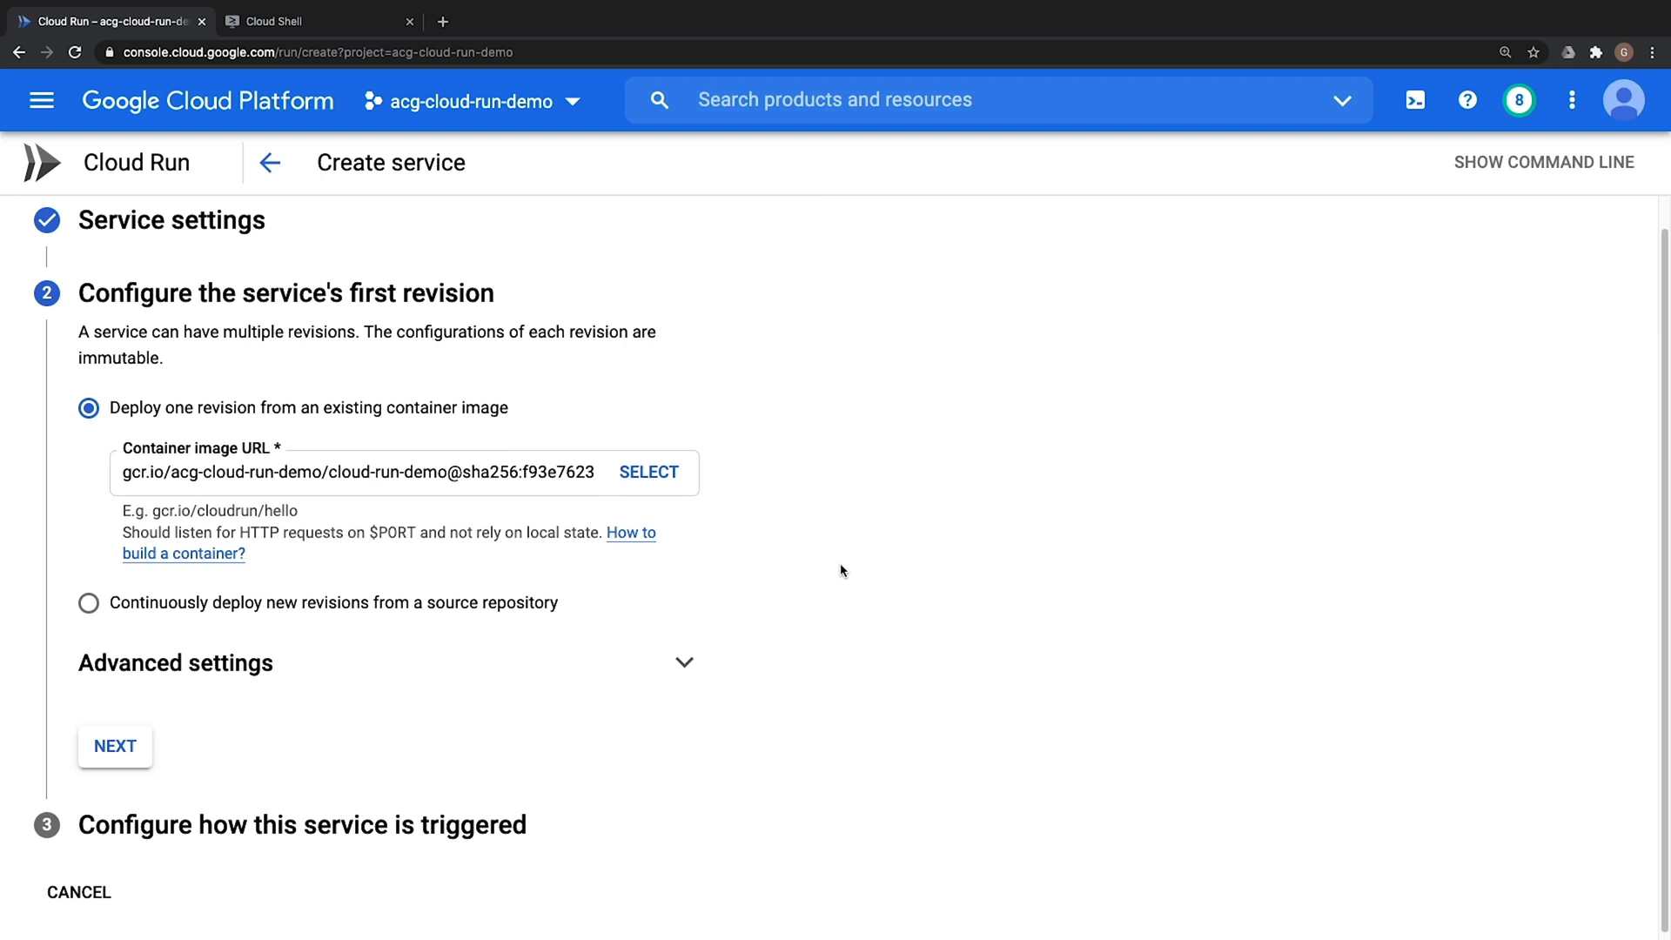
In advanced revision settings, leave memory 256 MiB, CPU 1, and instances 0 to 1000
click(175, 661)
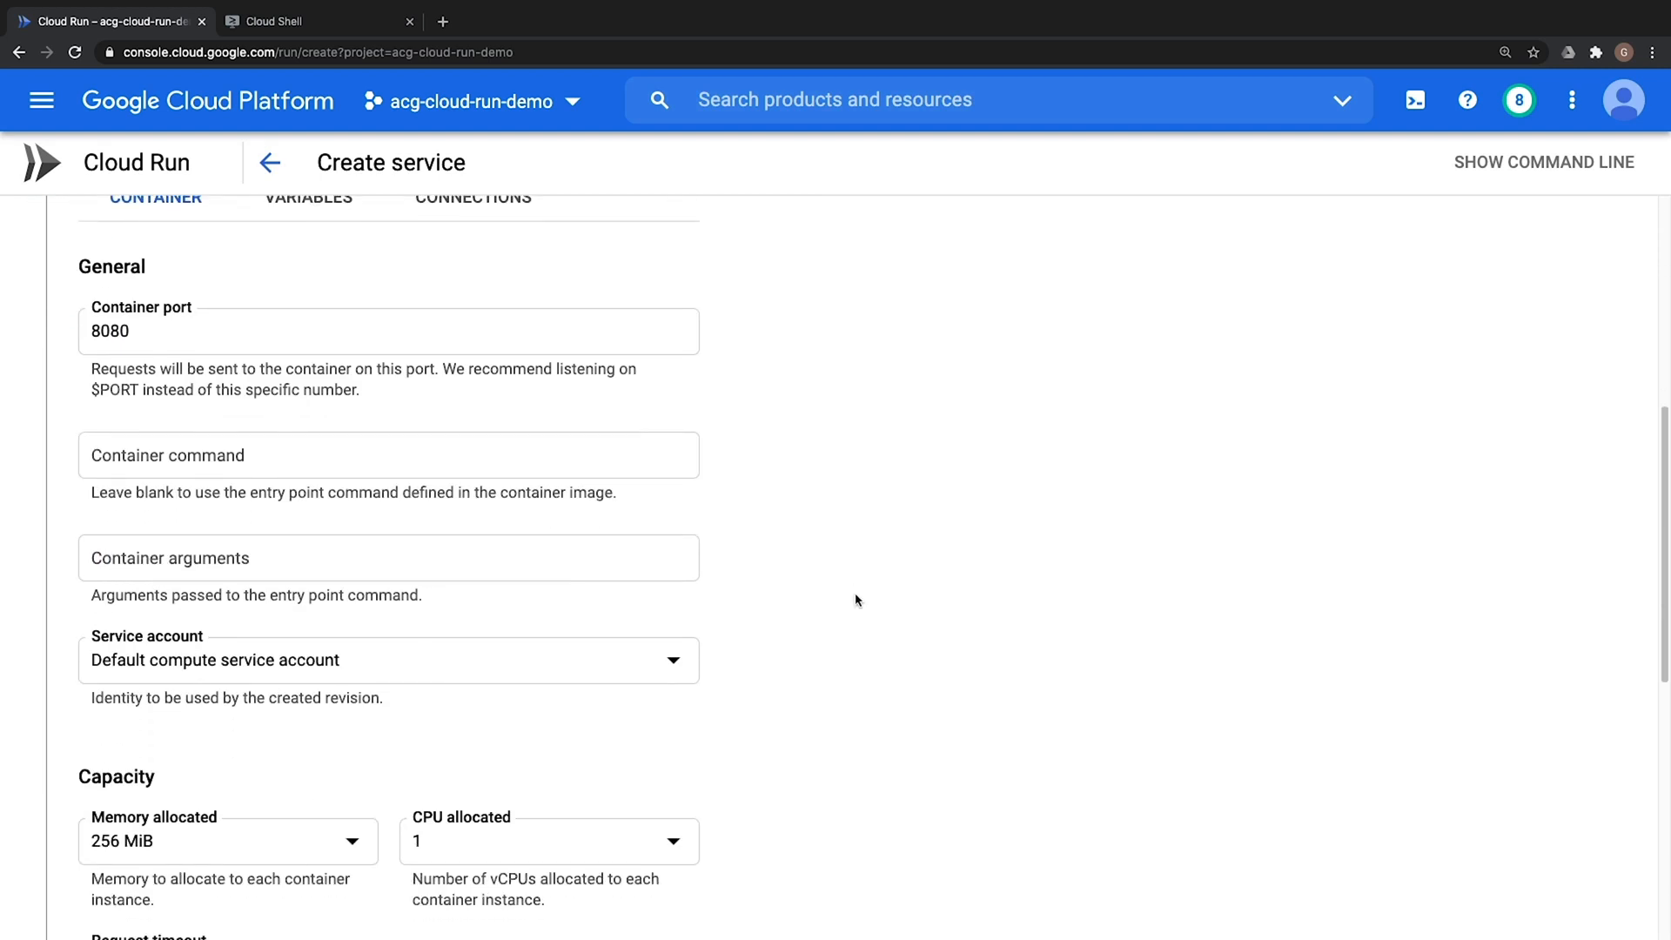
mouse_move(887, 574)
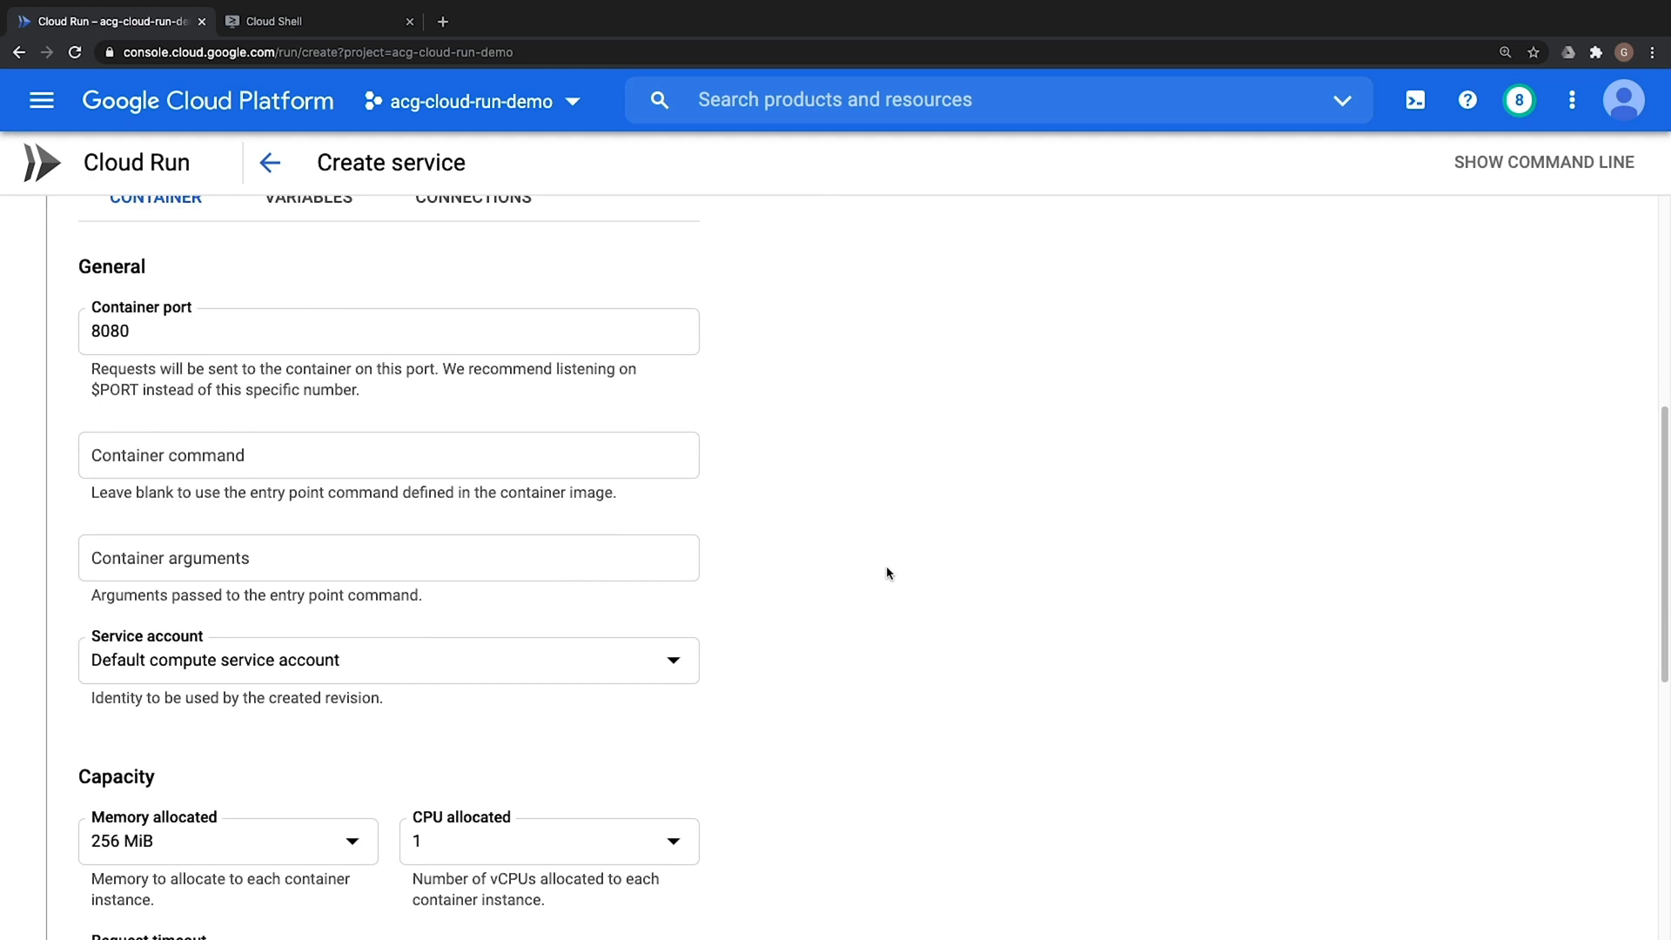
mouse_move(218, 323)
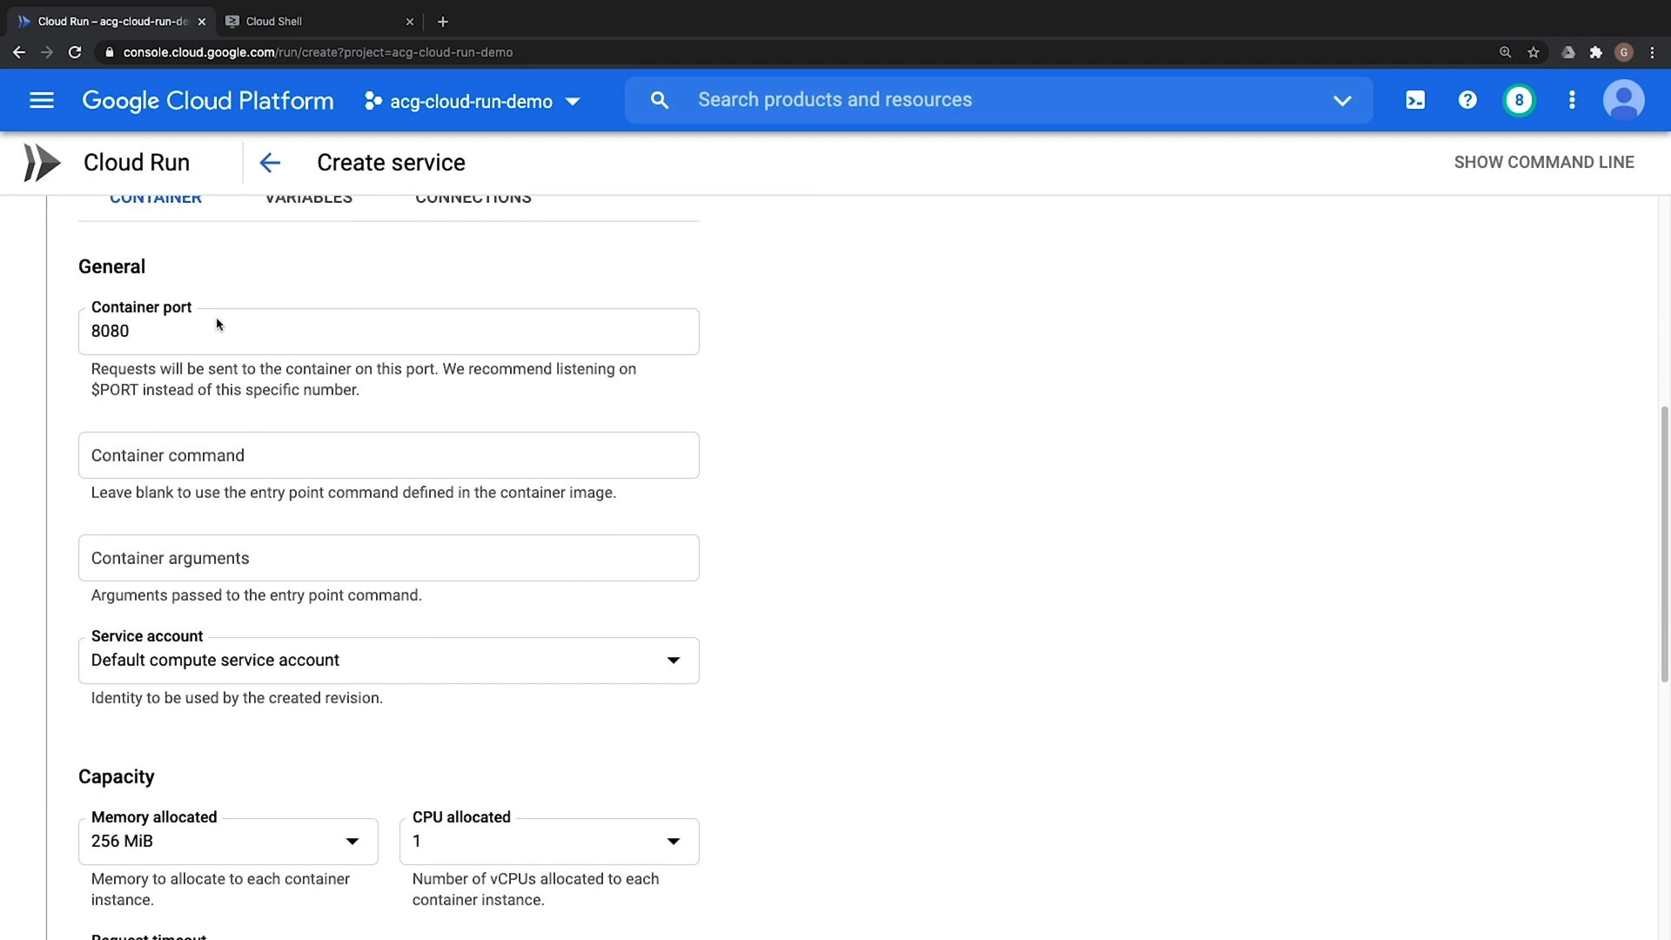
scroll(down, 3)
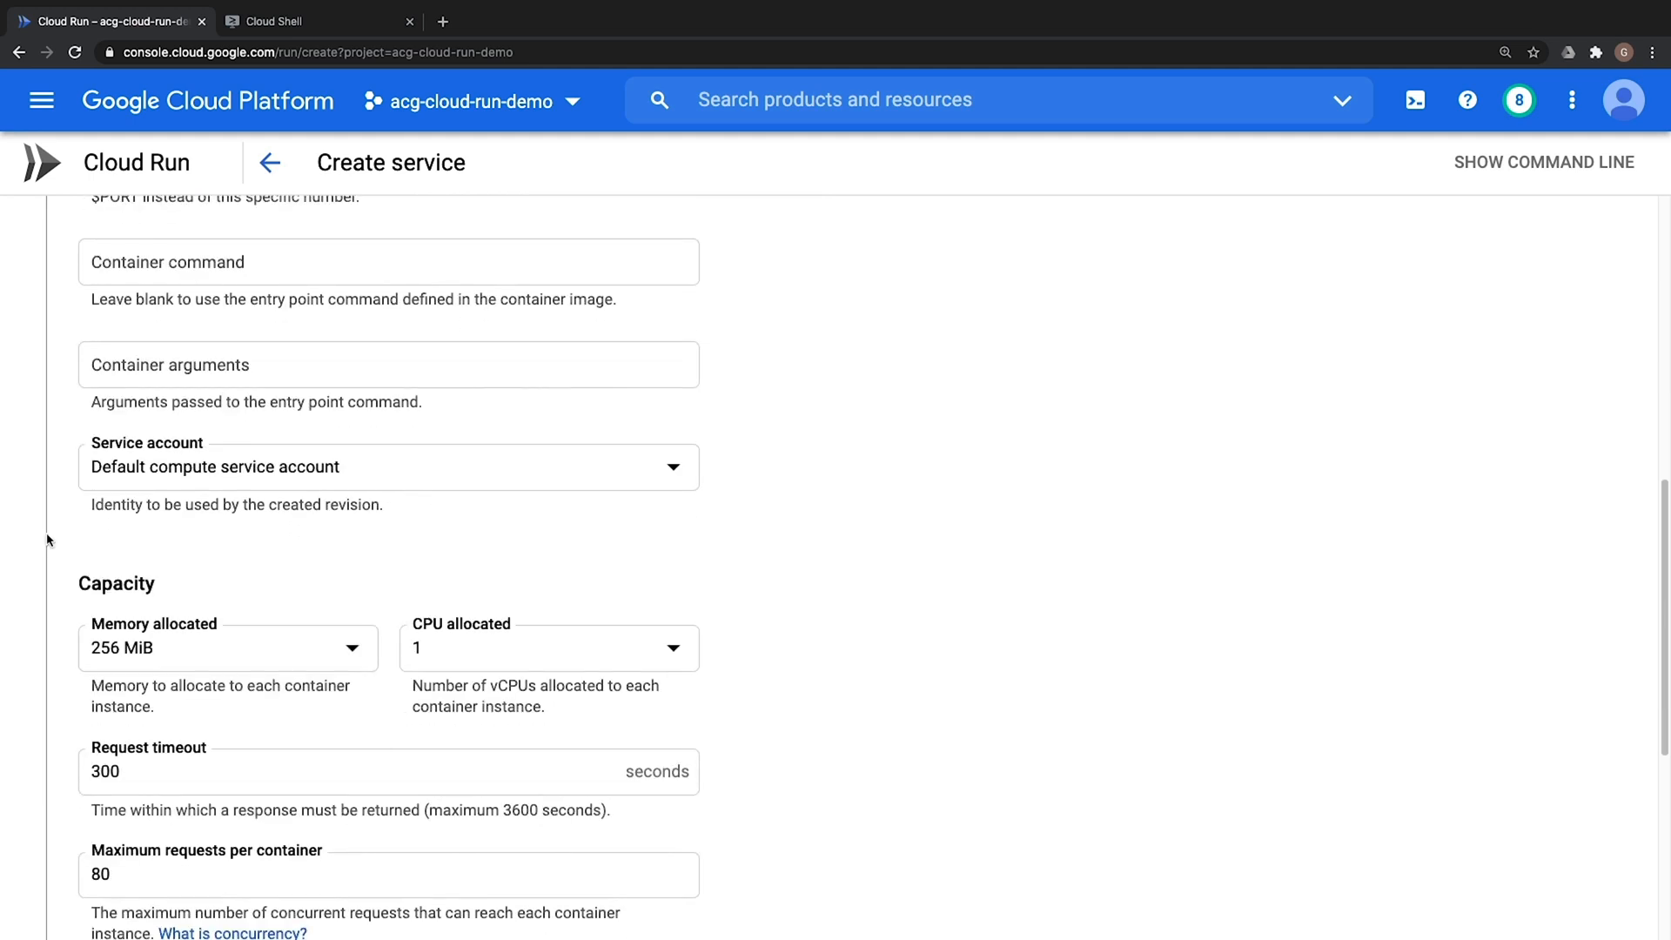
scroll(down, 3)
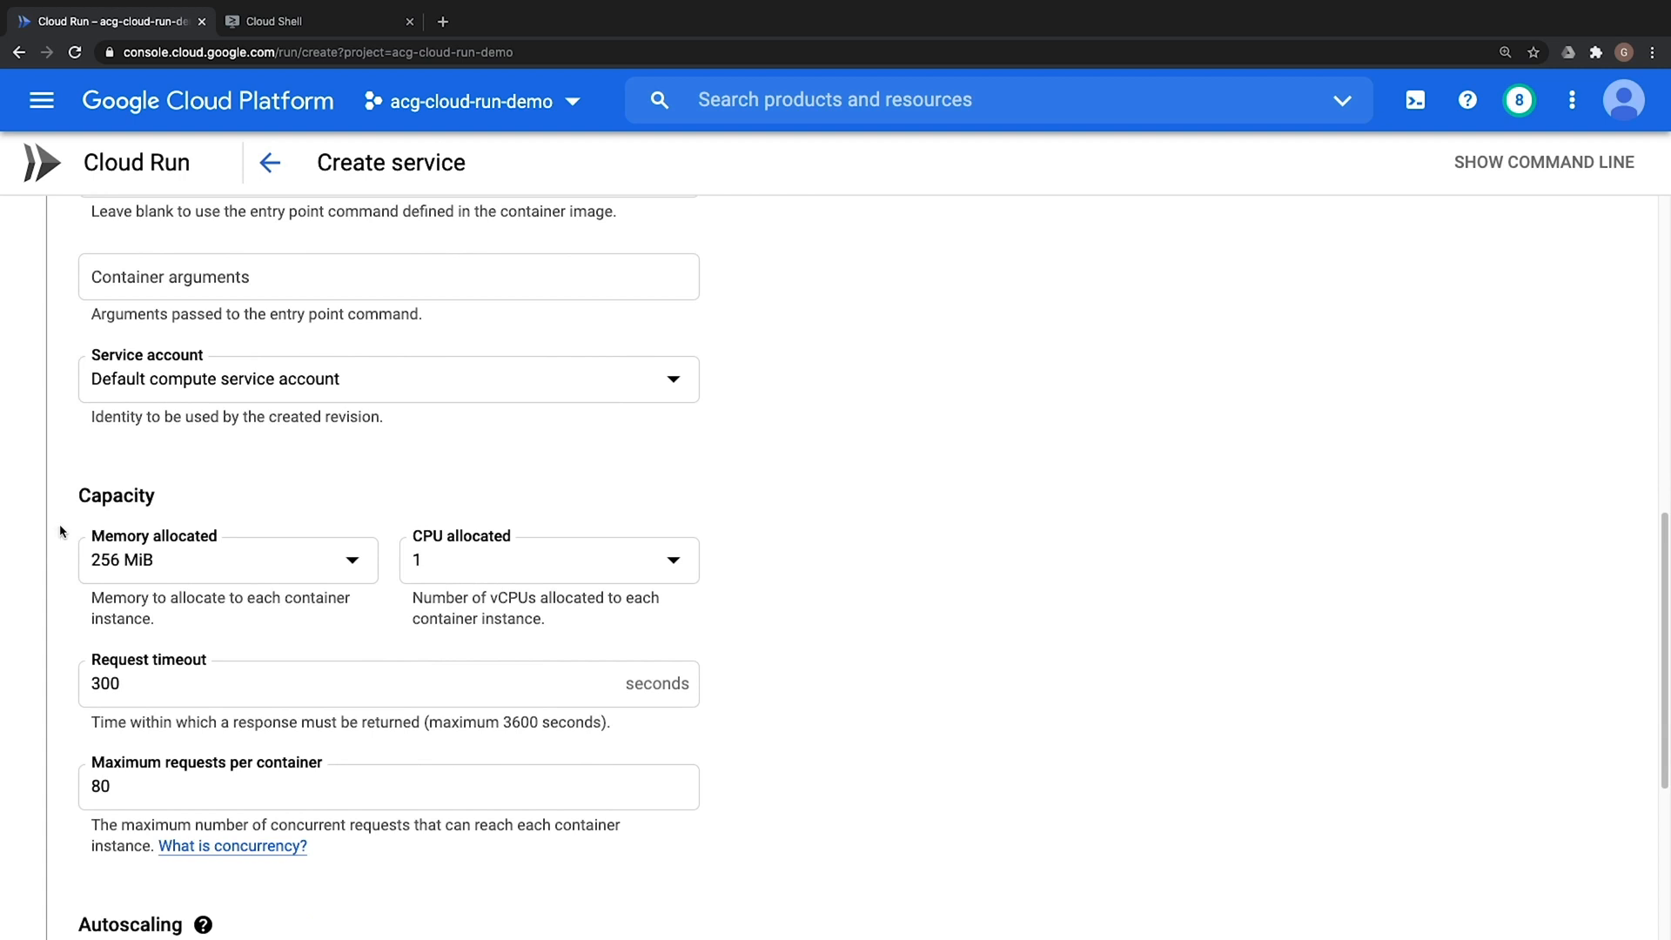
mouse_move(275, 568)
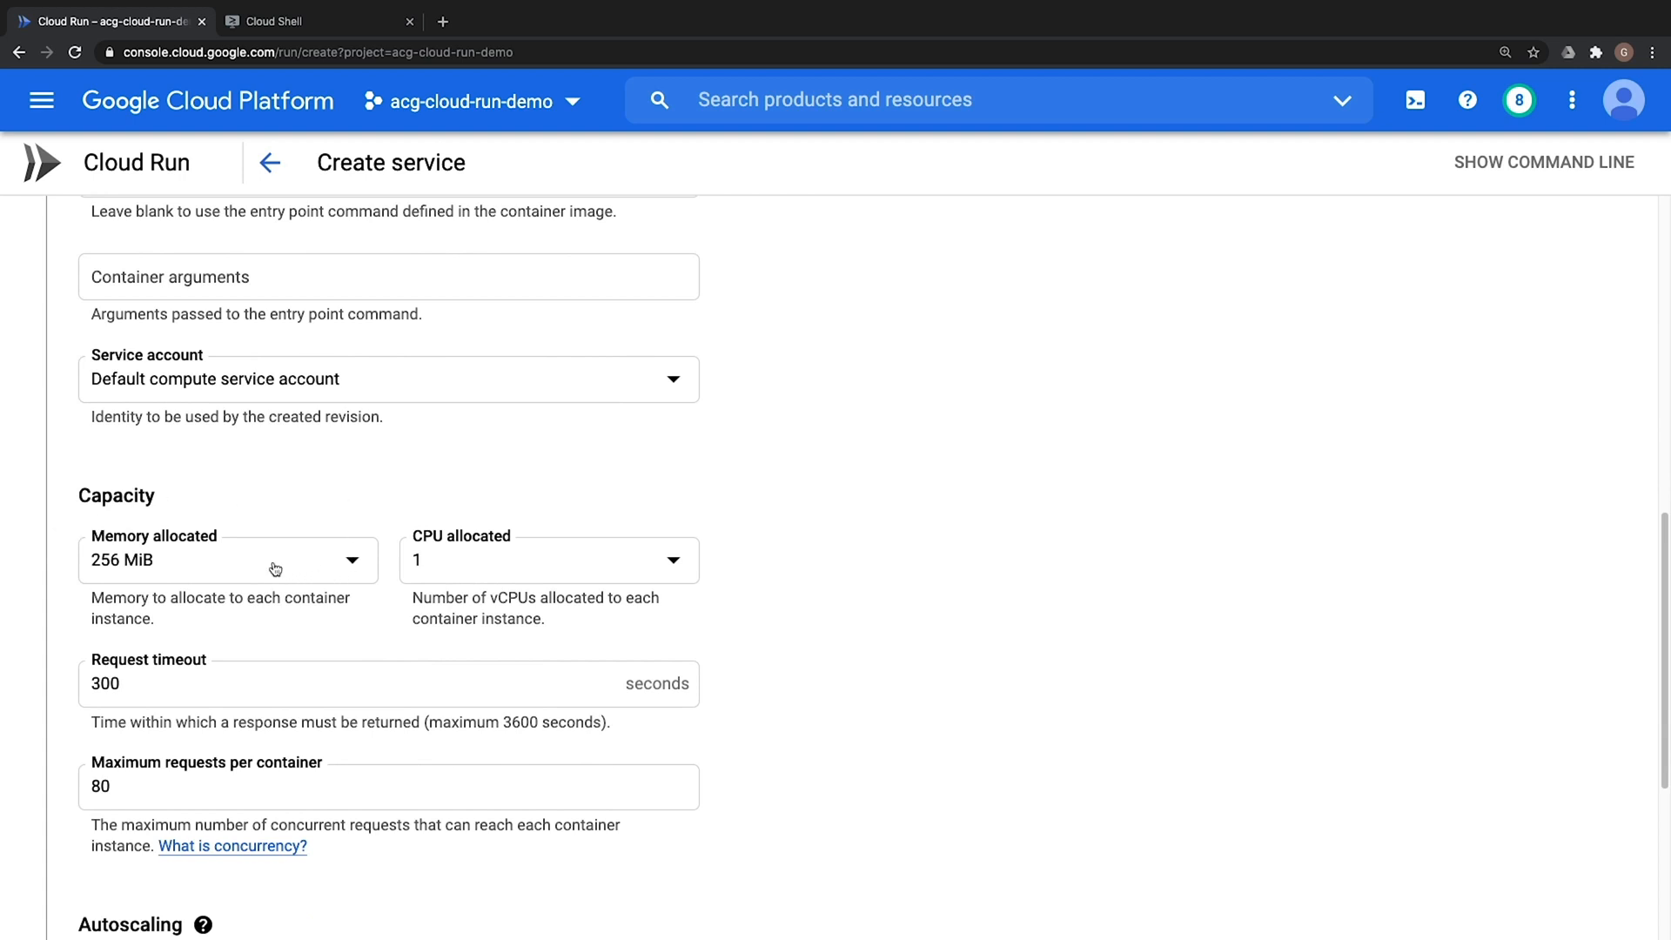
click(227, 559)
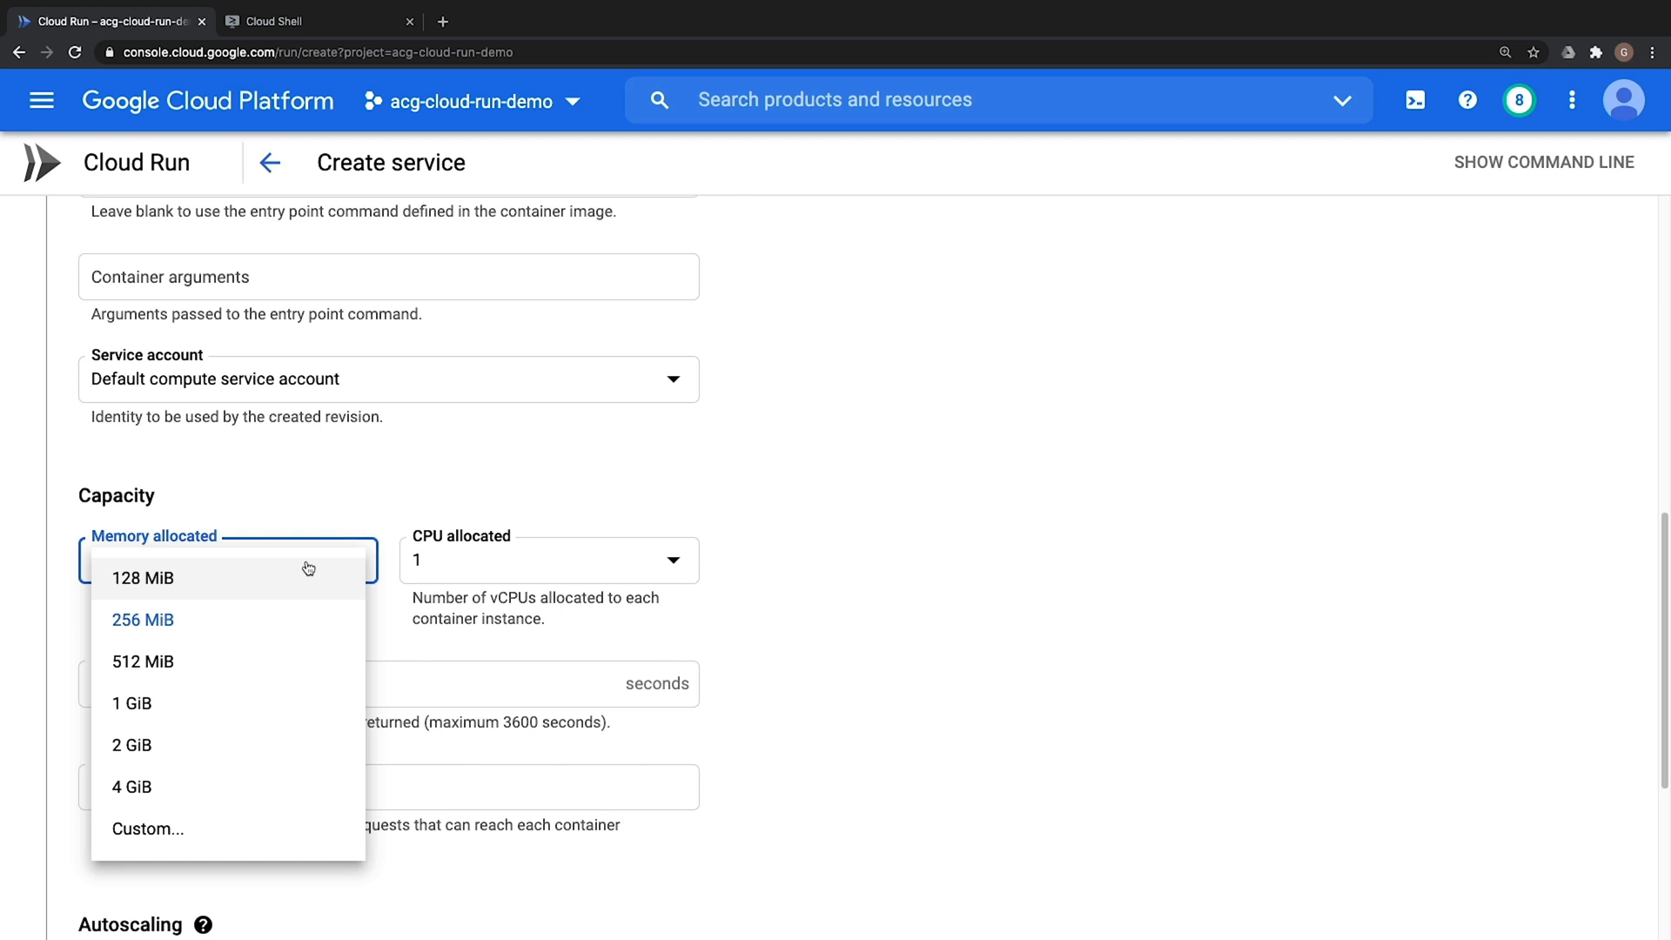
mouse_move(205, 787)
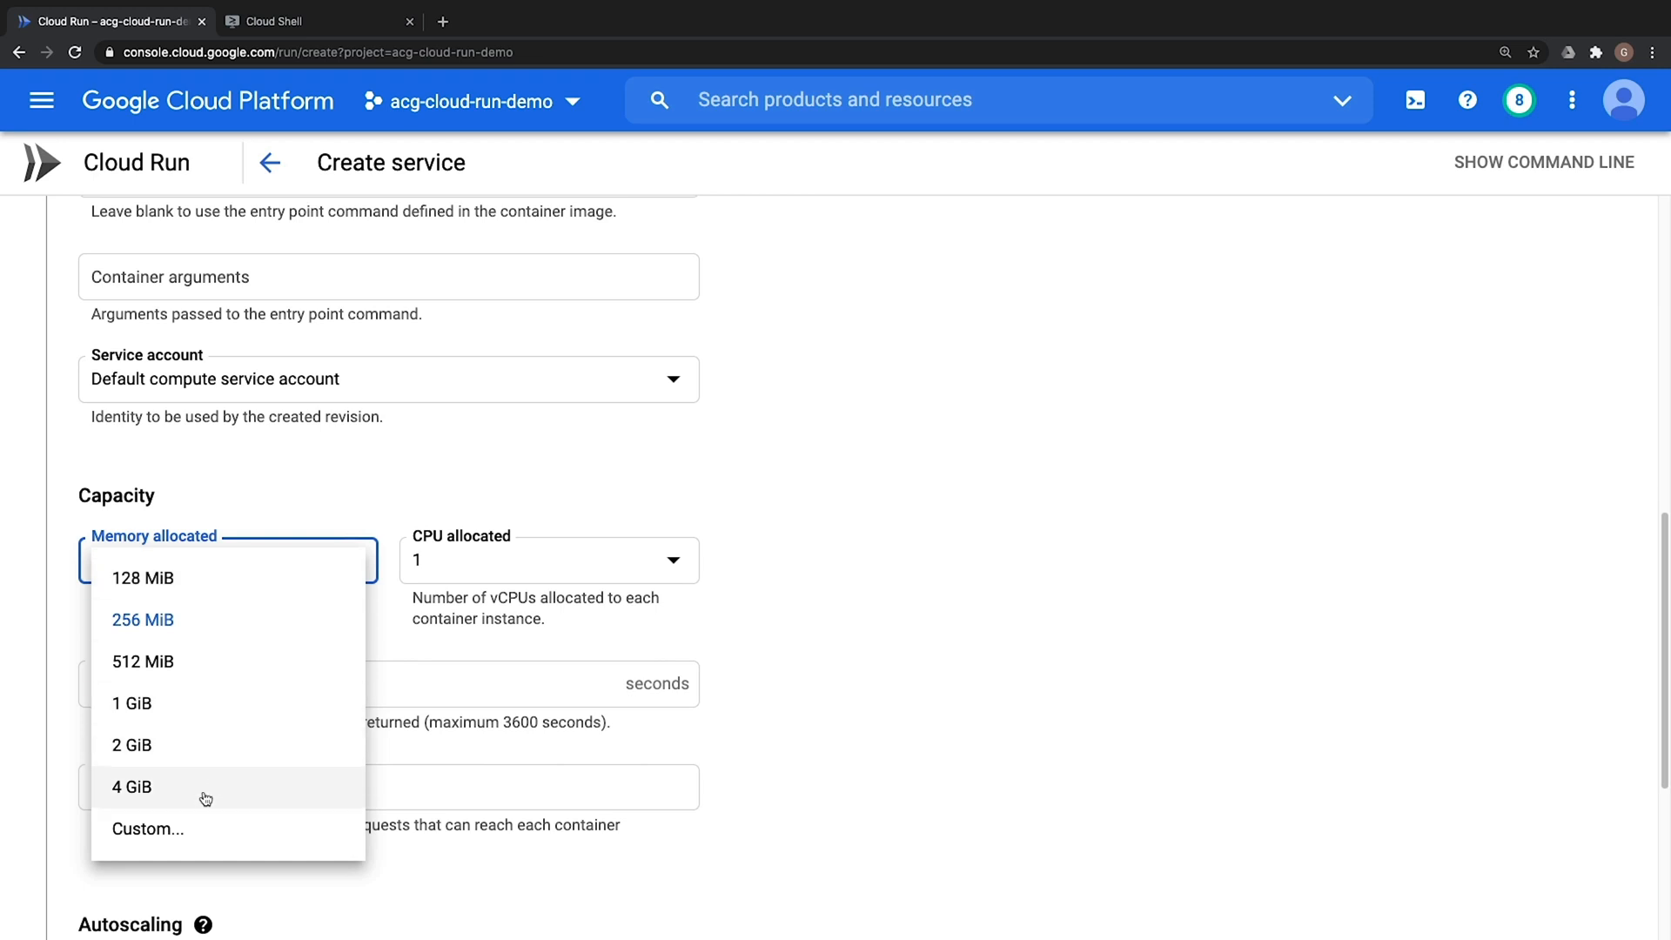
click(142, 619)
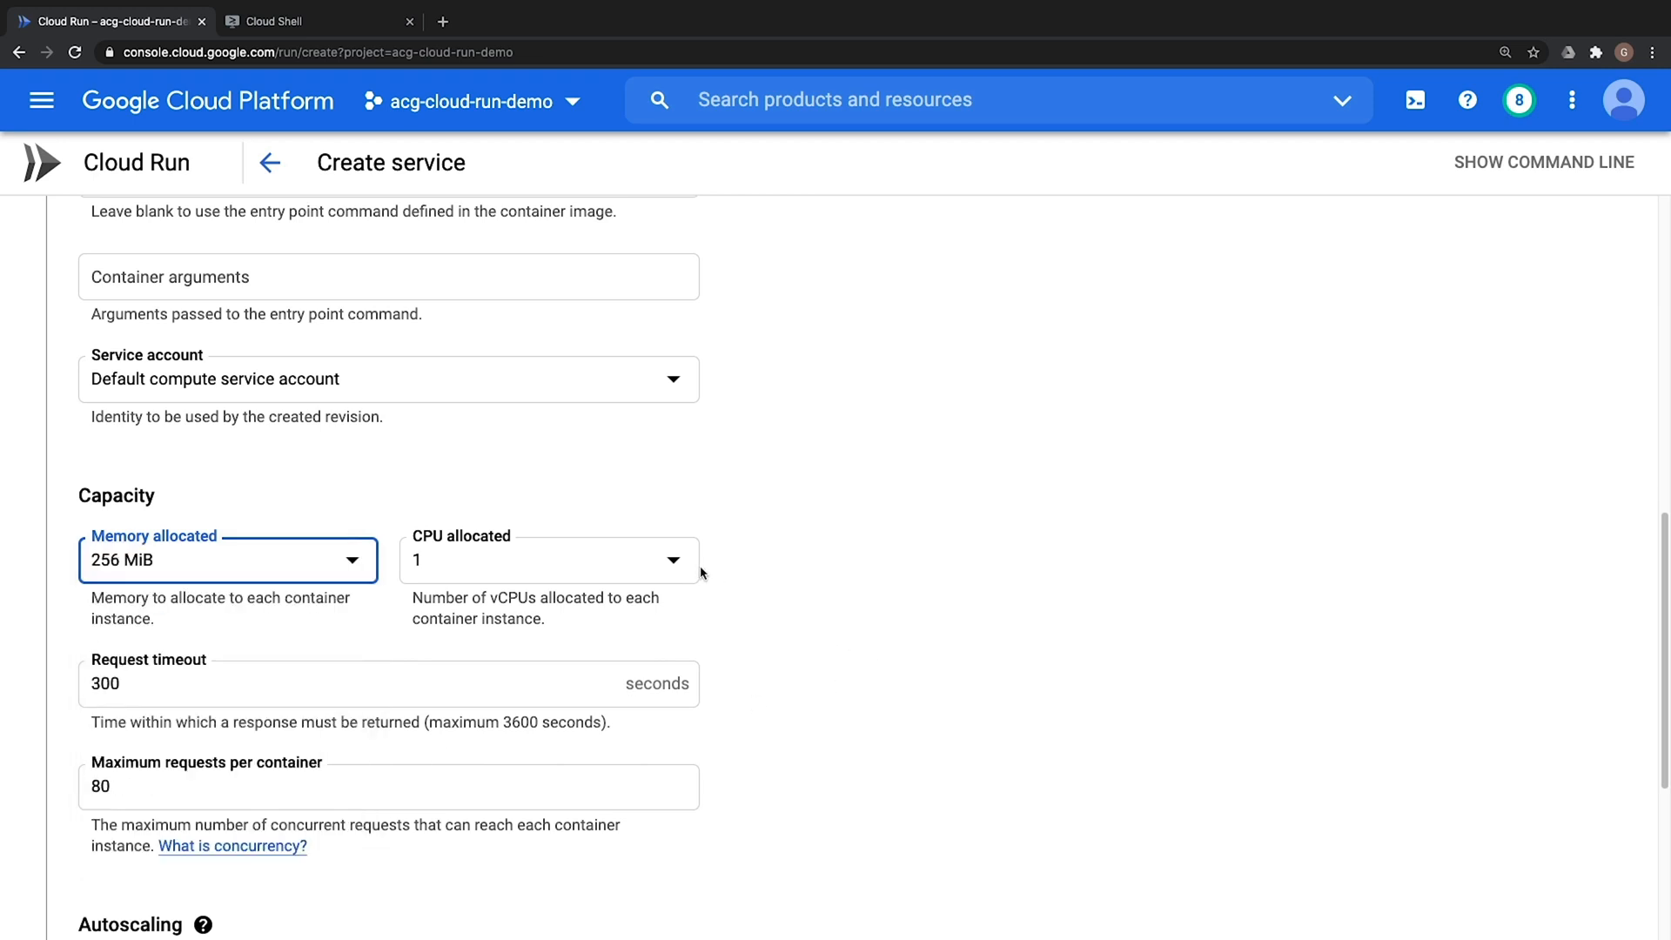
click(549, 559)
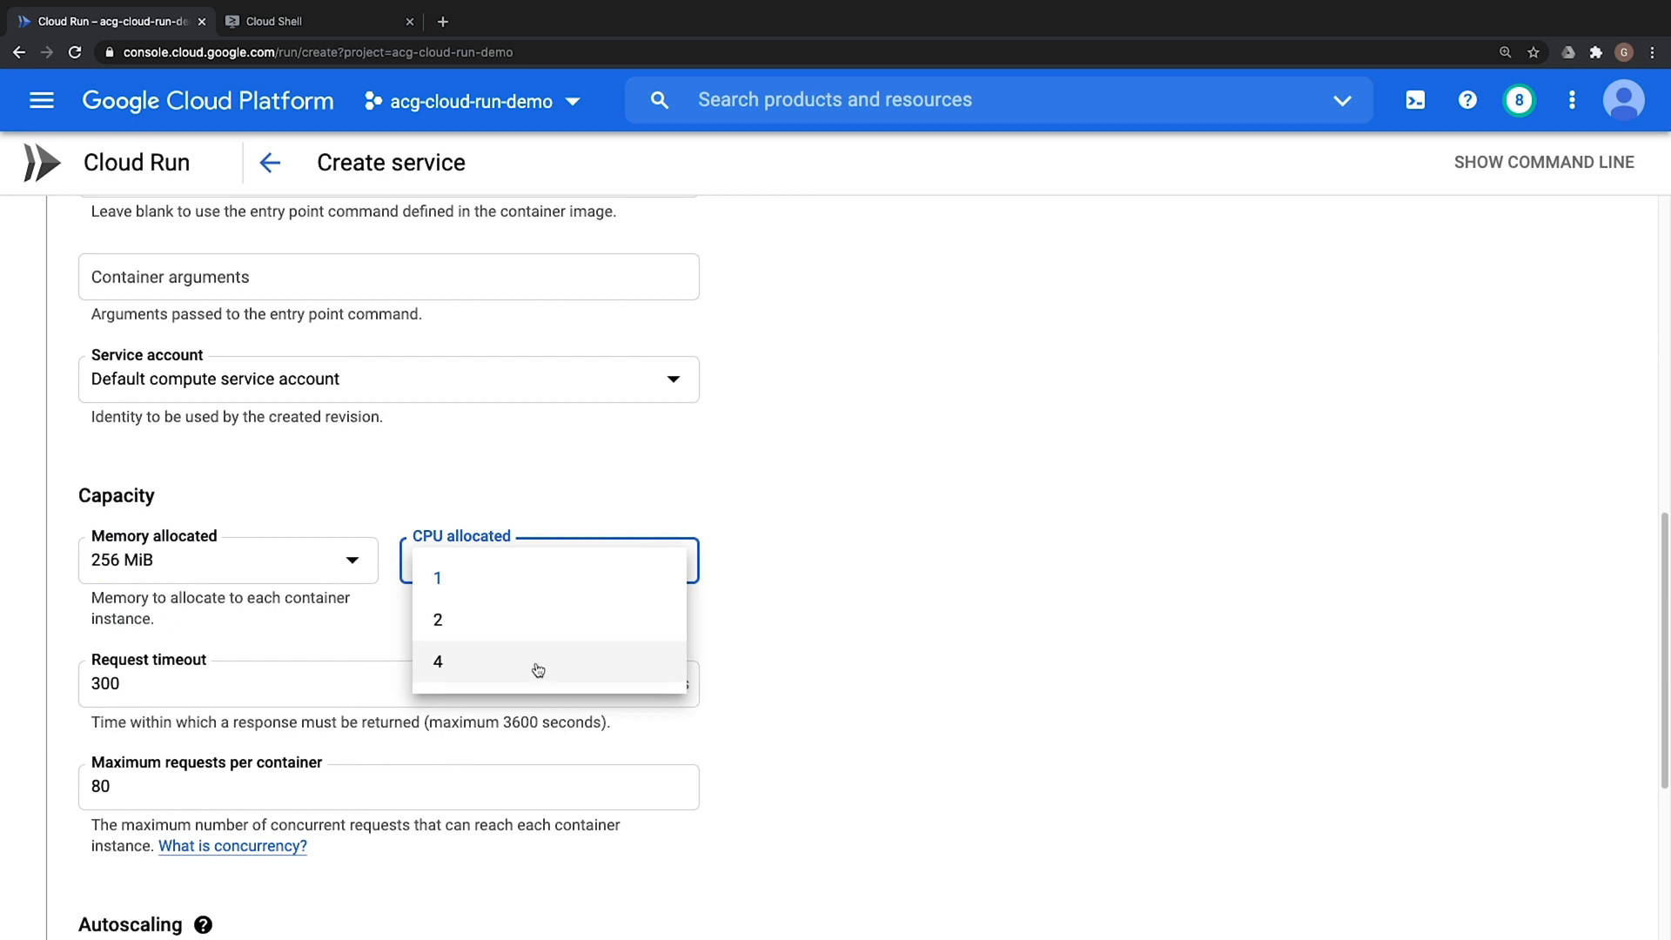
click(437, 578)
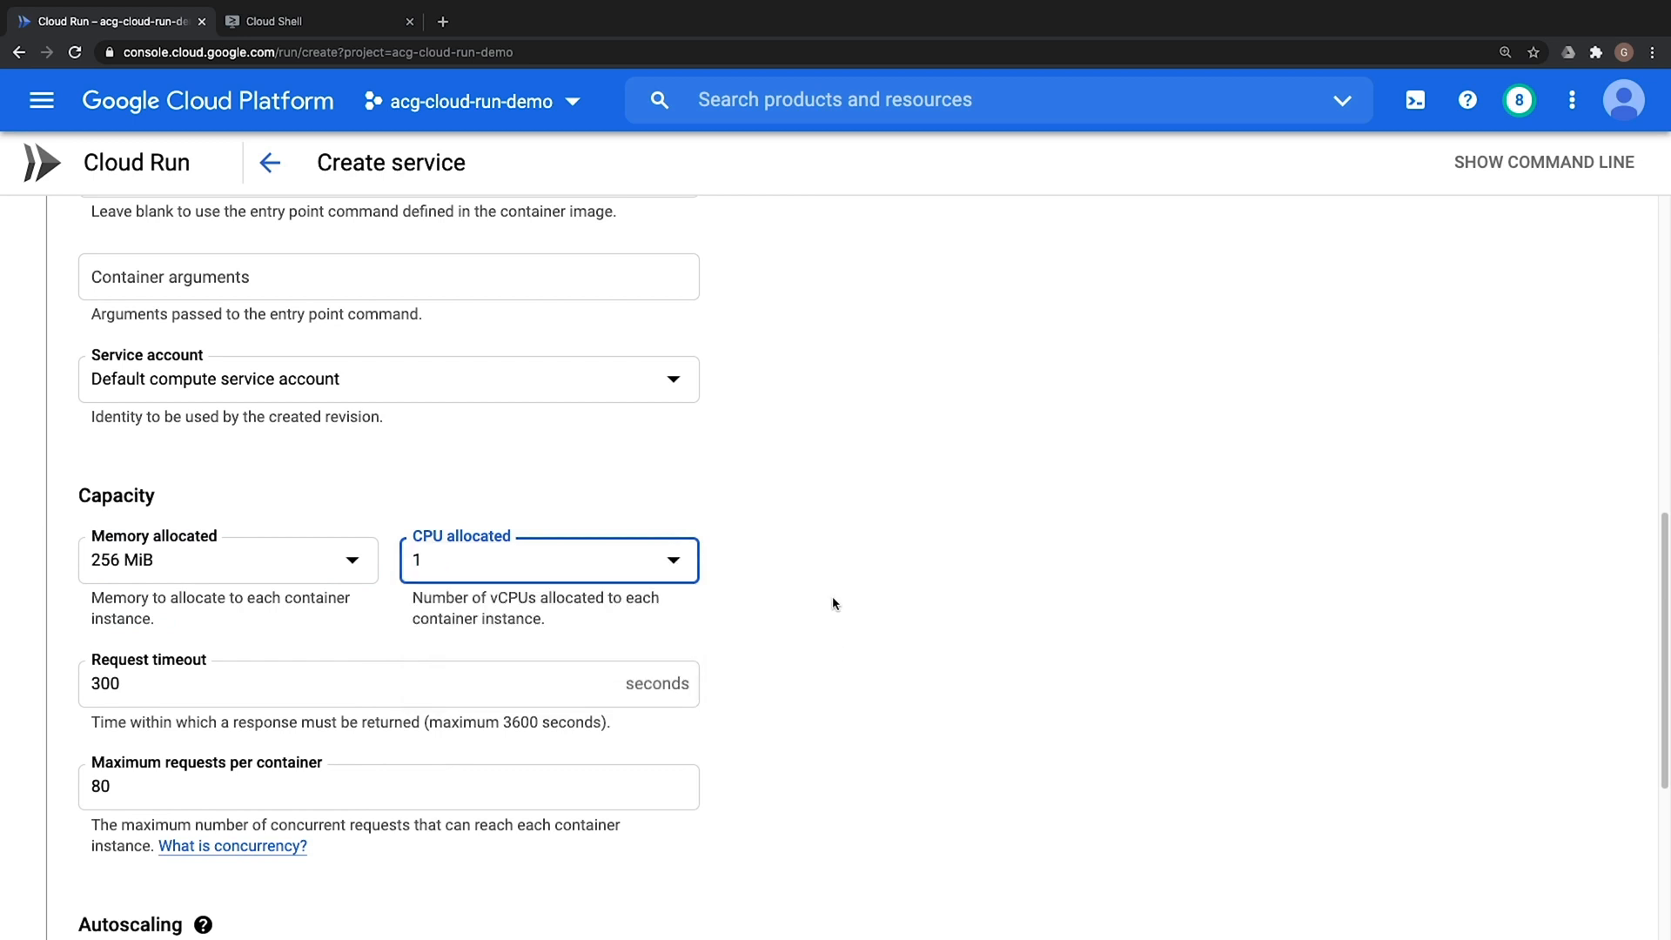
scroll(down, 3)
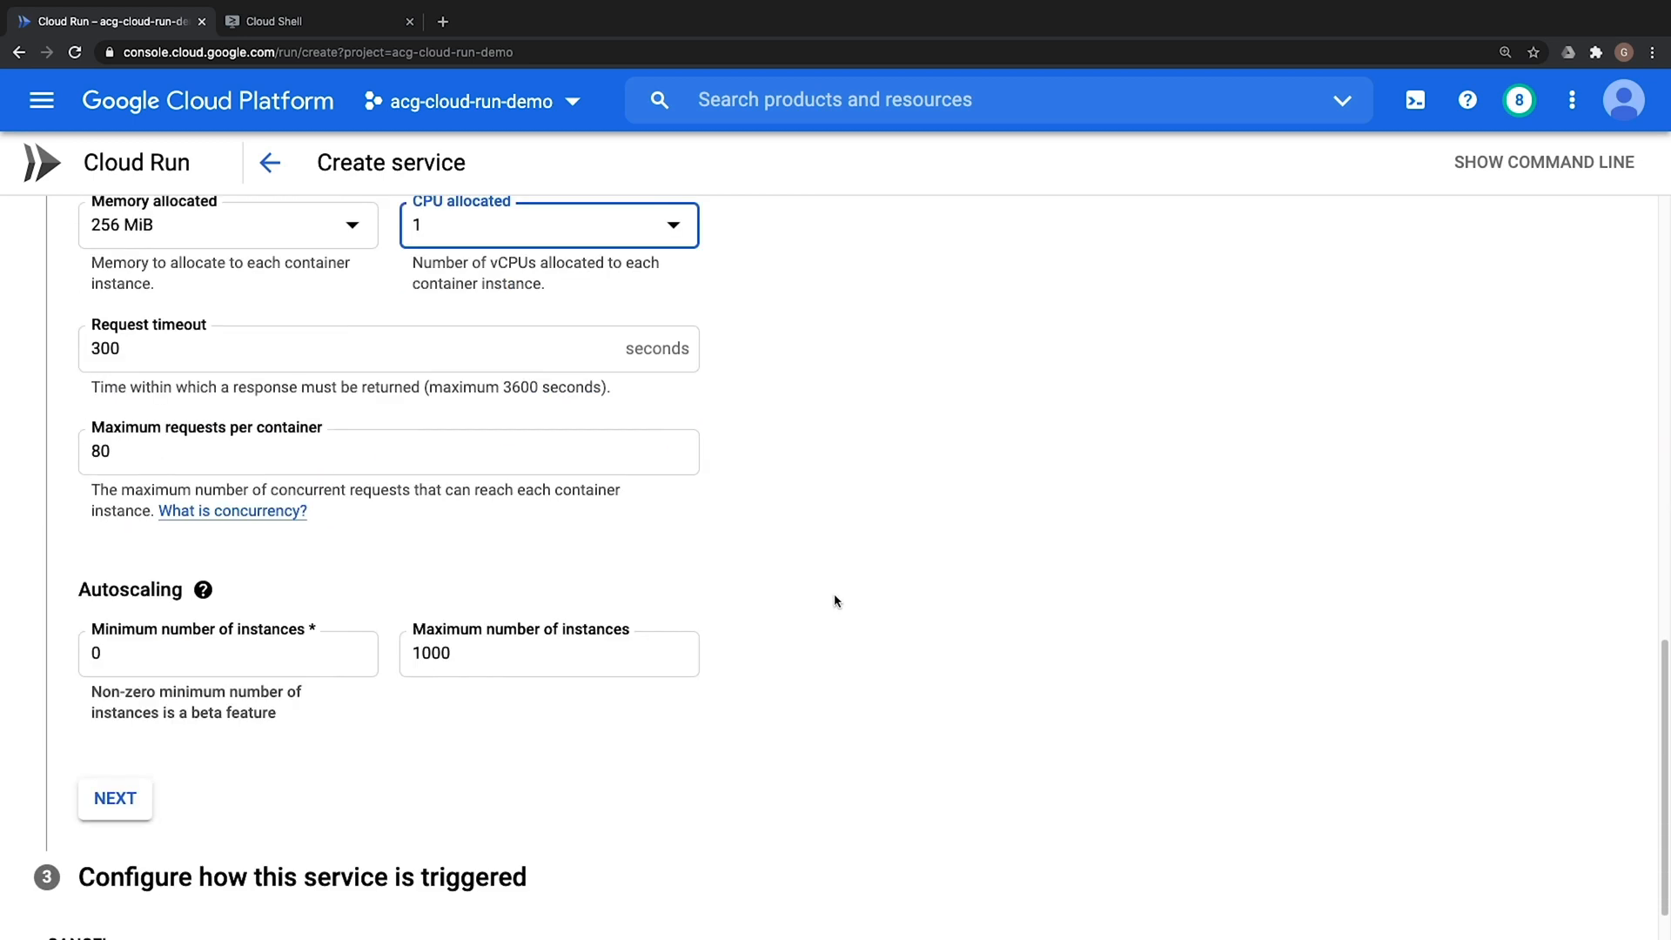
mouse_move(284, 651)
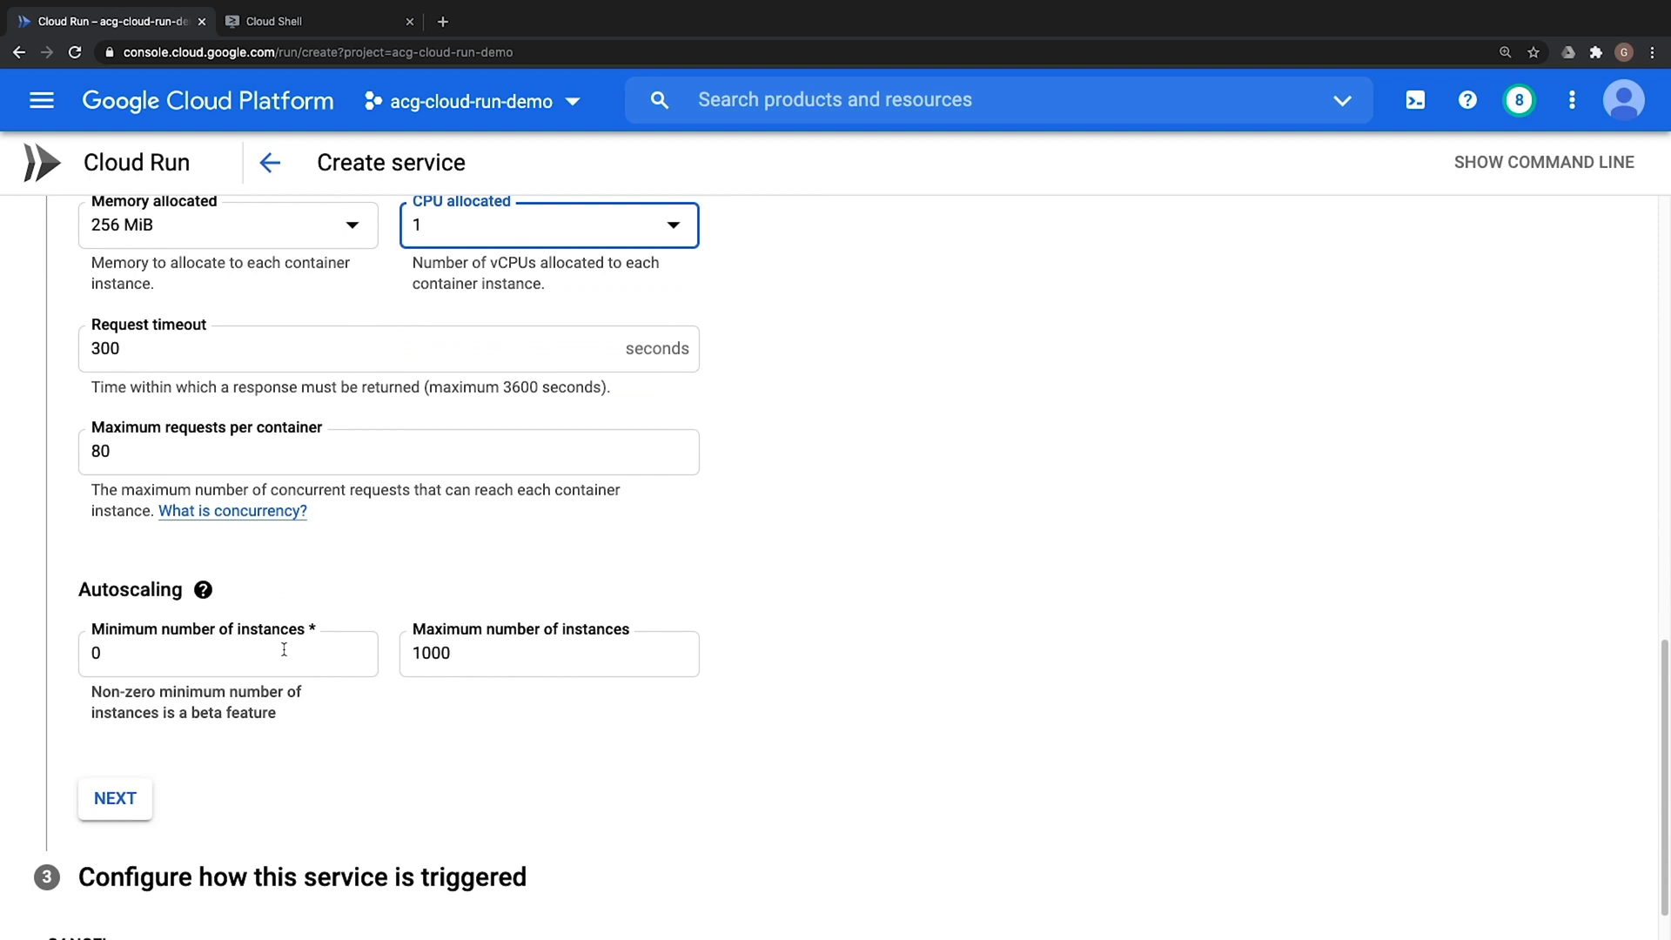
click(228, 652)
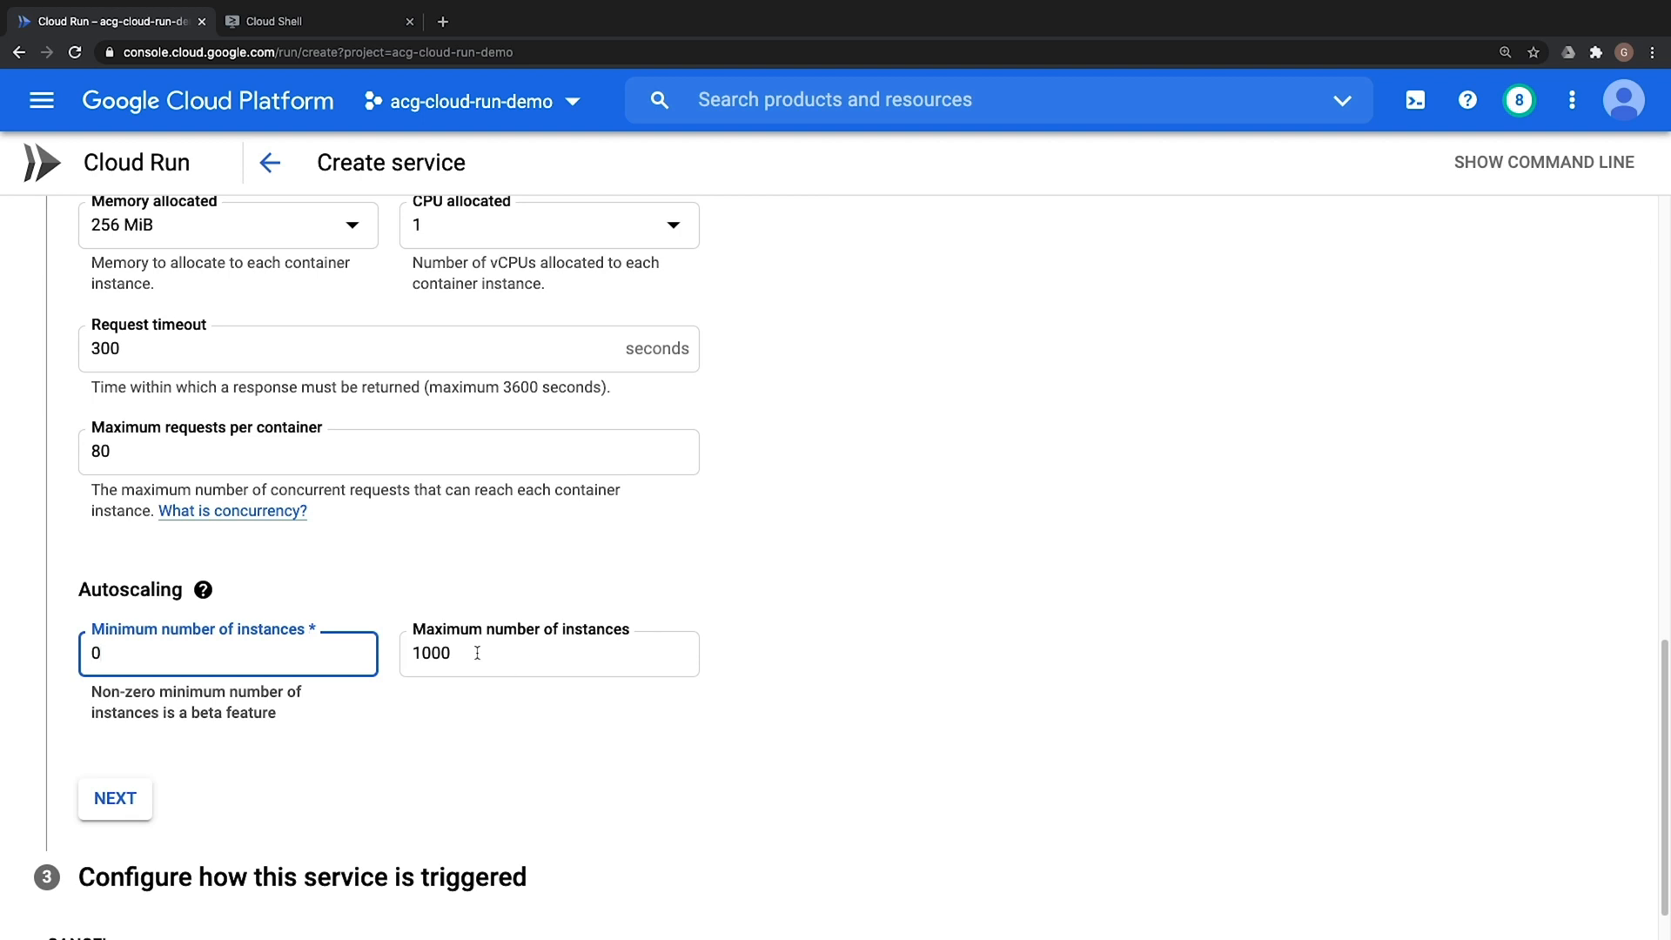
mouse_move(397, 707)
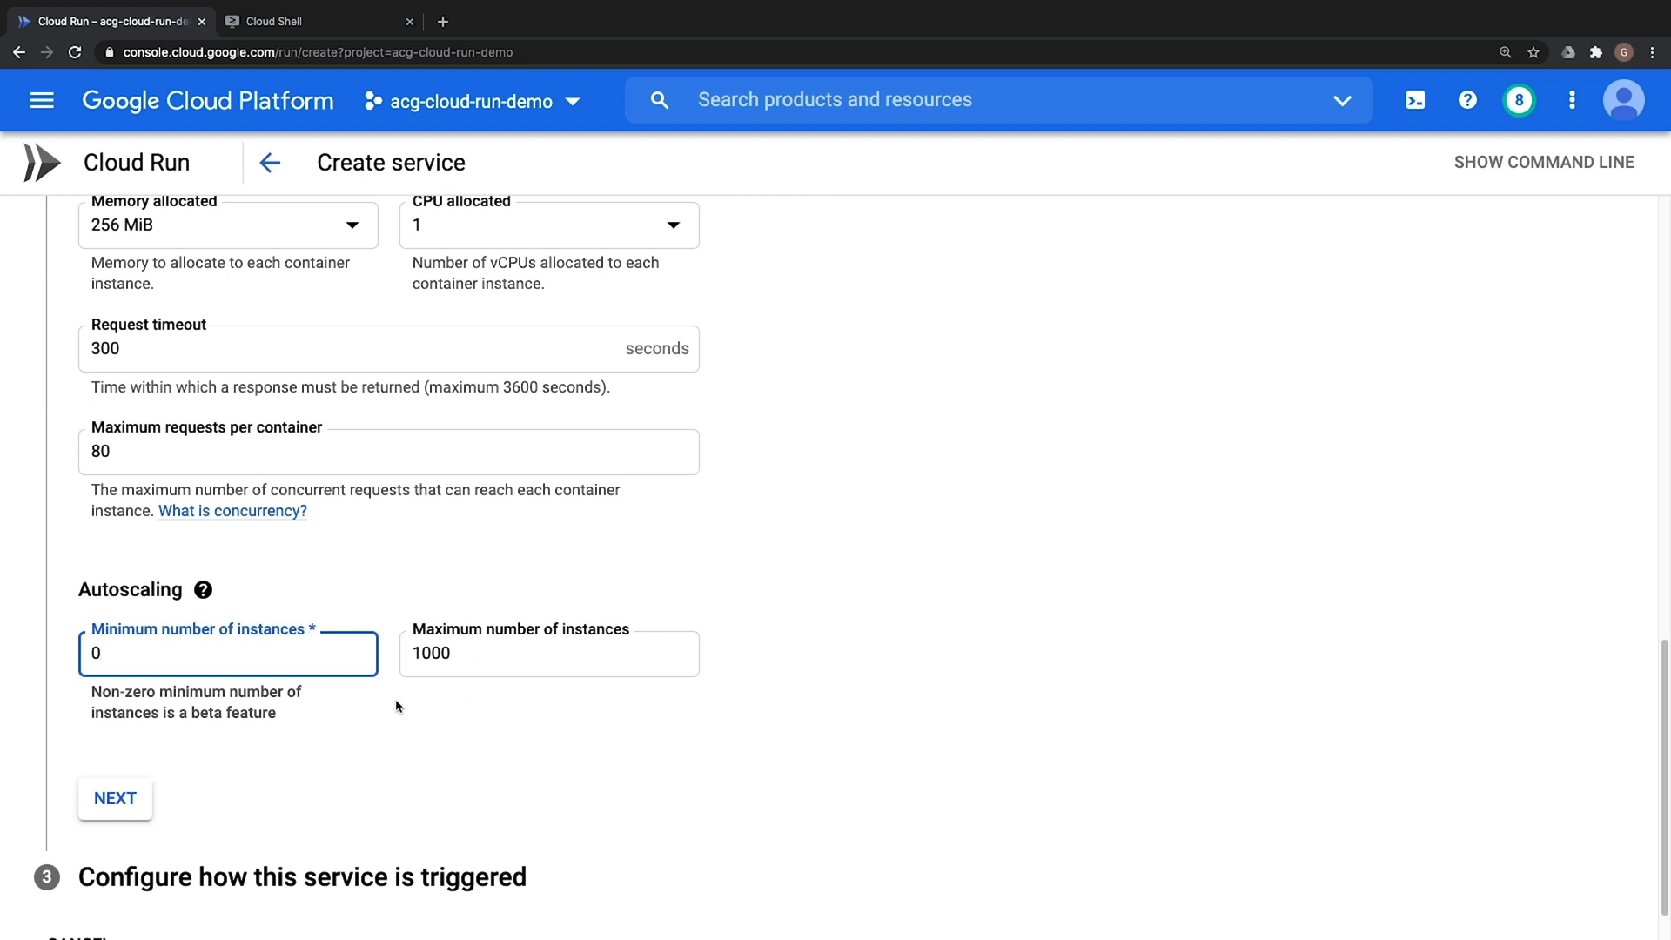
mouse_move(395, 706)
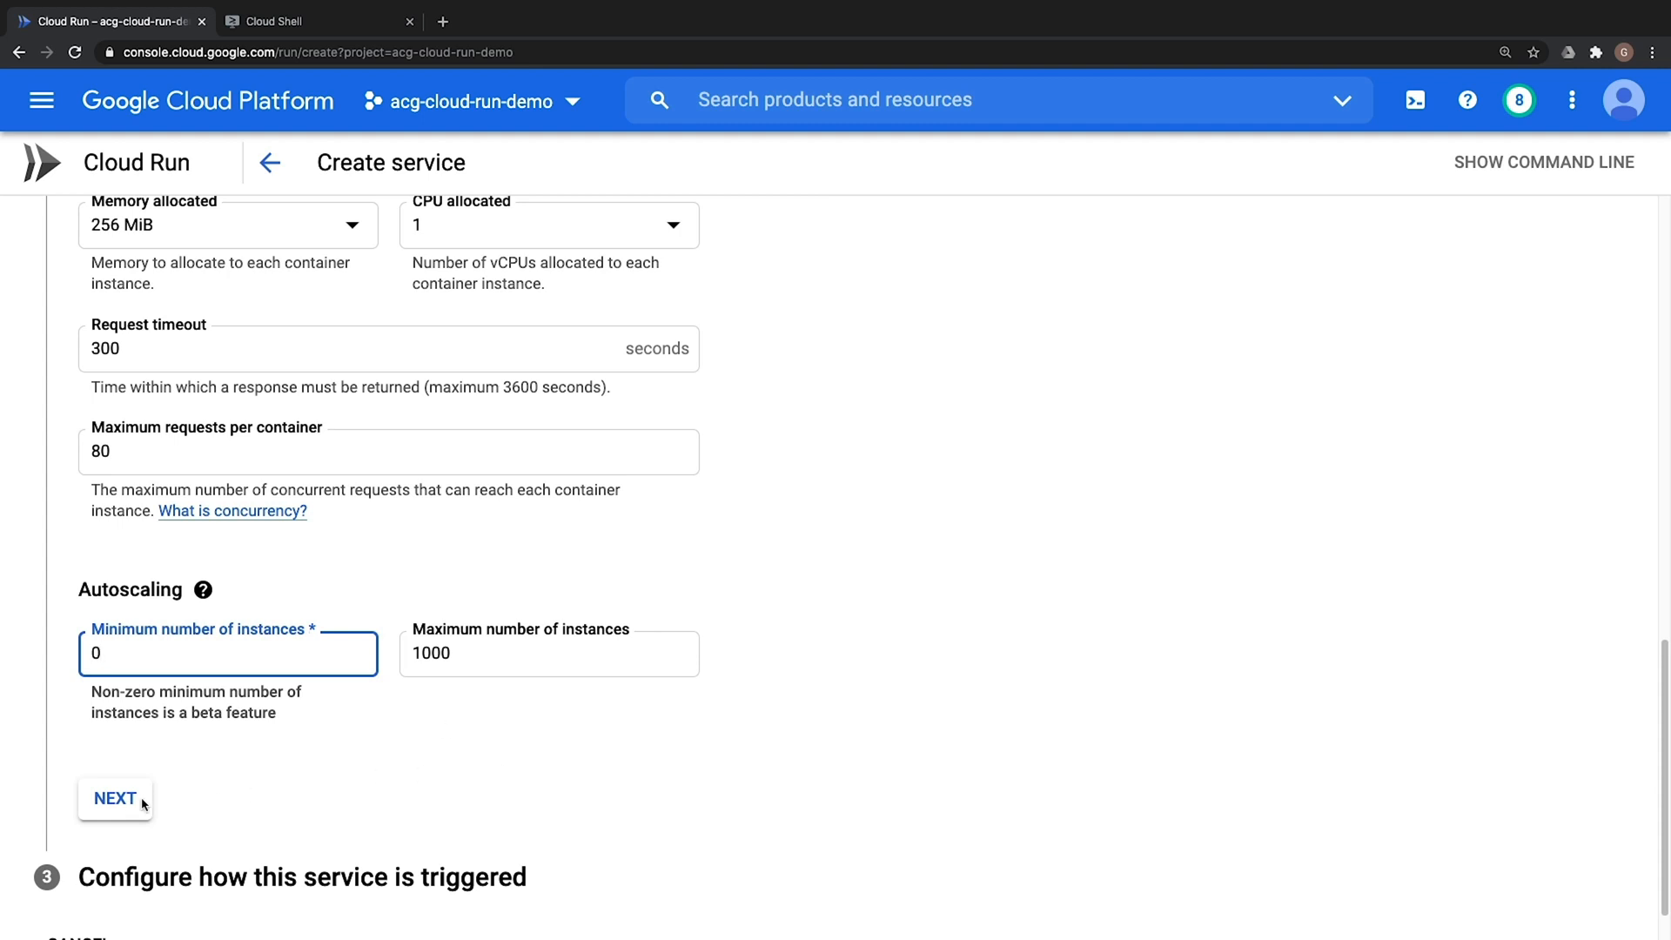
Allow unauthenticated invocations, then cancel an event trigger draft without choosing an event
click(114, 798)
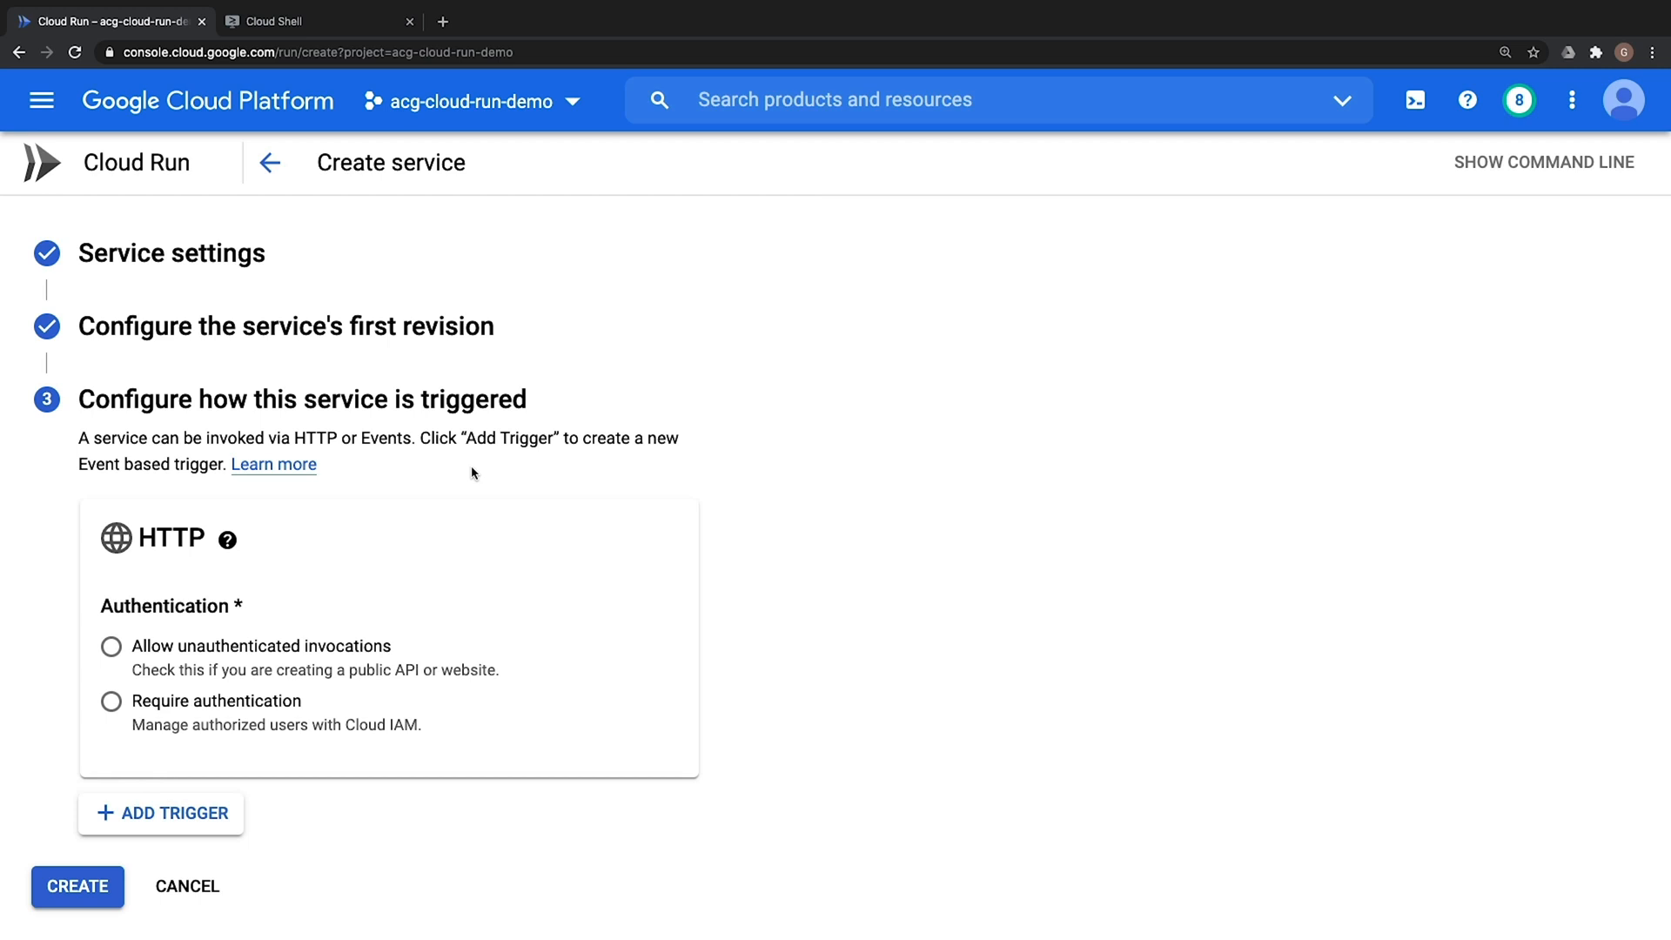
mouse_move(444, 542)
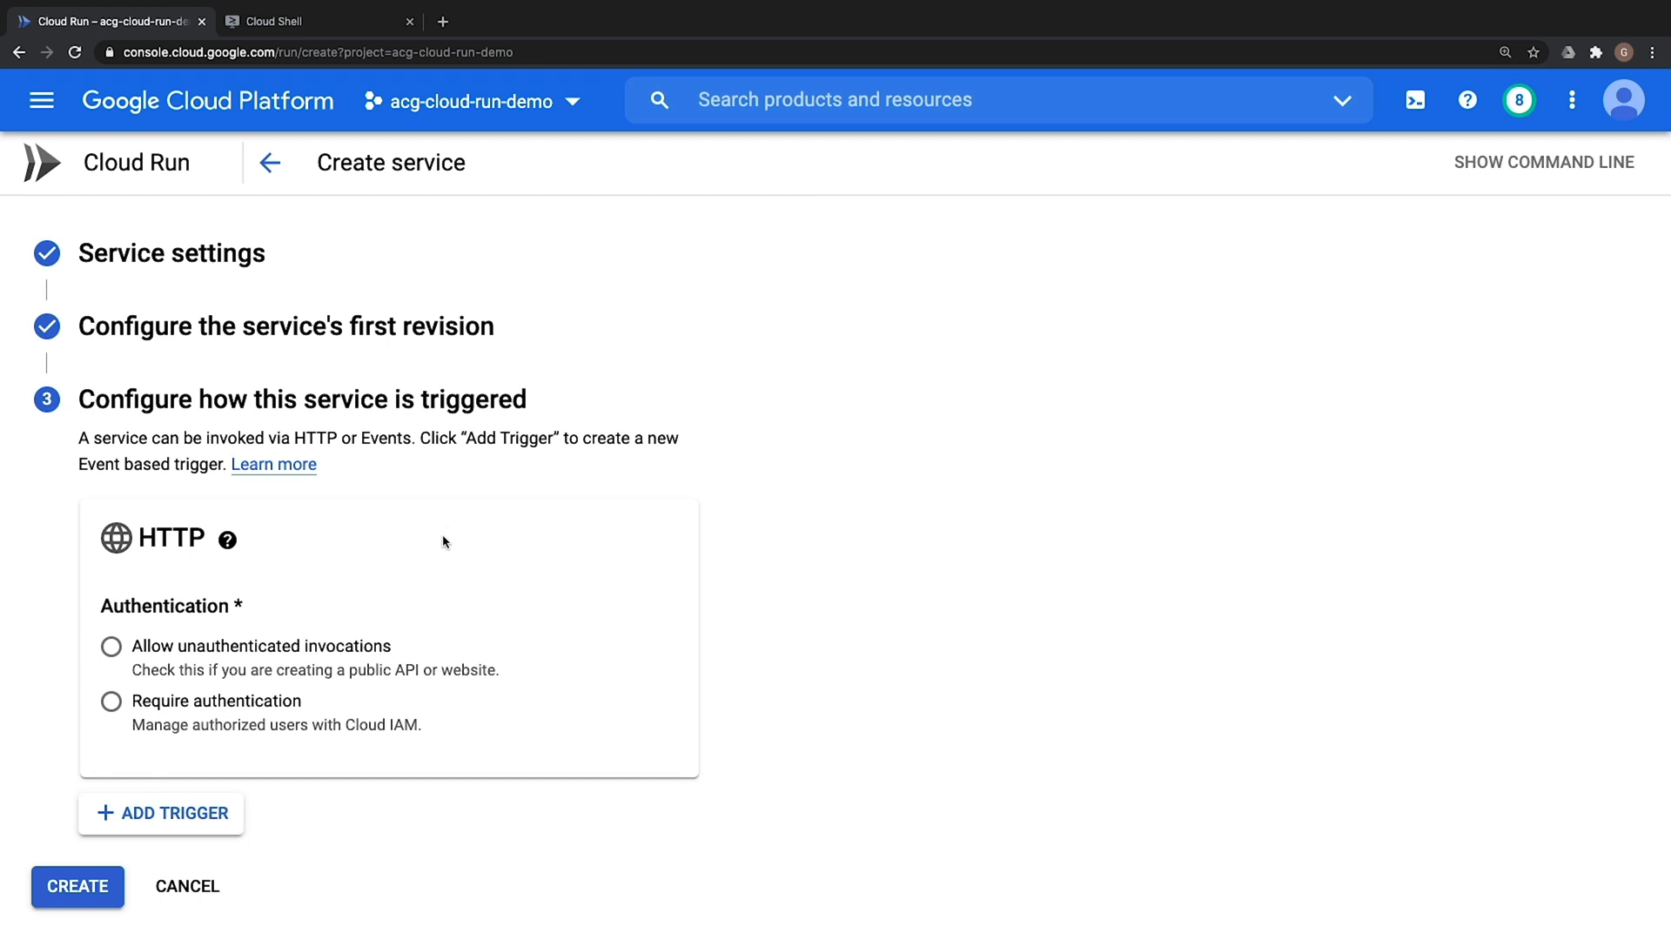
mouse_move(452, 538)
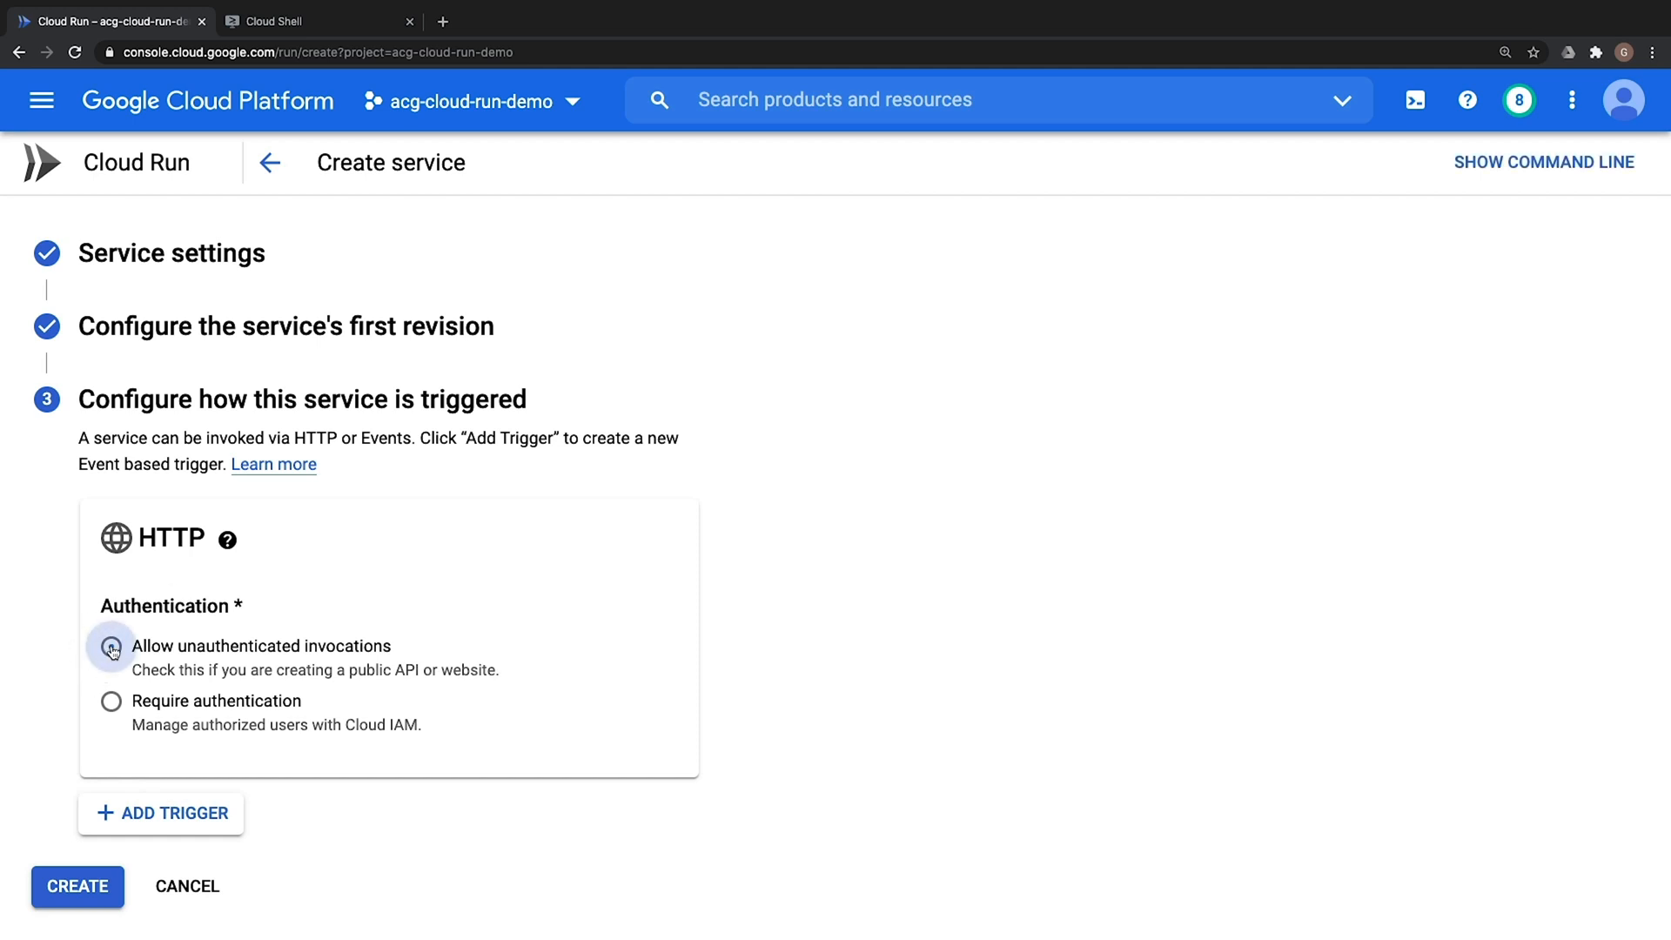
click(111, 646)
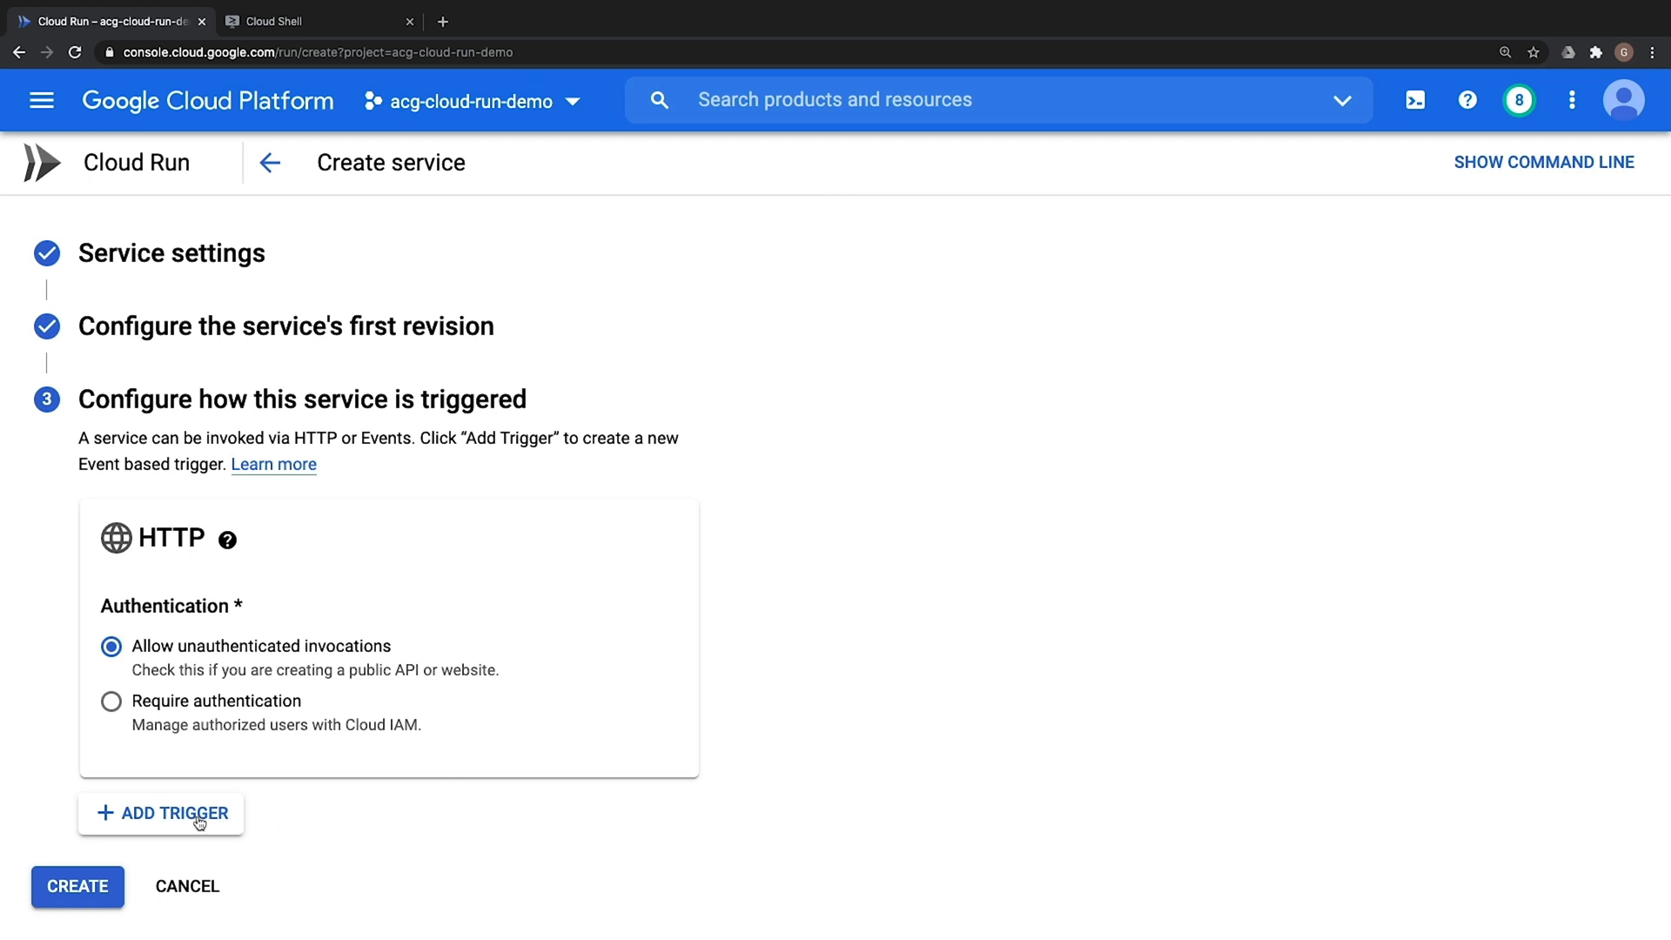
click(161, 813)
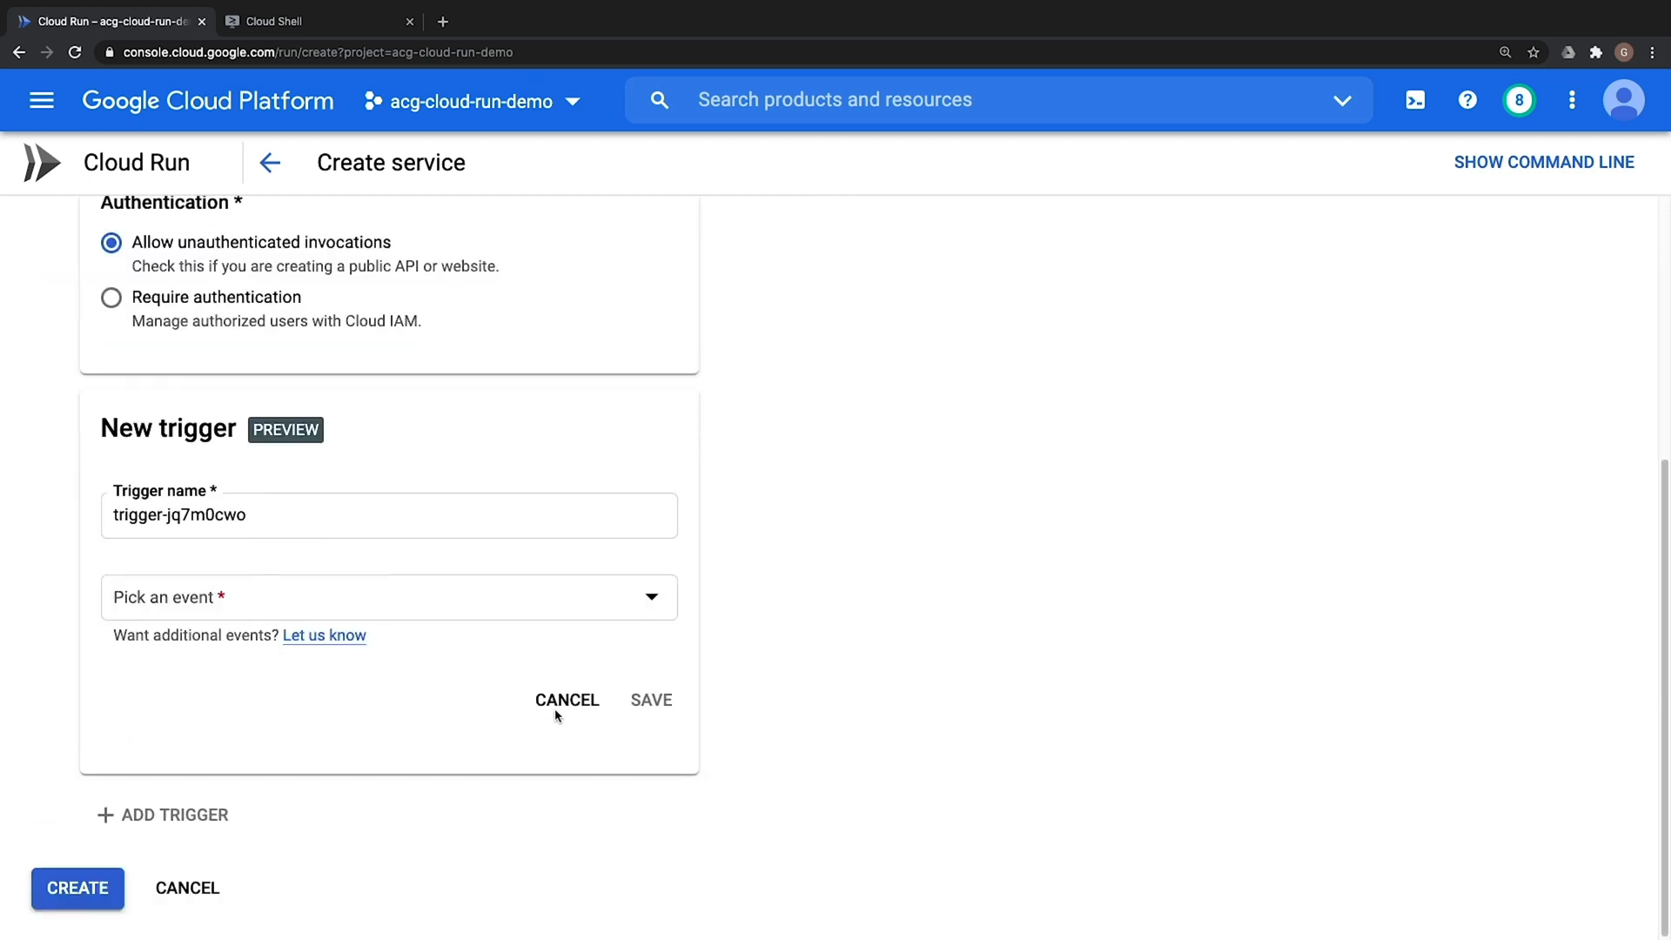
click(388, 597)
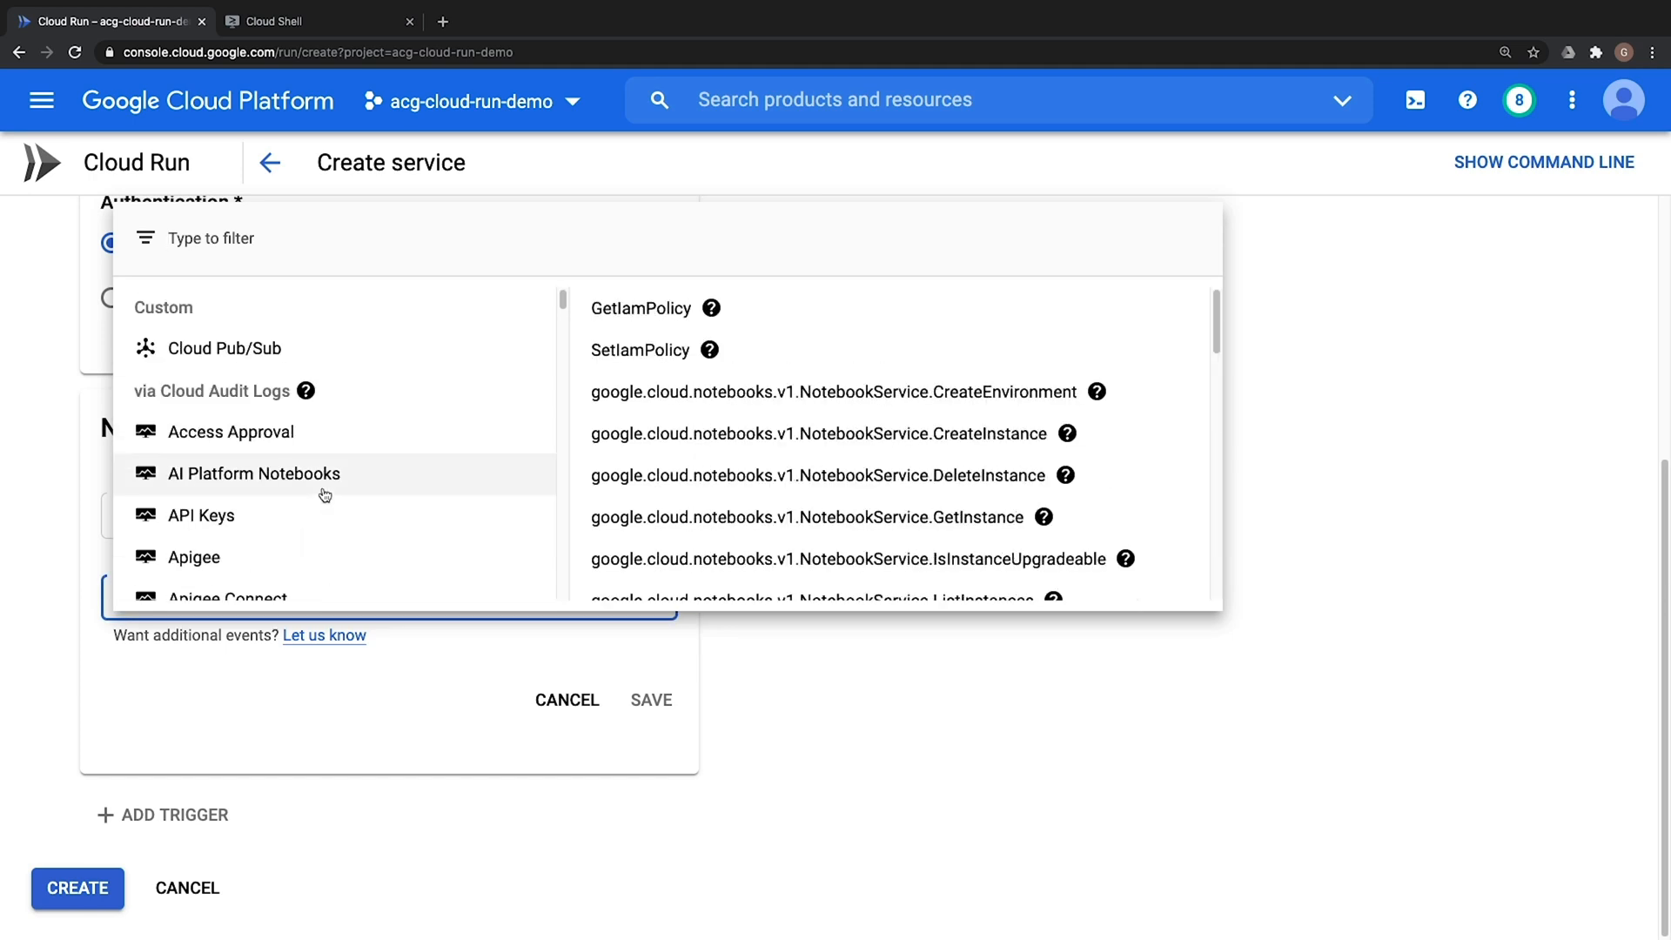
click(195, 556)
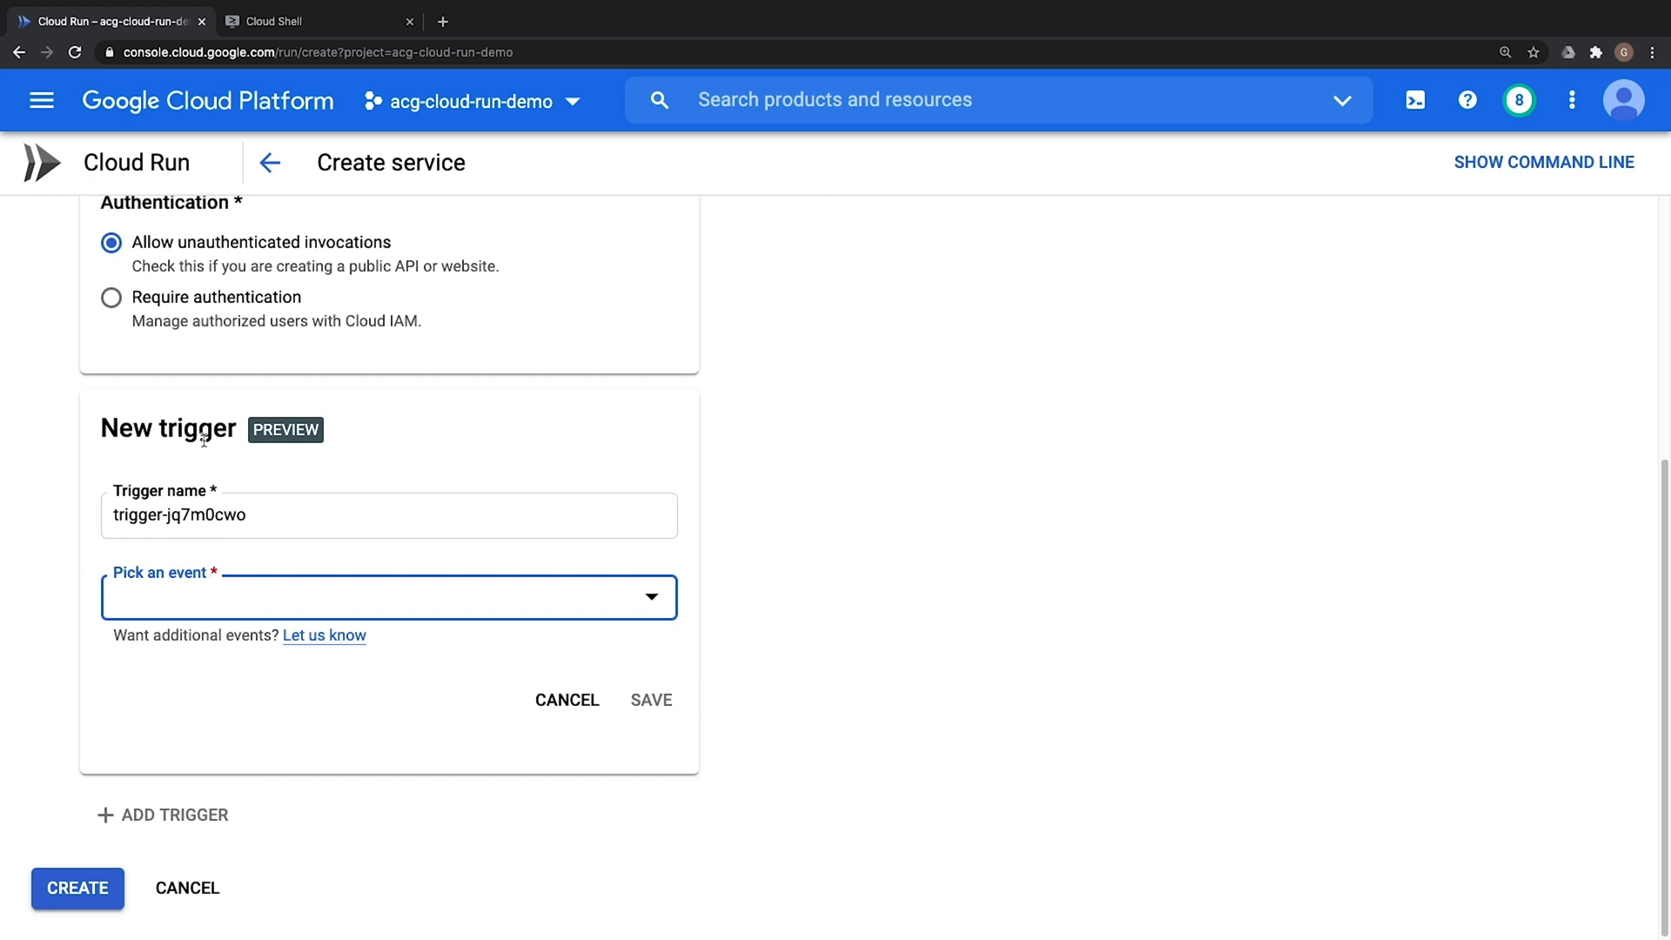
click(566, 699)
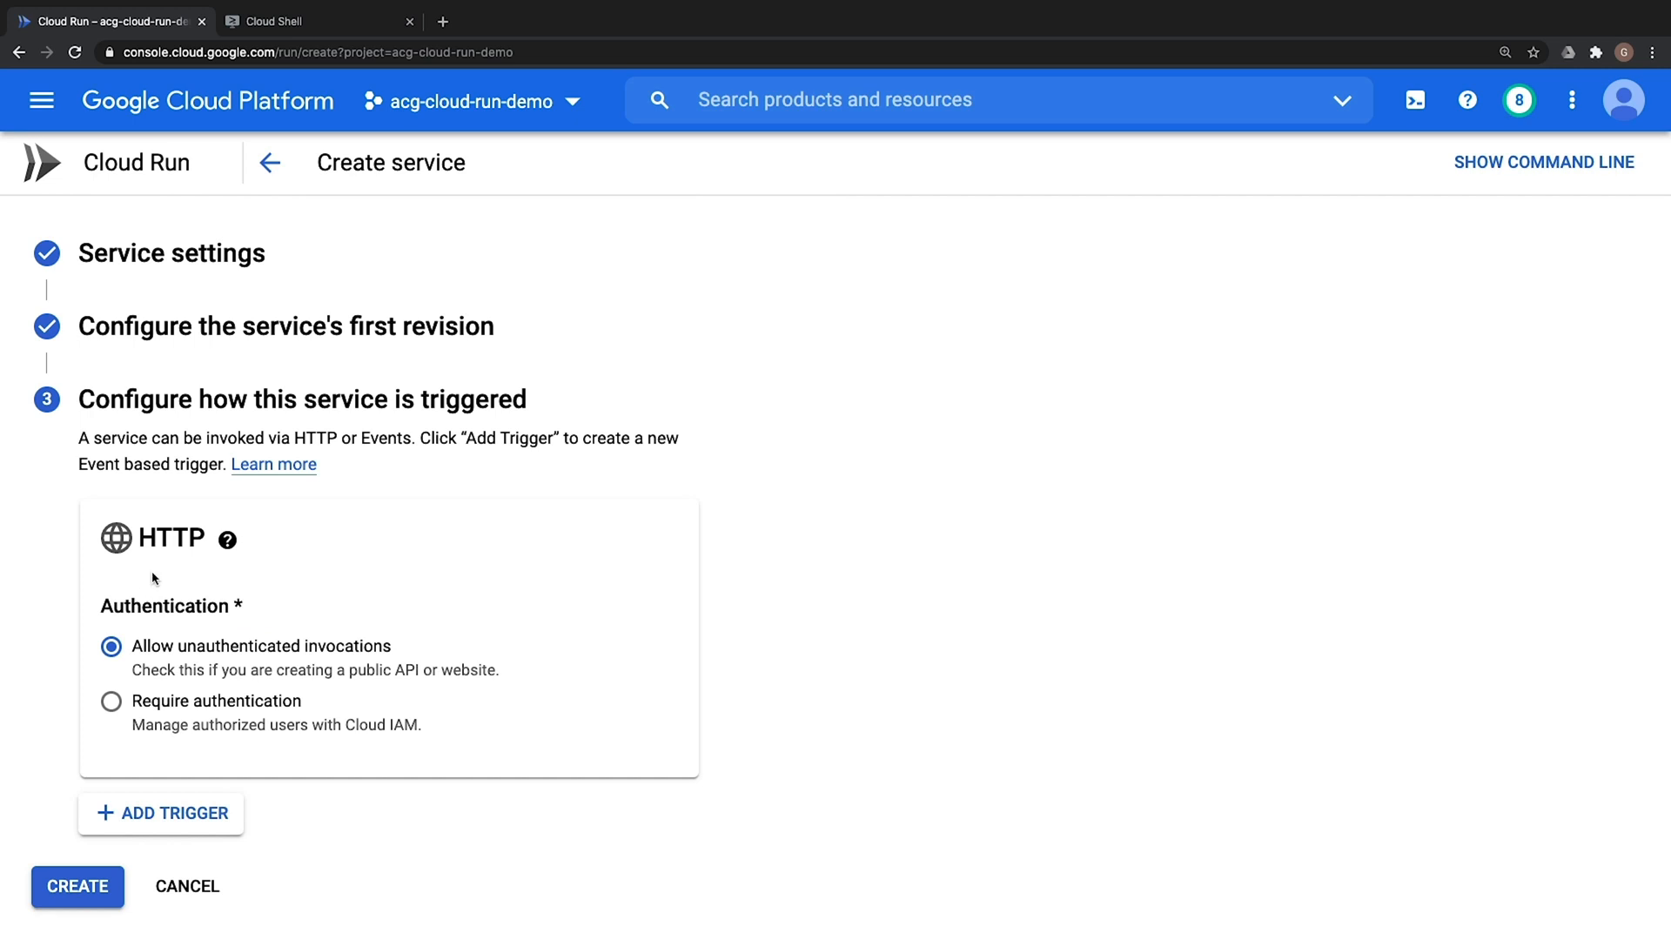
Create the service and wait for cloud-run-demo's details page with the Revisions tab
click(76, 886)
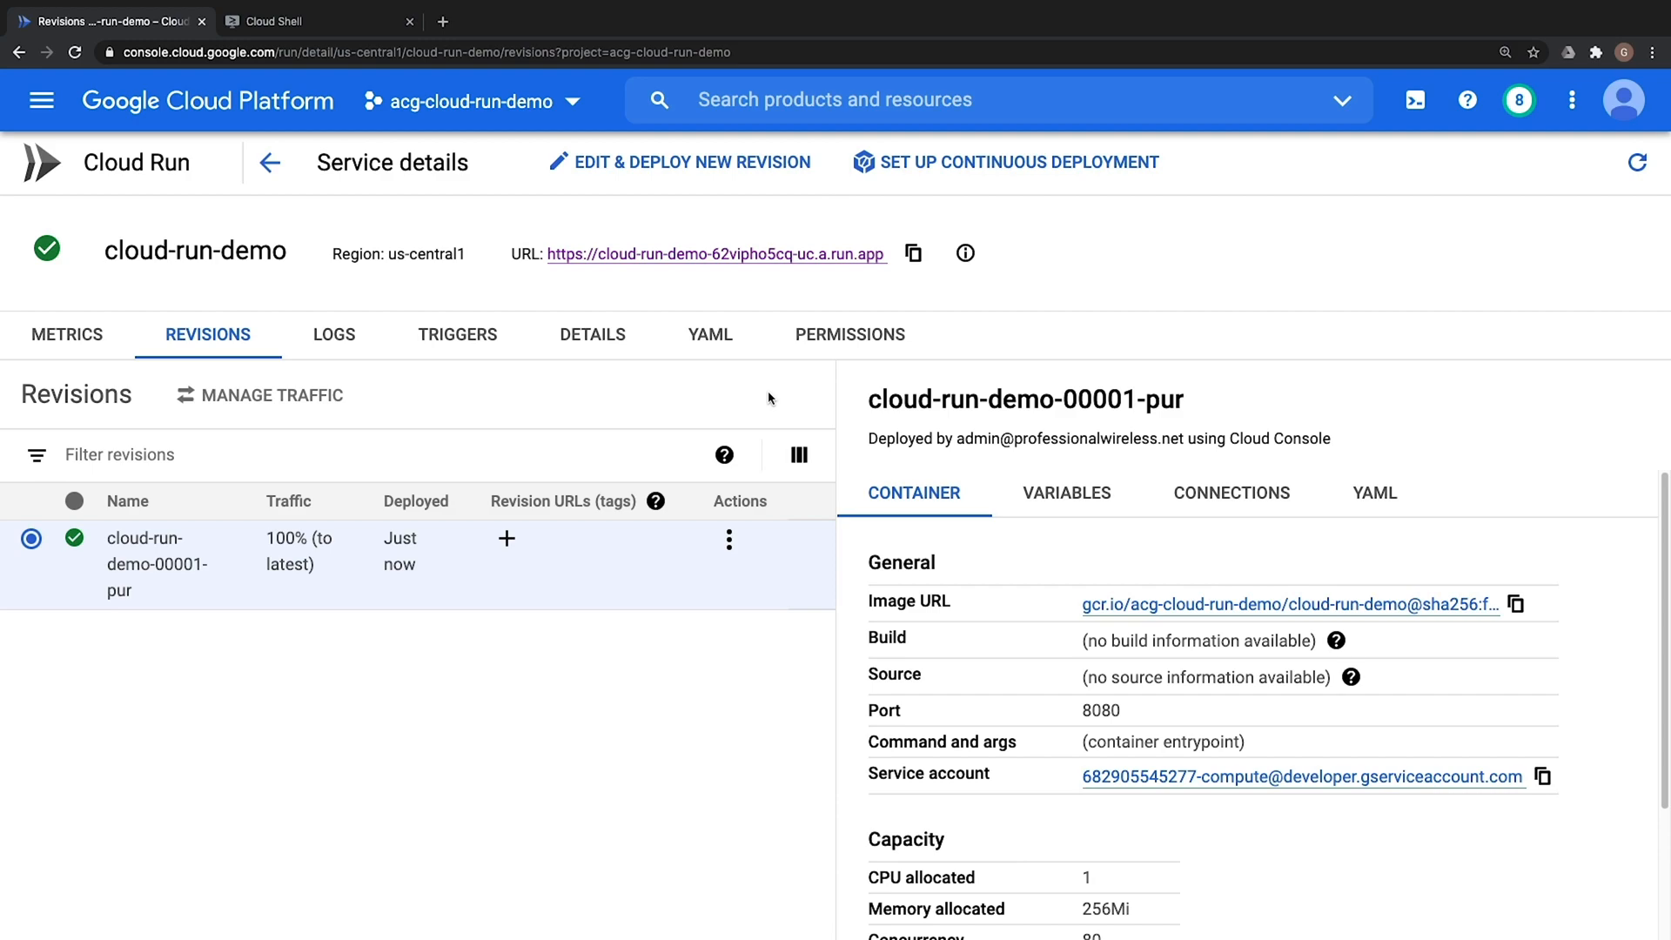
click(716, 255)
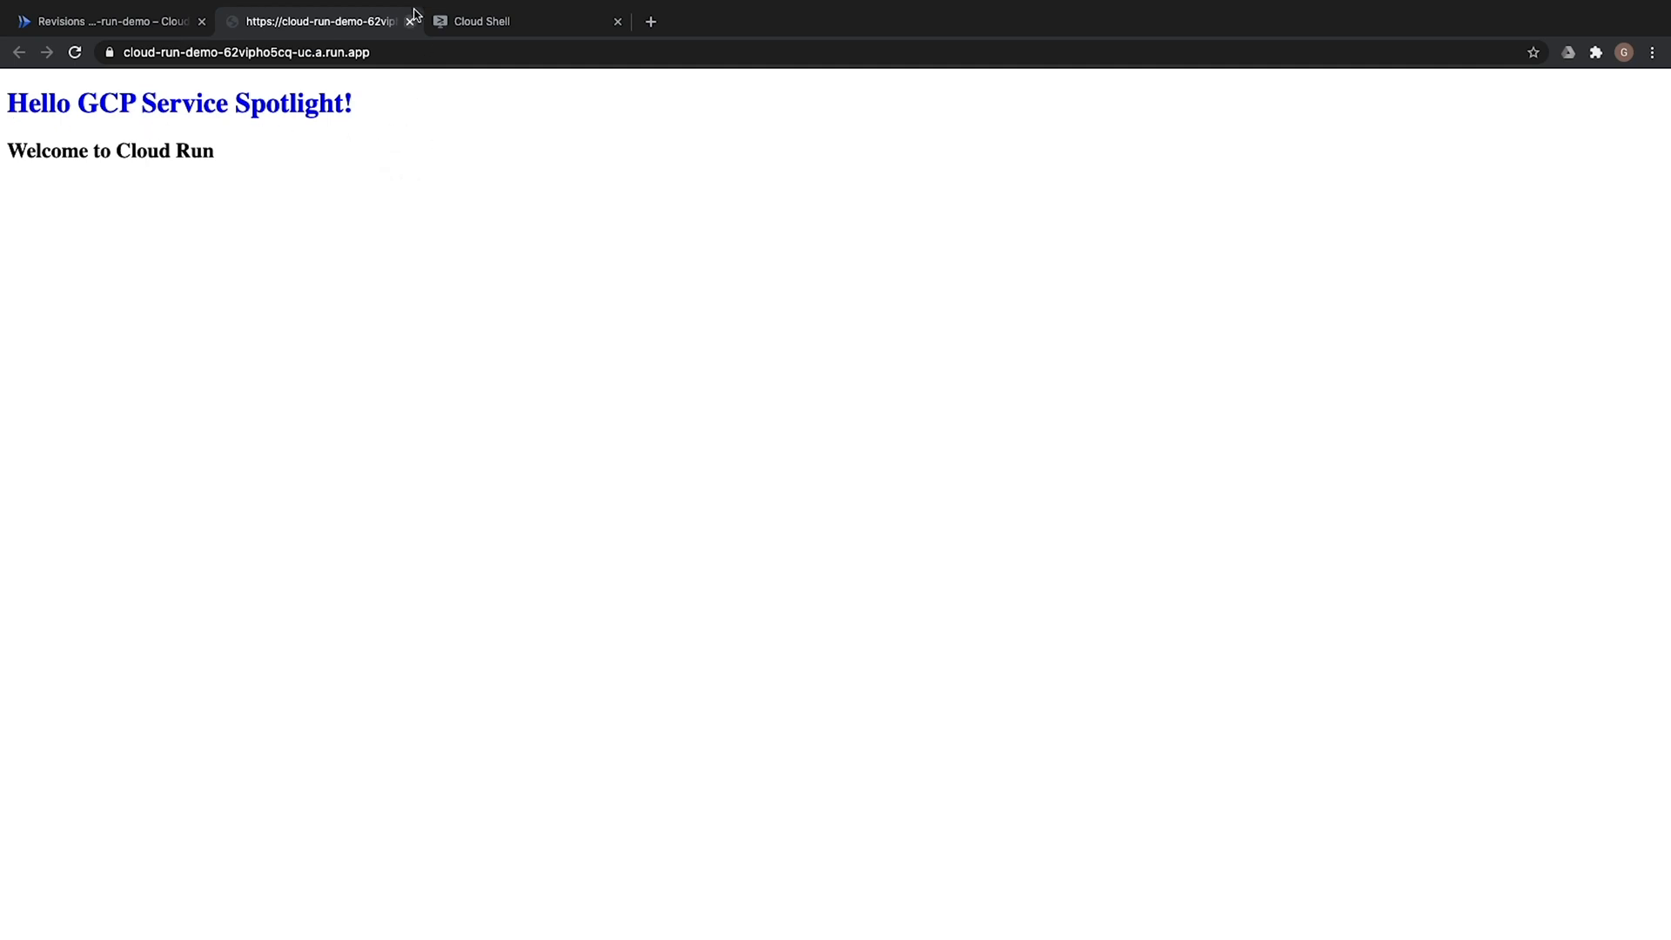
click(101, 20)
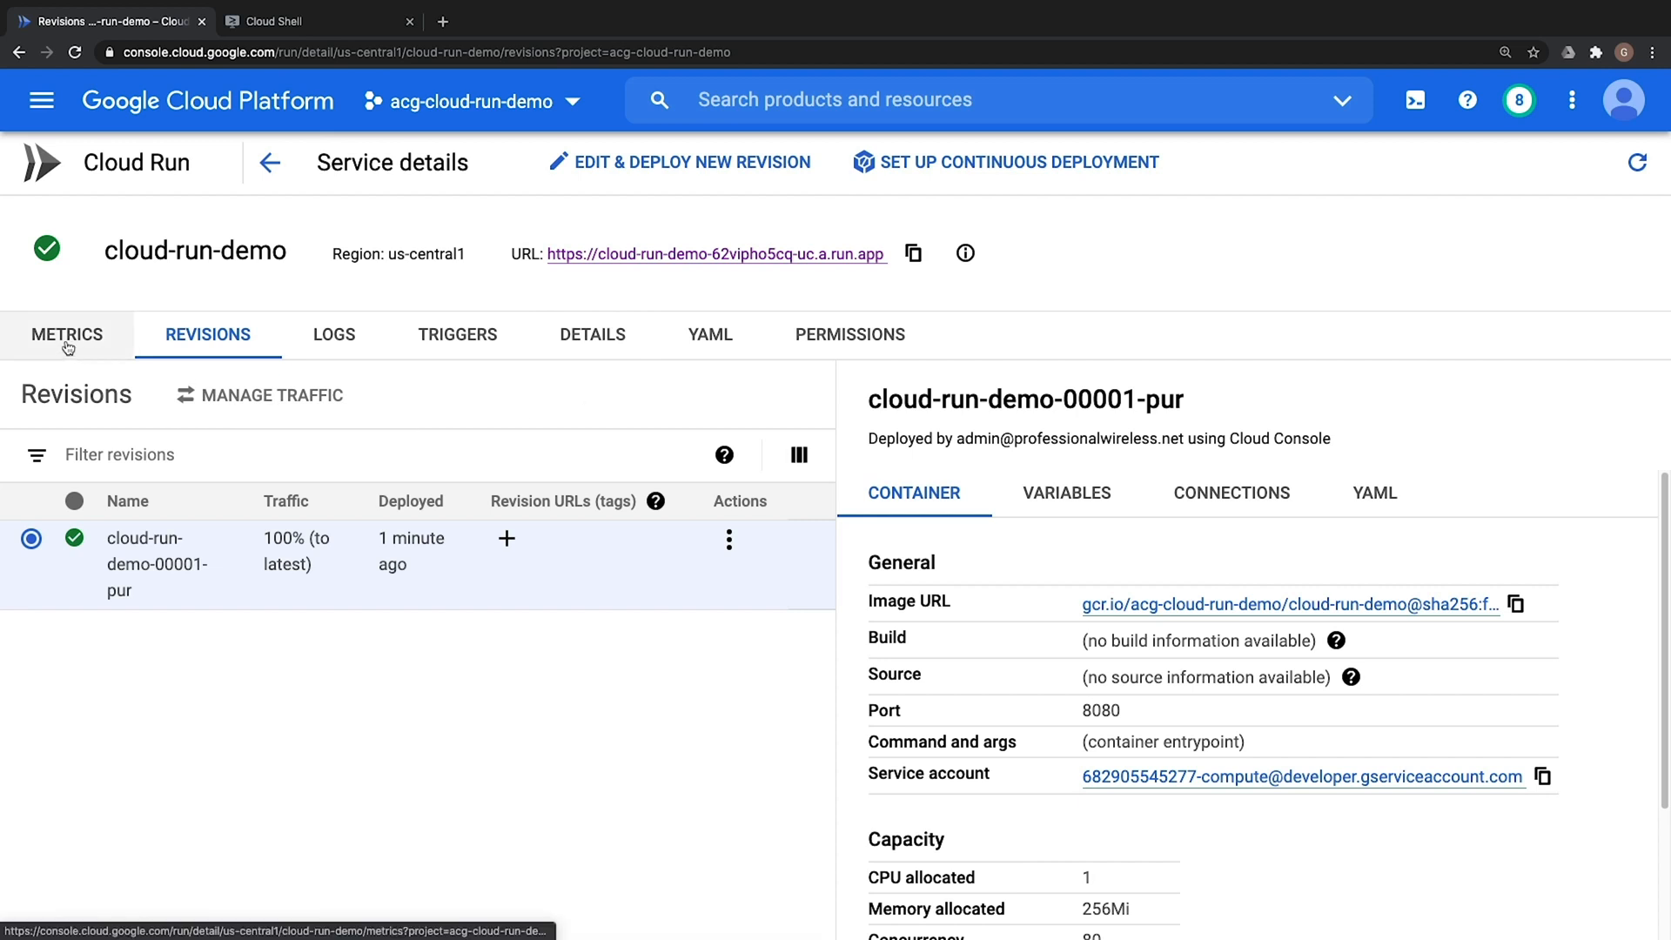
Scroll through cloud-run-demo's request and latency metrics, then view its 42 log messages
click(66, 334)
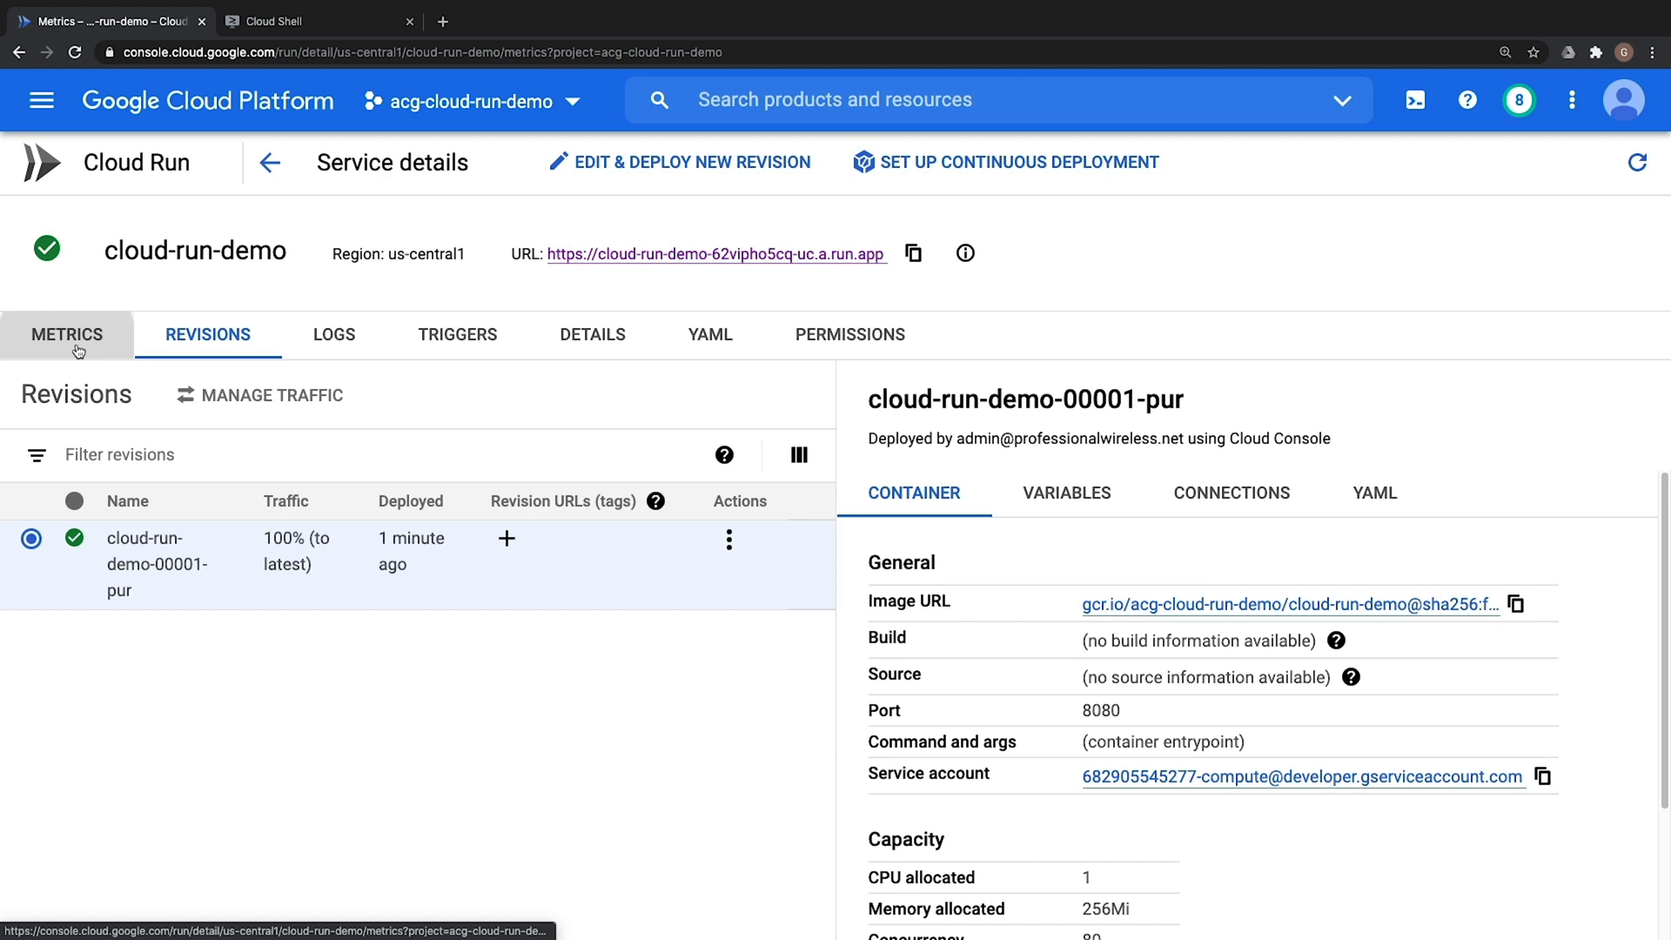
click(66, 333)
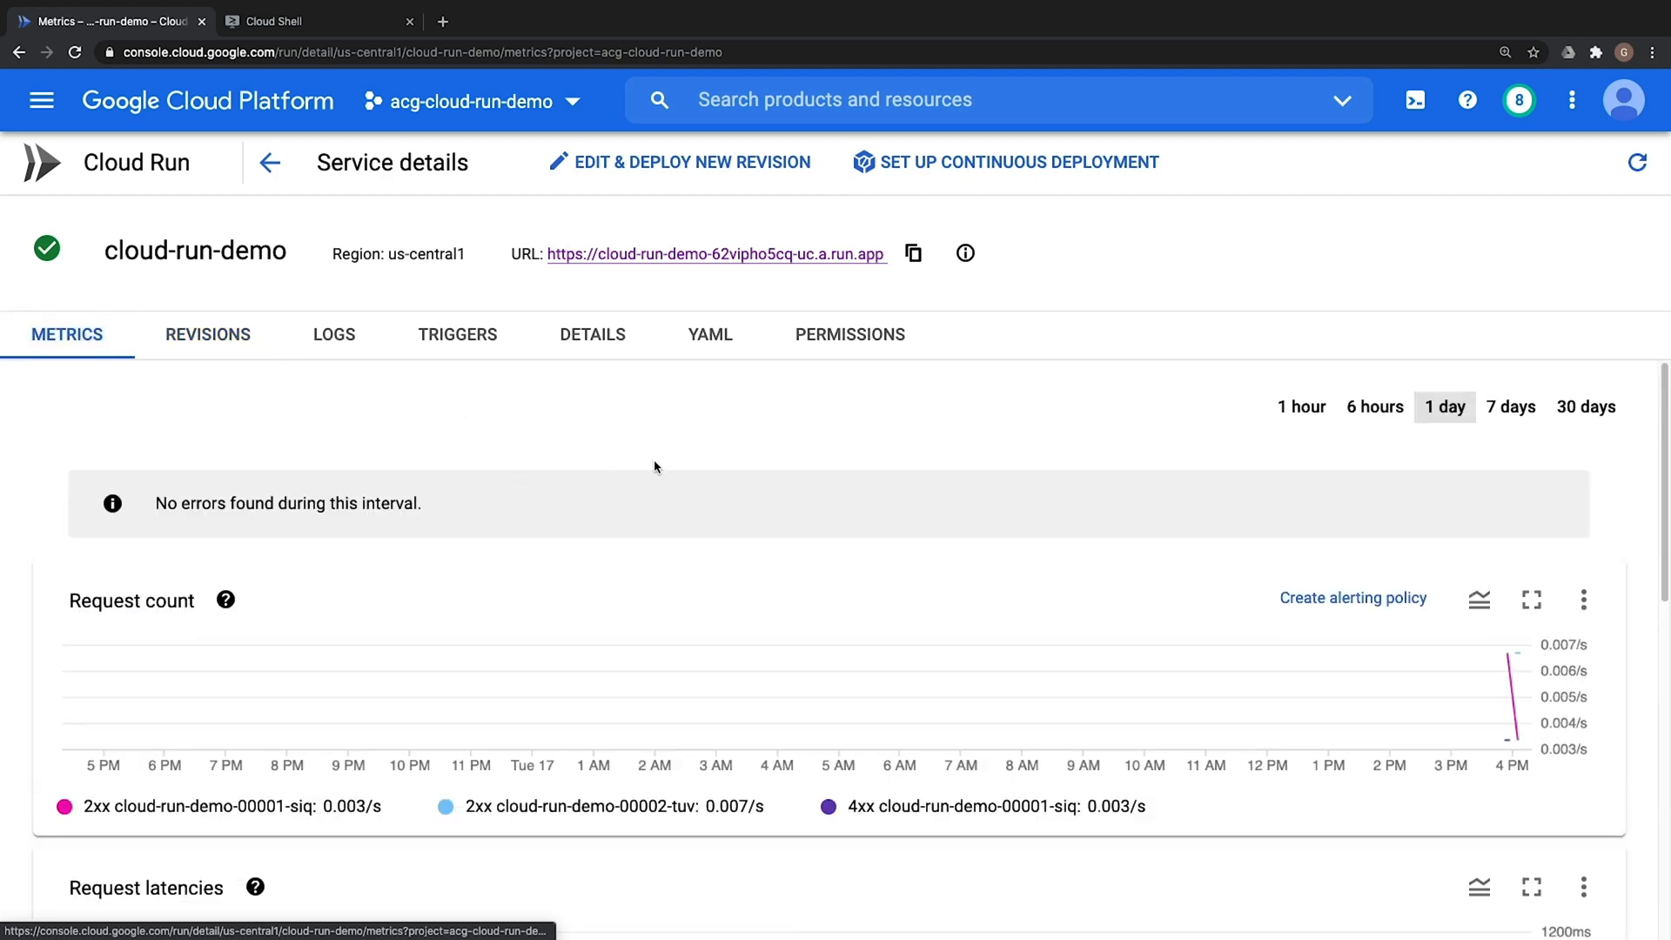
scroll(down, 3)
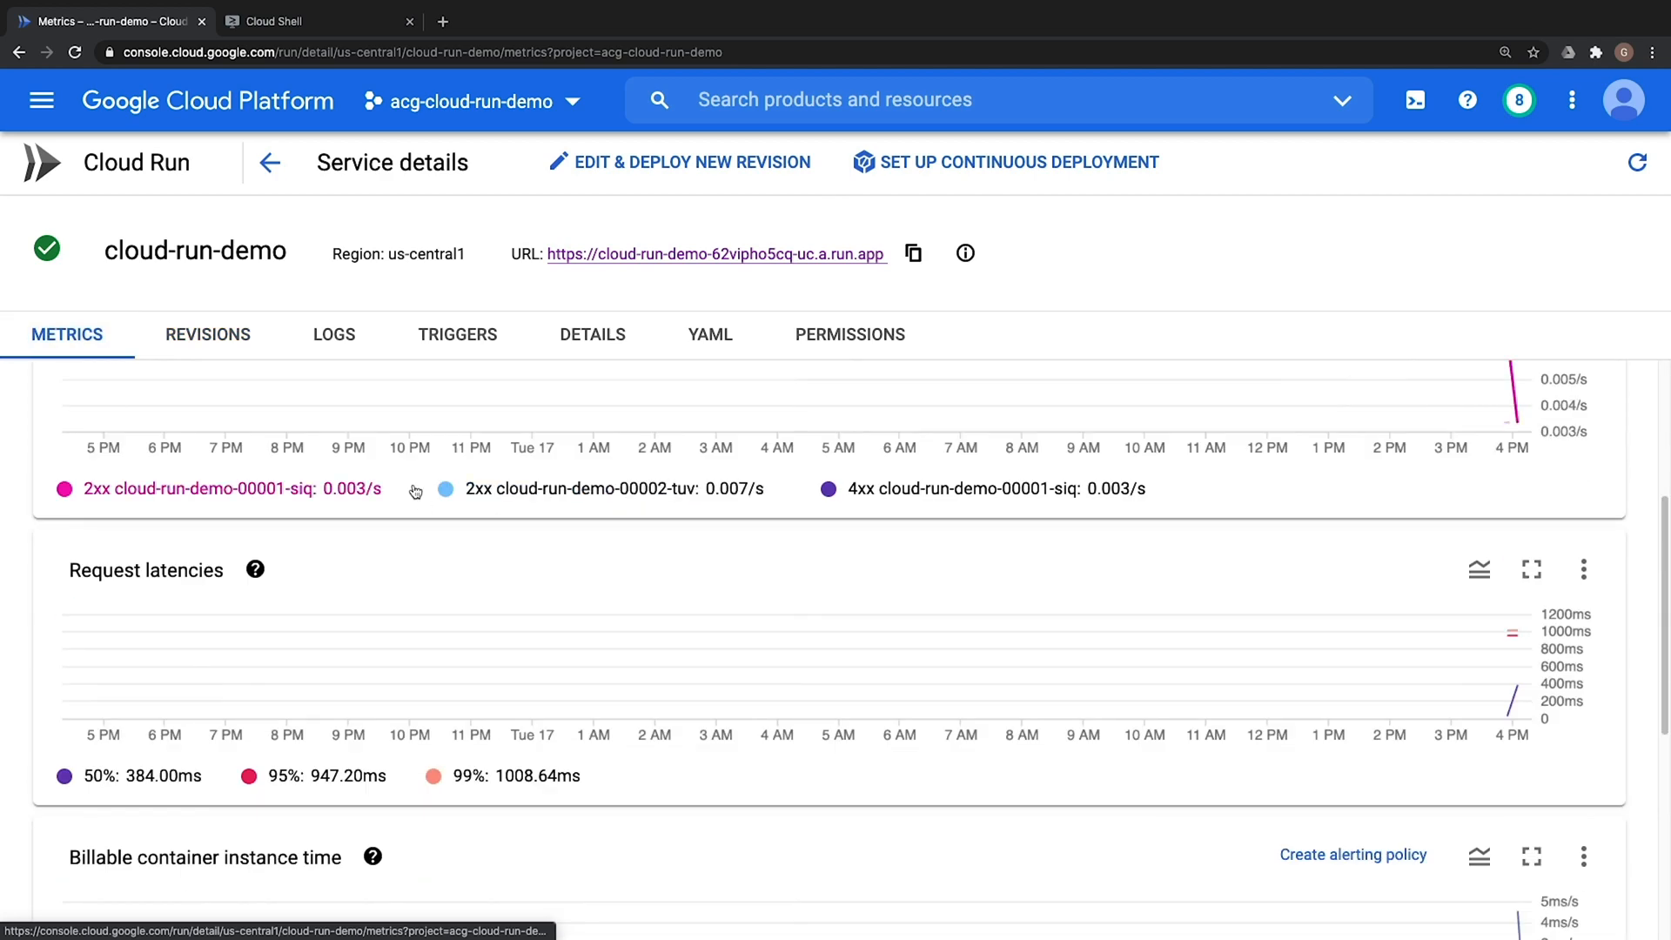
scroll(down, 3)
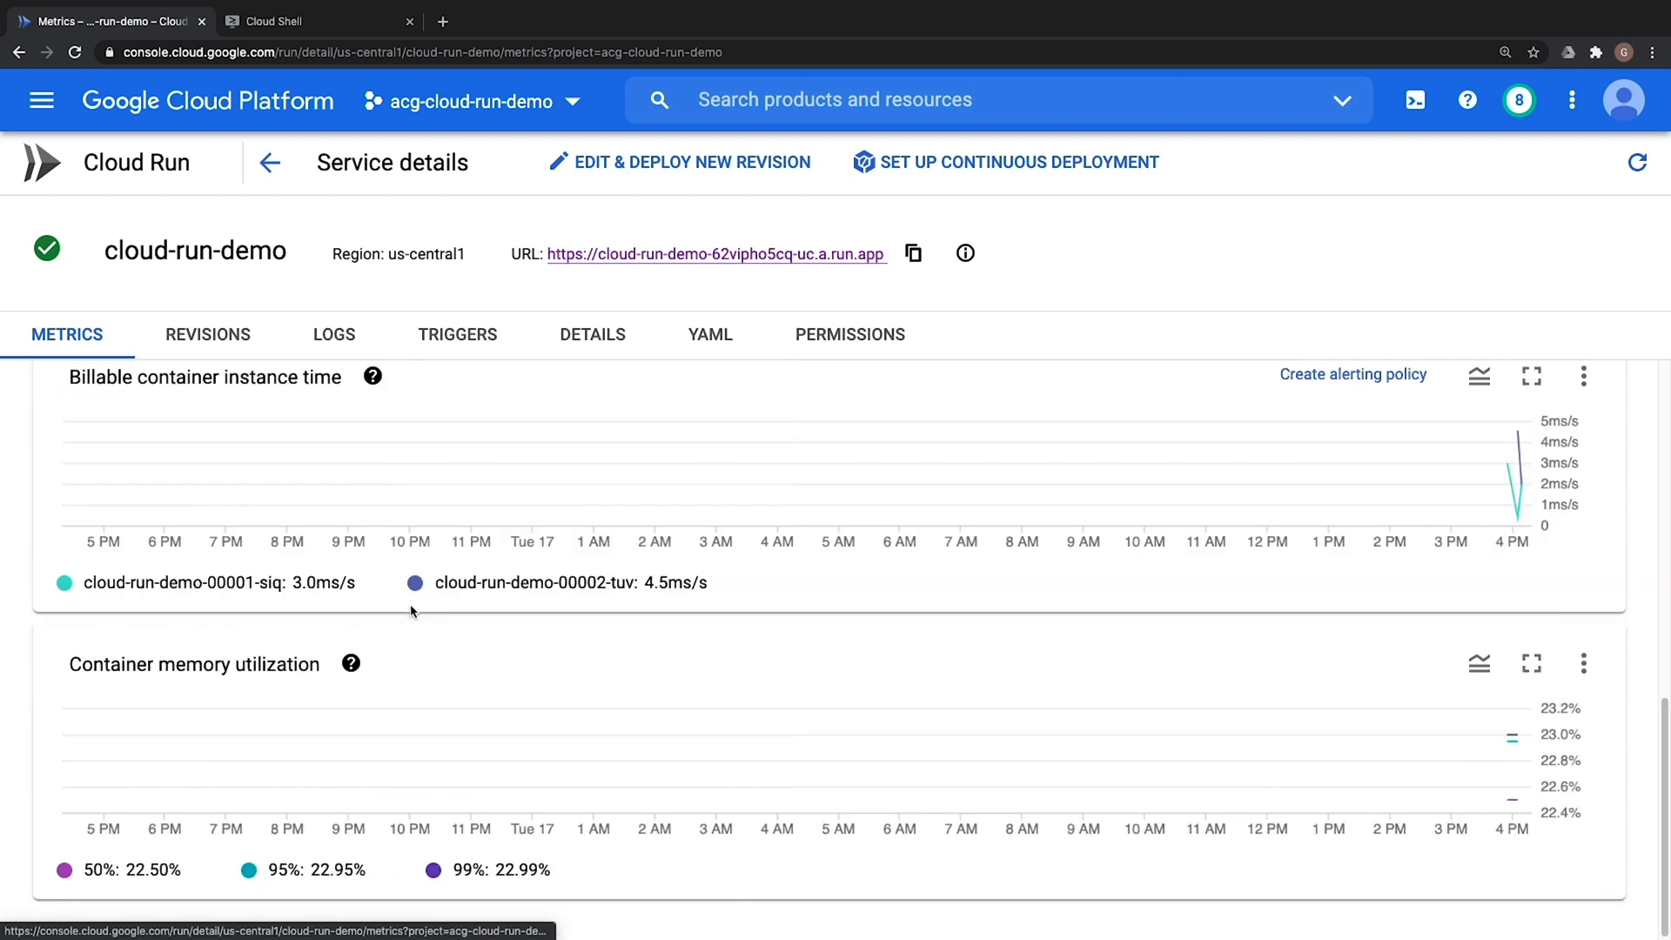
mouse_move(439, 422)
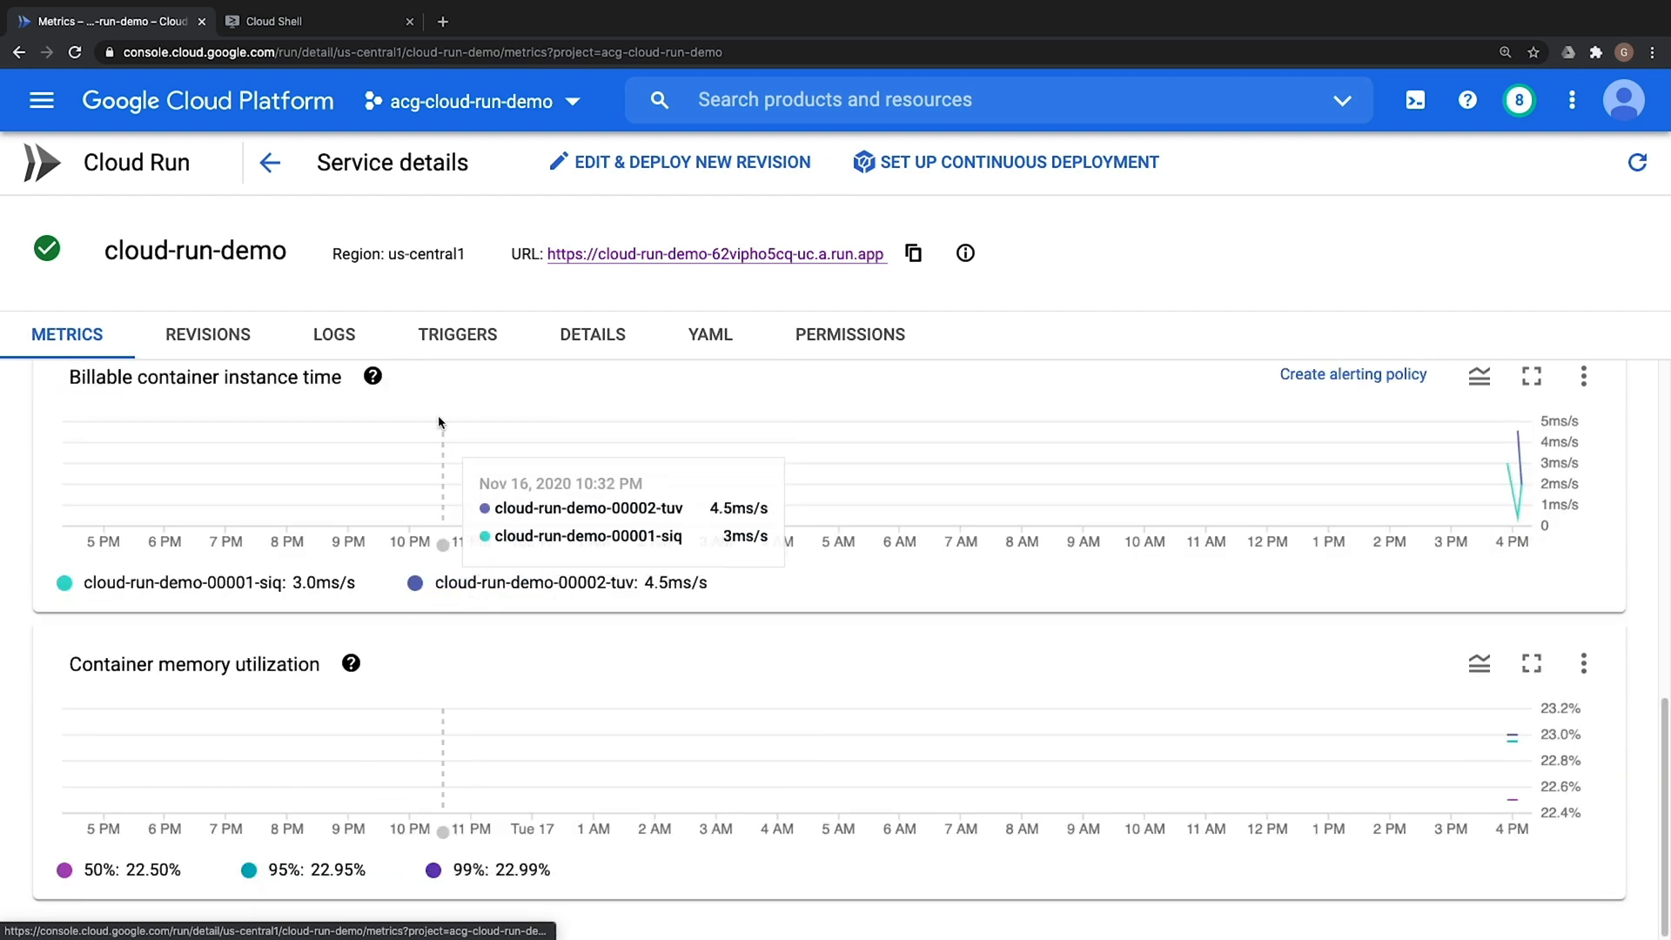
click(333, 333)
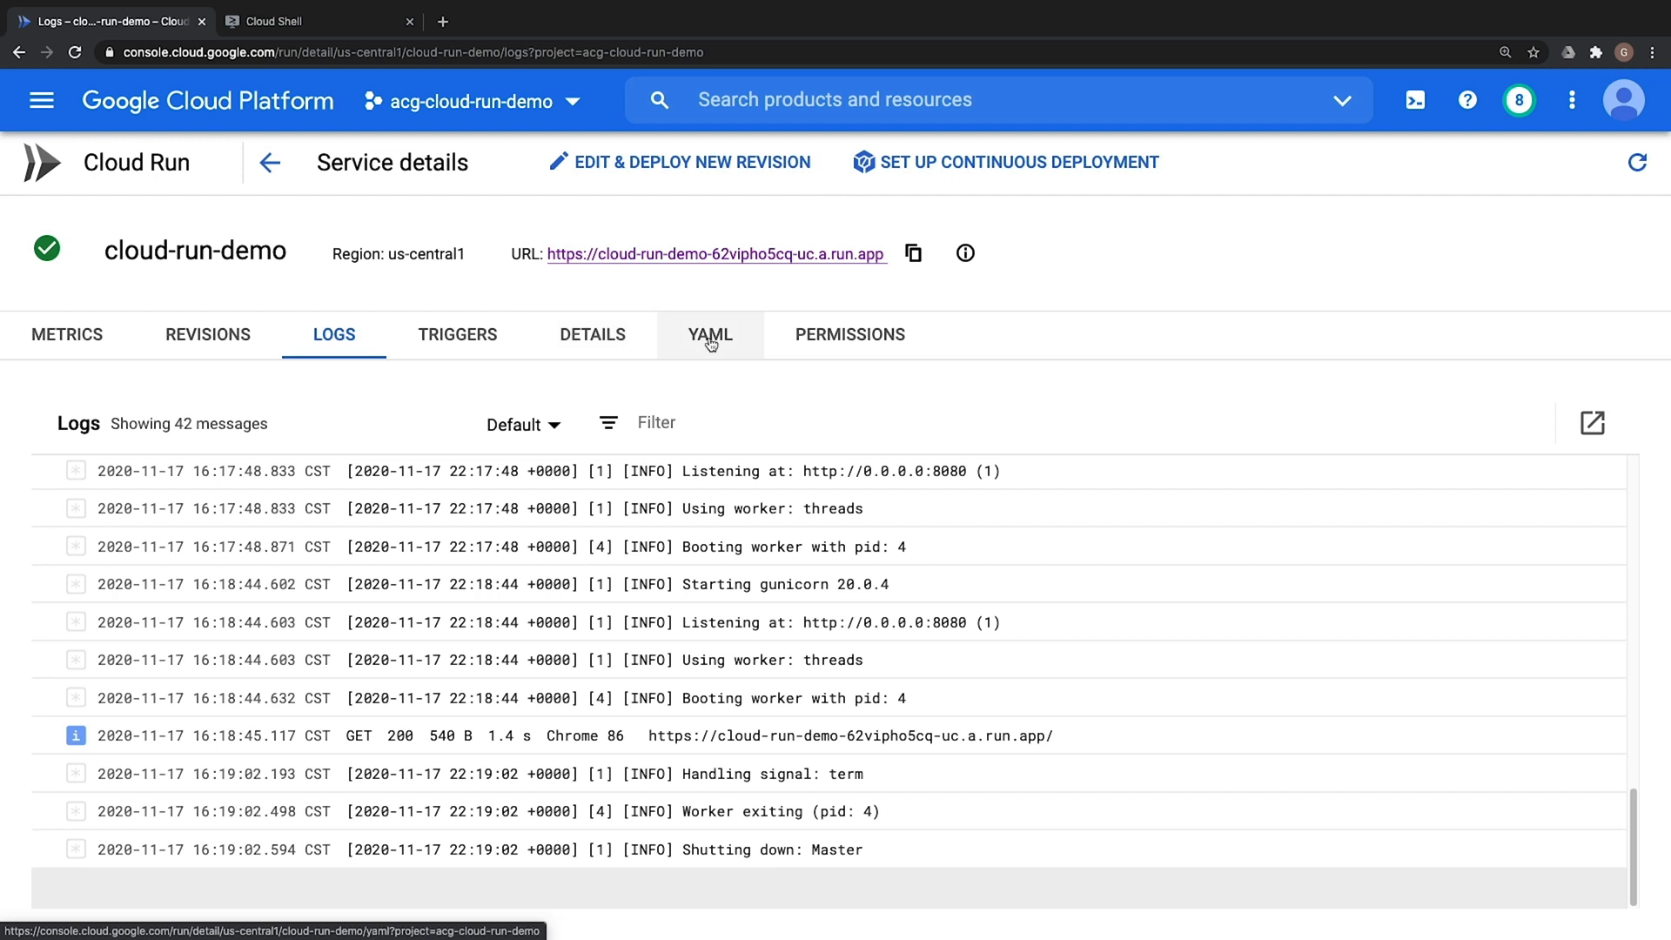
Review cloud-run-demo's YAML definition, then go back to its Revisions list
click(709, 333)
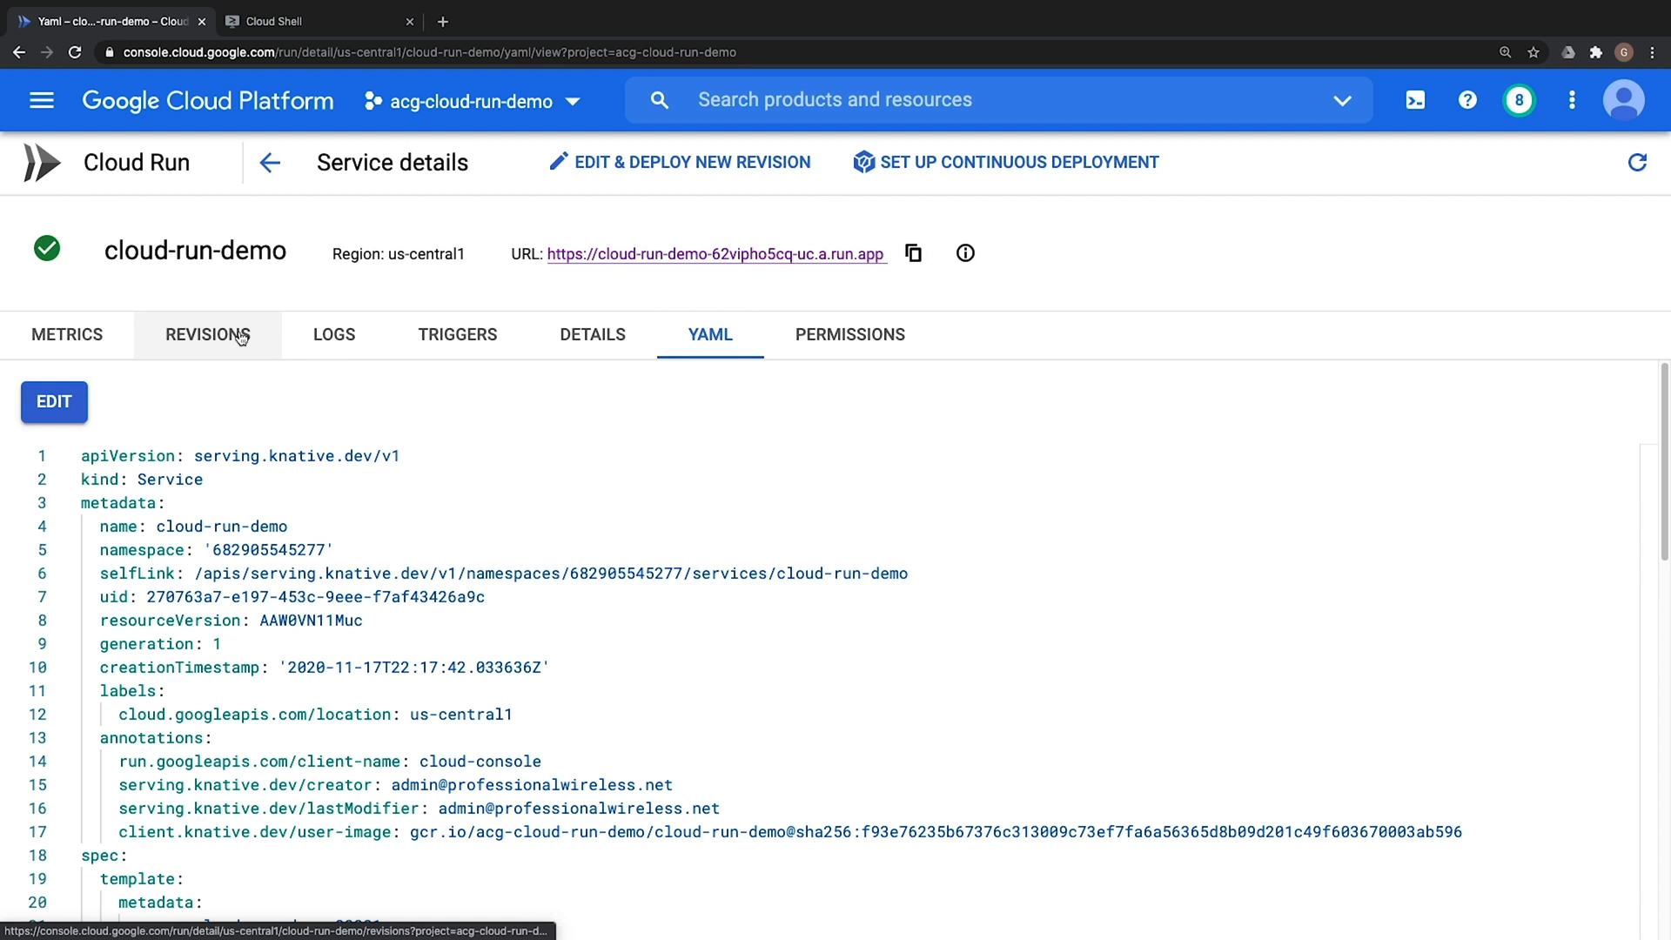
click(207, 333)
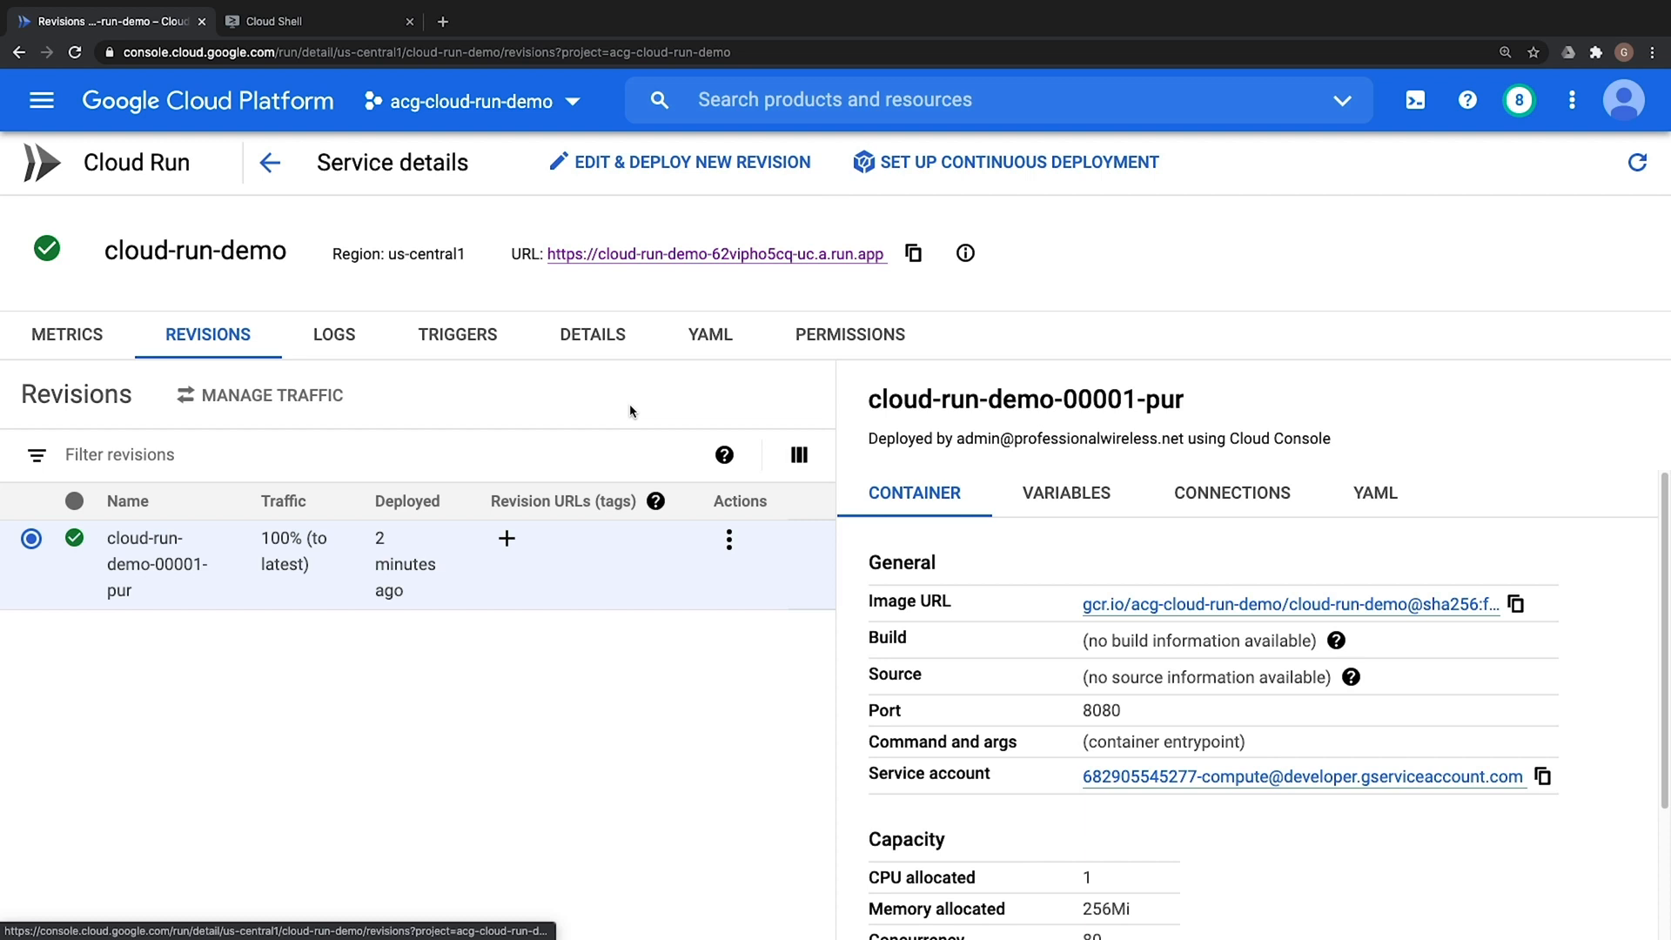
mouse_move(637, 410)
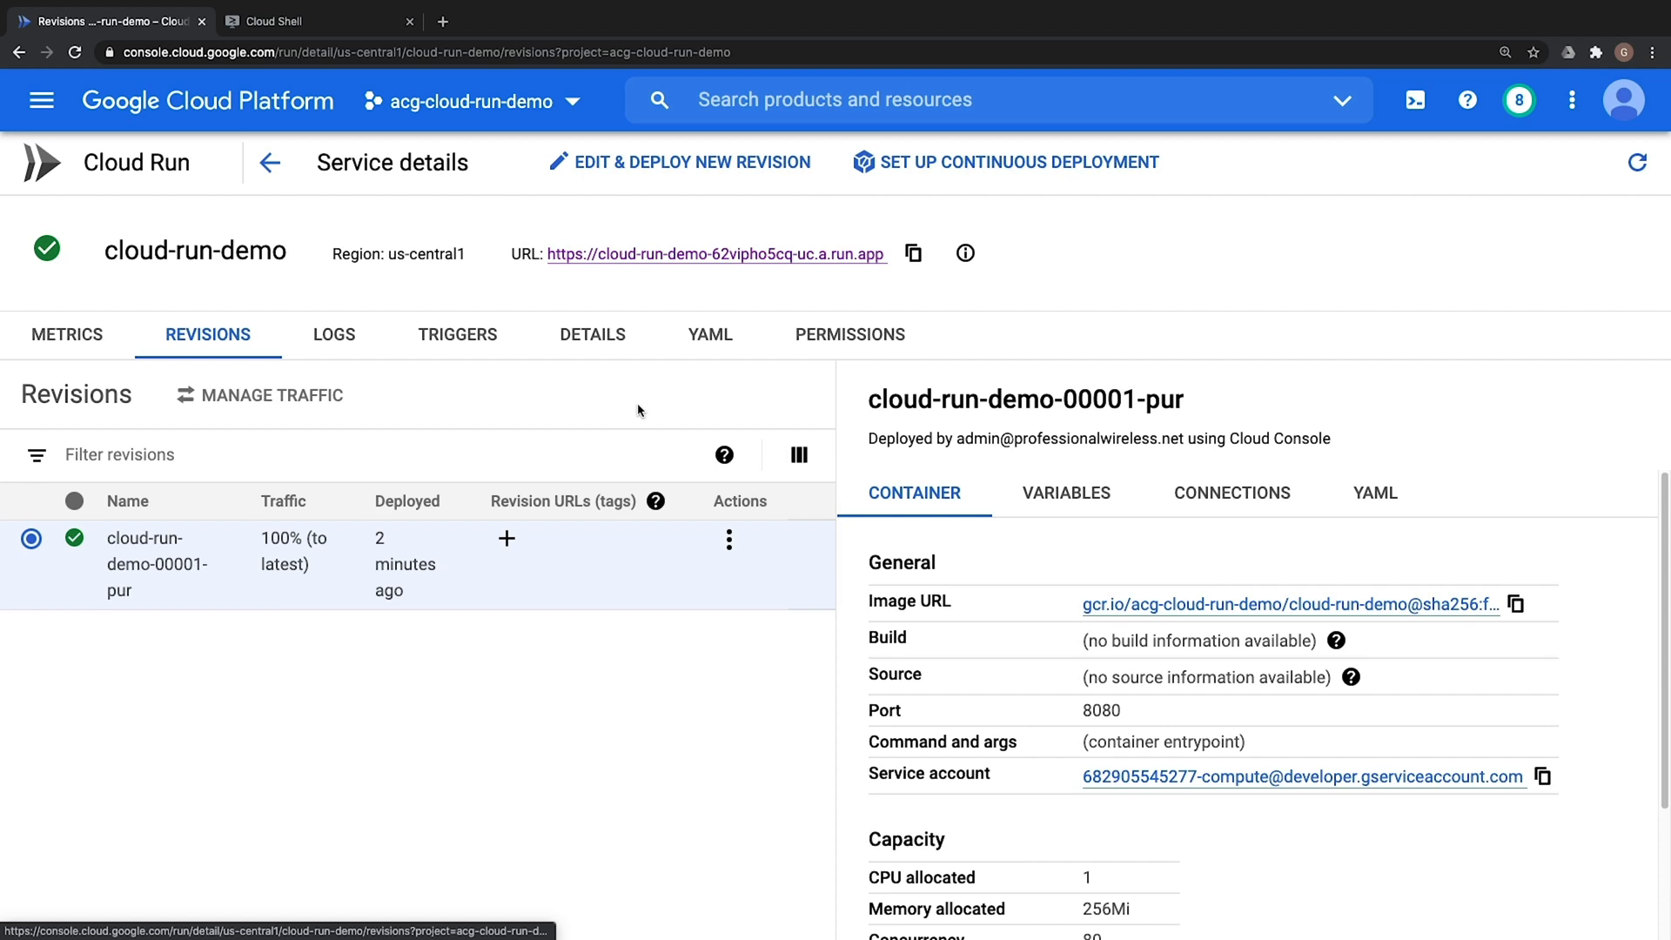
click(299, 21)
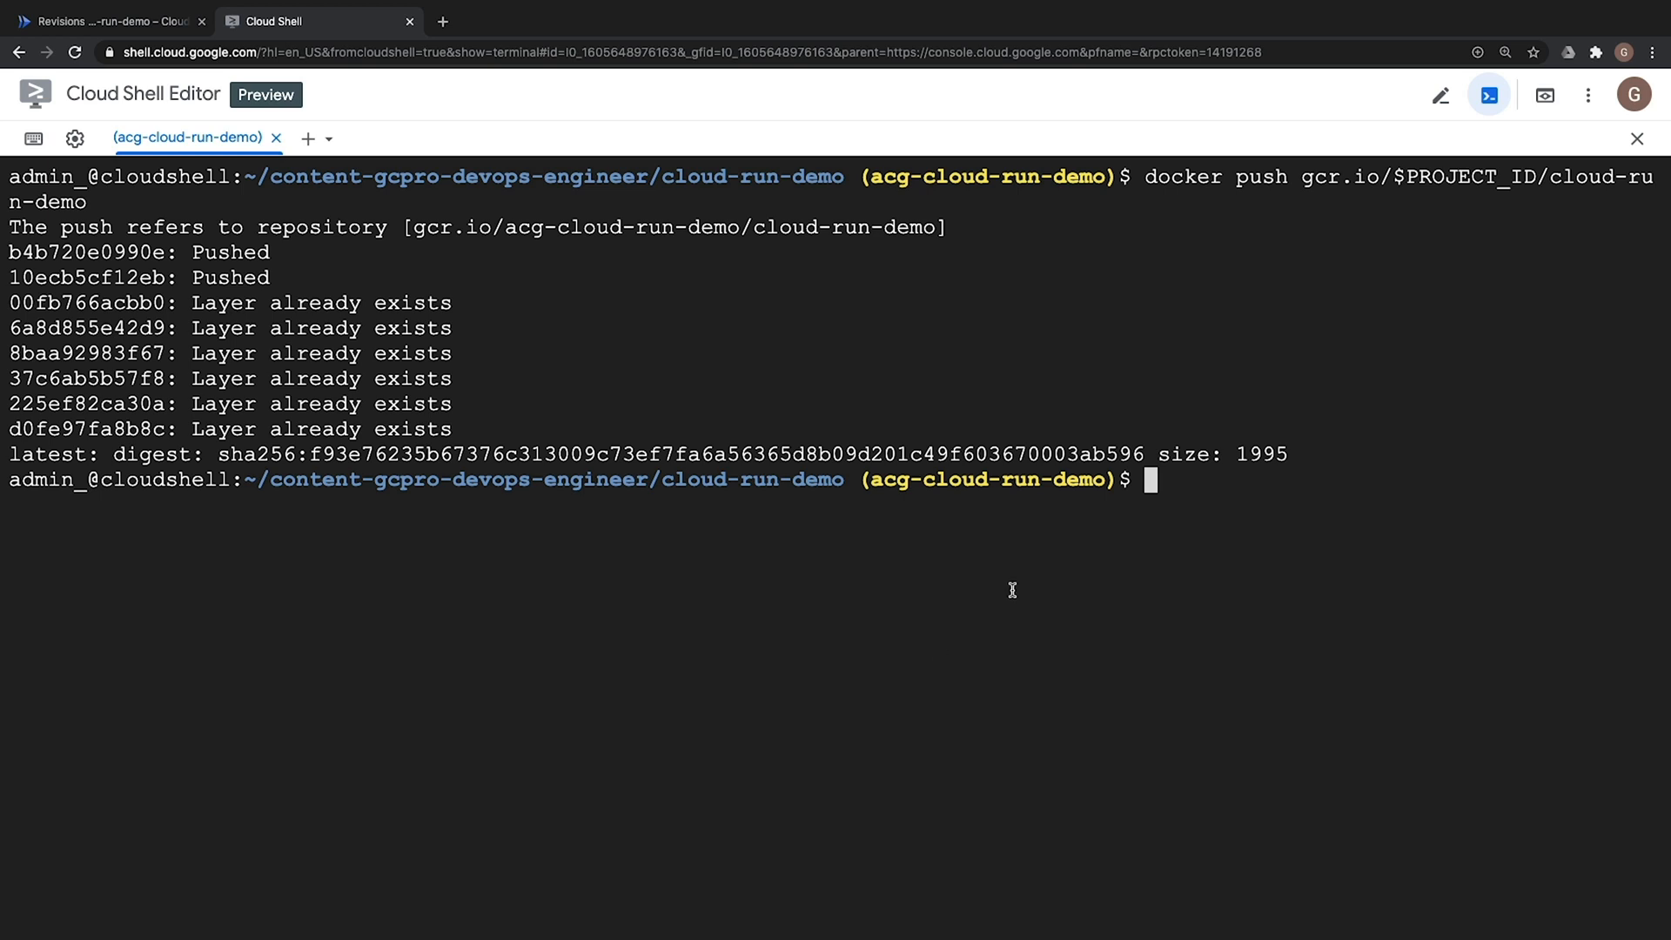
mouse_move(1440, 95)
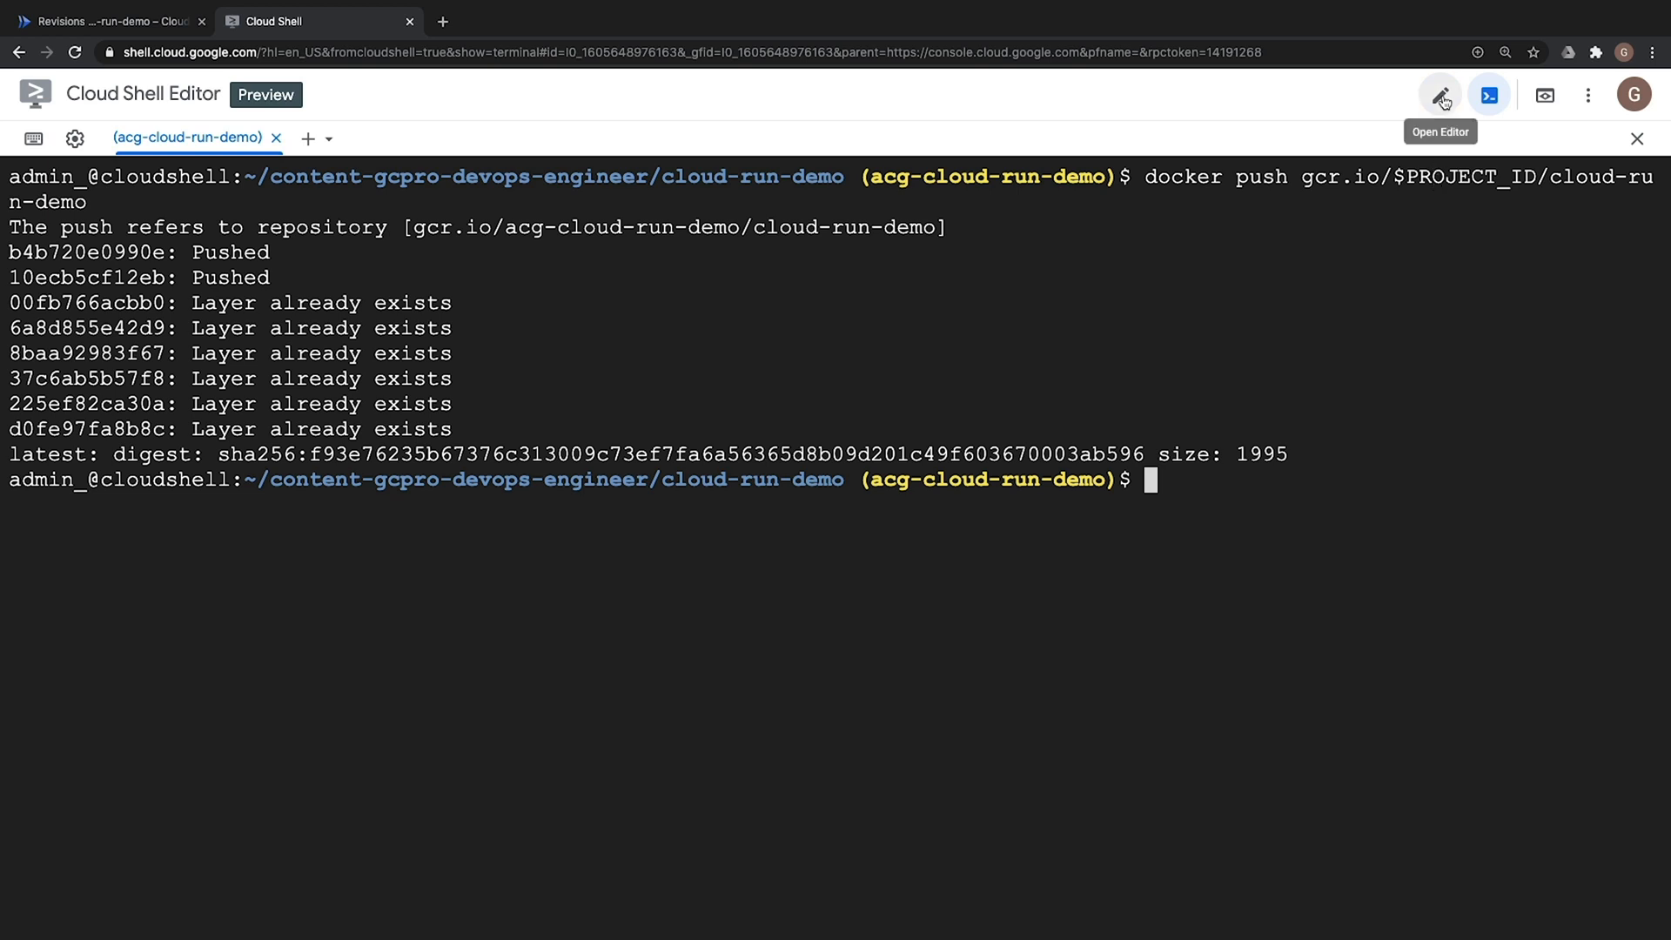
In webpage.html, replace the h2 text 'Welcome to Cloud Run' with 'VERSION 2'
click(1439, 95)
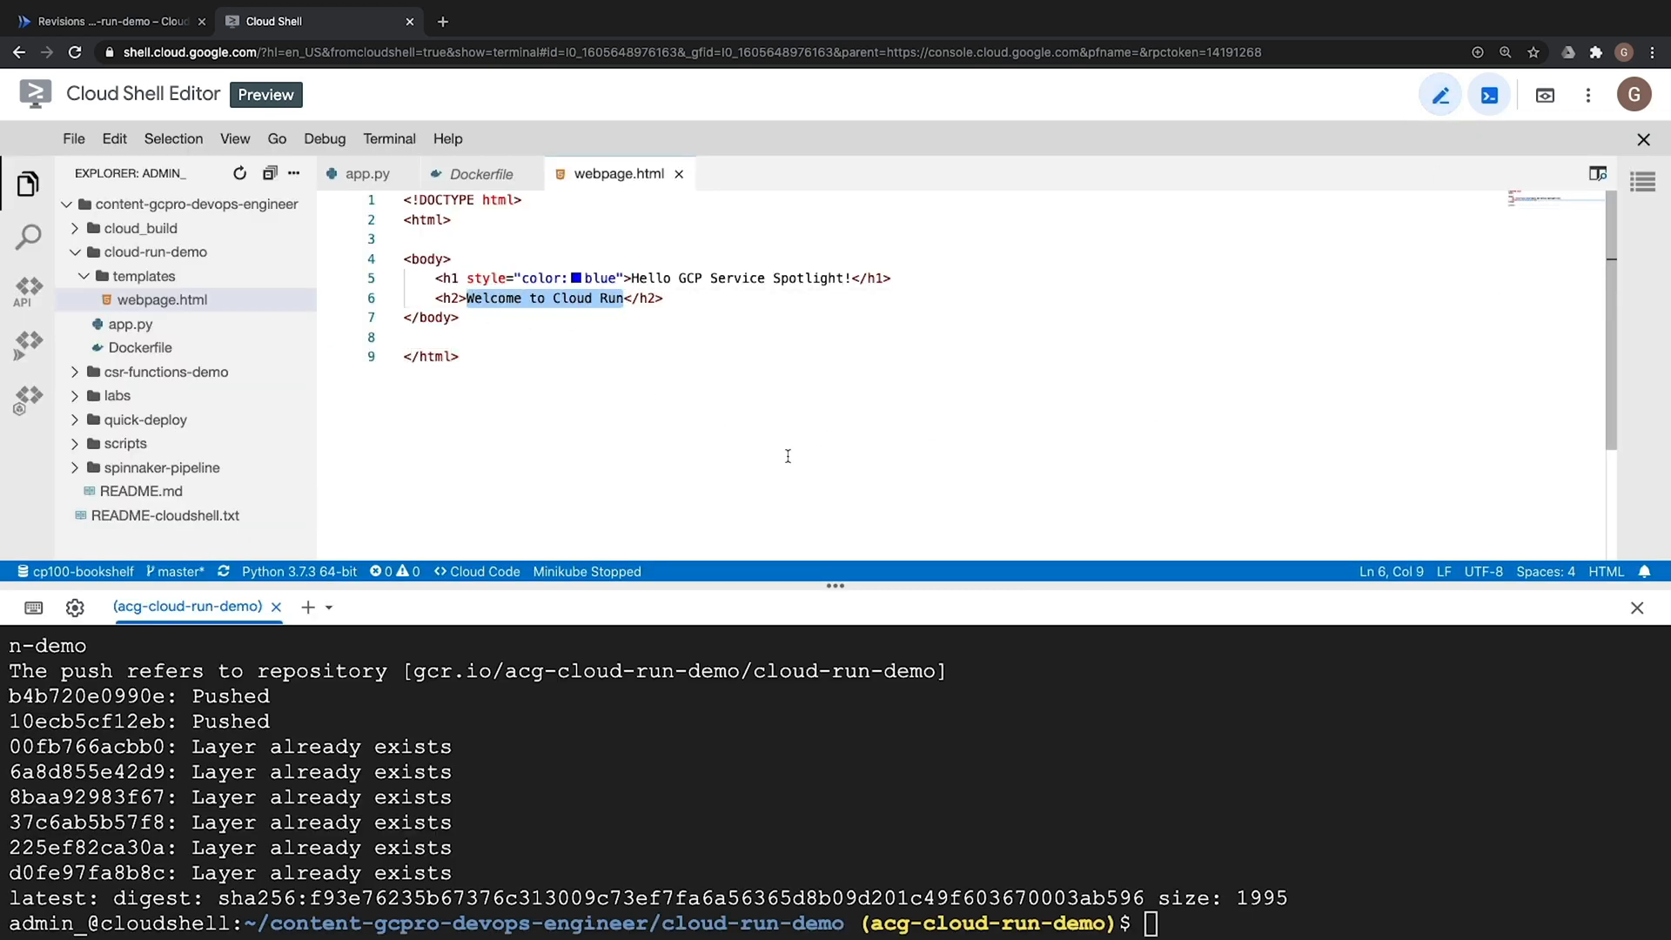
text(VERSION </h2>)
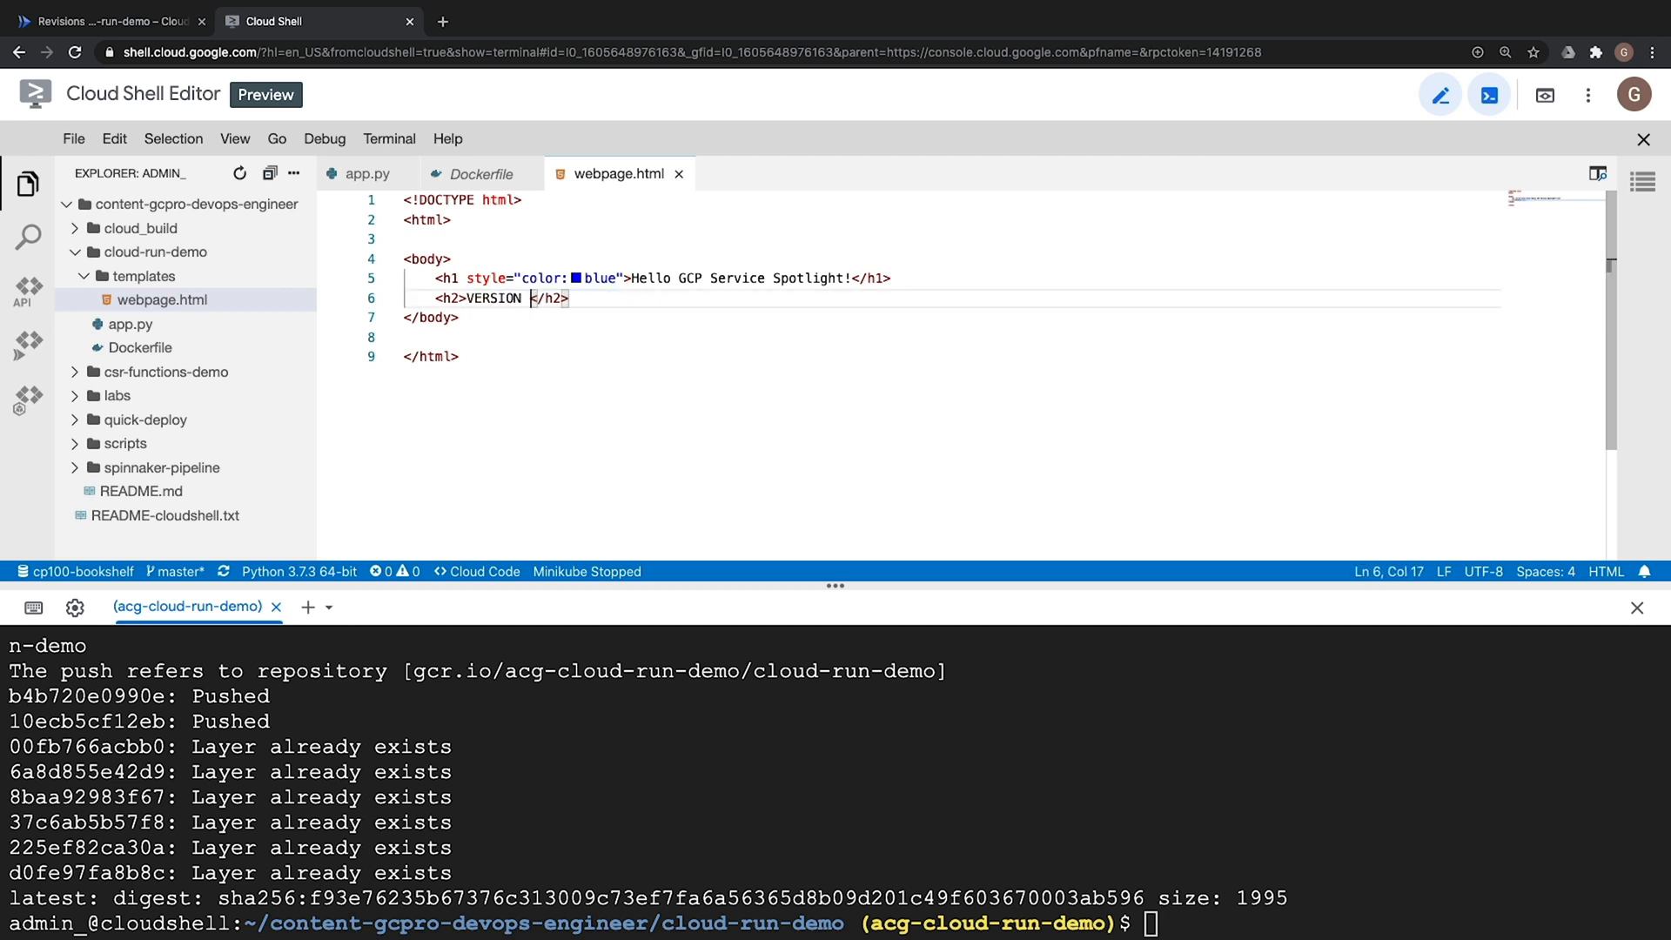
text(2)
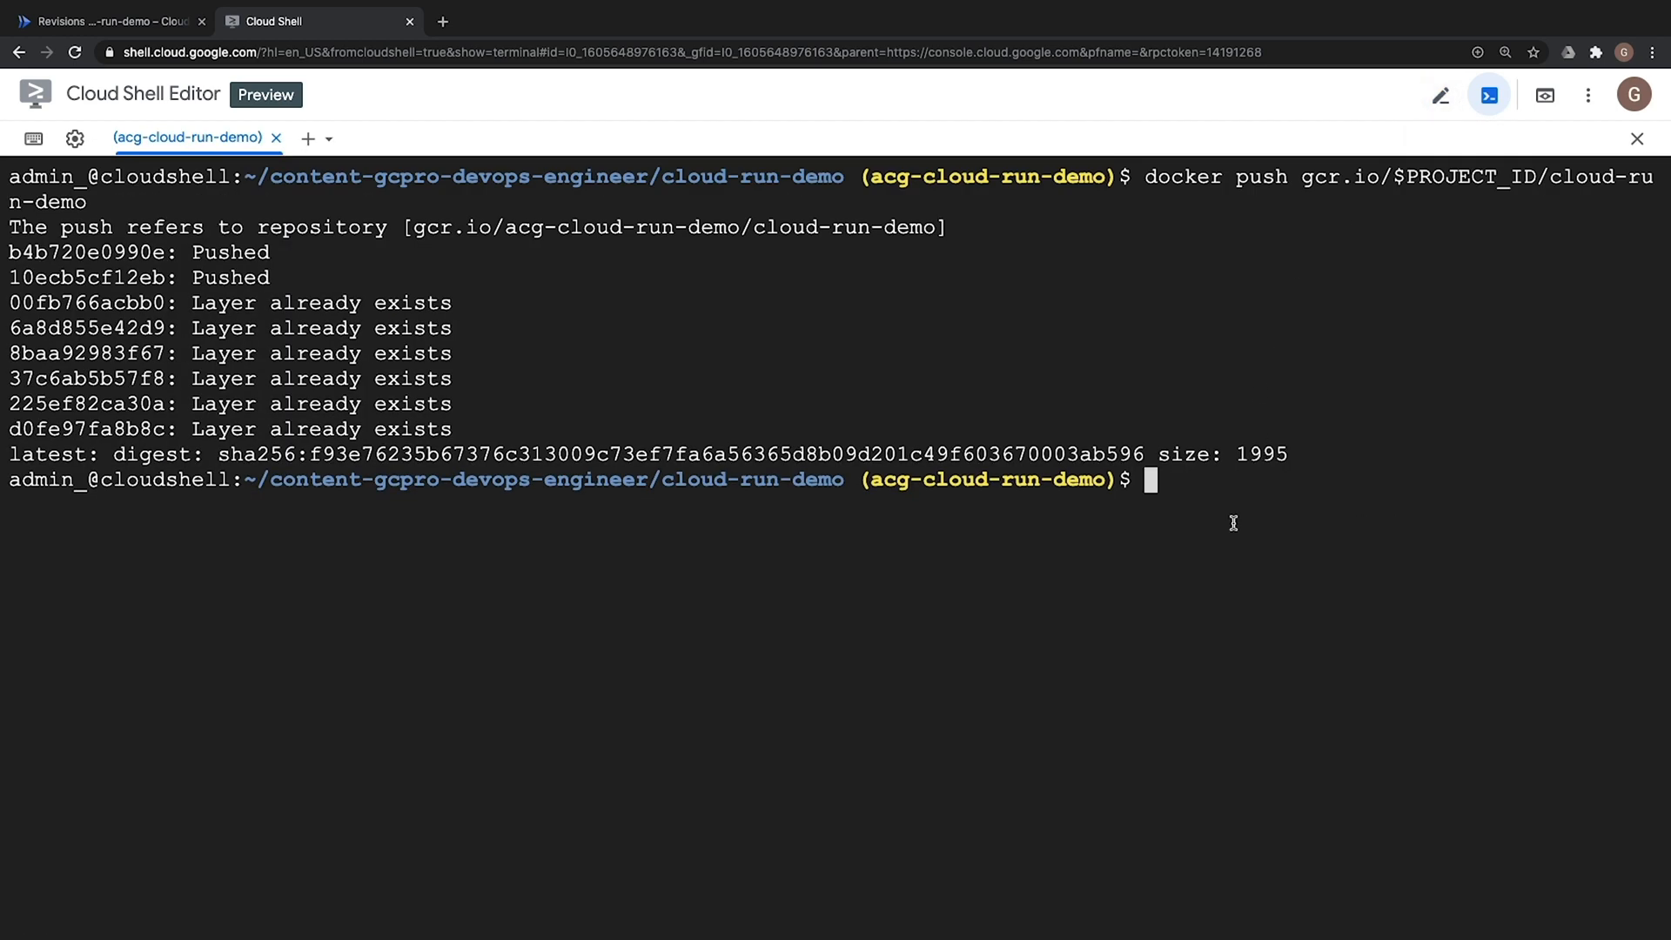
Rebuild and push gcr.io/$PROJECT_ID/cloud-run-demo, then redeploy cloud-run-demo with gcloud run deploy
text(clear)
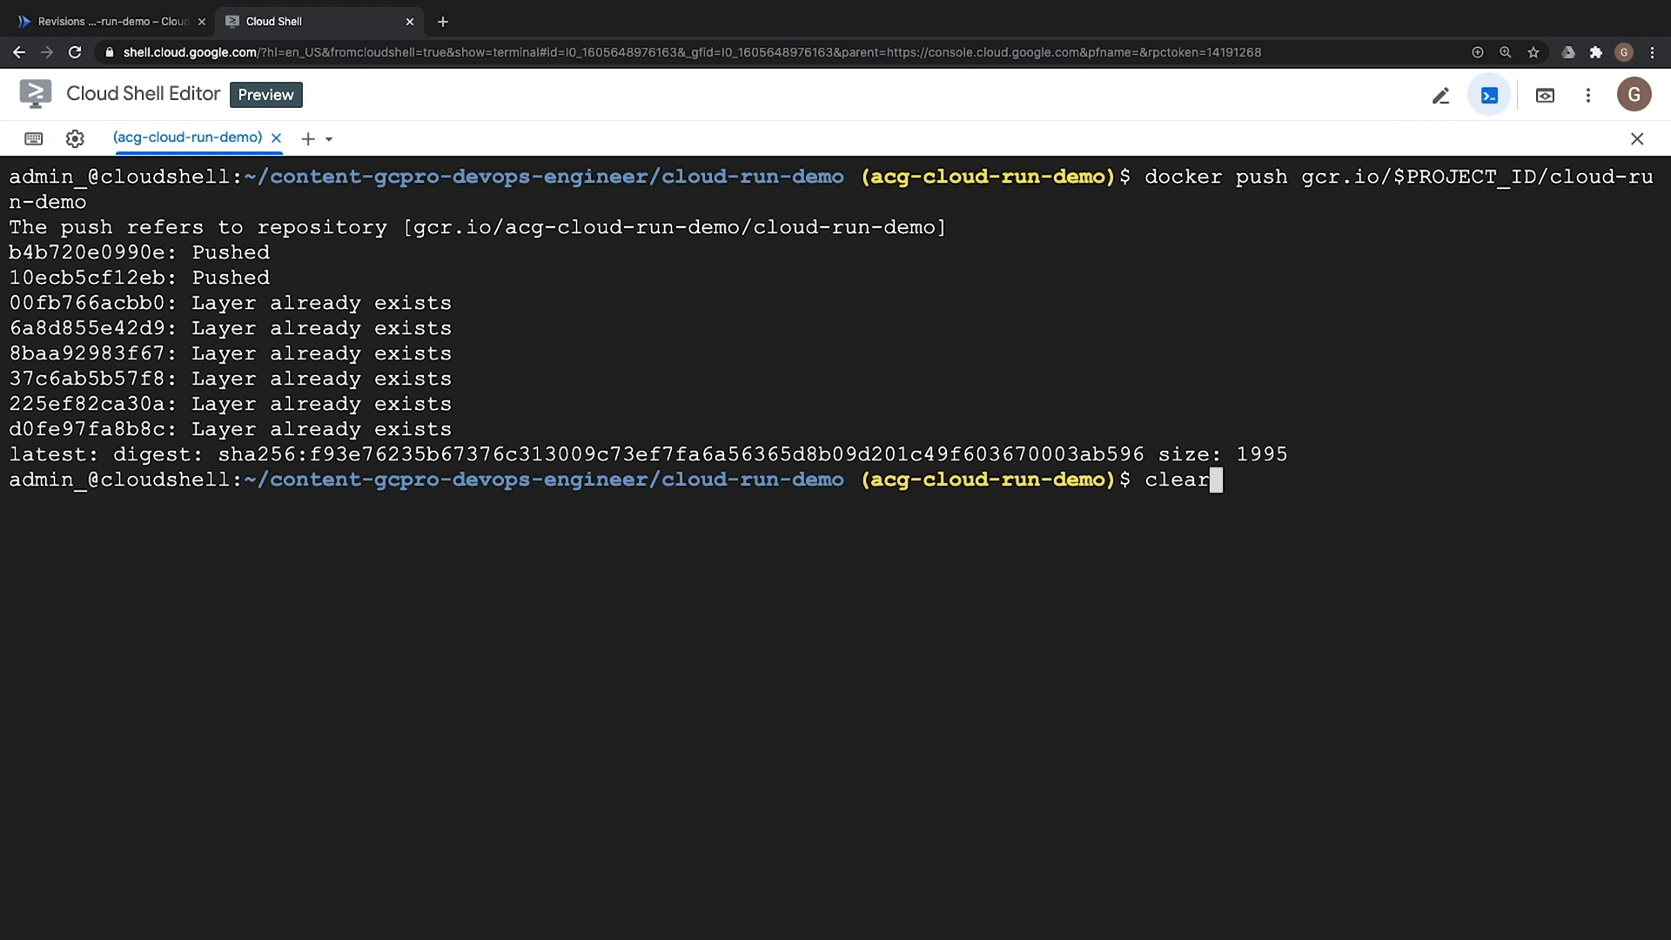
text(docker build -t gcr.io/$PROJECT_ID/cloud-run-demo .)
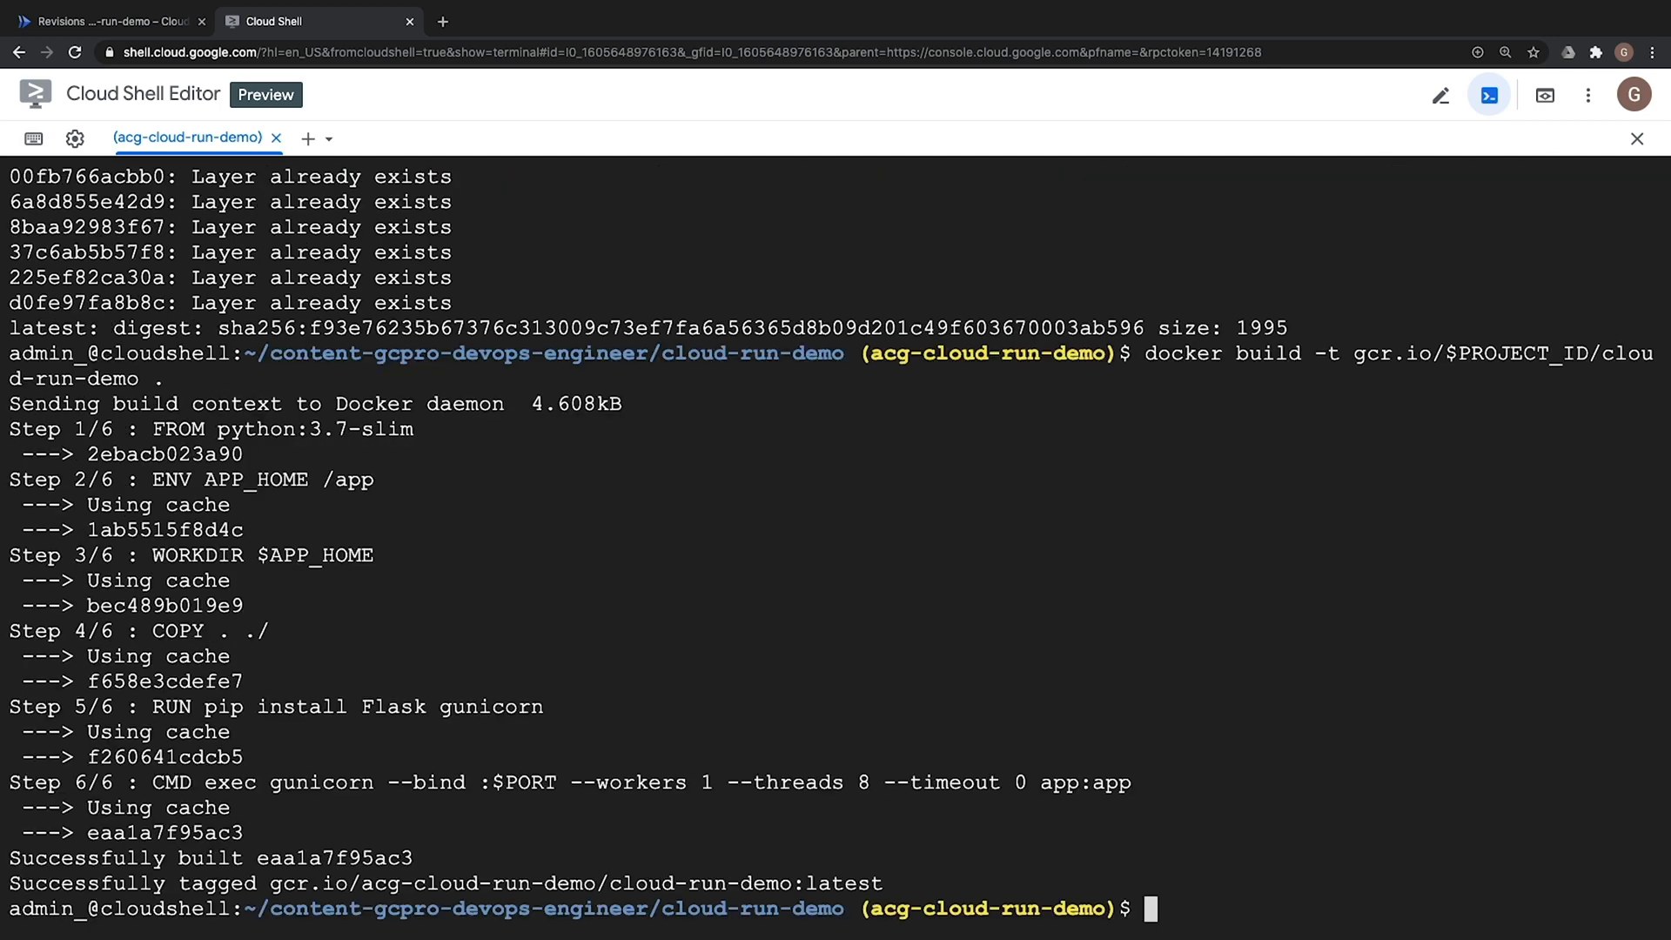
text(docker push gcr.io/$PROJECT_ID/cloud-run-demo)
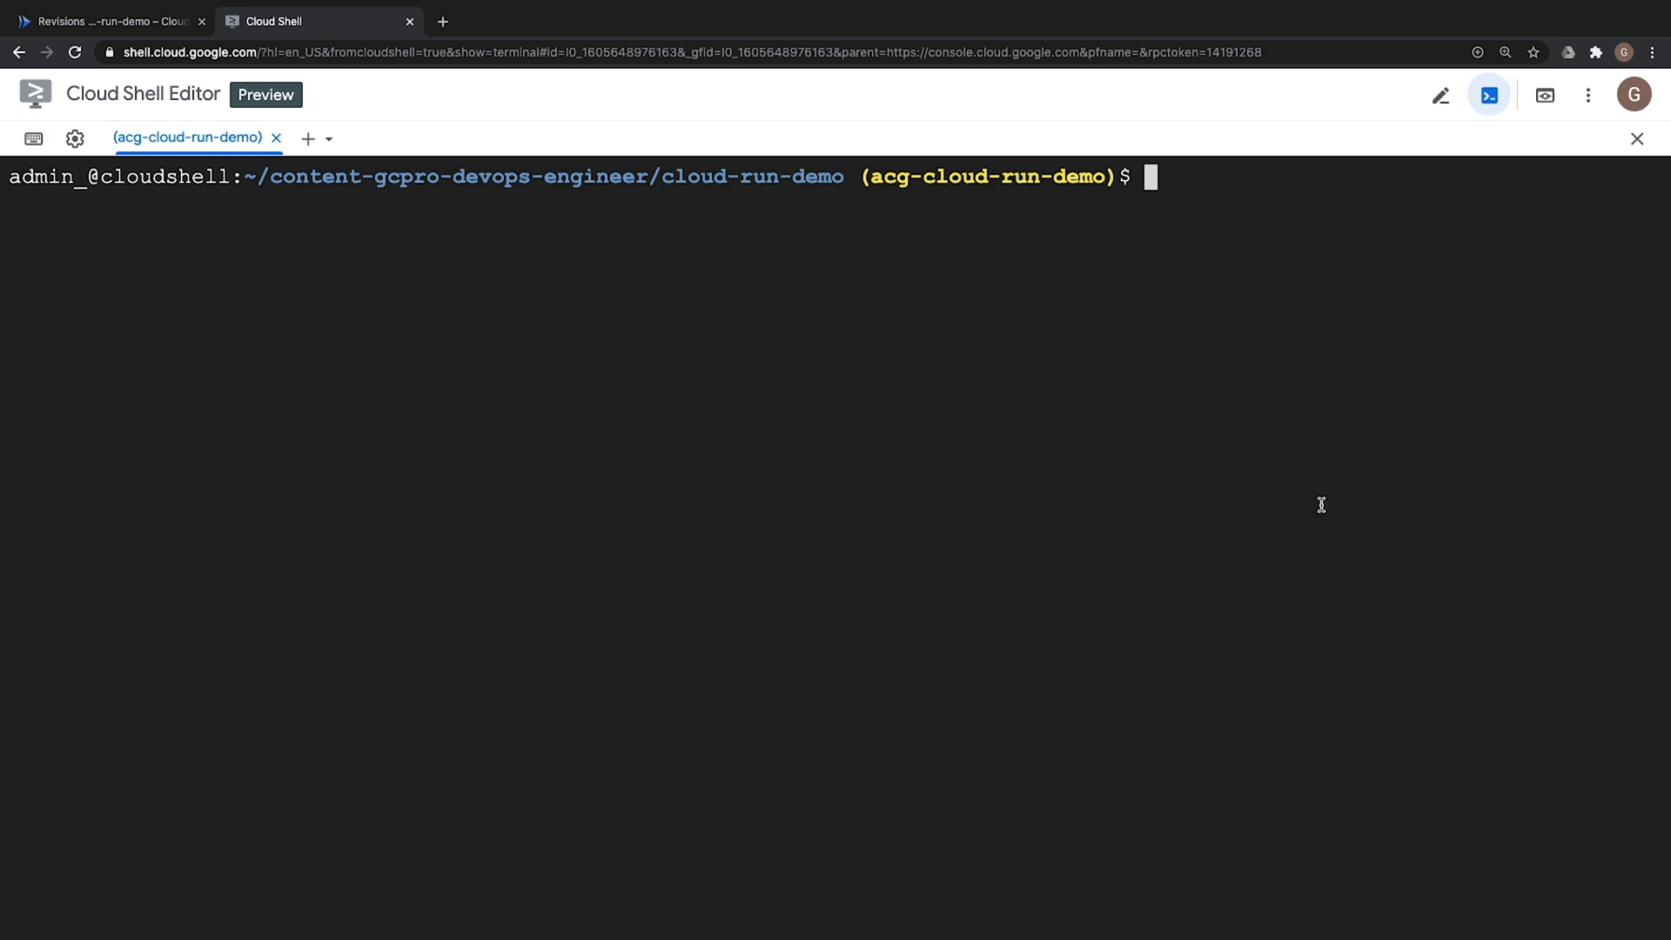
text(gcloud run deploy cloud-run-demo \)
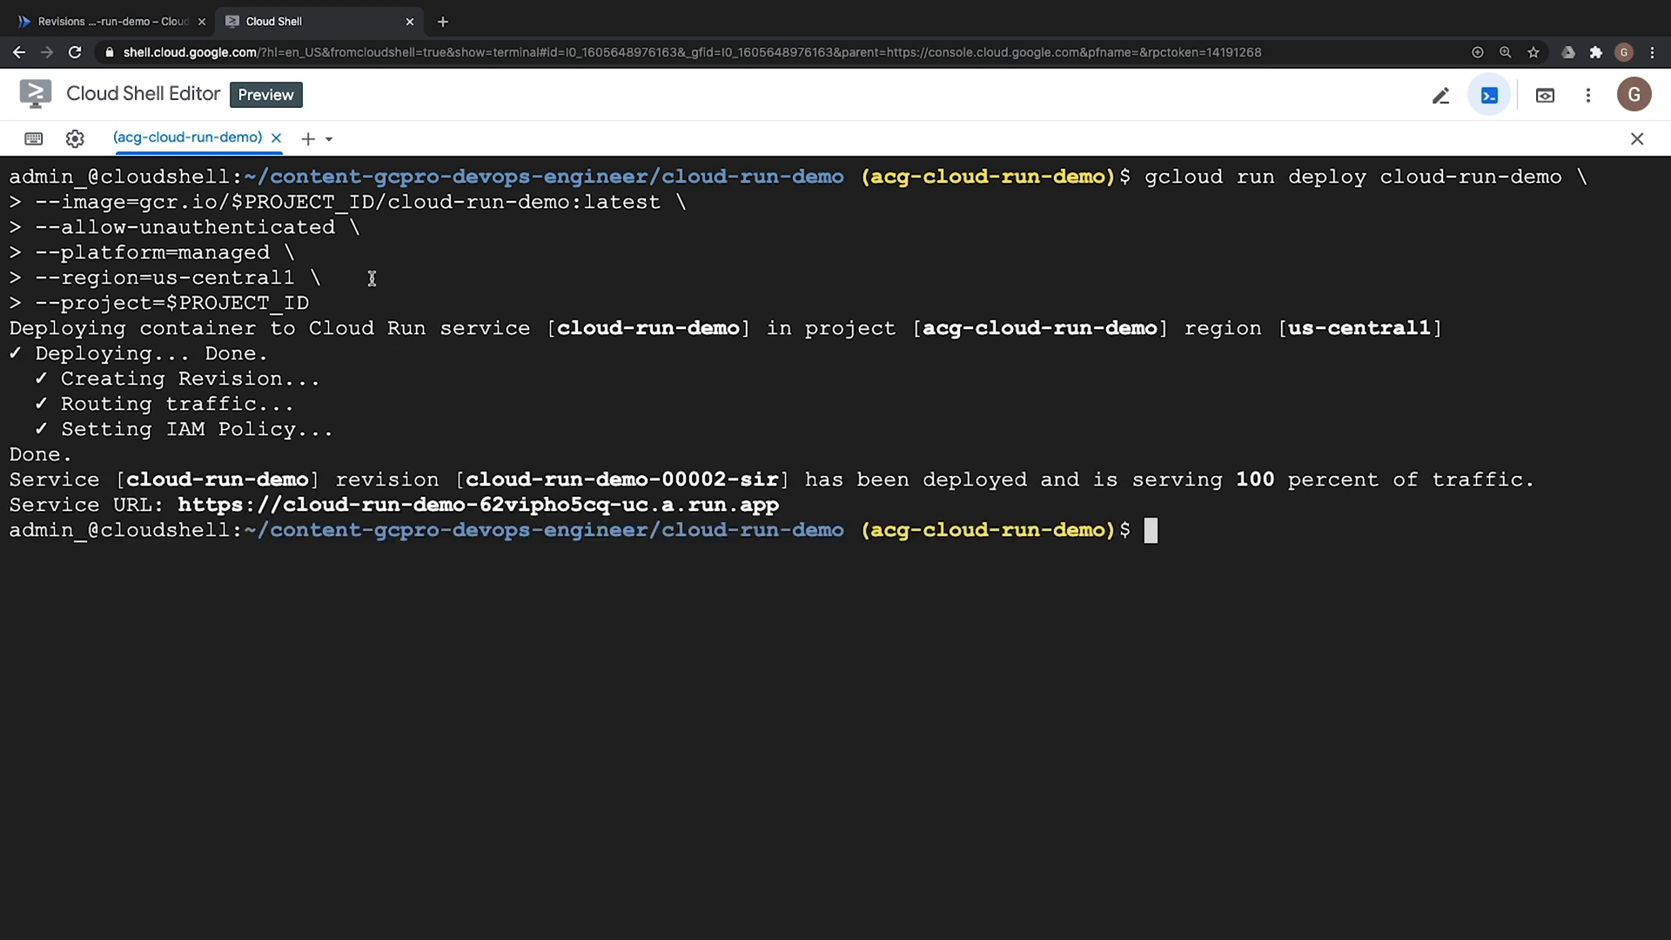
Check that cloud-run-demo-00002-sir serves 100% and the live page shows VERSION 2
click(110, 20)
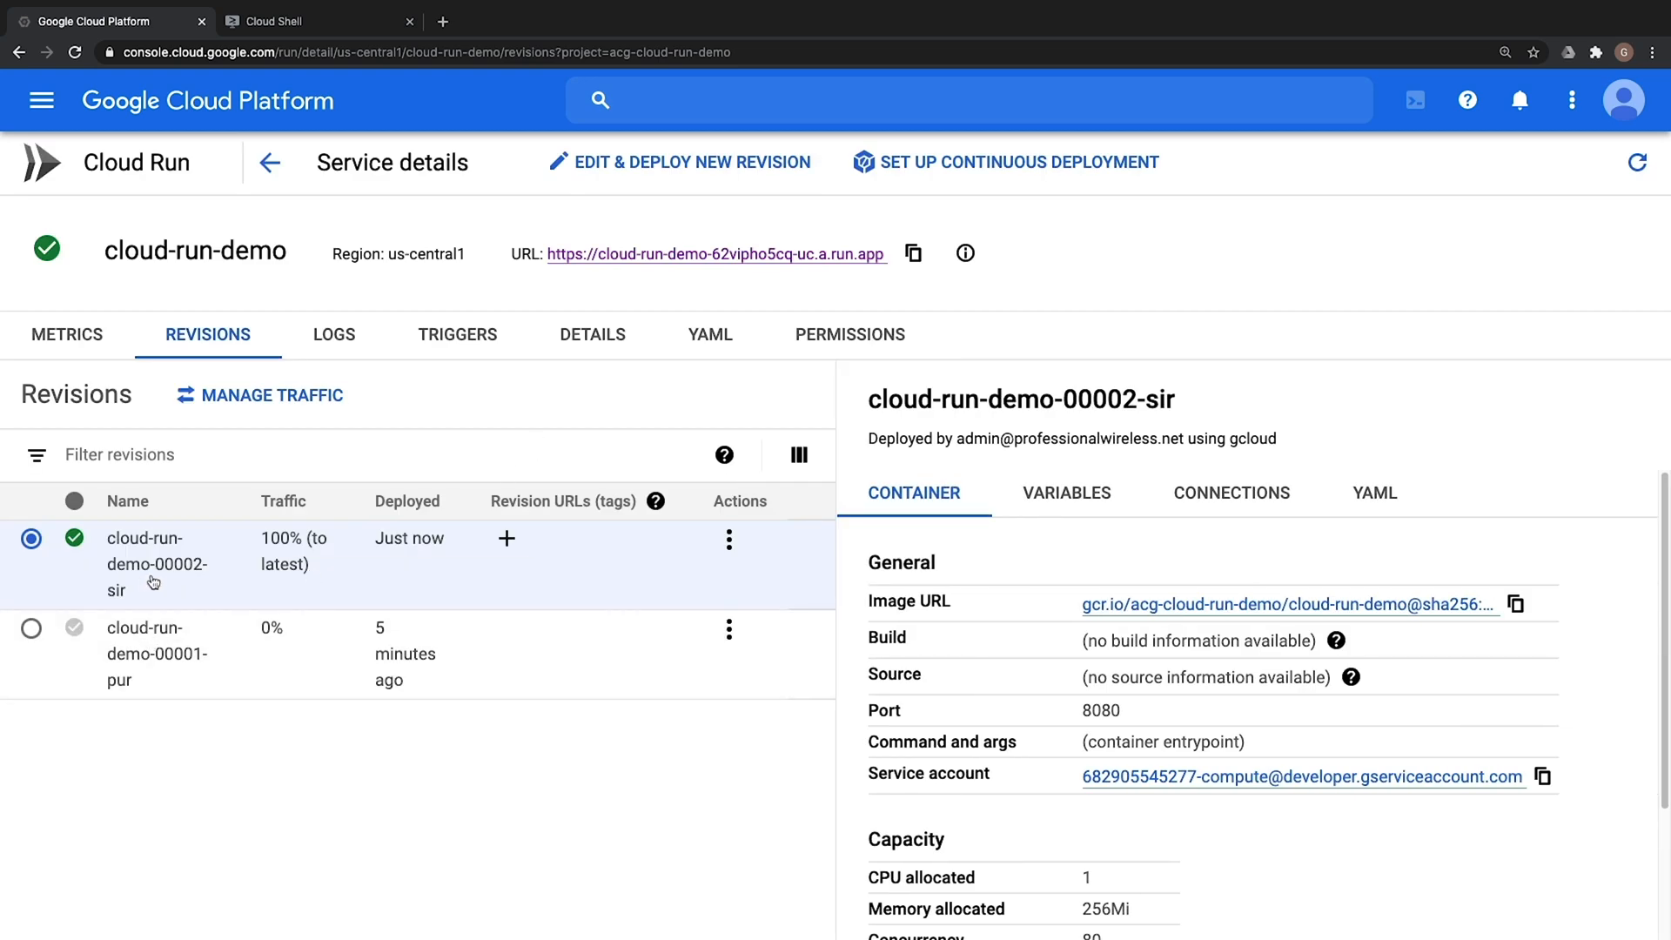
mouse_move(232, 582)
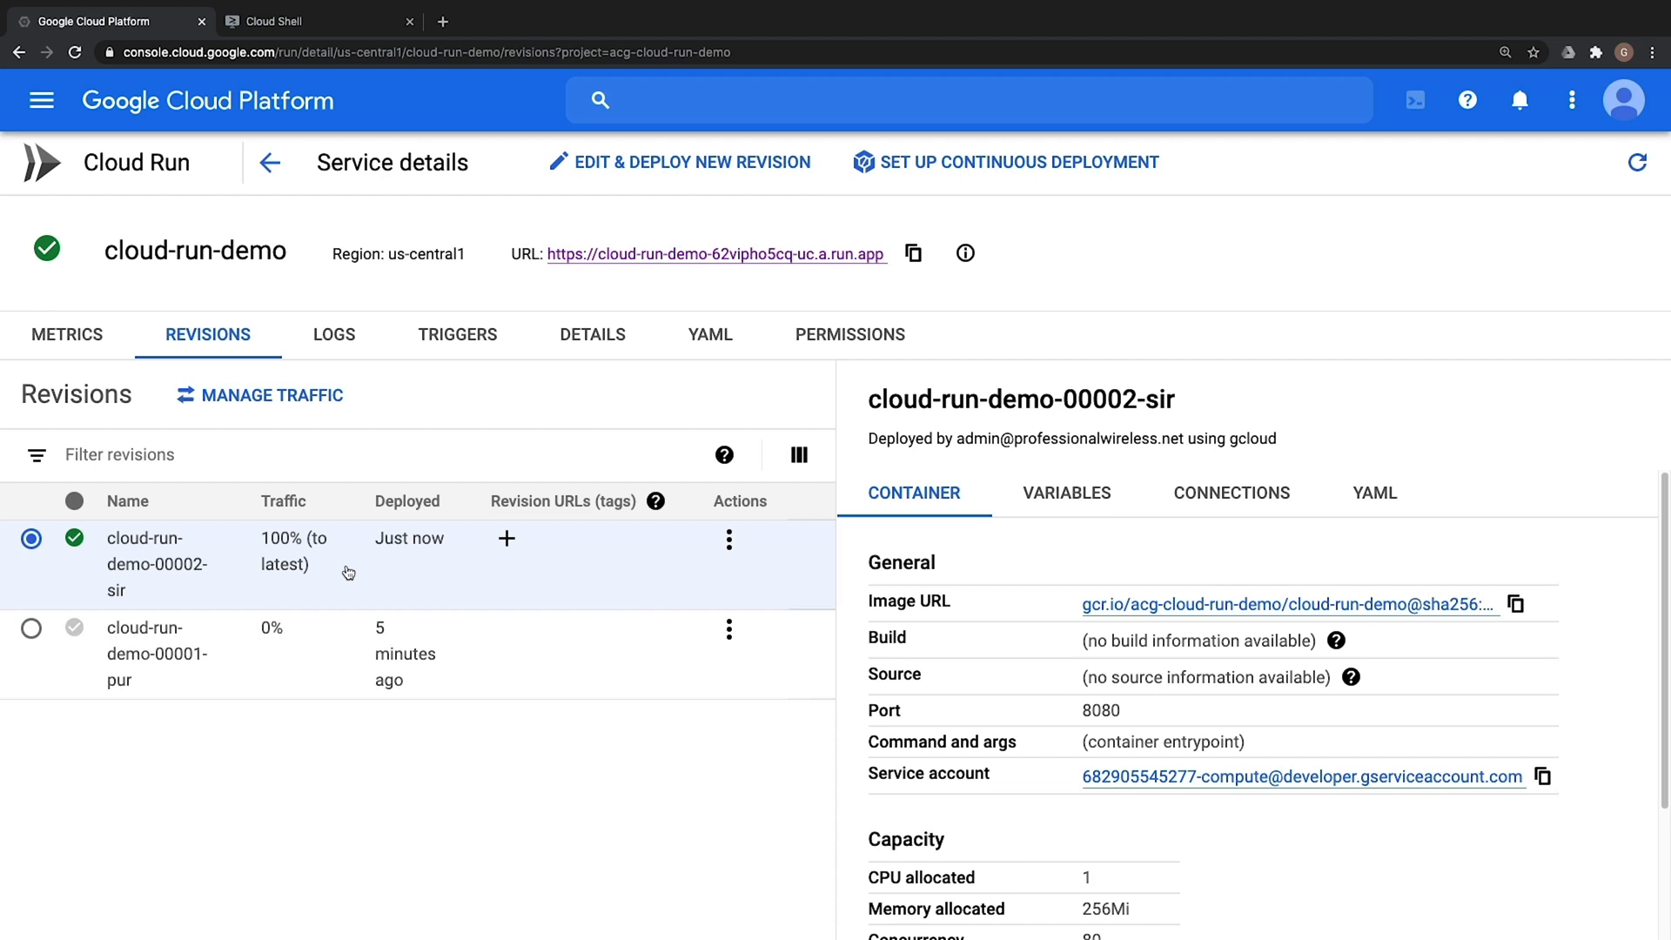
mouse_move(600, 267)
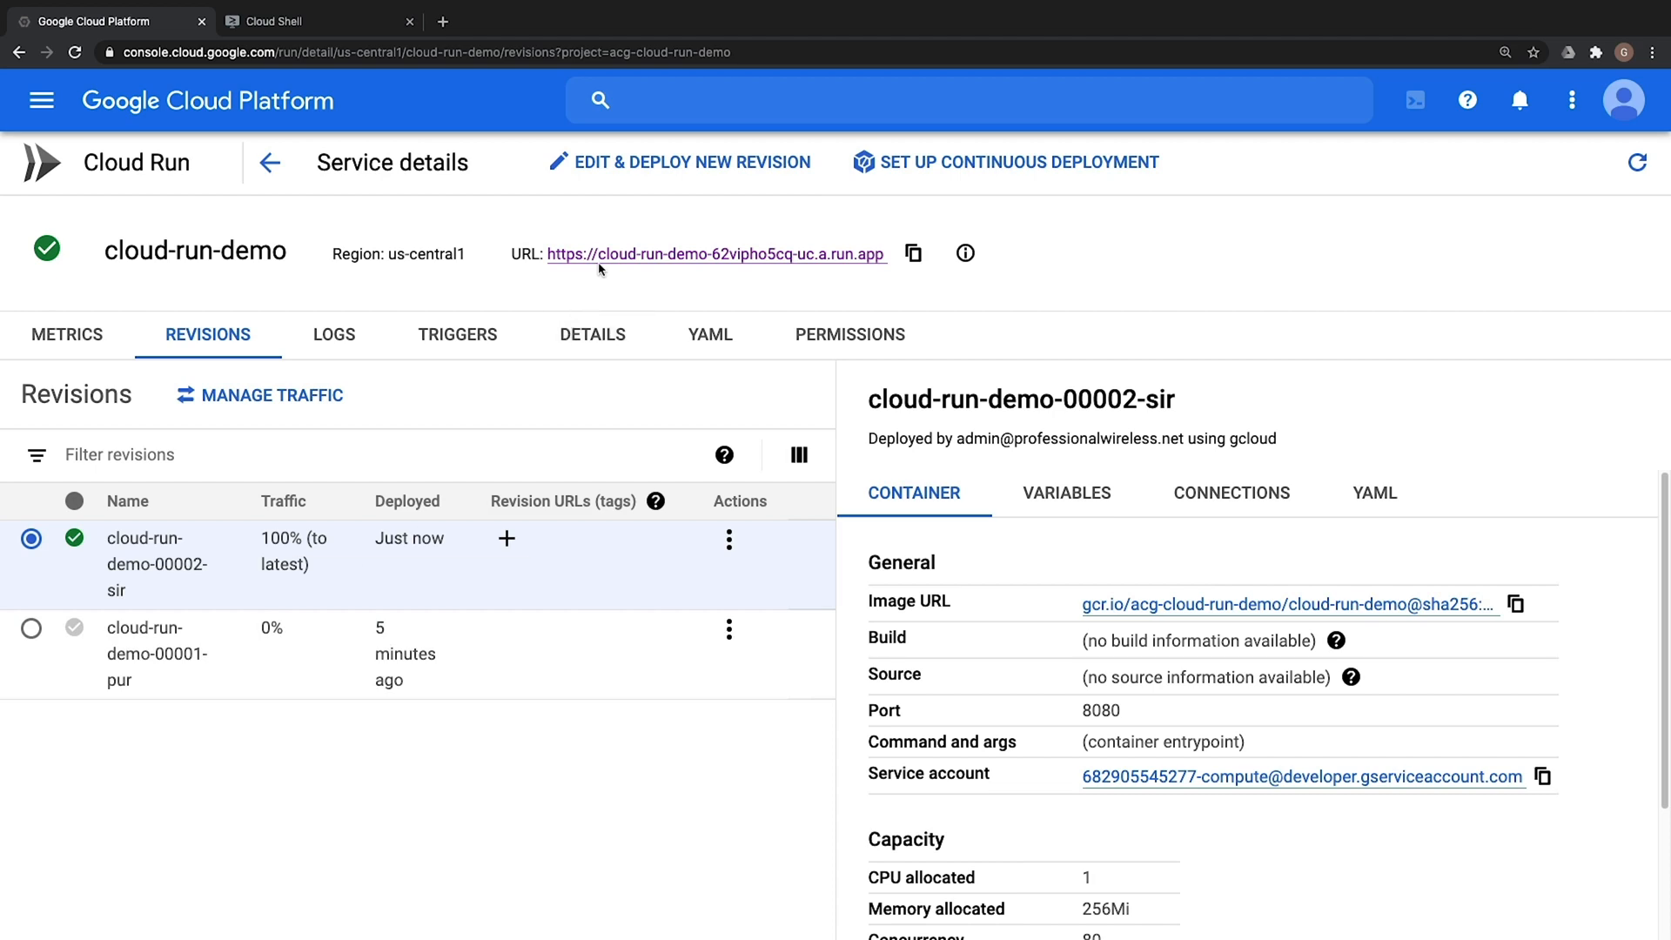
click(715, 254)
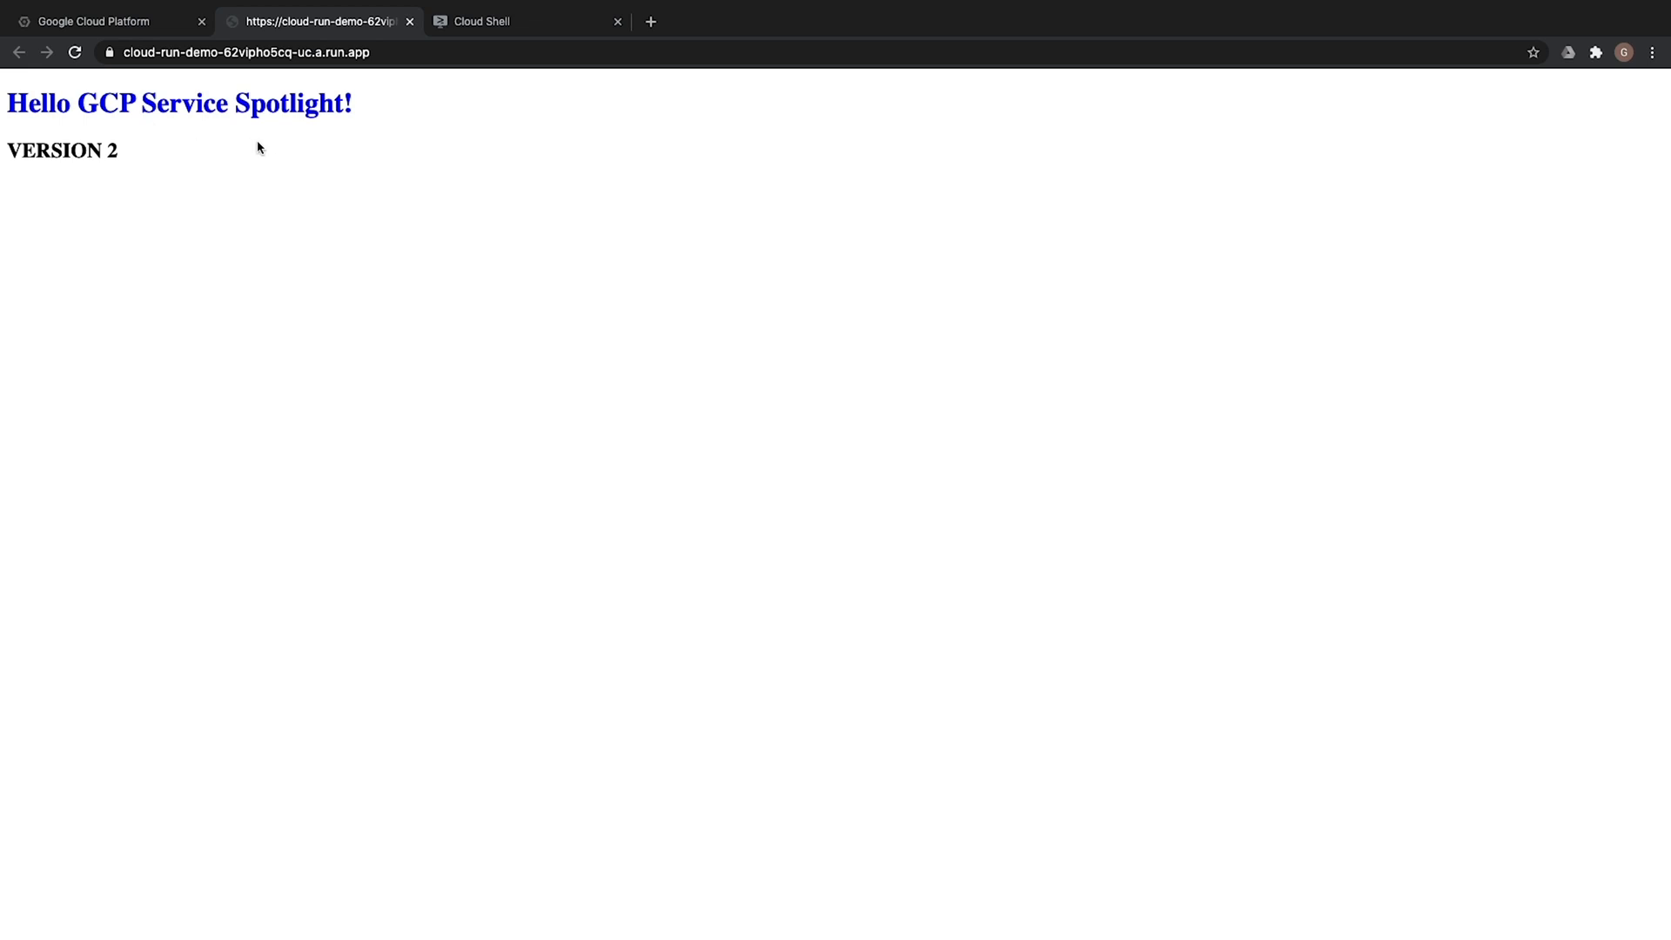
mouse_move(226, 147)
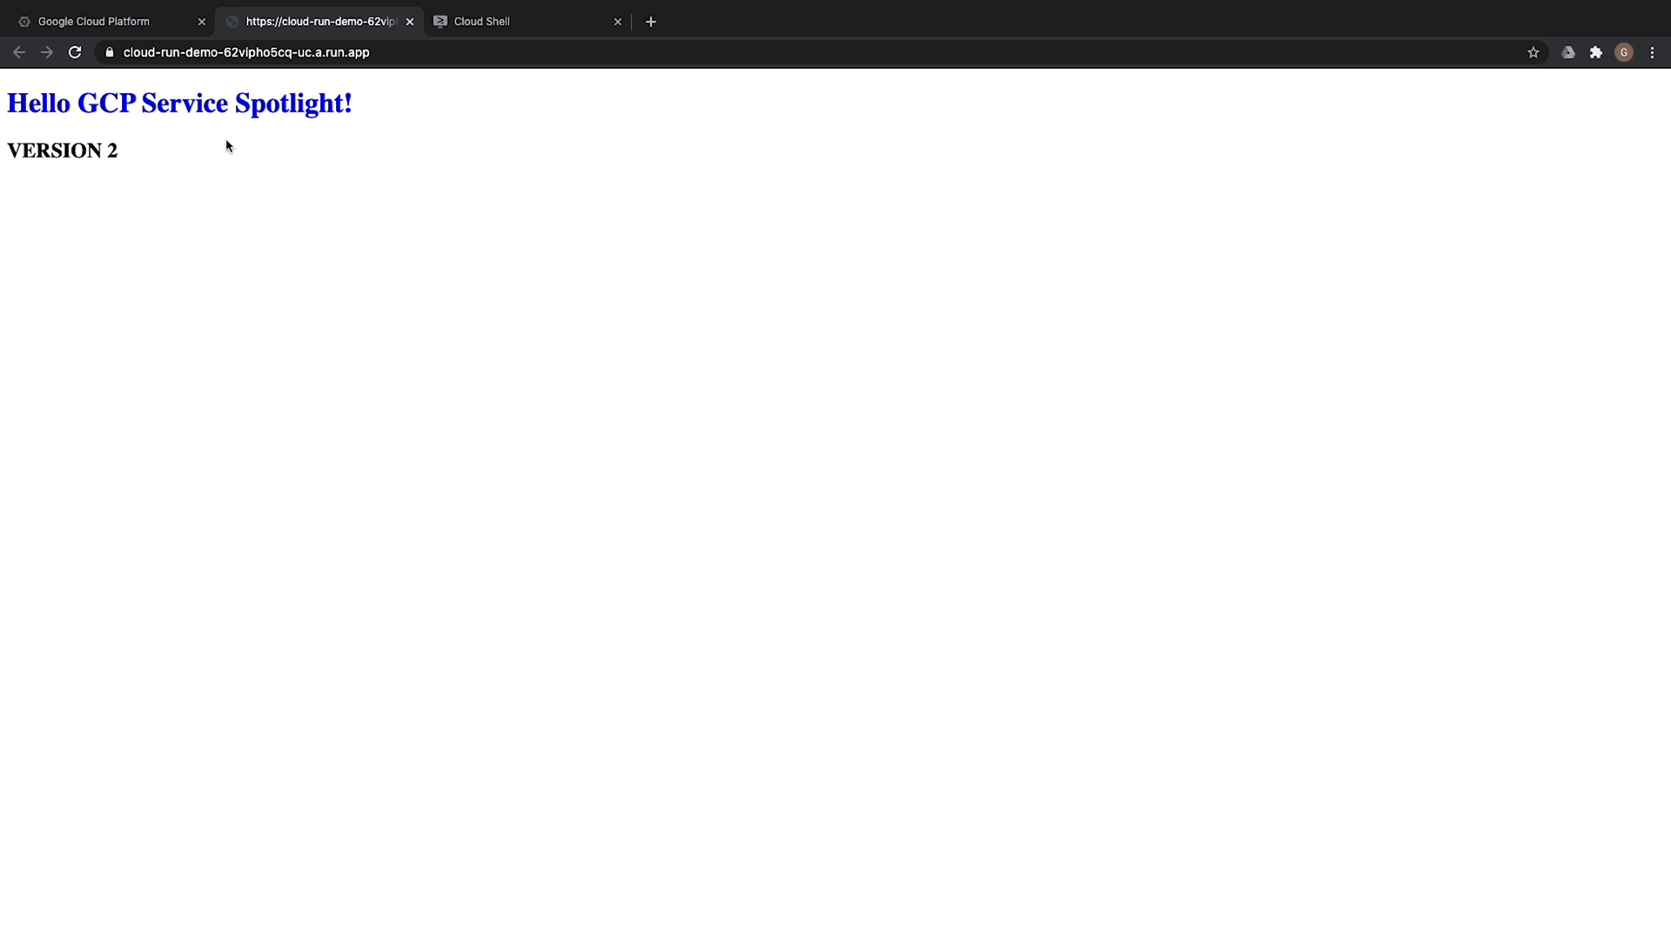
click(101, 21)
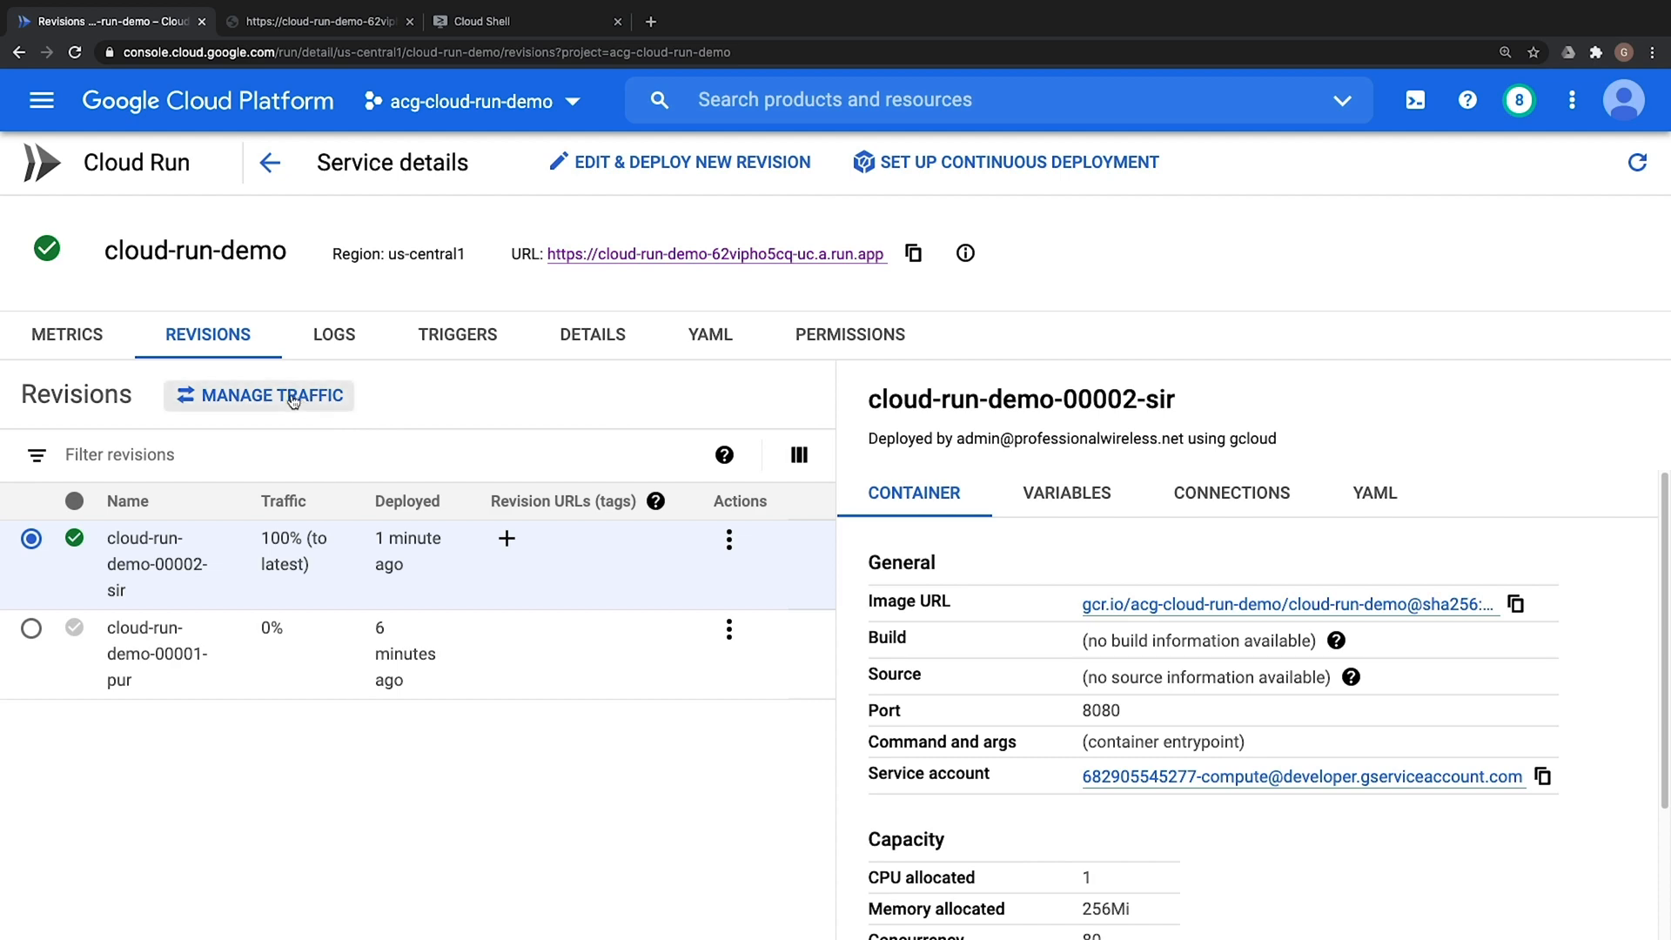
Set traffic to 100% for cloud-run-demo-00001-pur and 0% for revision 2, and save
click(271, 395)
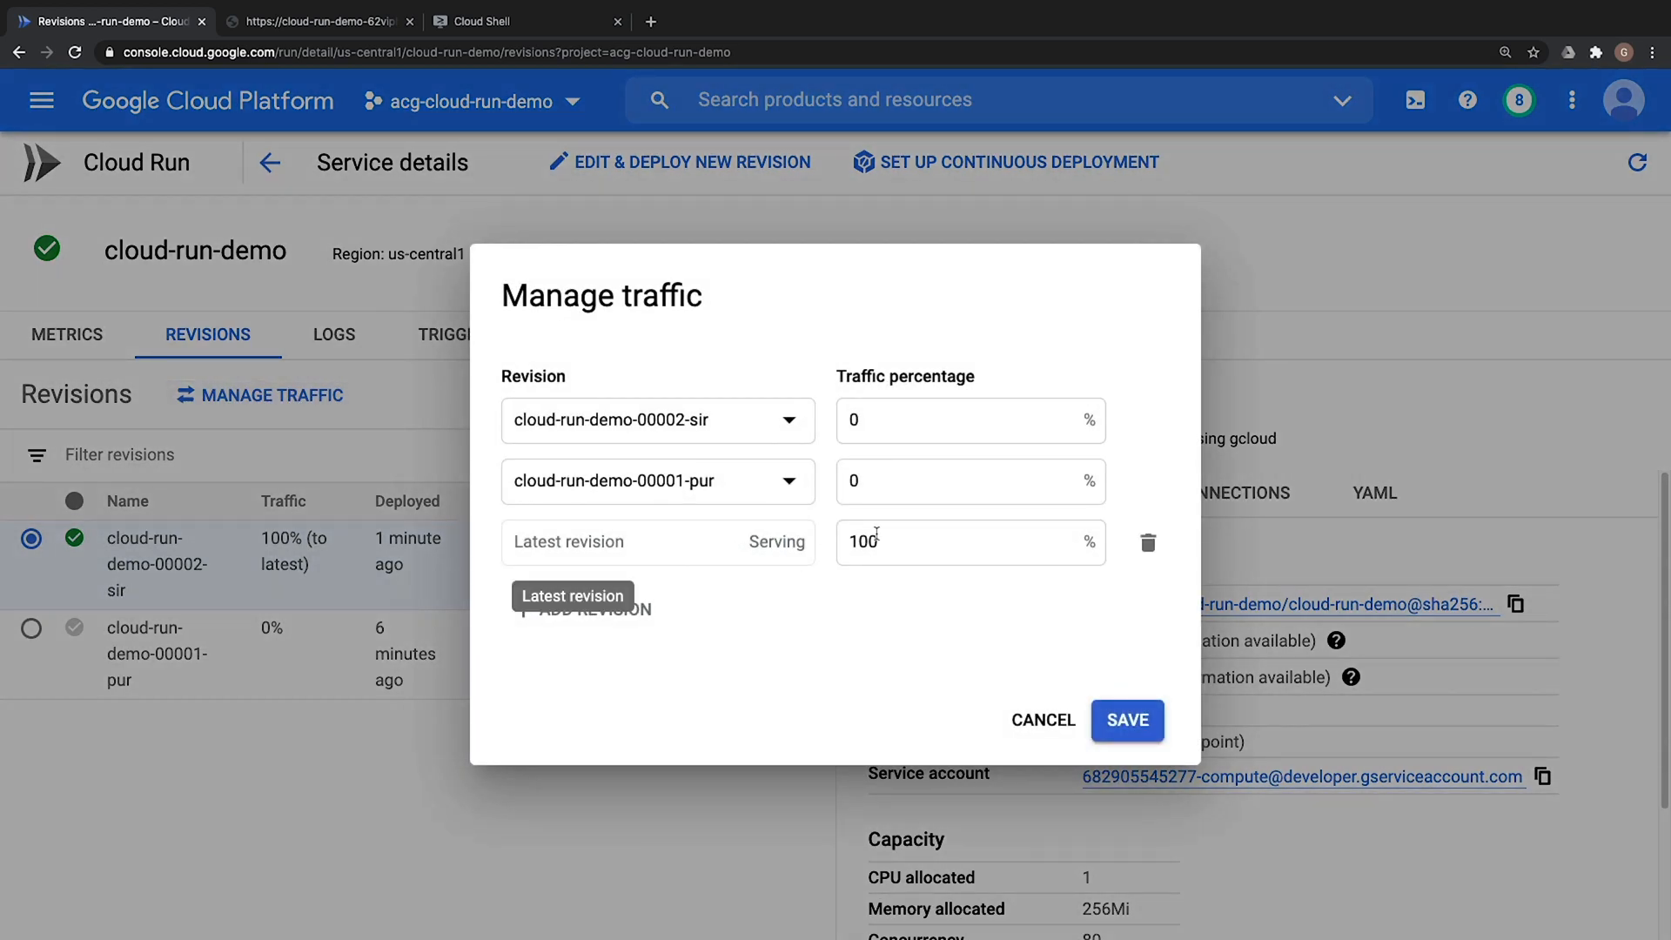
click(959, 480)
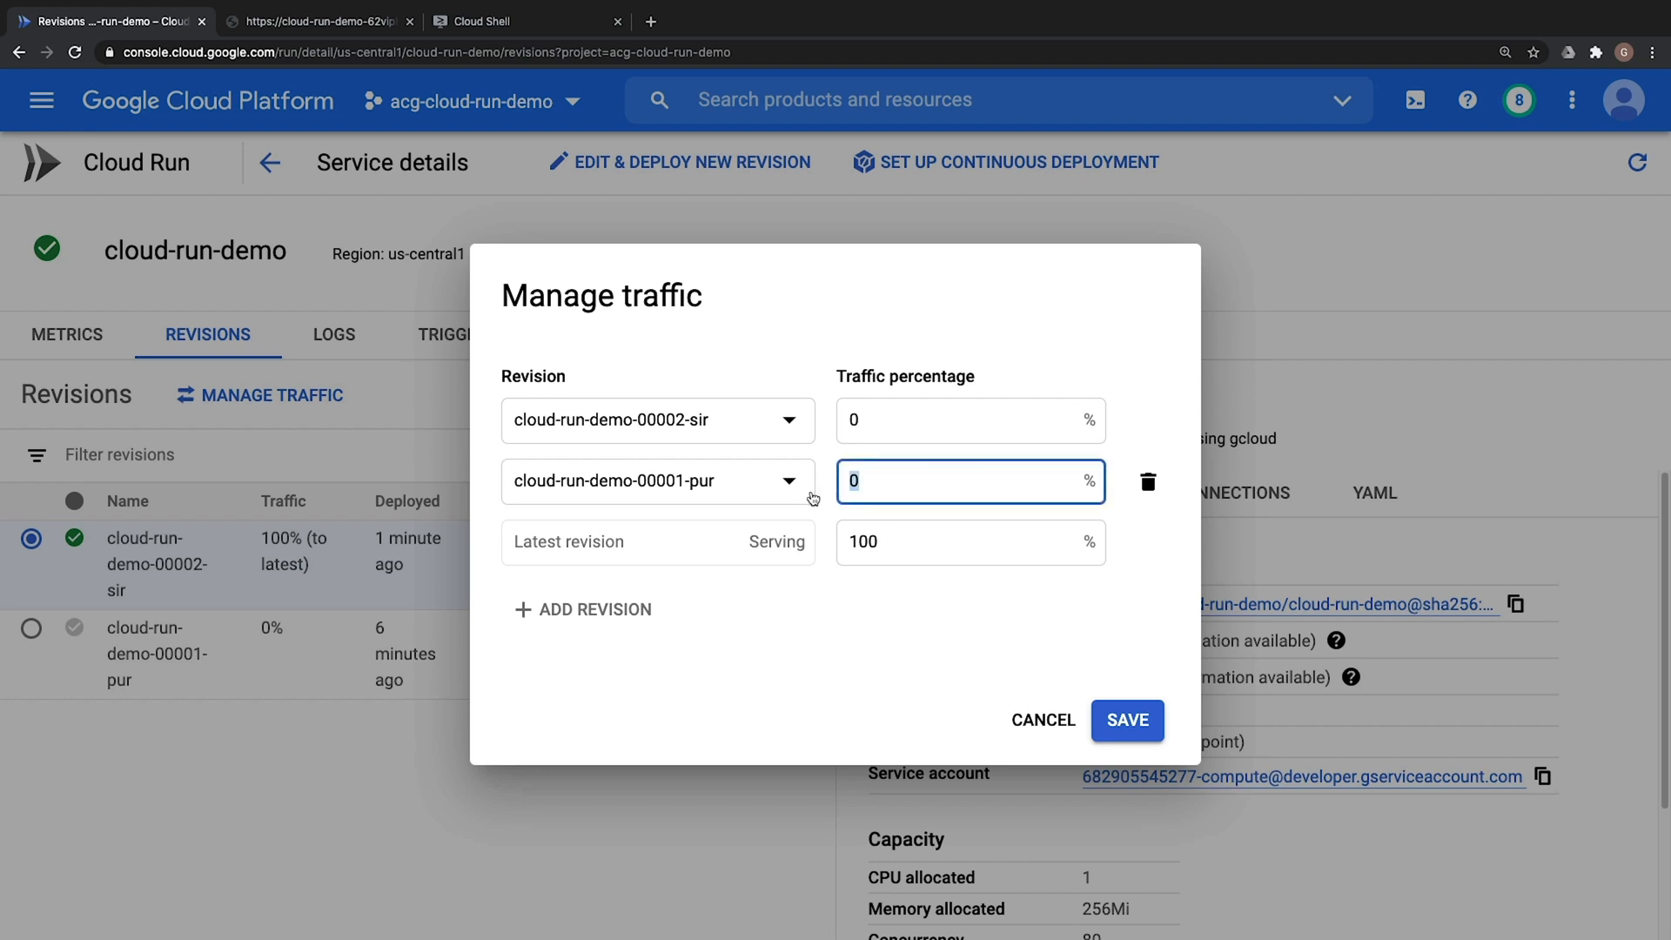
text(50)
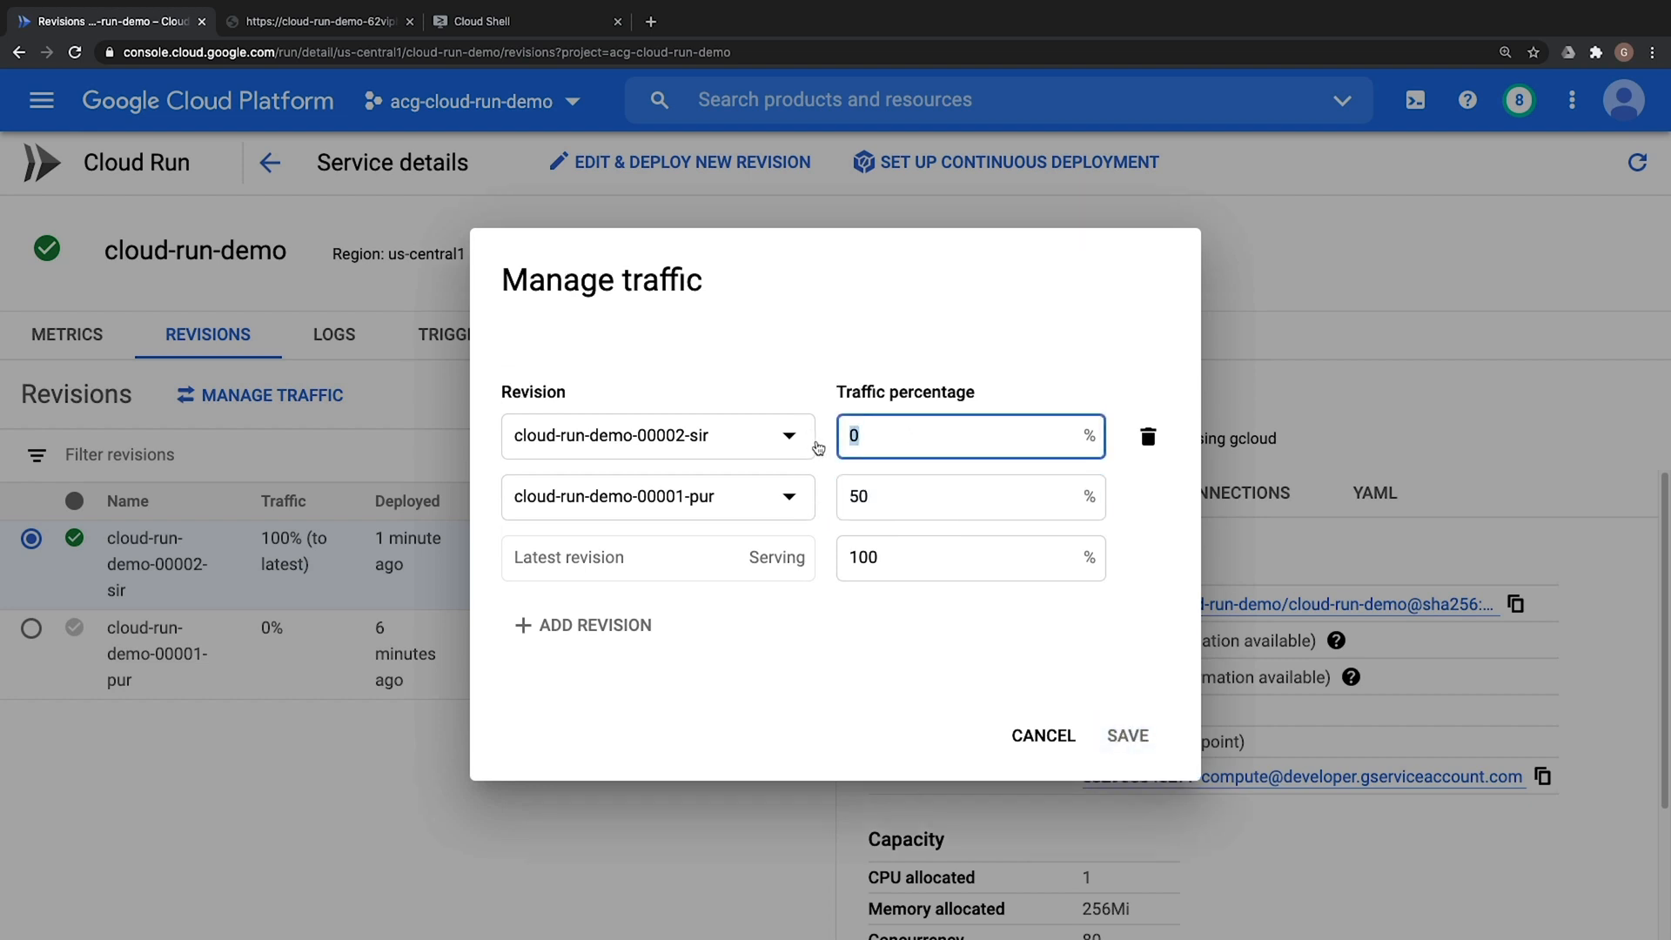
text(50)
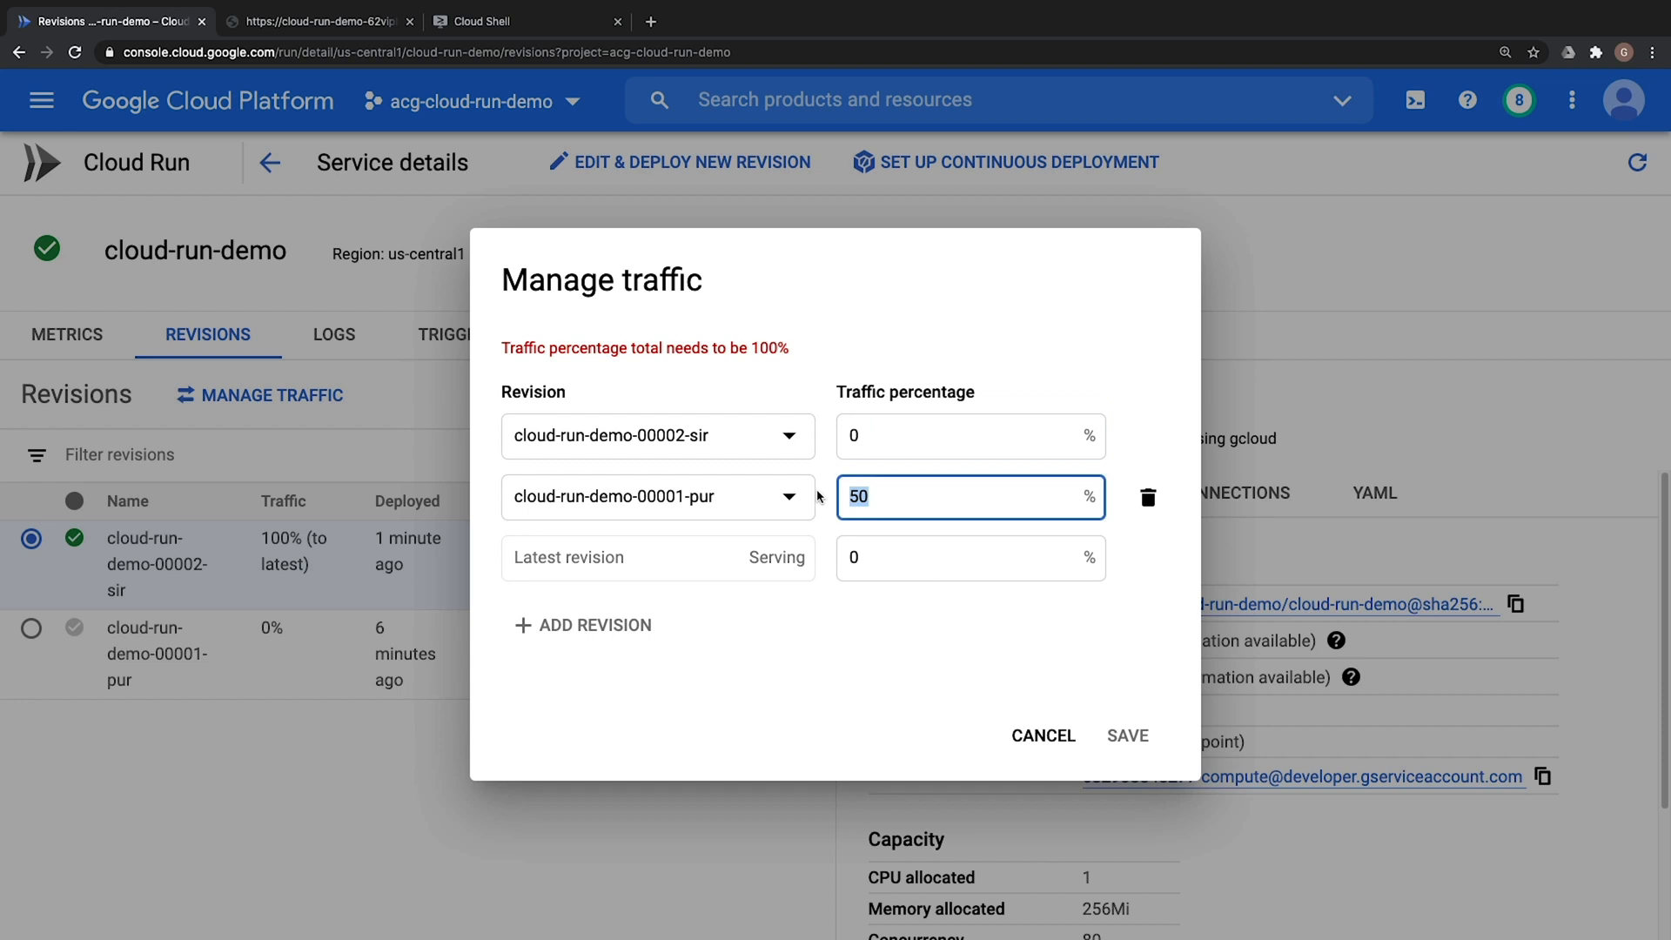
text(100)
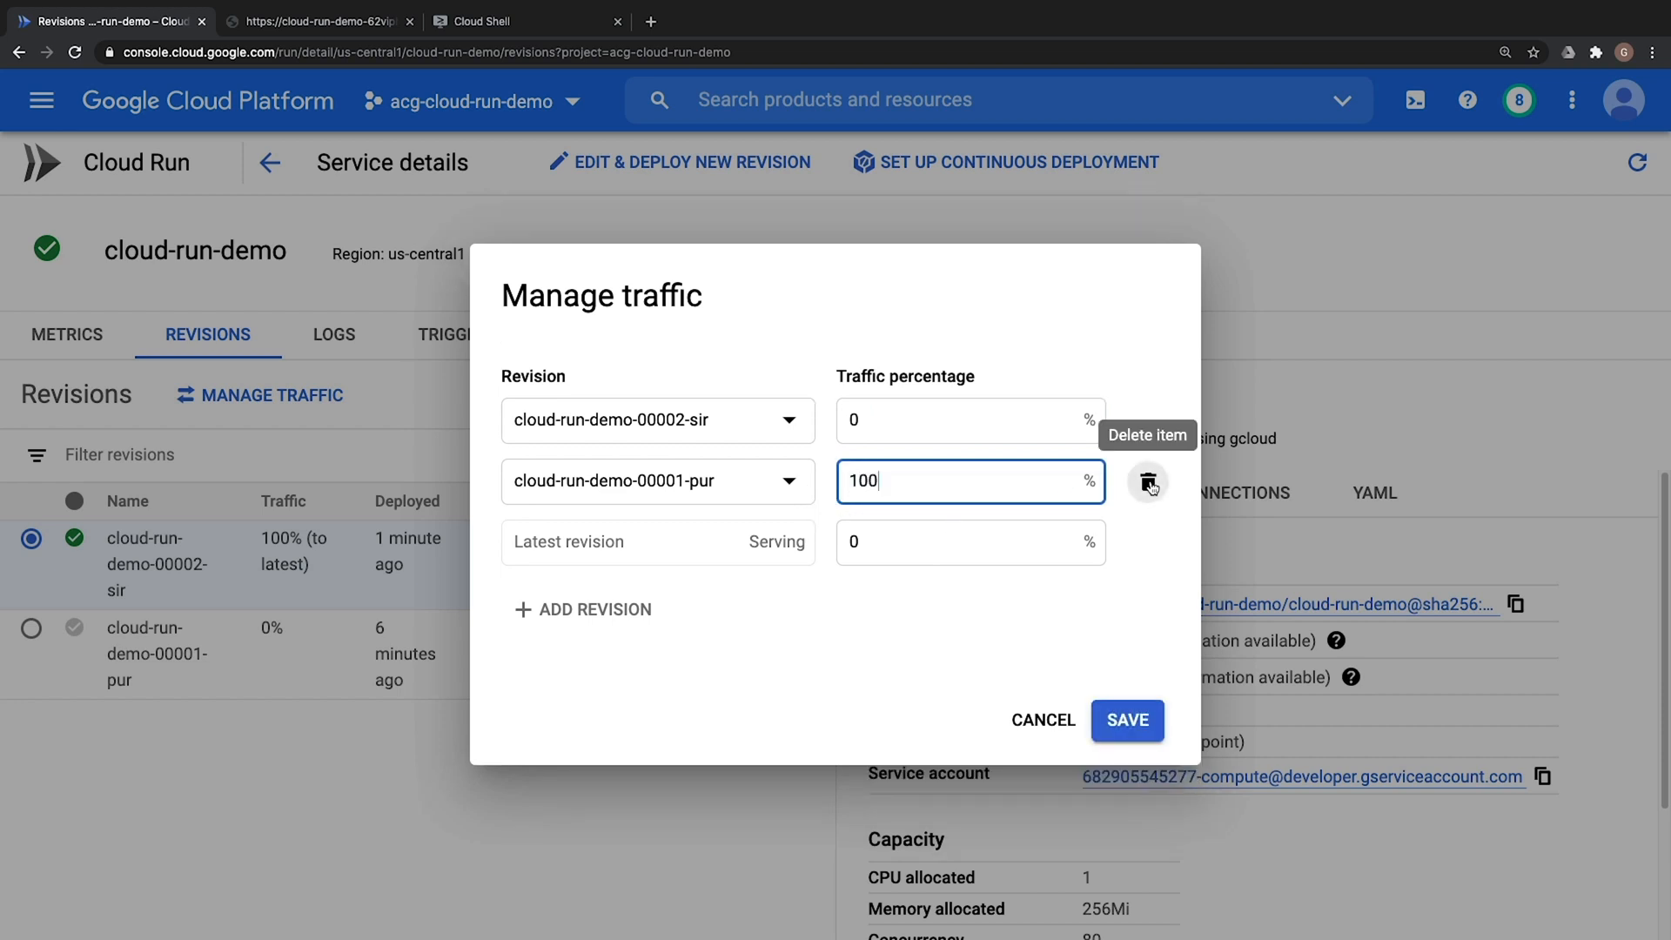
mouse_move(840, 617)
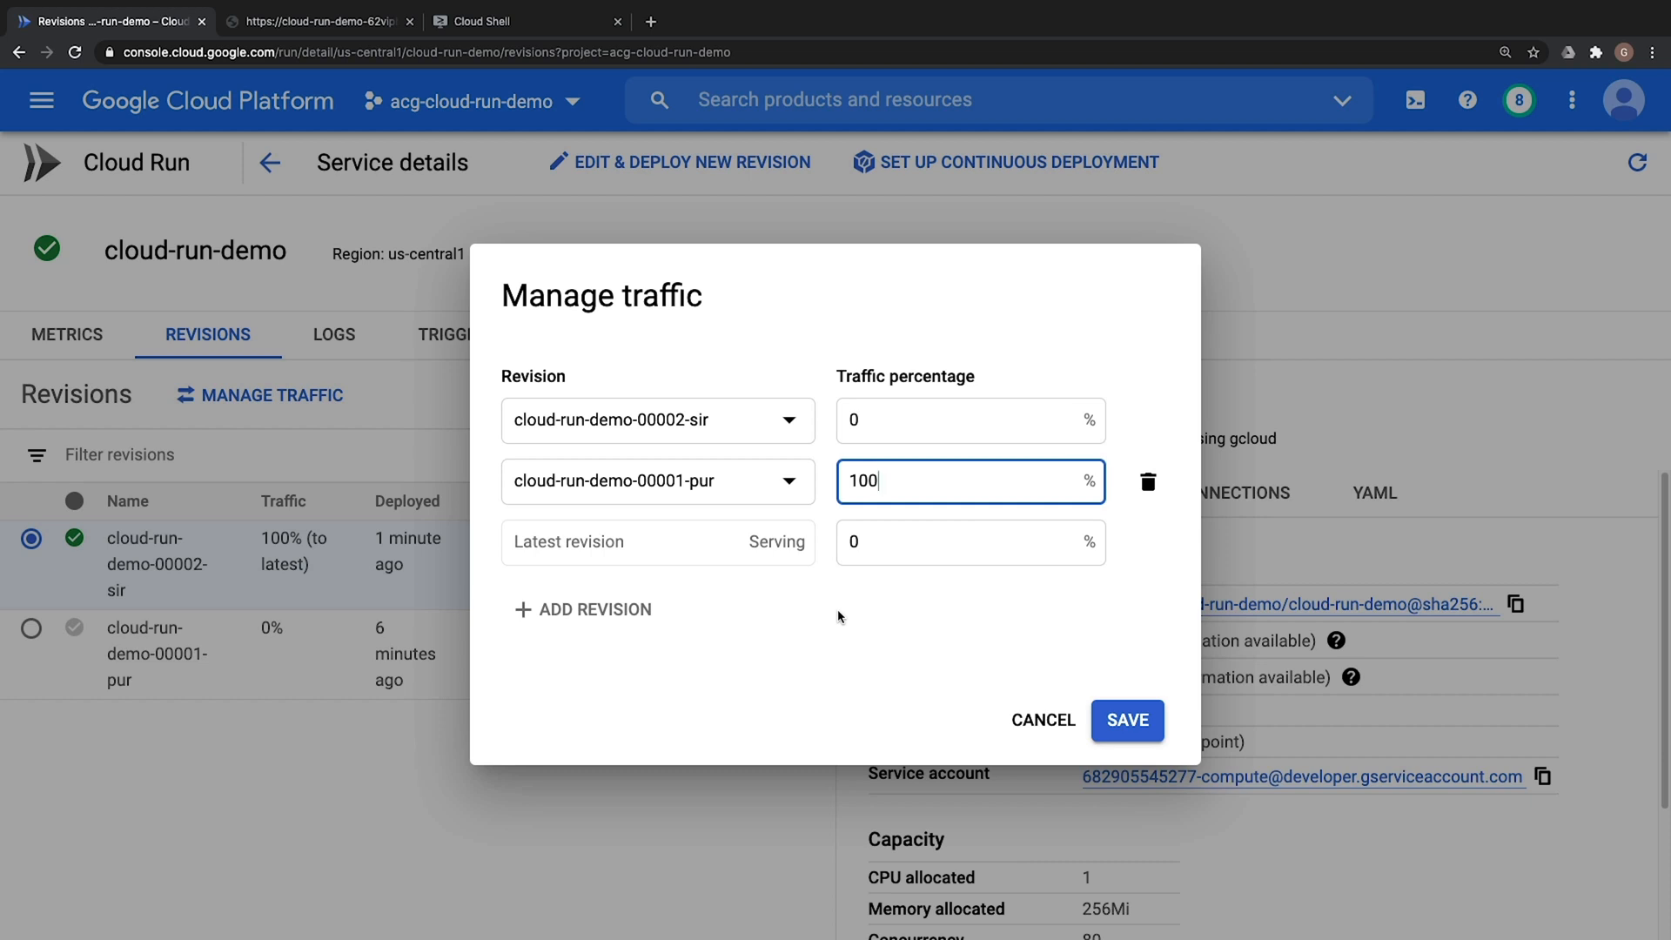
mouse_move(841, 619)
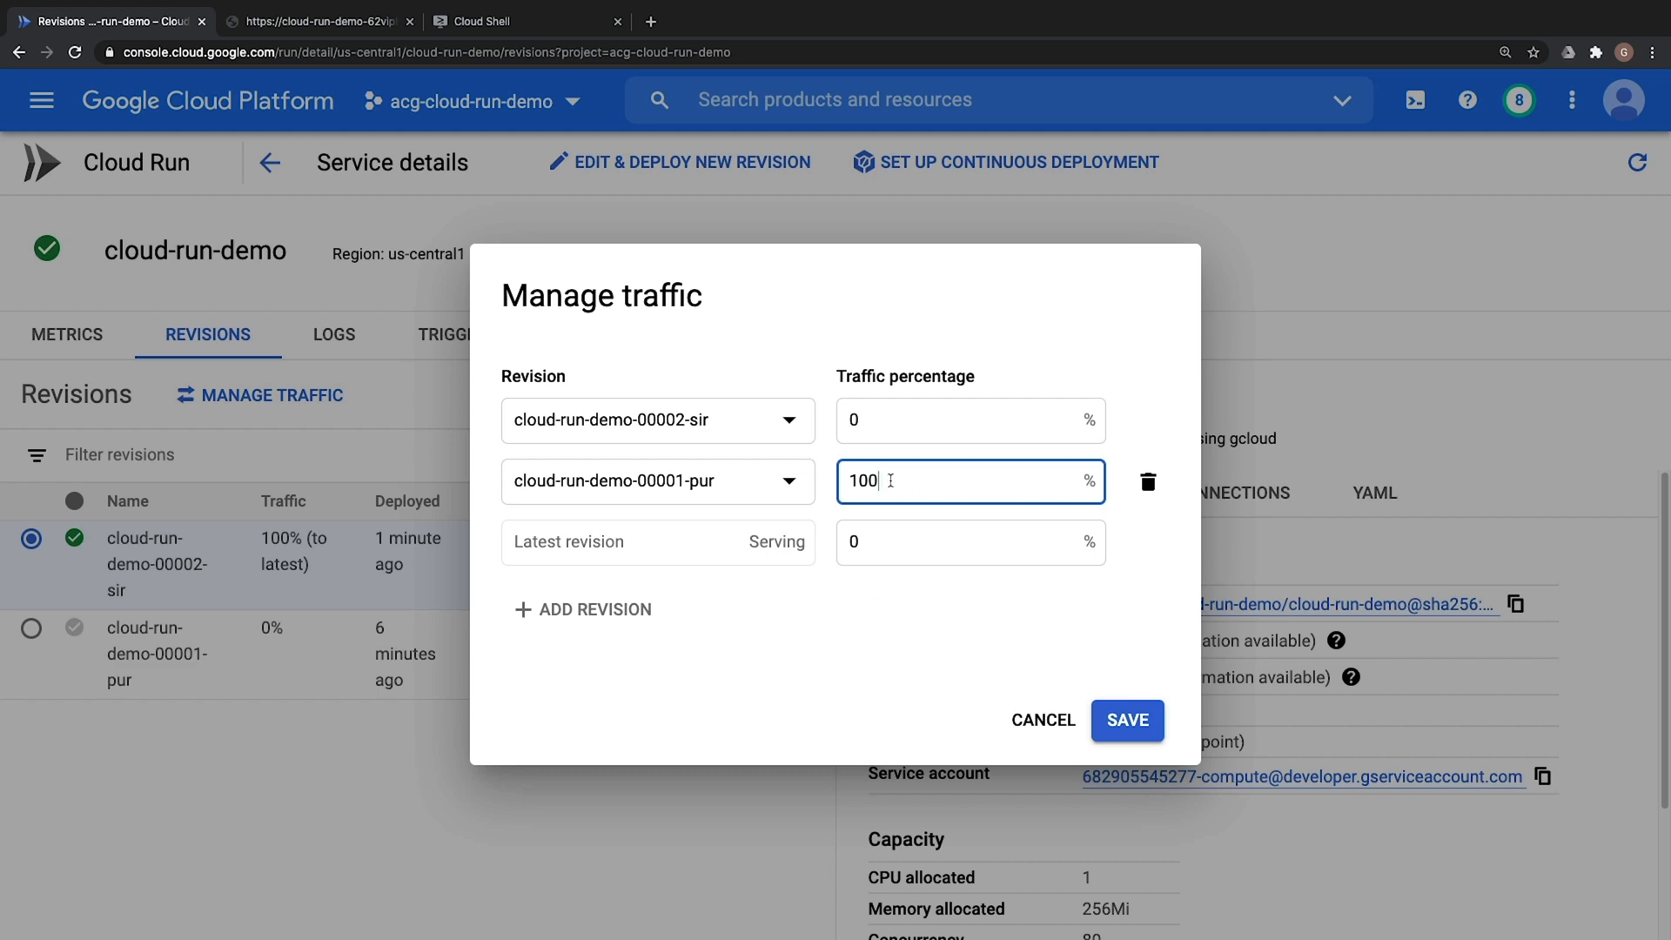
mouse_move(1148, 739)
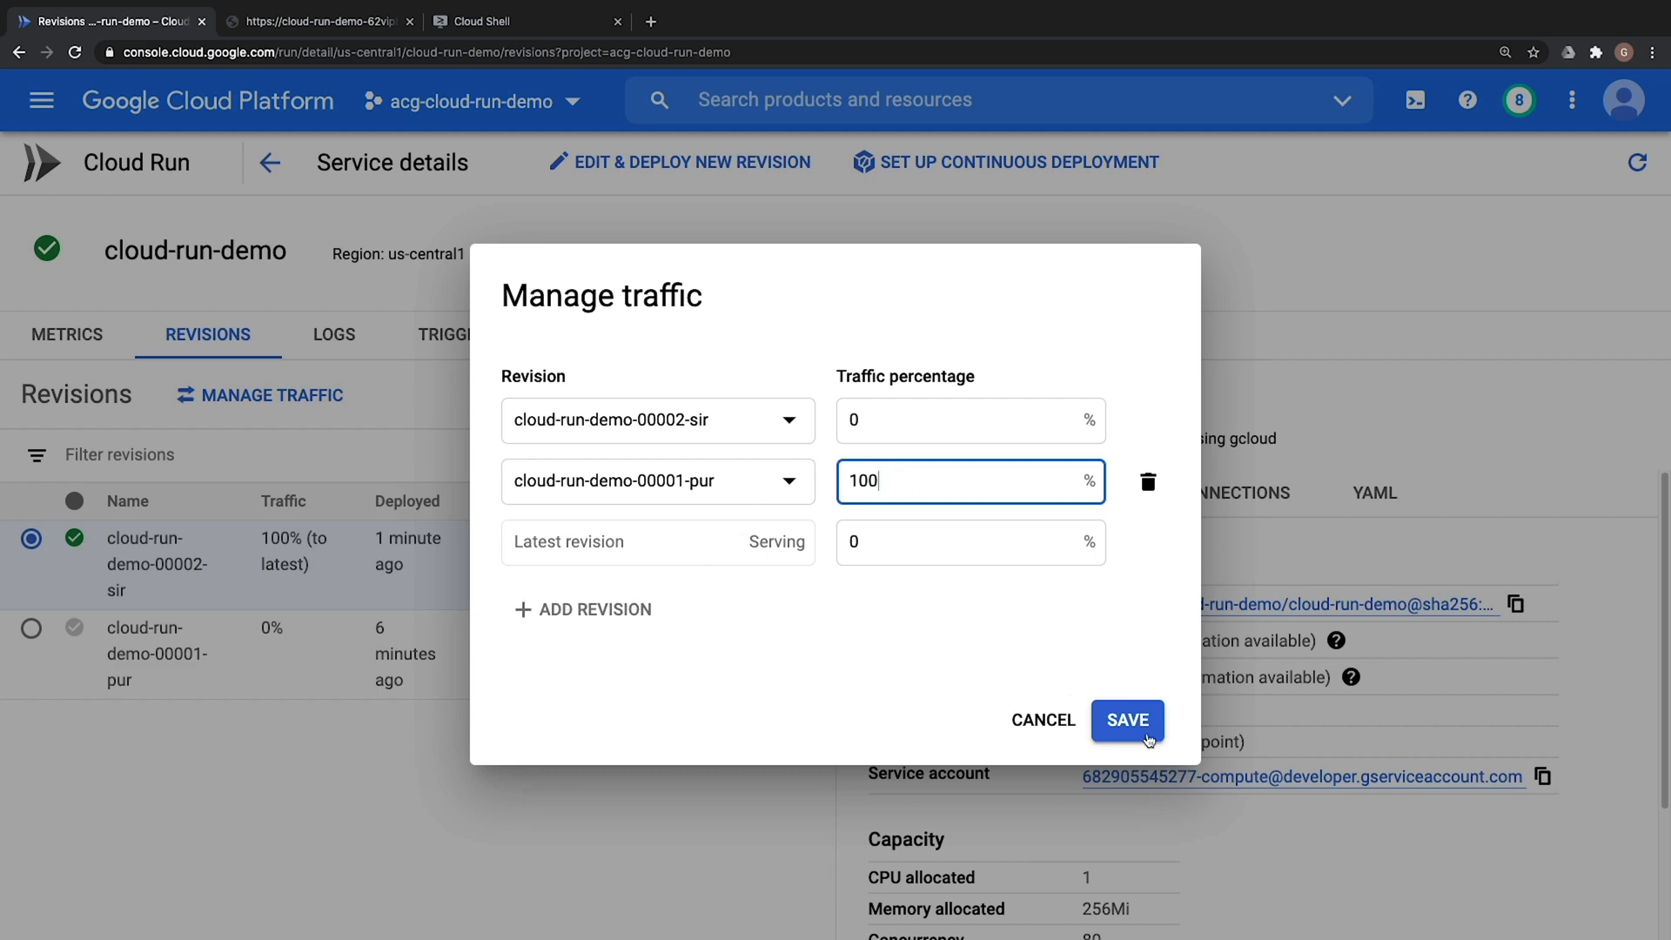
click(1126, 720)
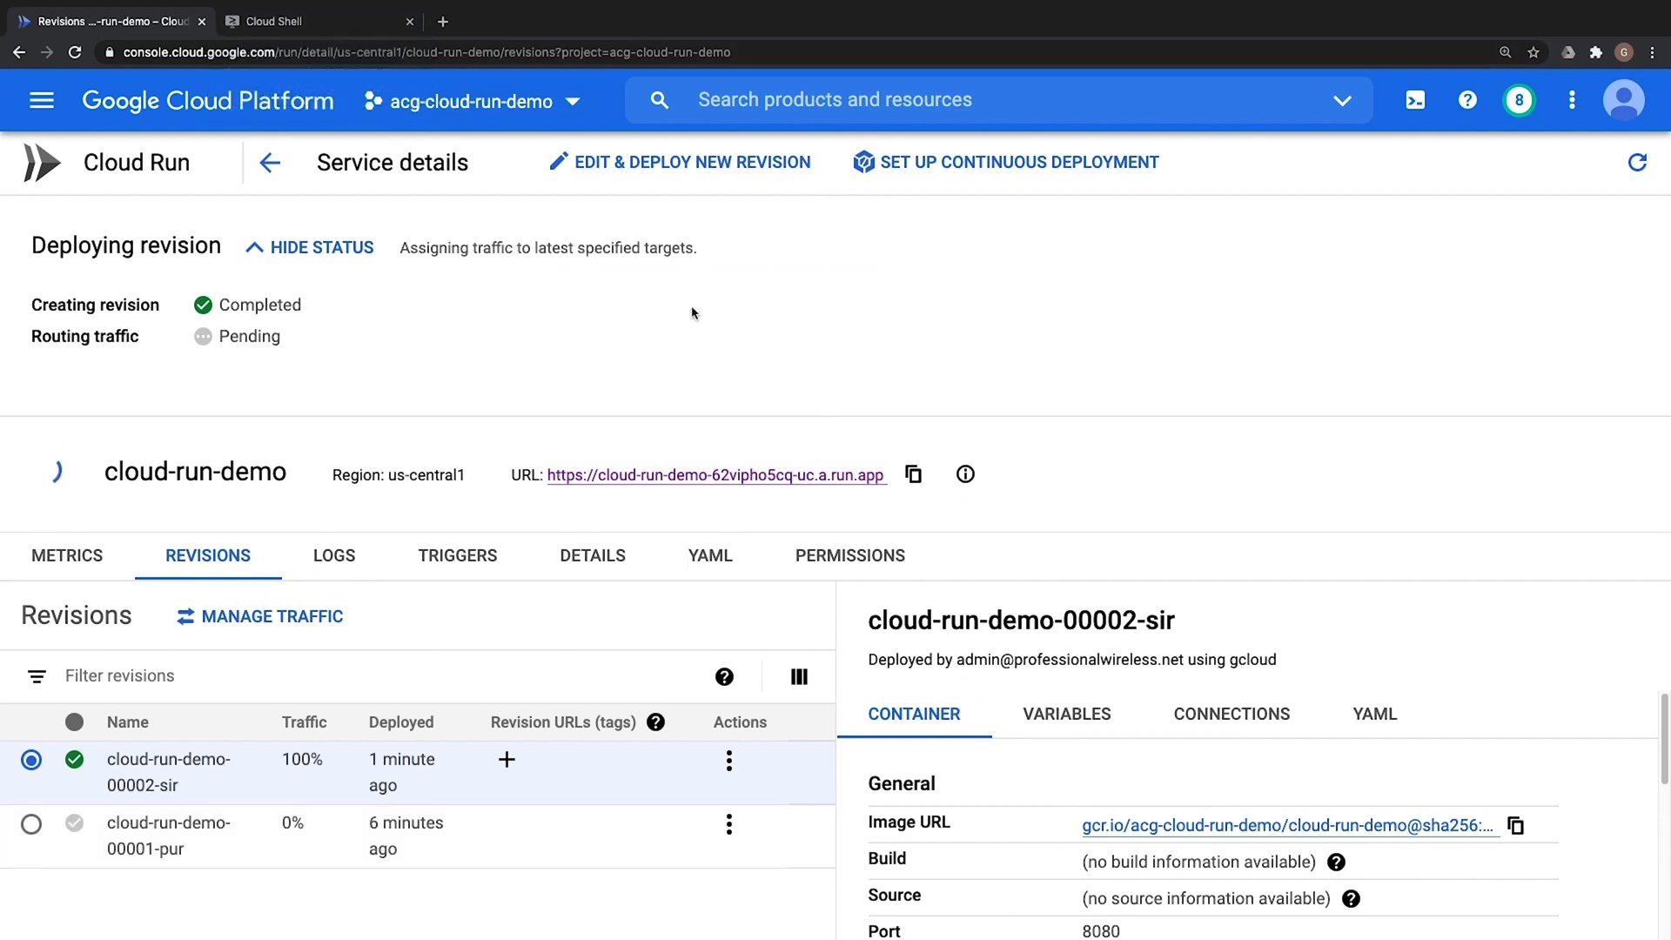
mouse_move(674, 360)
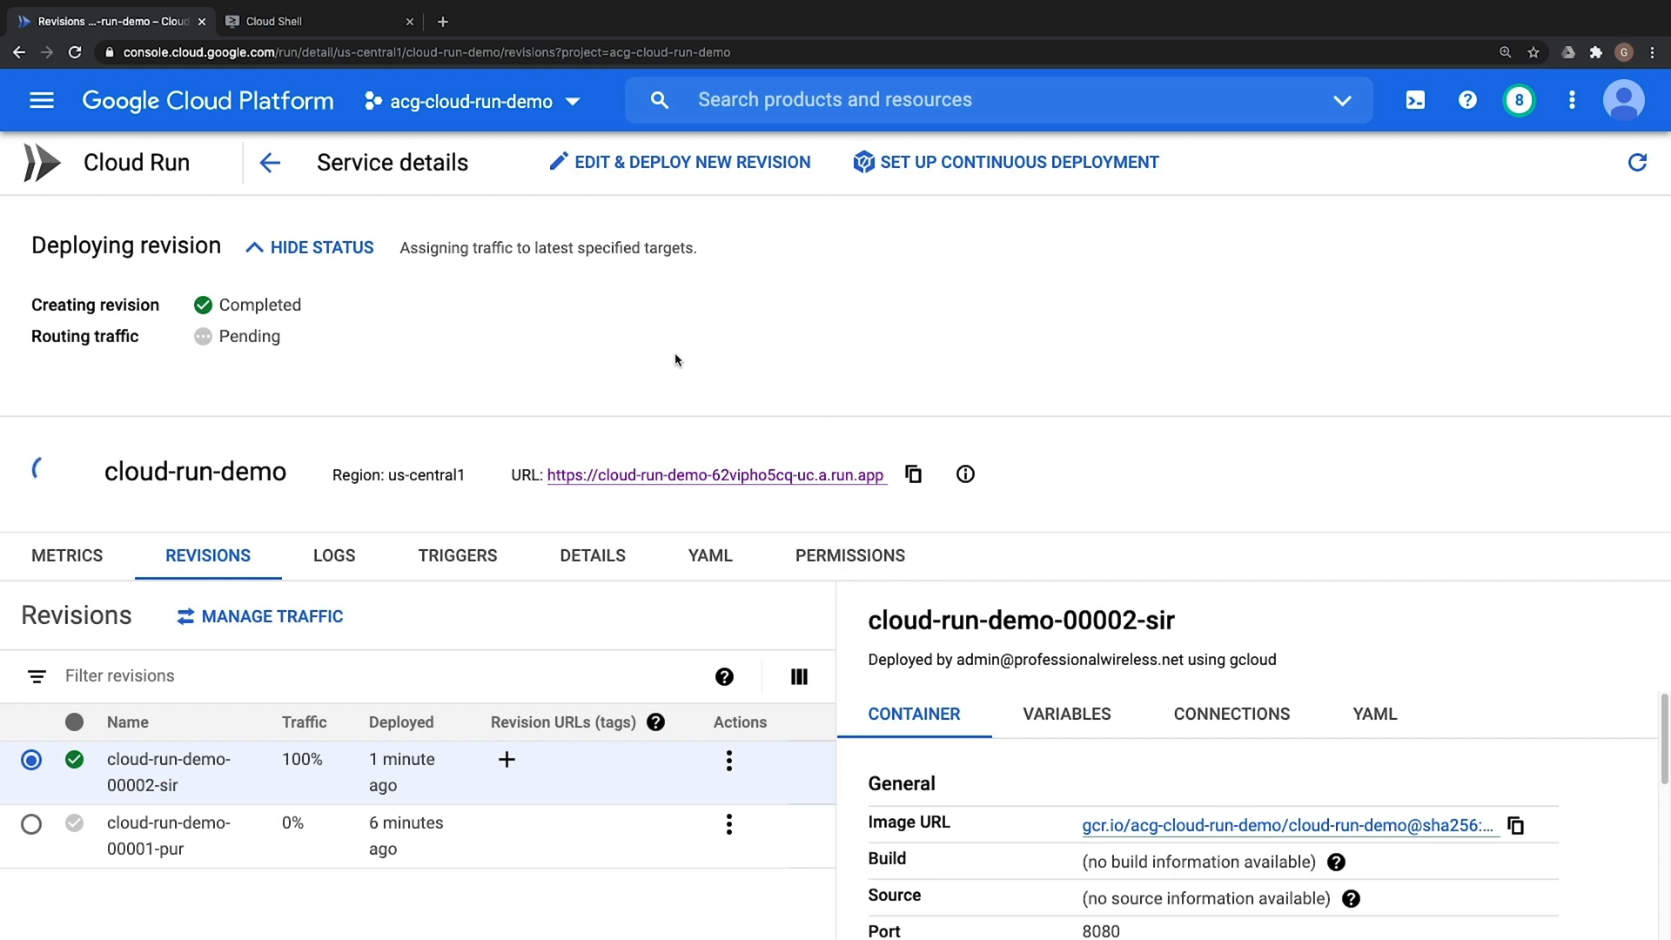
mouse_move(531, 383)
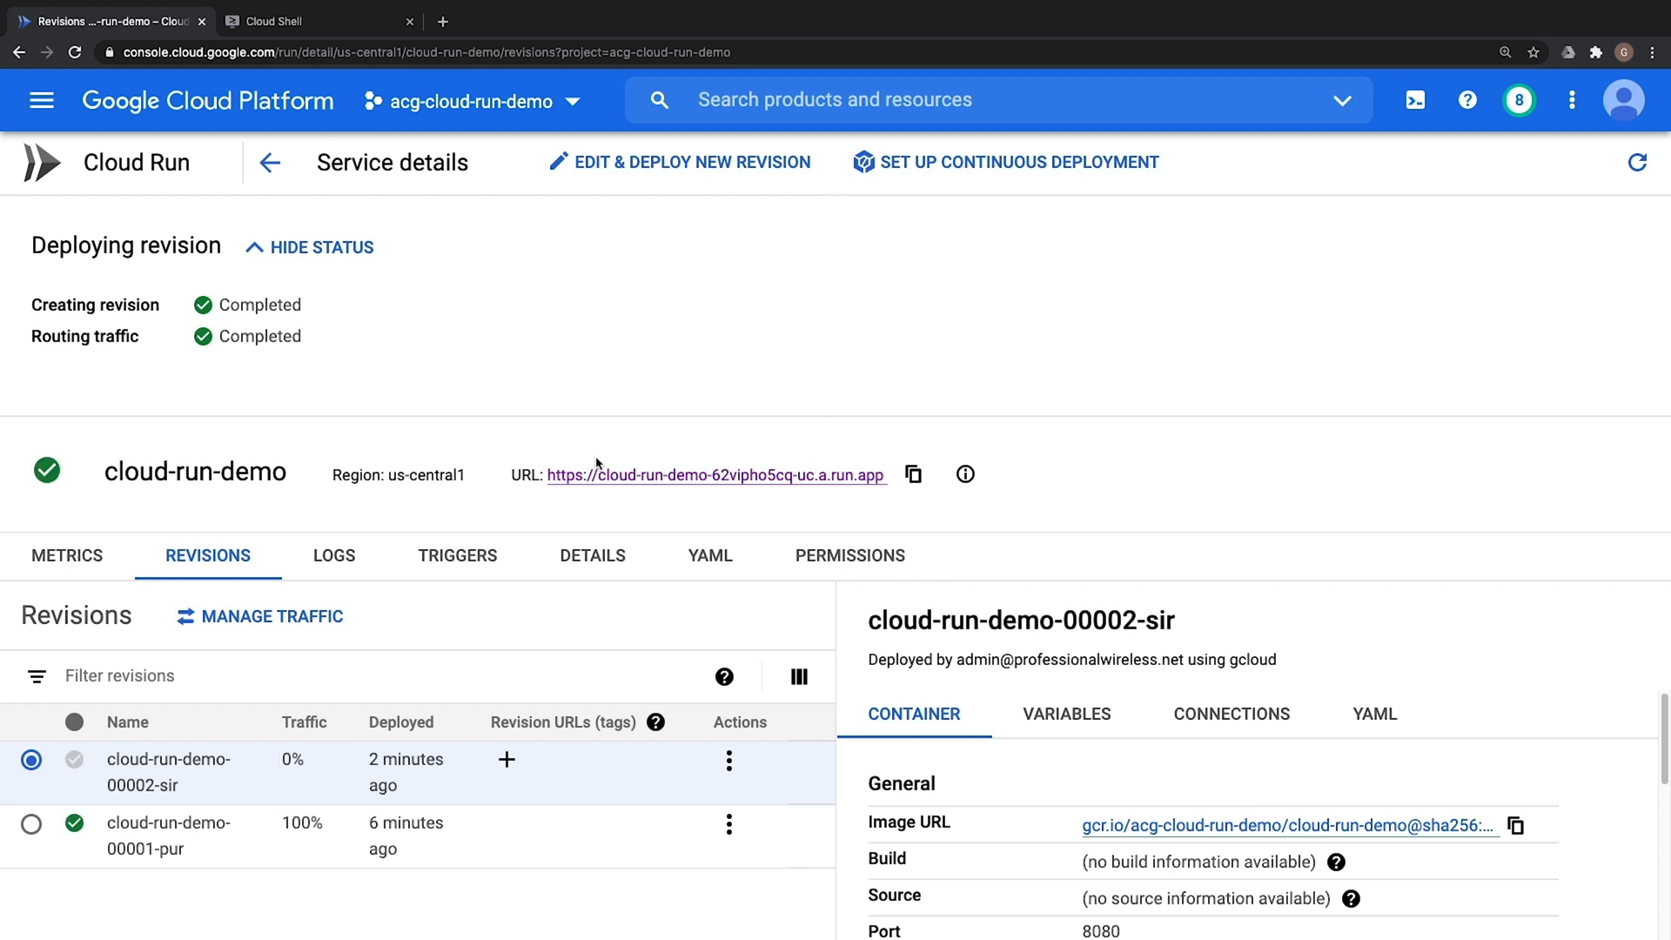
Open the live app to confirm 'Welcome to Cloud Run' is back, then return to Revisions
click(713, 475)
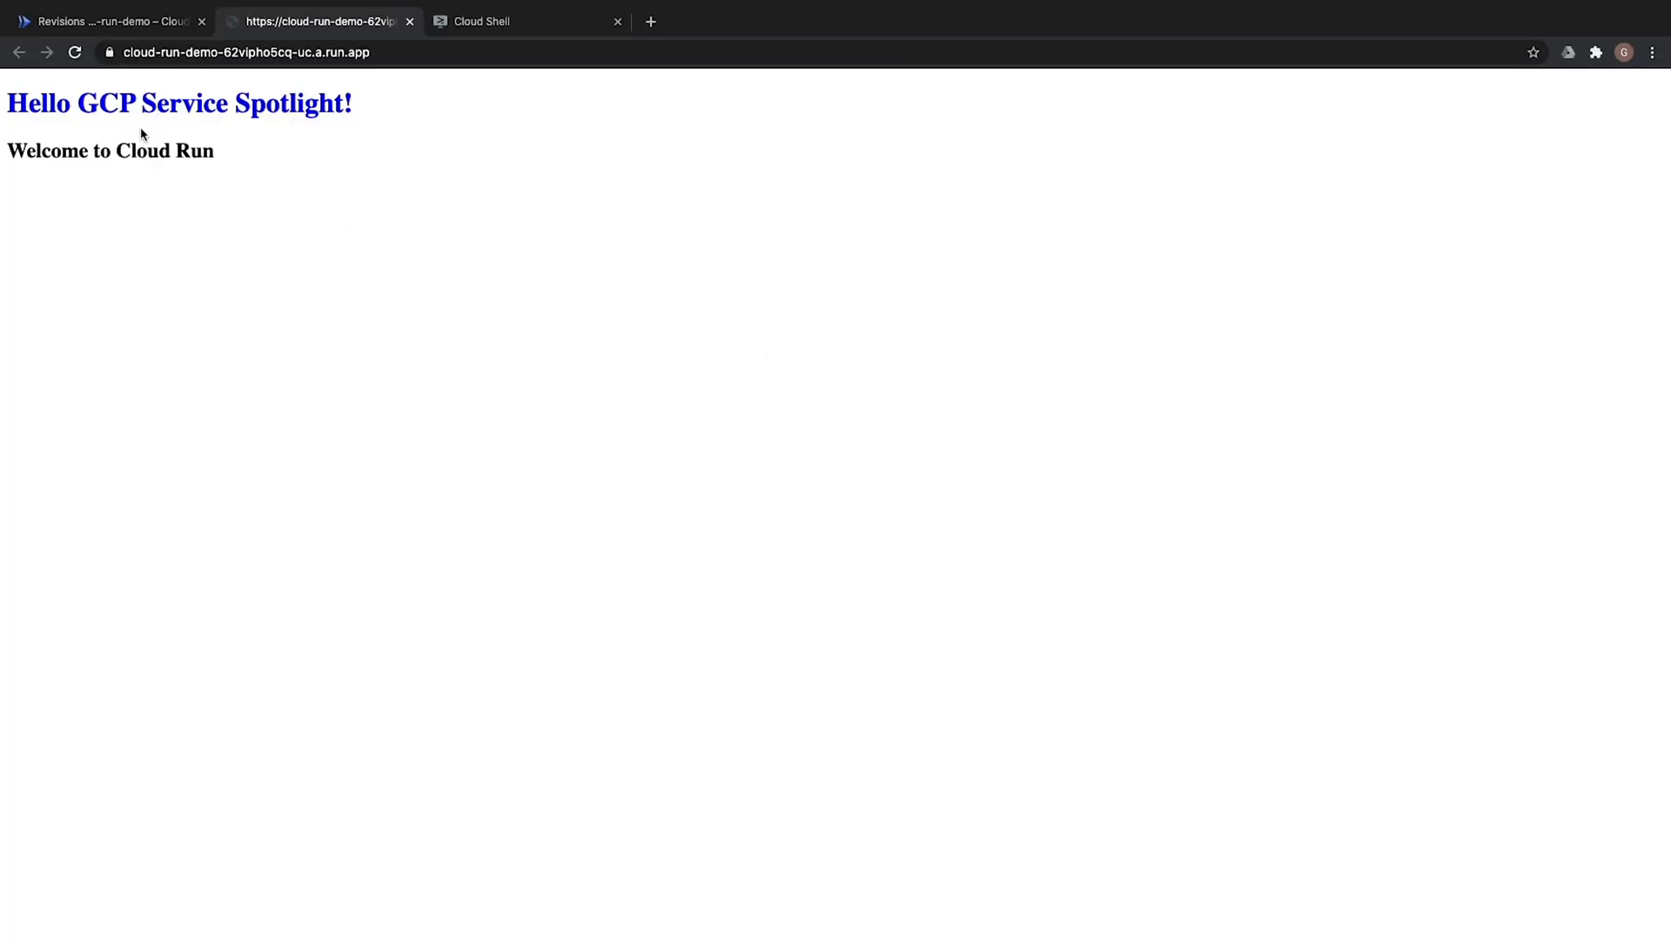
mouse_move(48, 141)
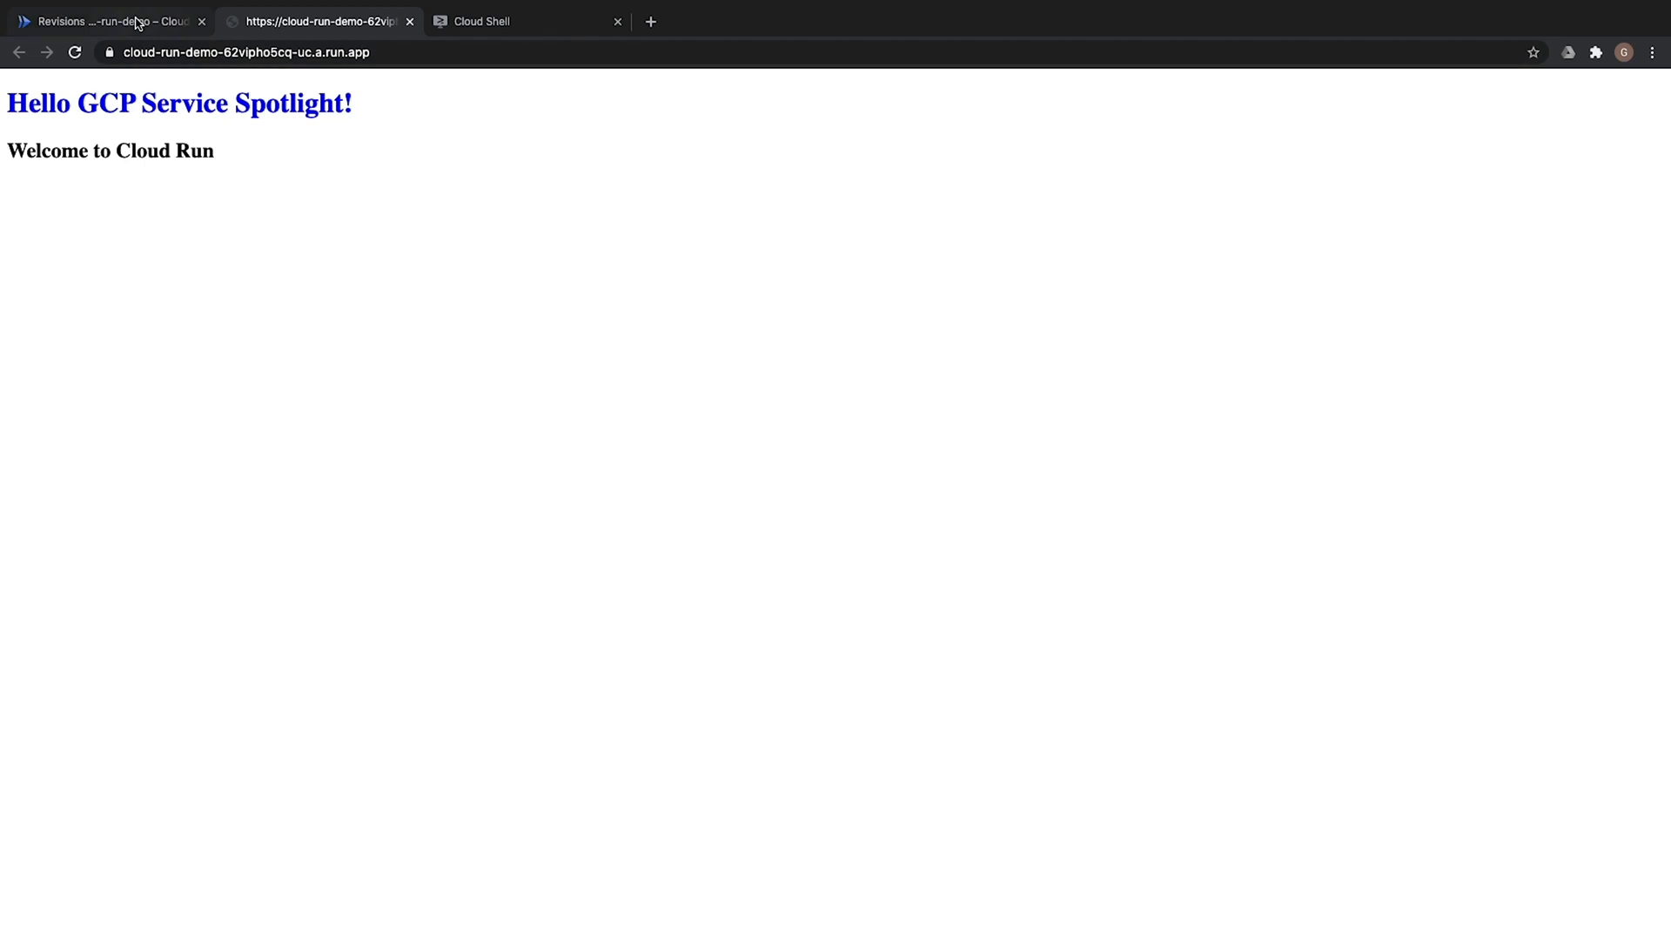
click(106, 21)
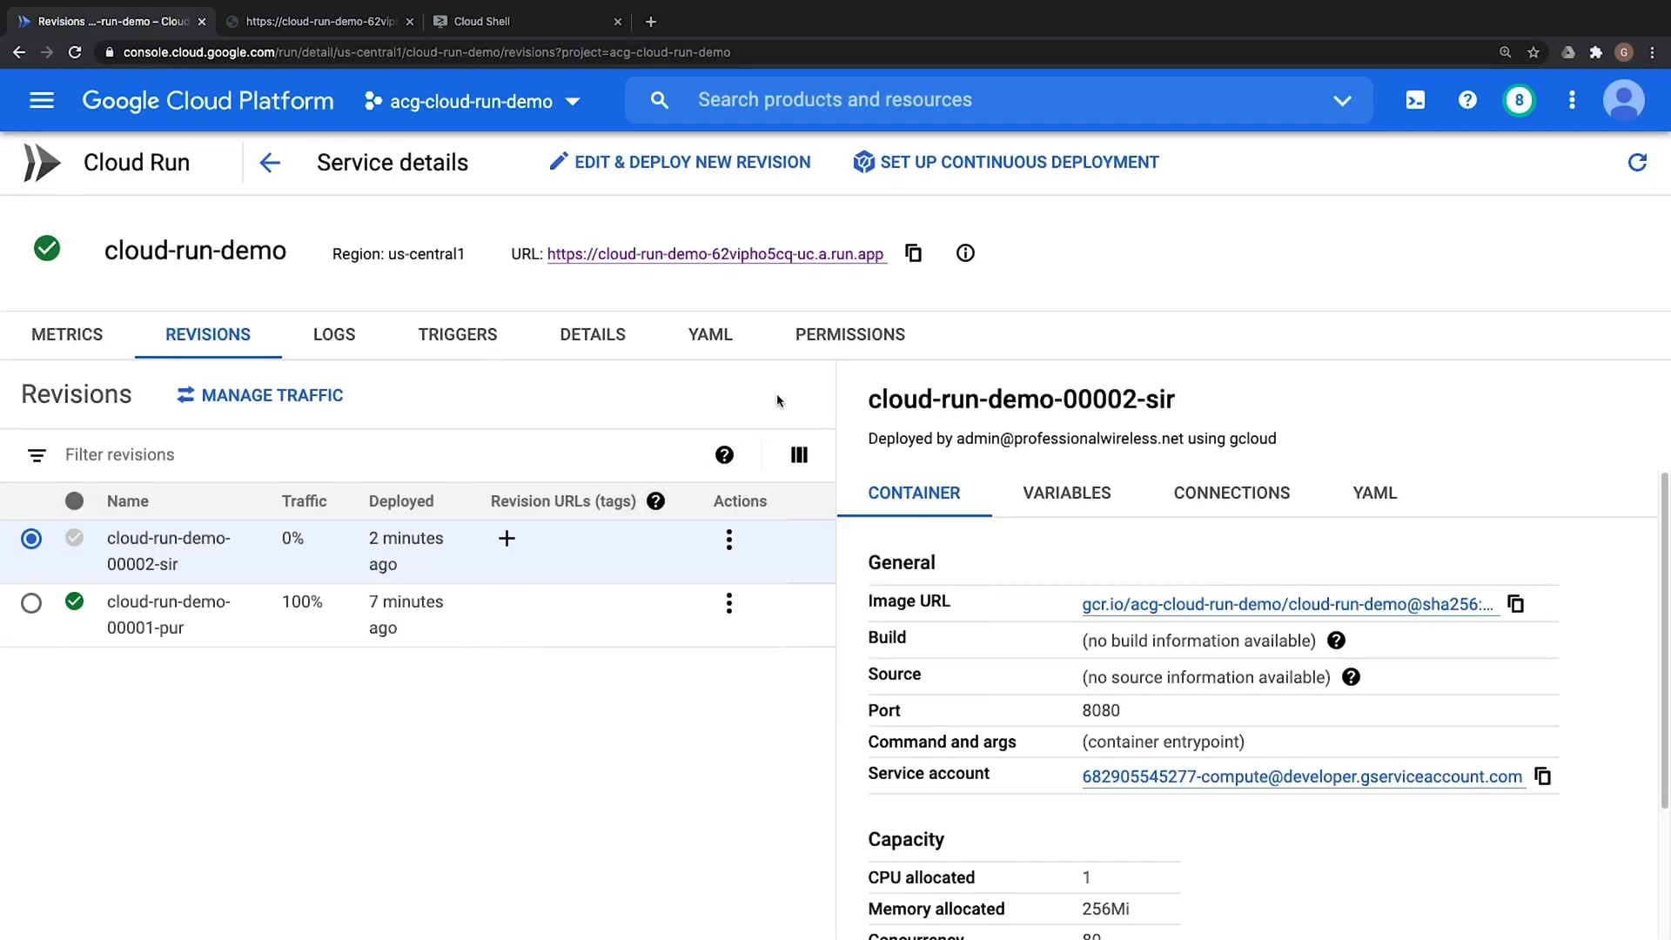